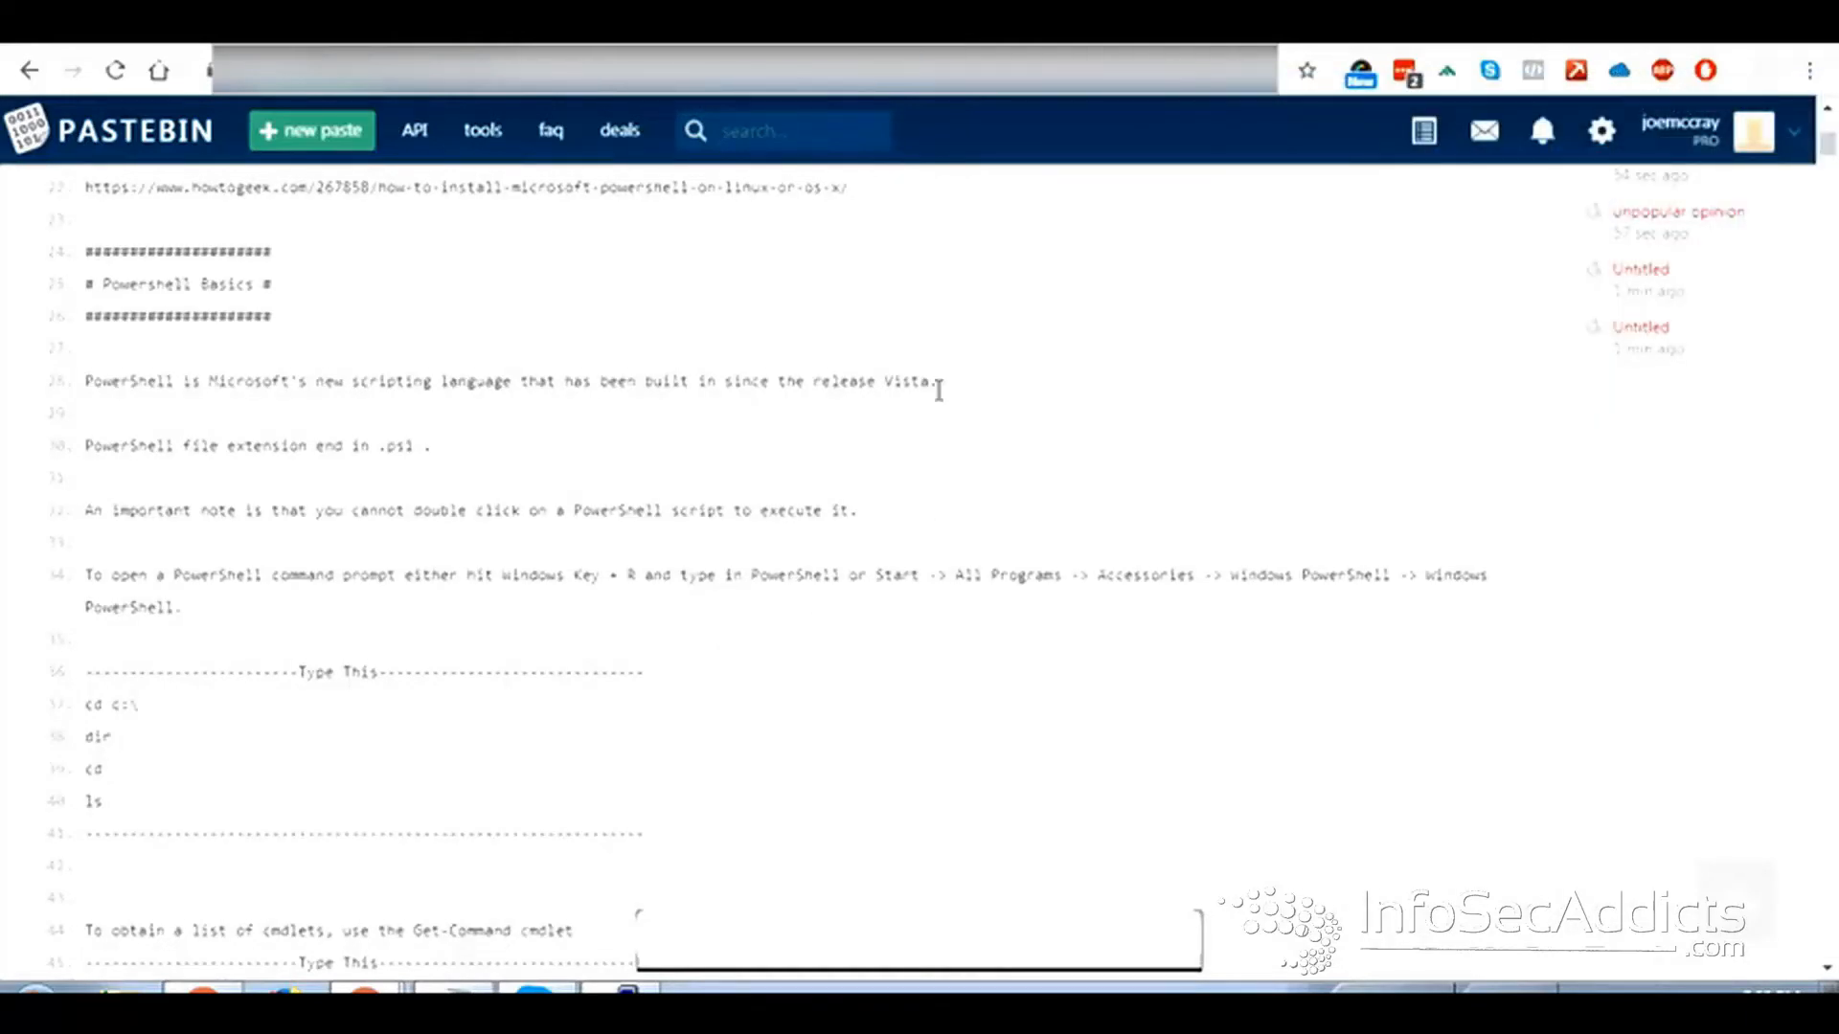
pyautogui.moveTo(678, 382)
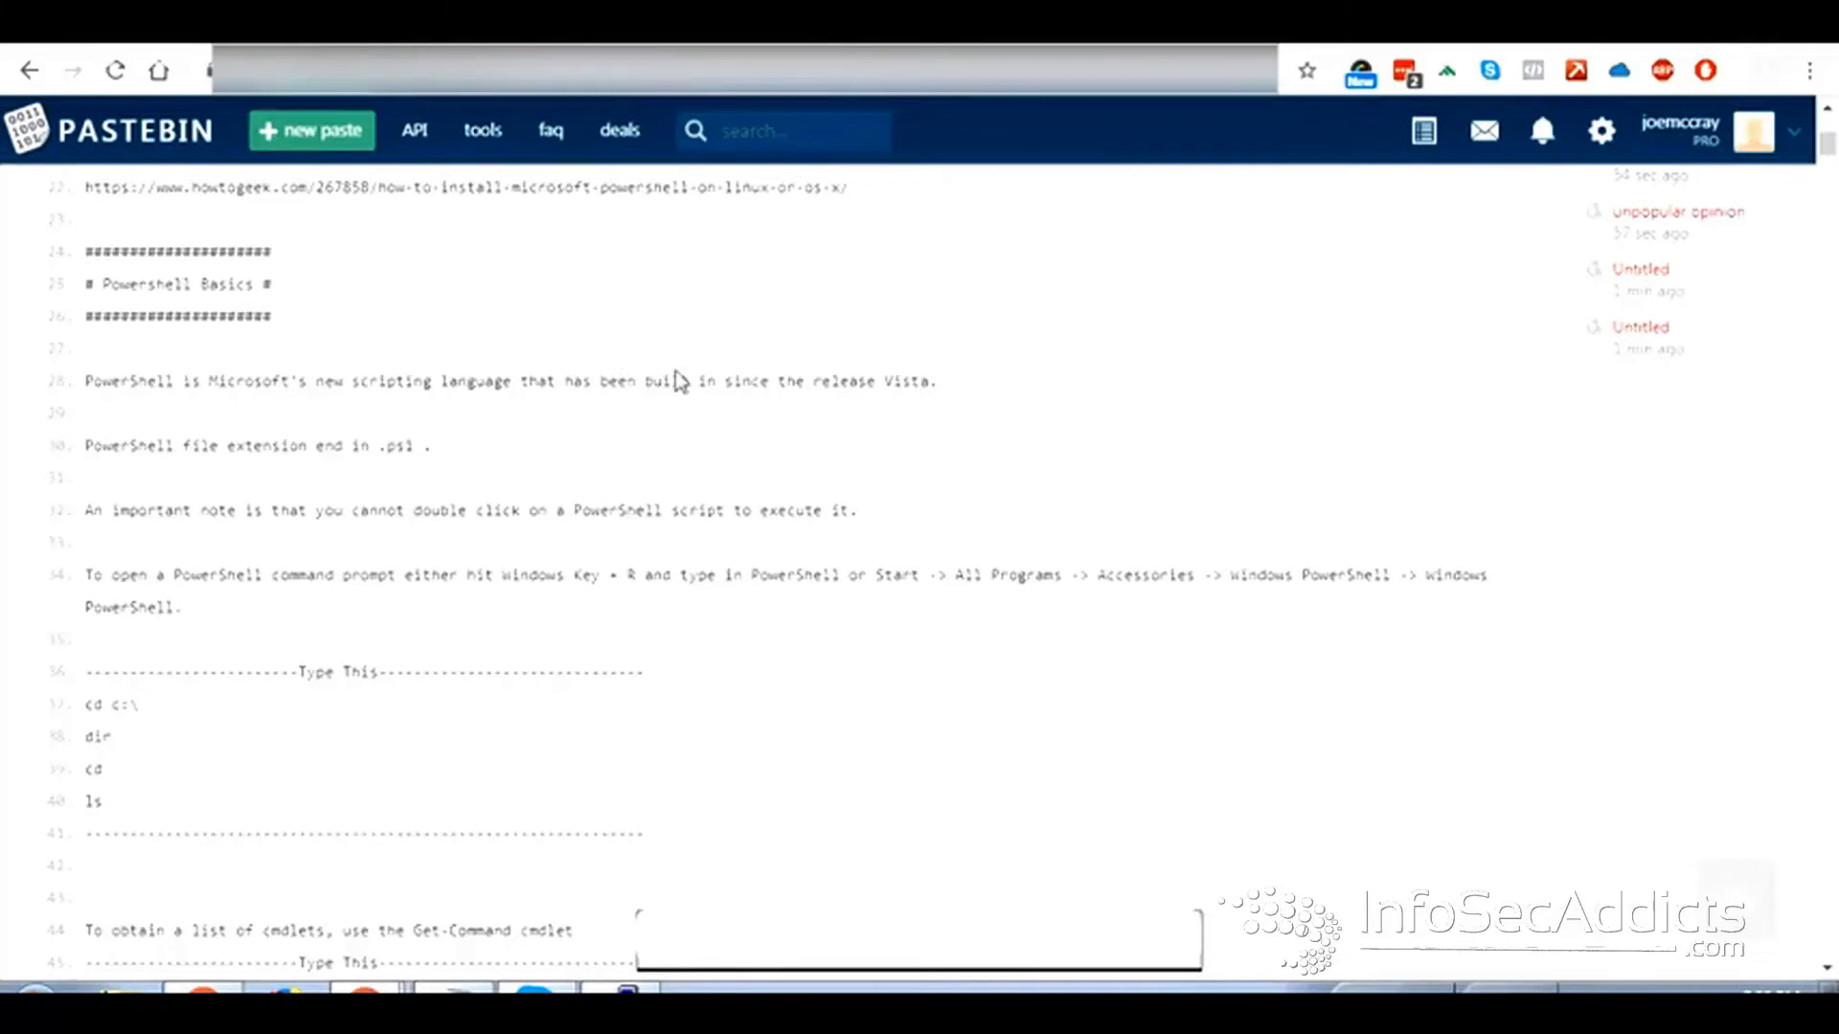
# - Scroll the Pastebin paste down to 'Step 2: Import the event log of interest'
pyautogui.scroll(-3)
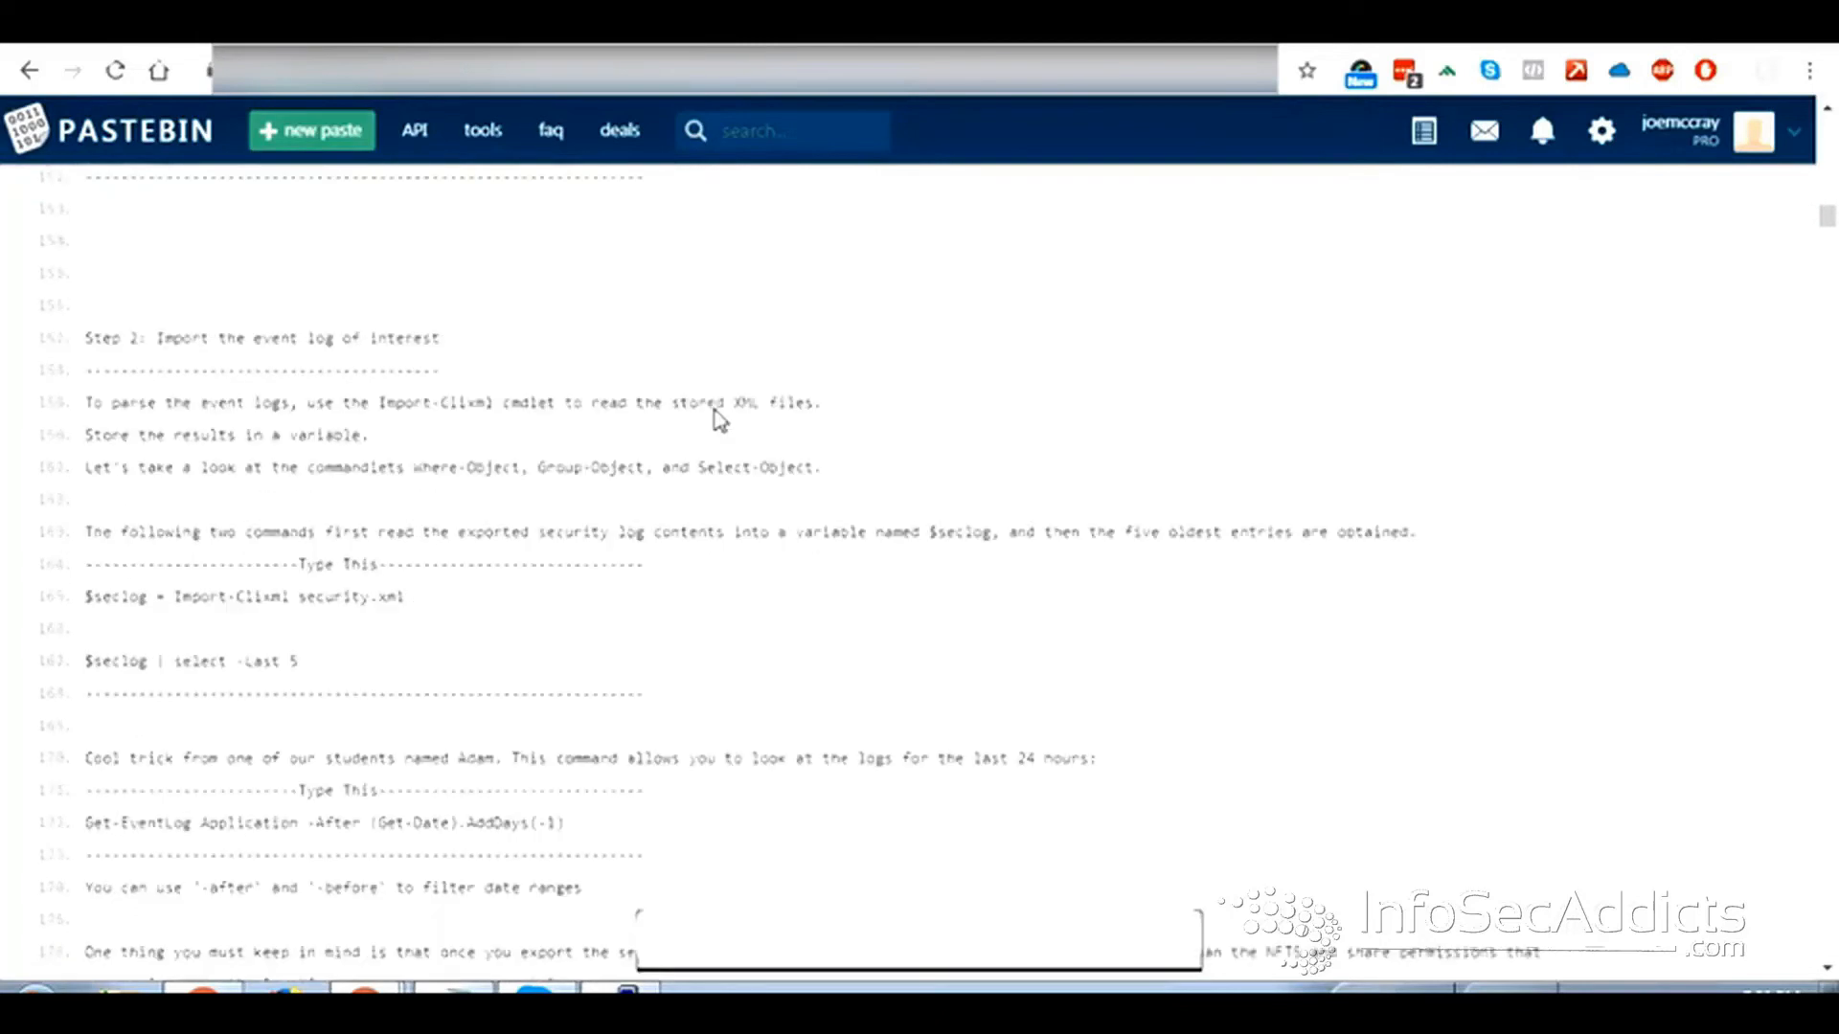
pyautogui.scroll(-3)
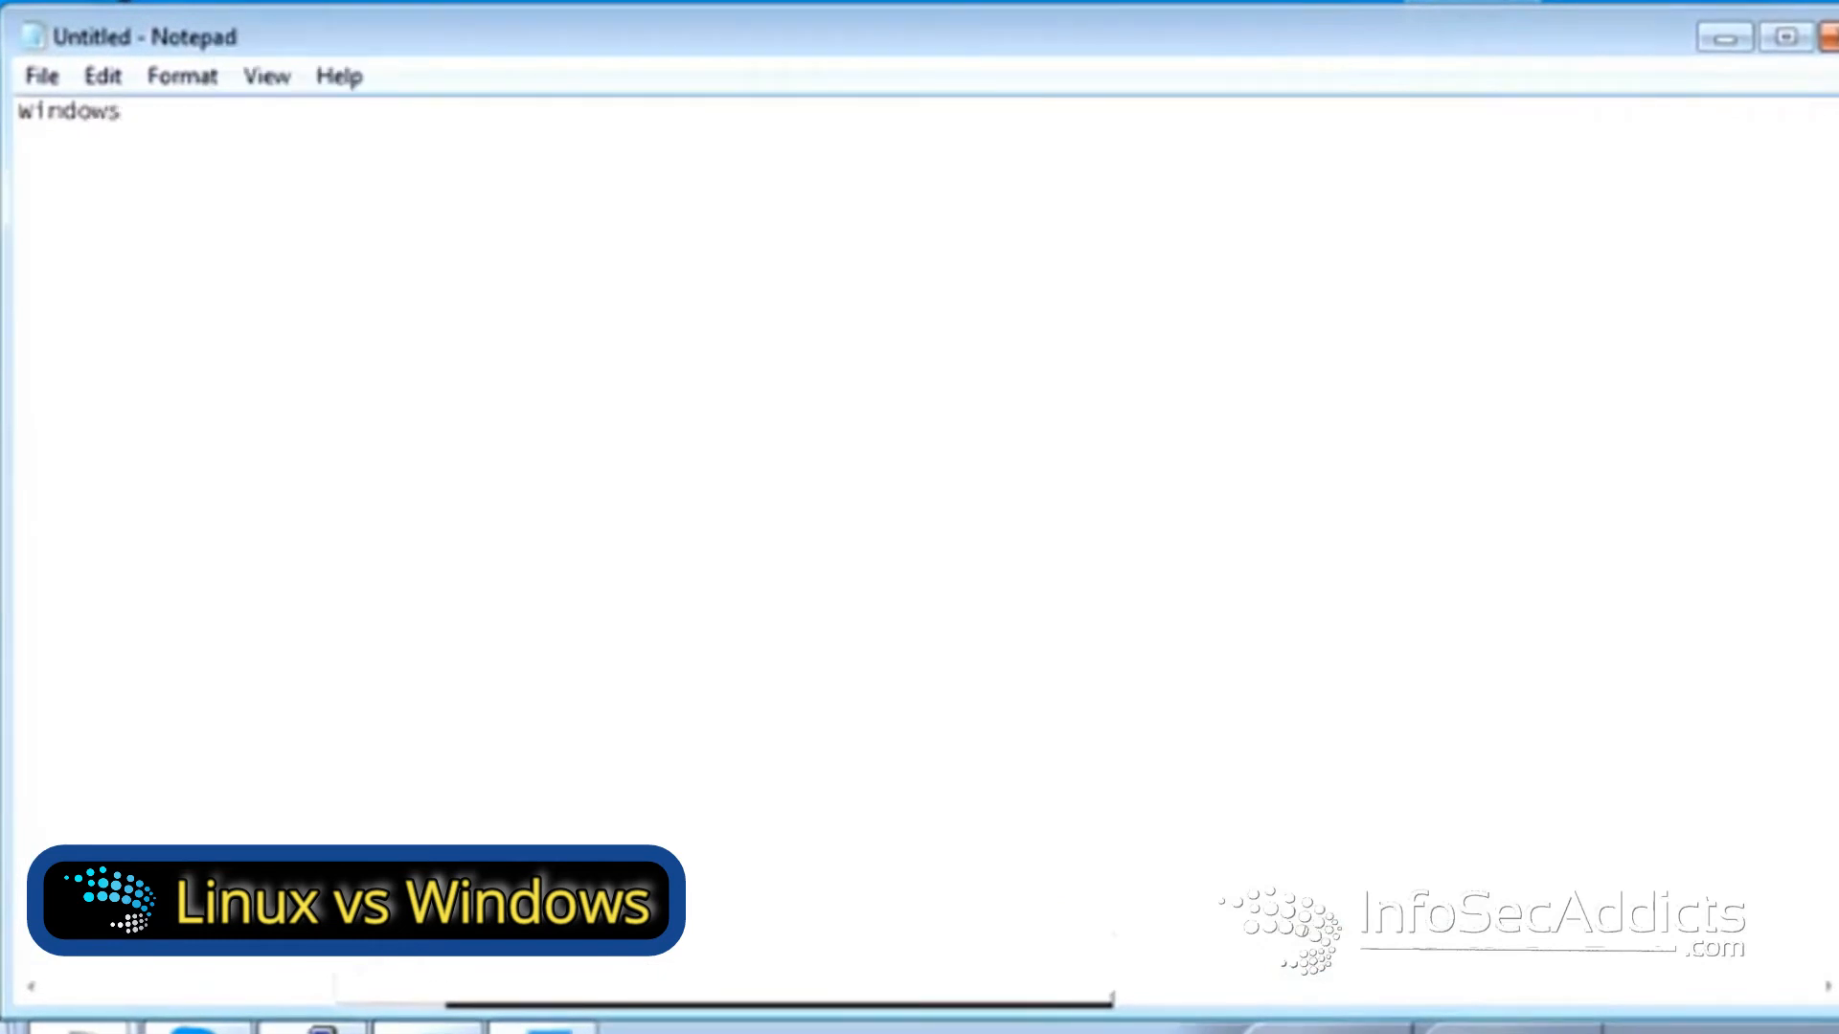
# - Add the Linux heading and pair cmd.exe against sh, csh, zsh and ksh
pyautogui.write('Linux')
pyautogui.write('-------                                          -----')
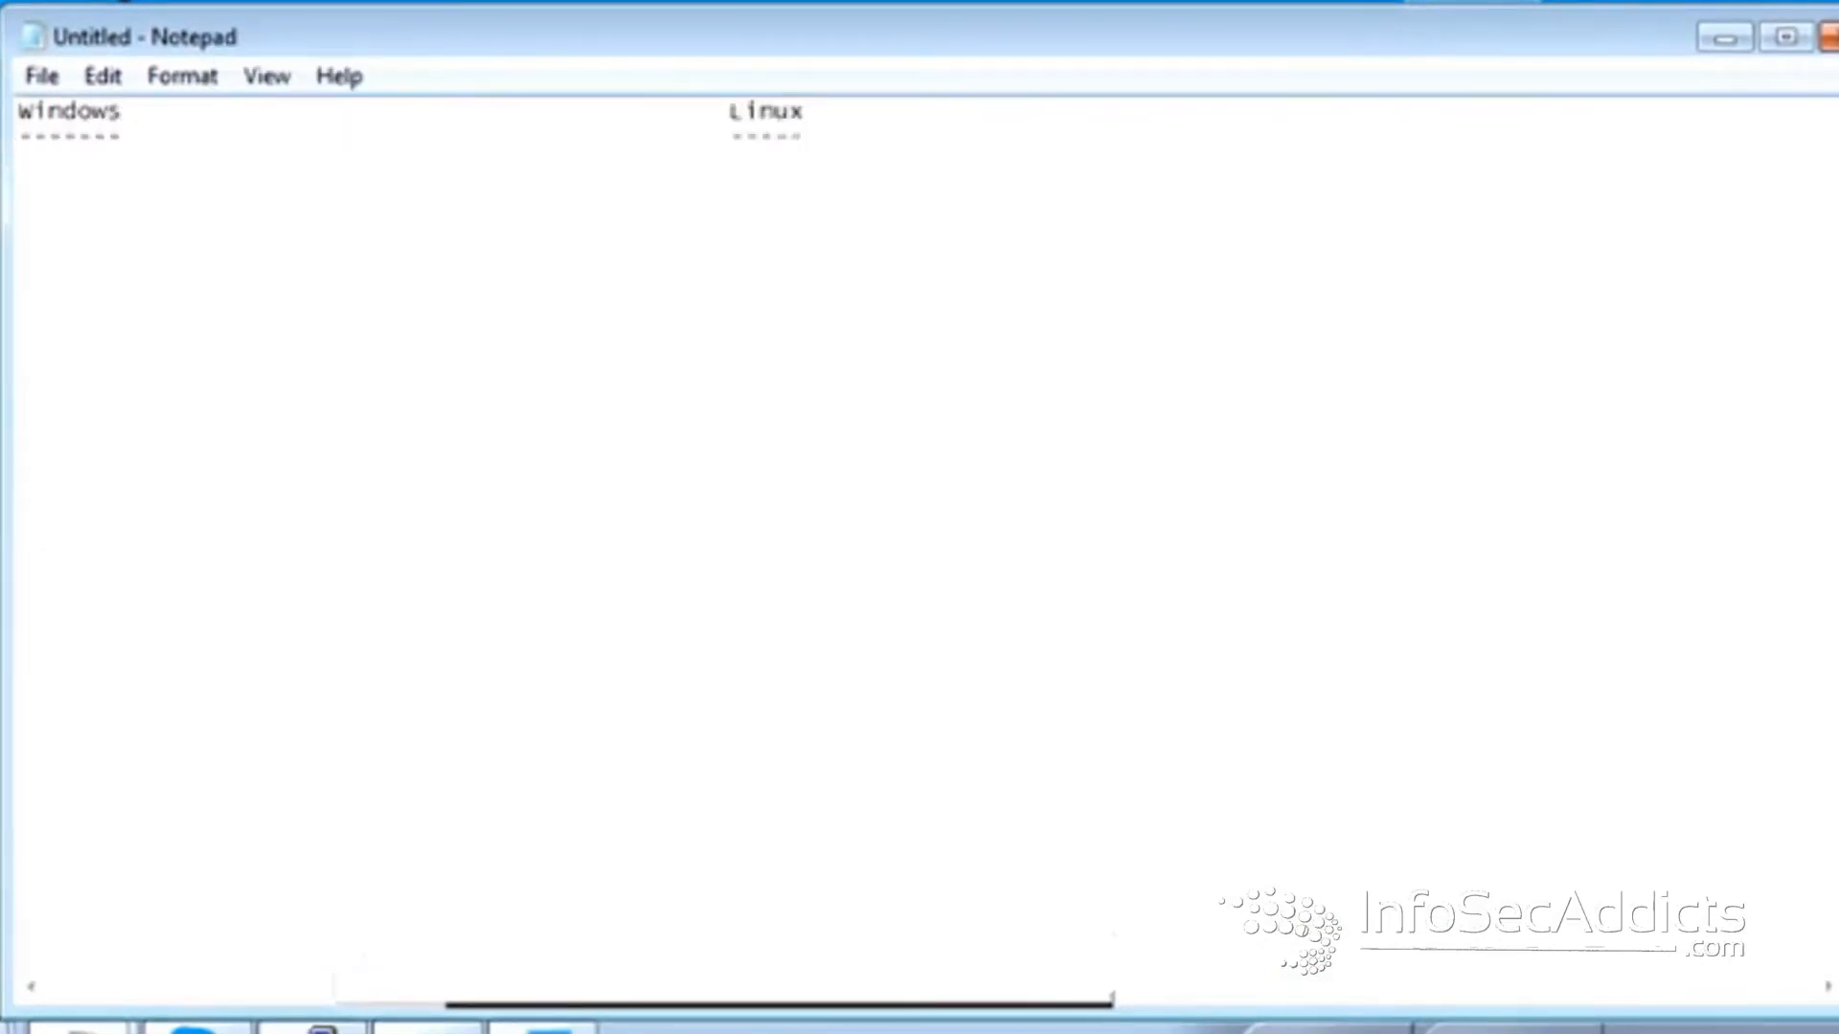
pyautogui.write('cmd.exe')
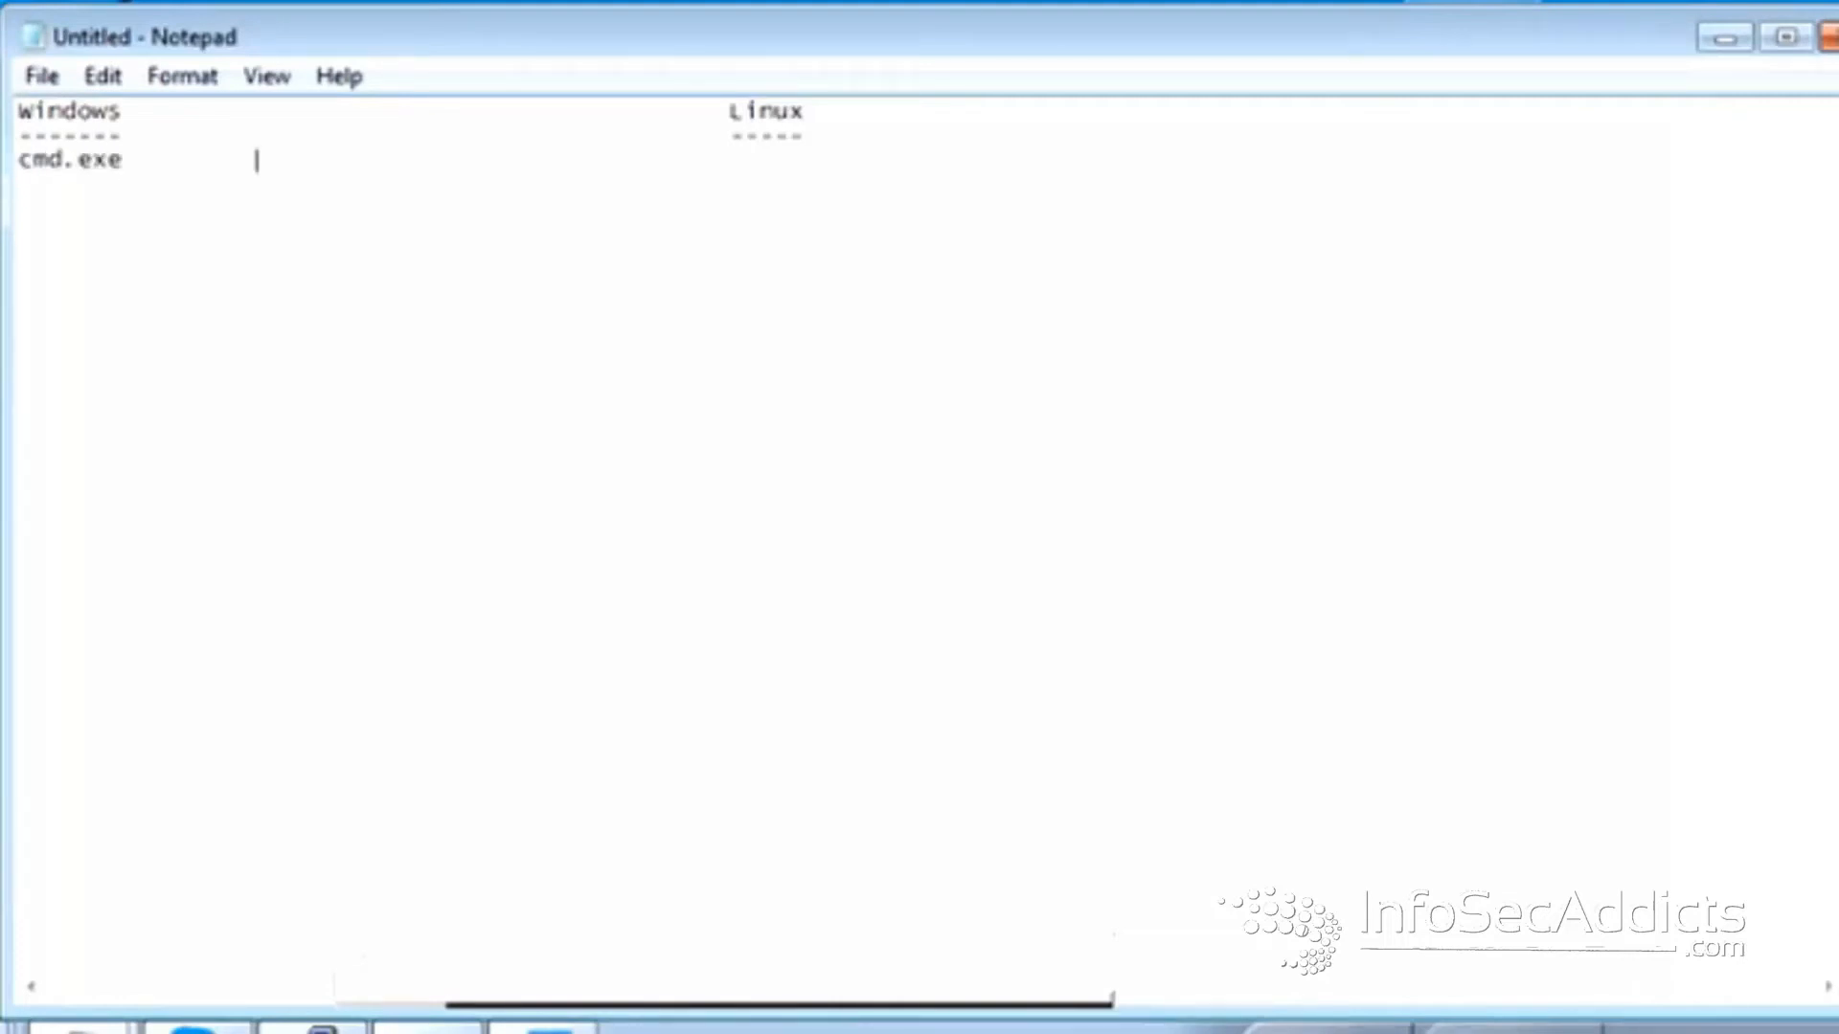
pyautogui.write('sh, ash, da')
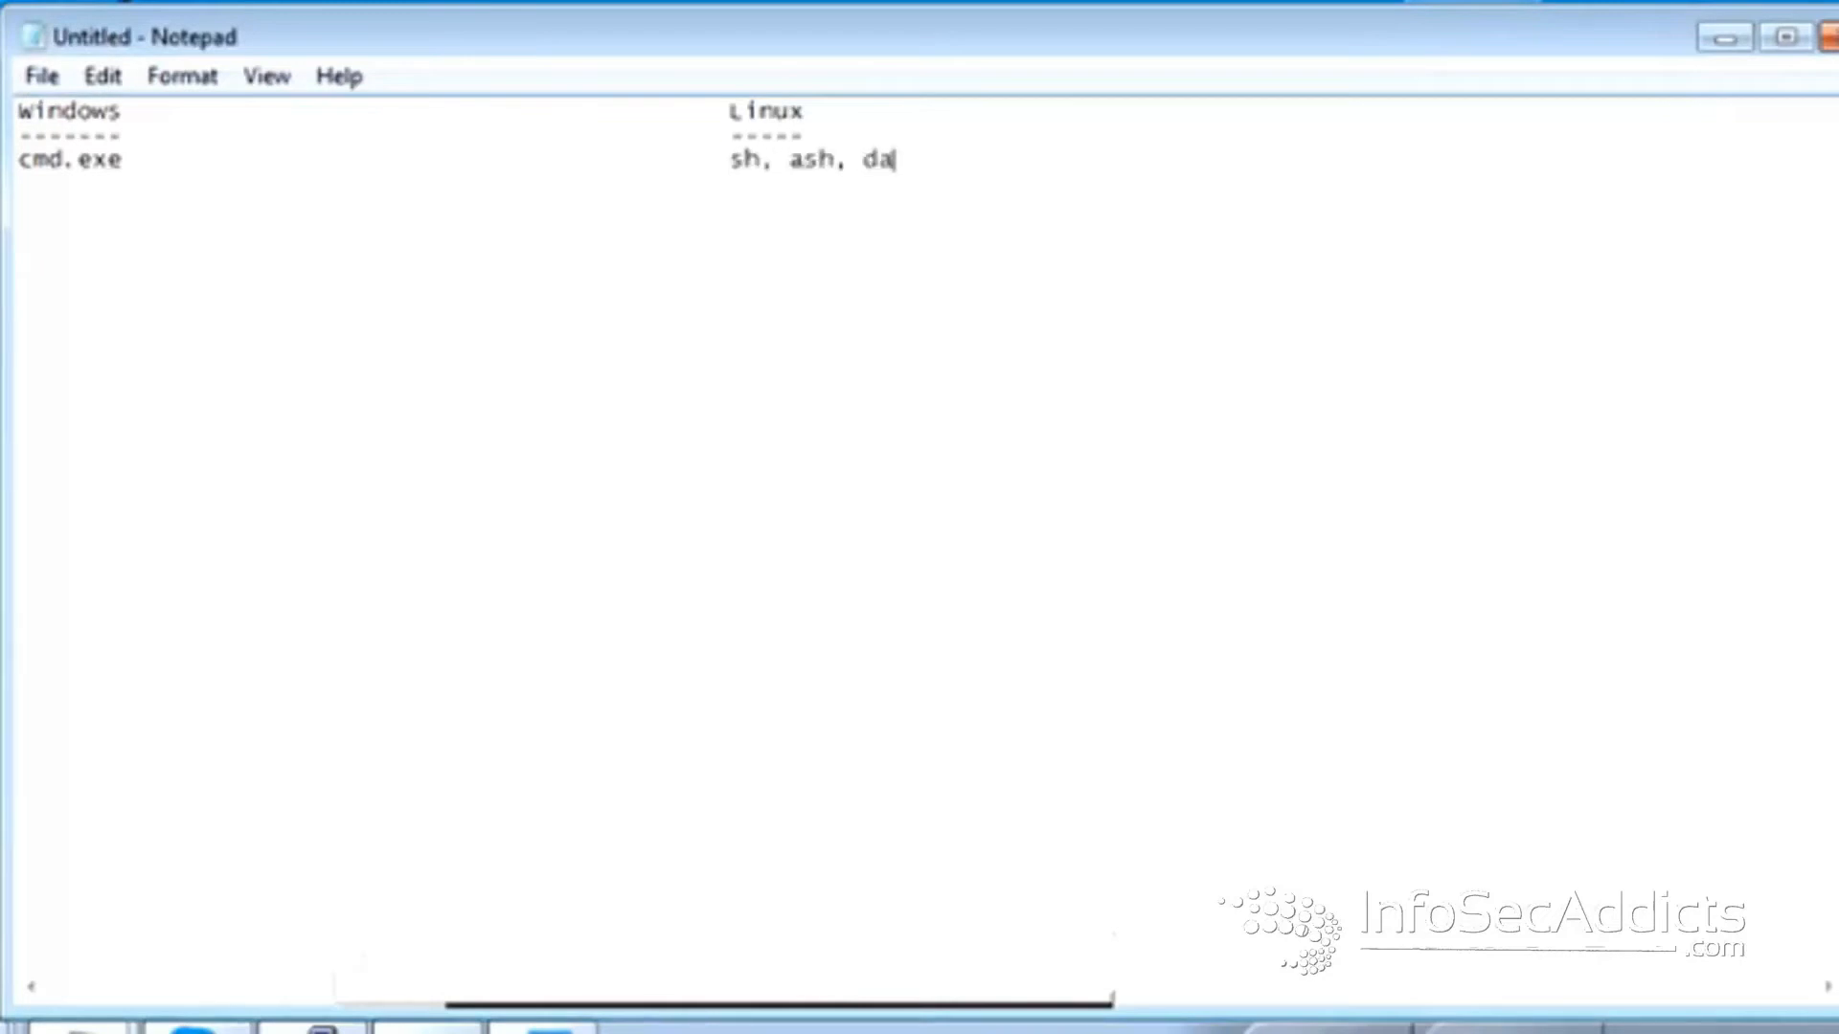
pyautogui.write('sh, csh')
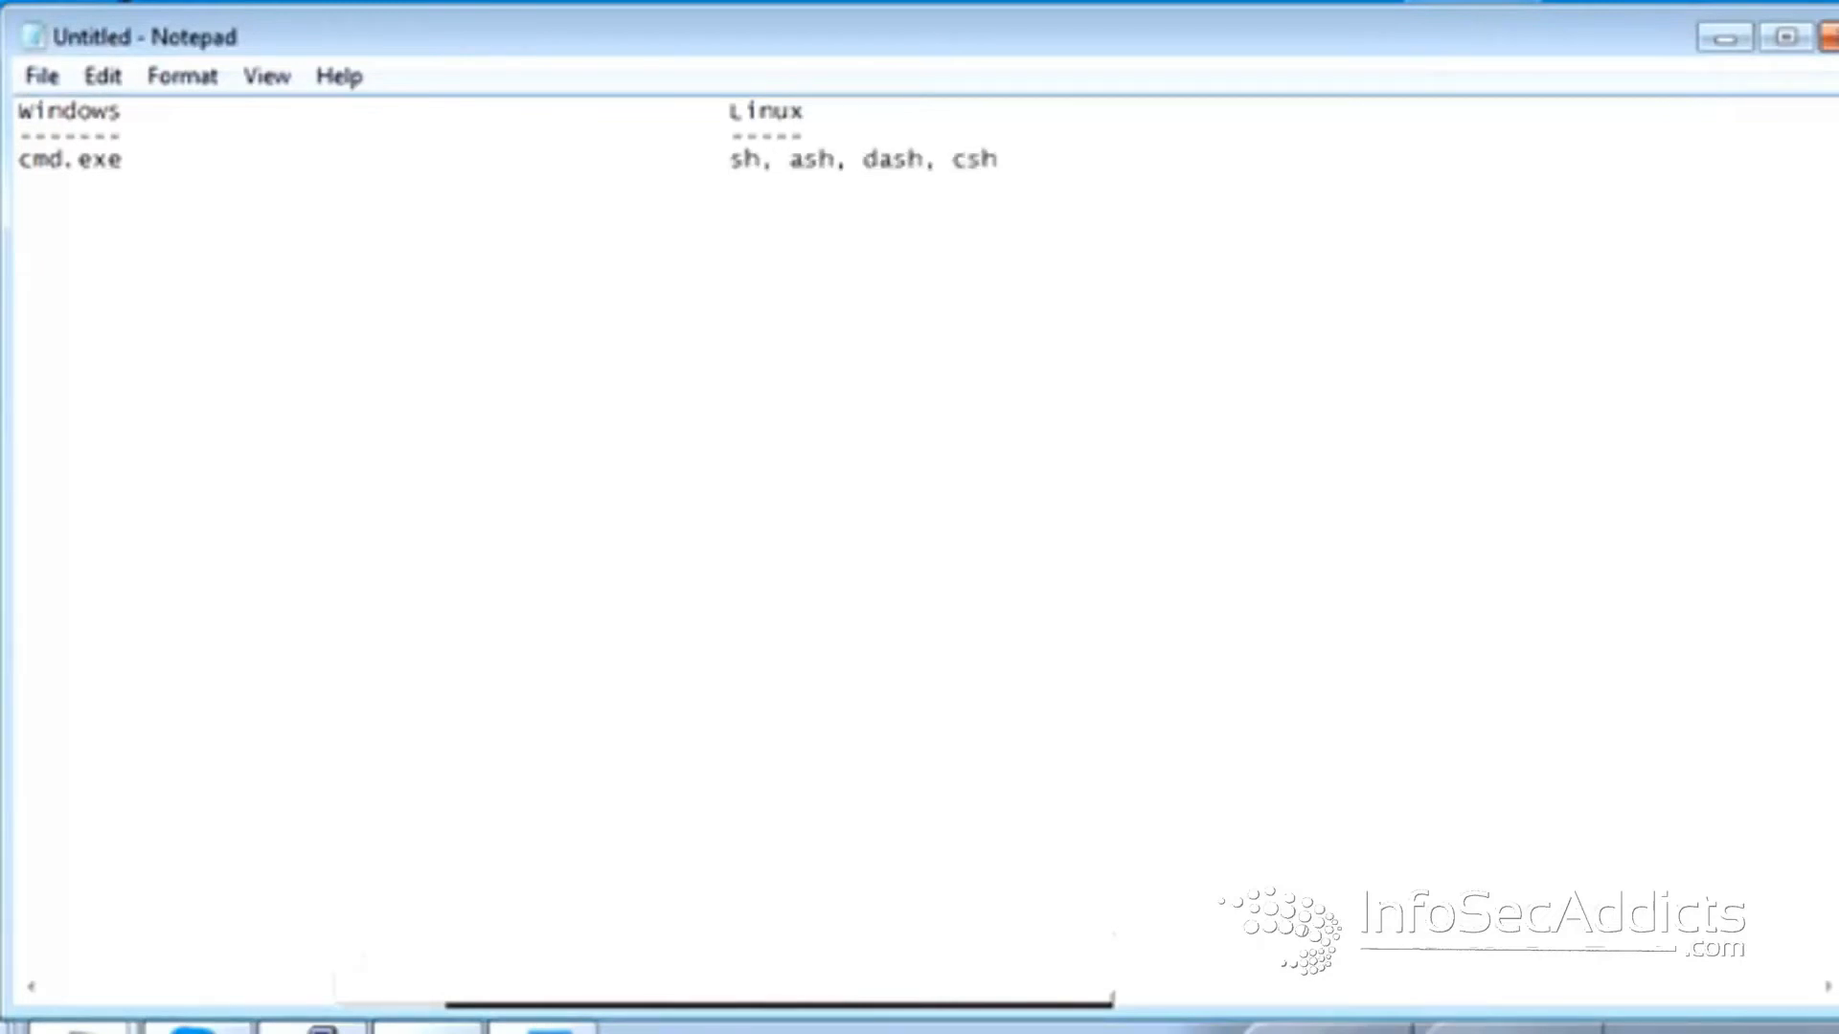
pyautogui.write(', zsh')
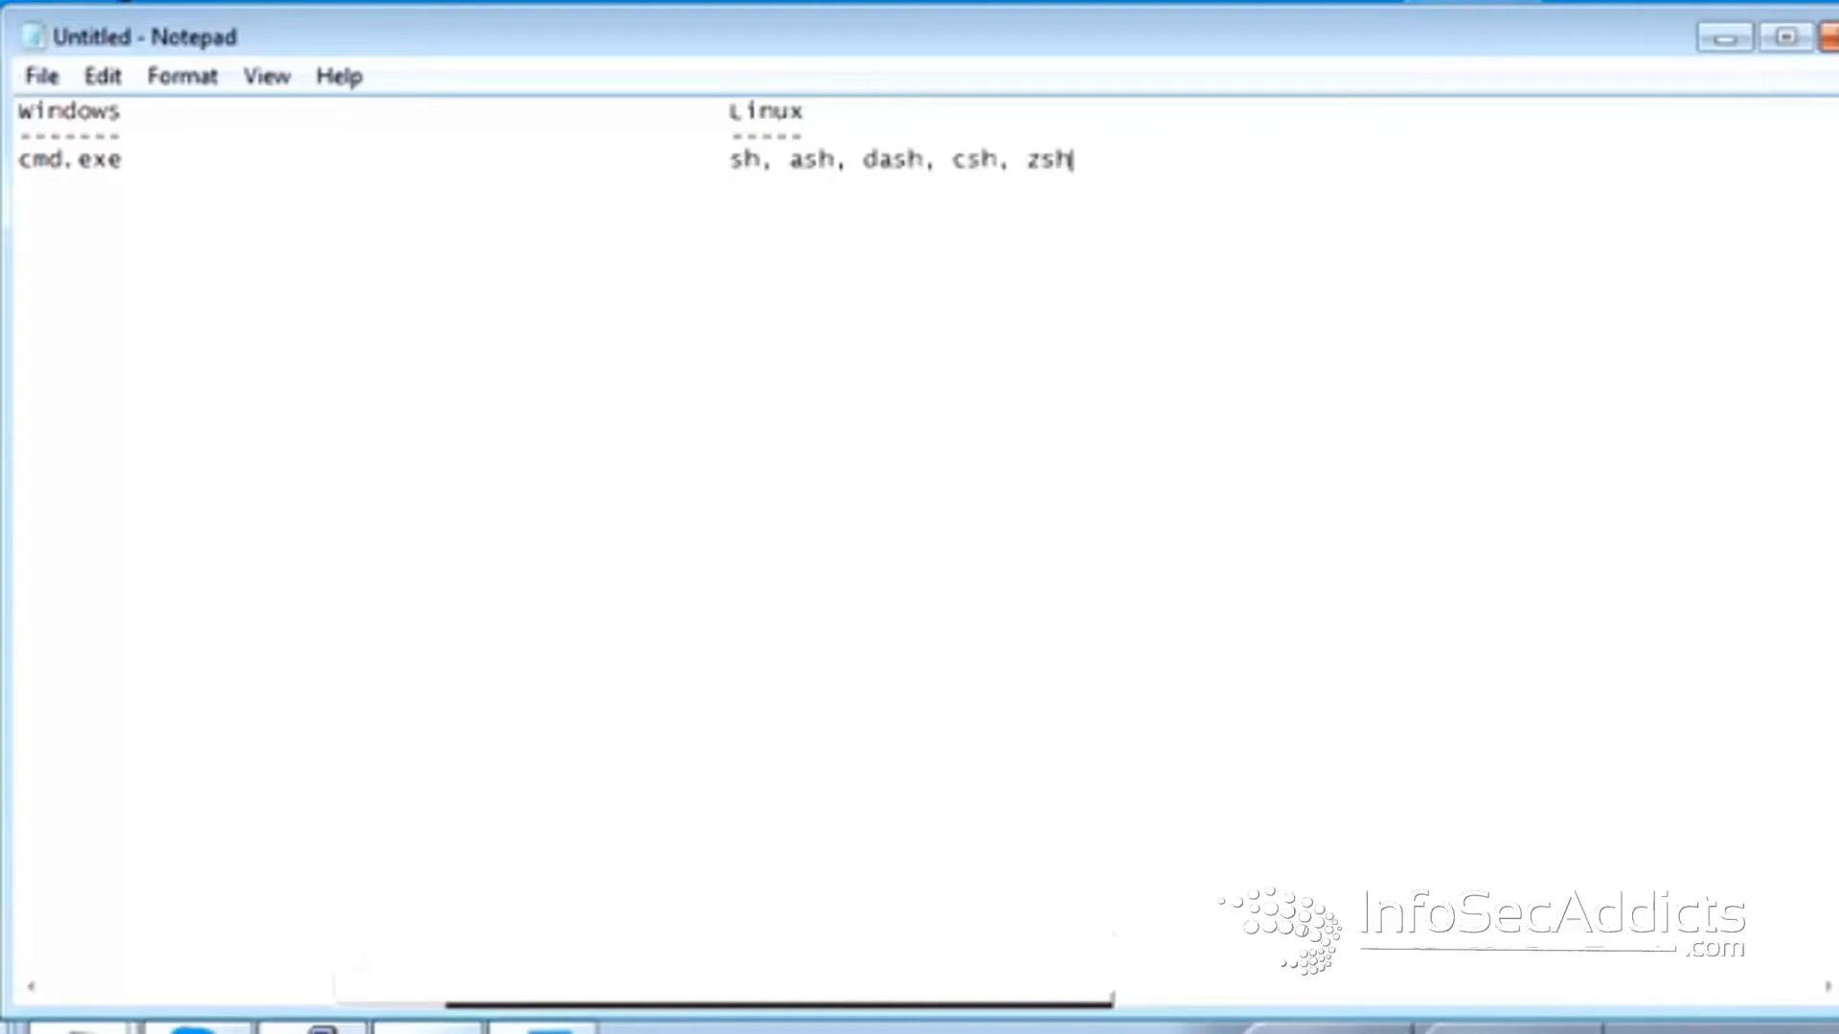
pyautogui.write(', k')
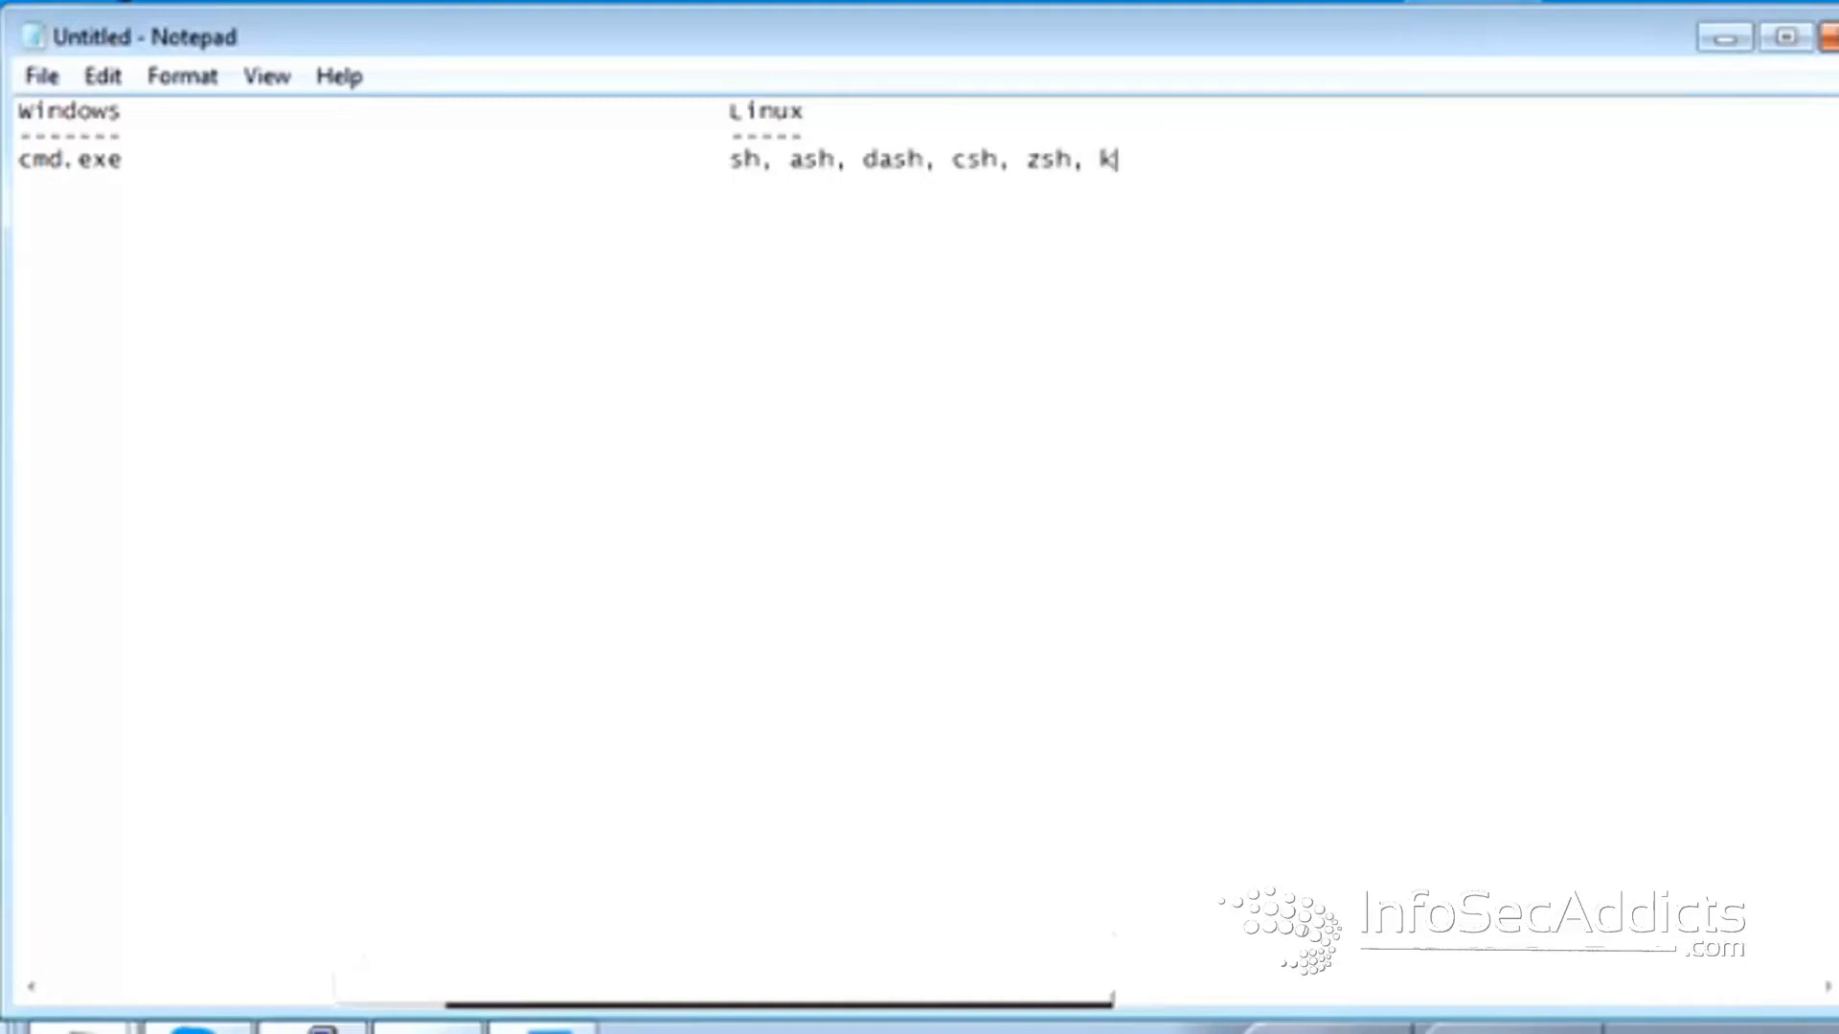
pyautogui.write('sh')
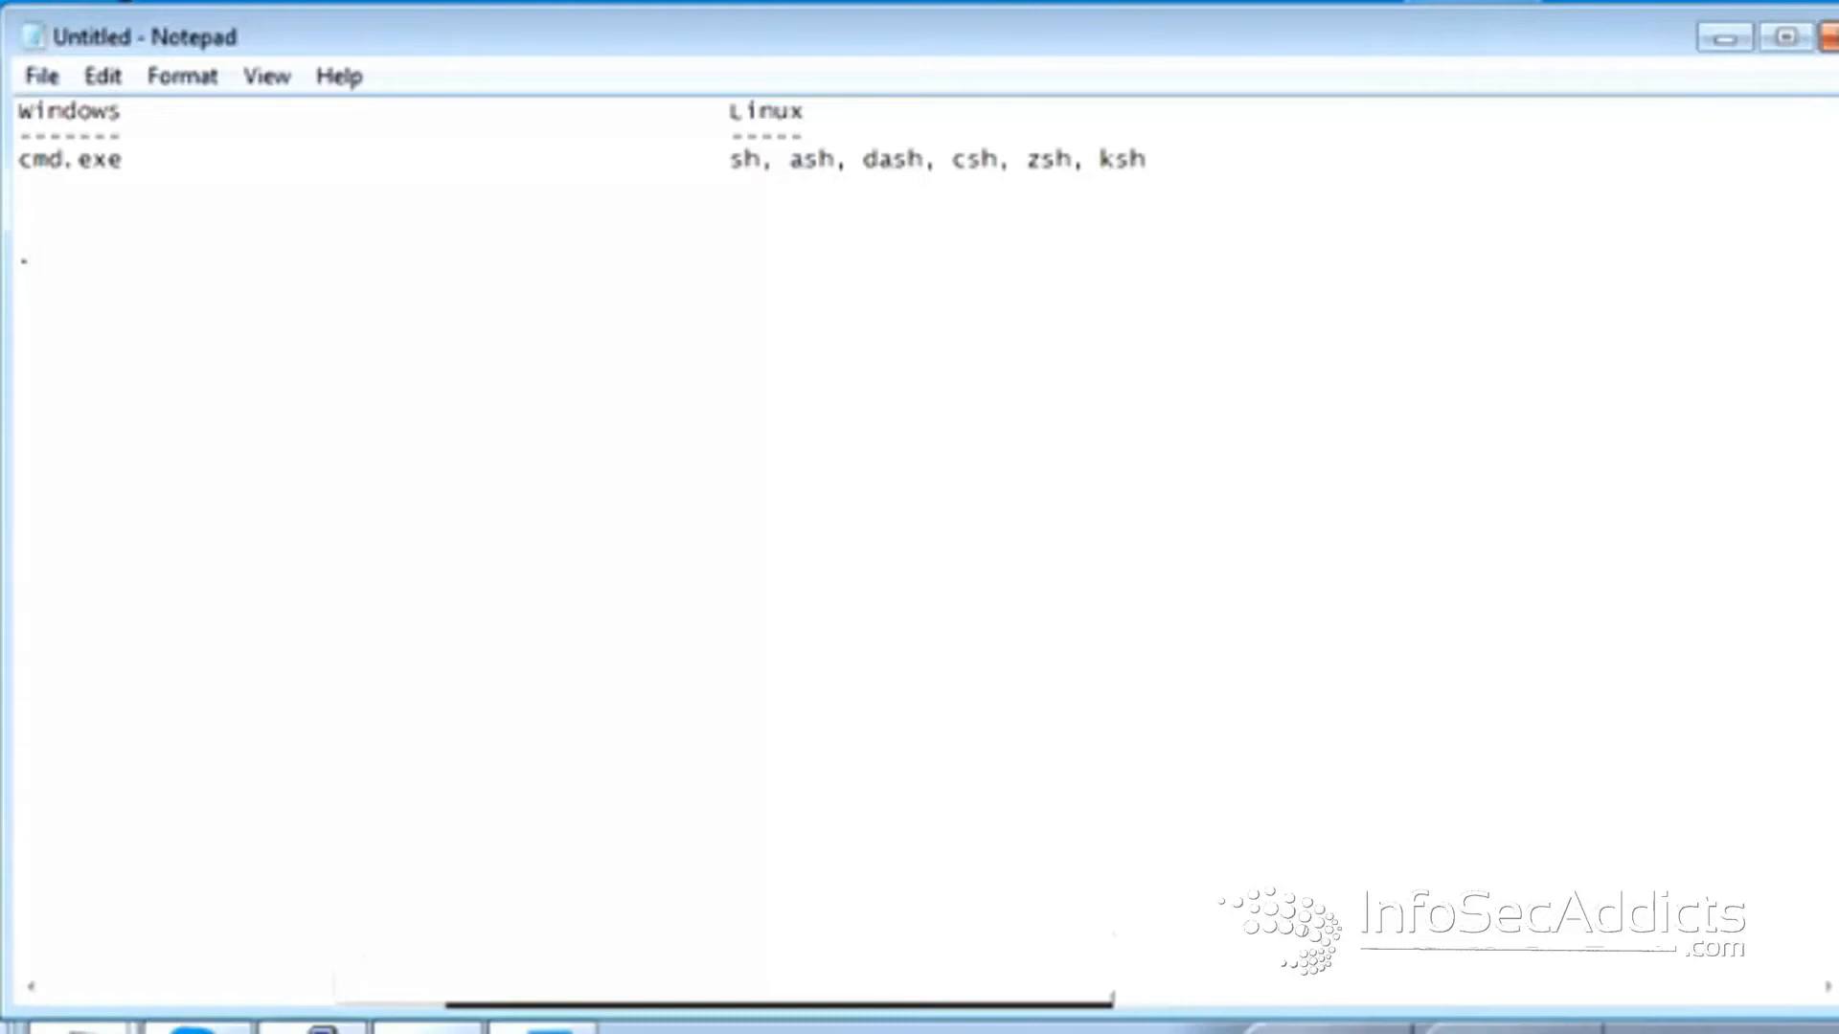
# - Add rows pairing .bat with .sh and cscript/vbscript with perl, ruby, python, tcl
pyautogui.write('.bat')
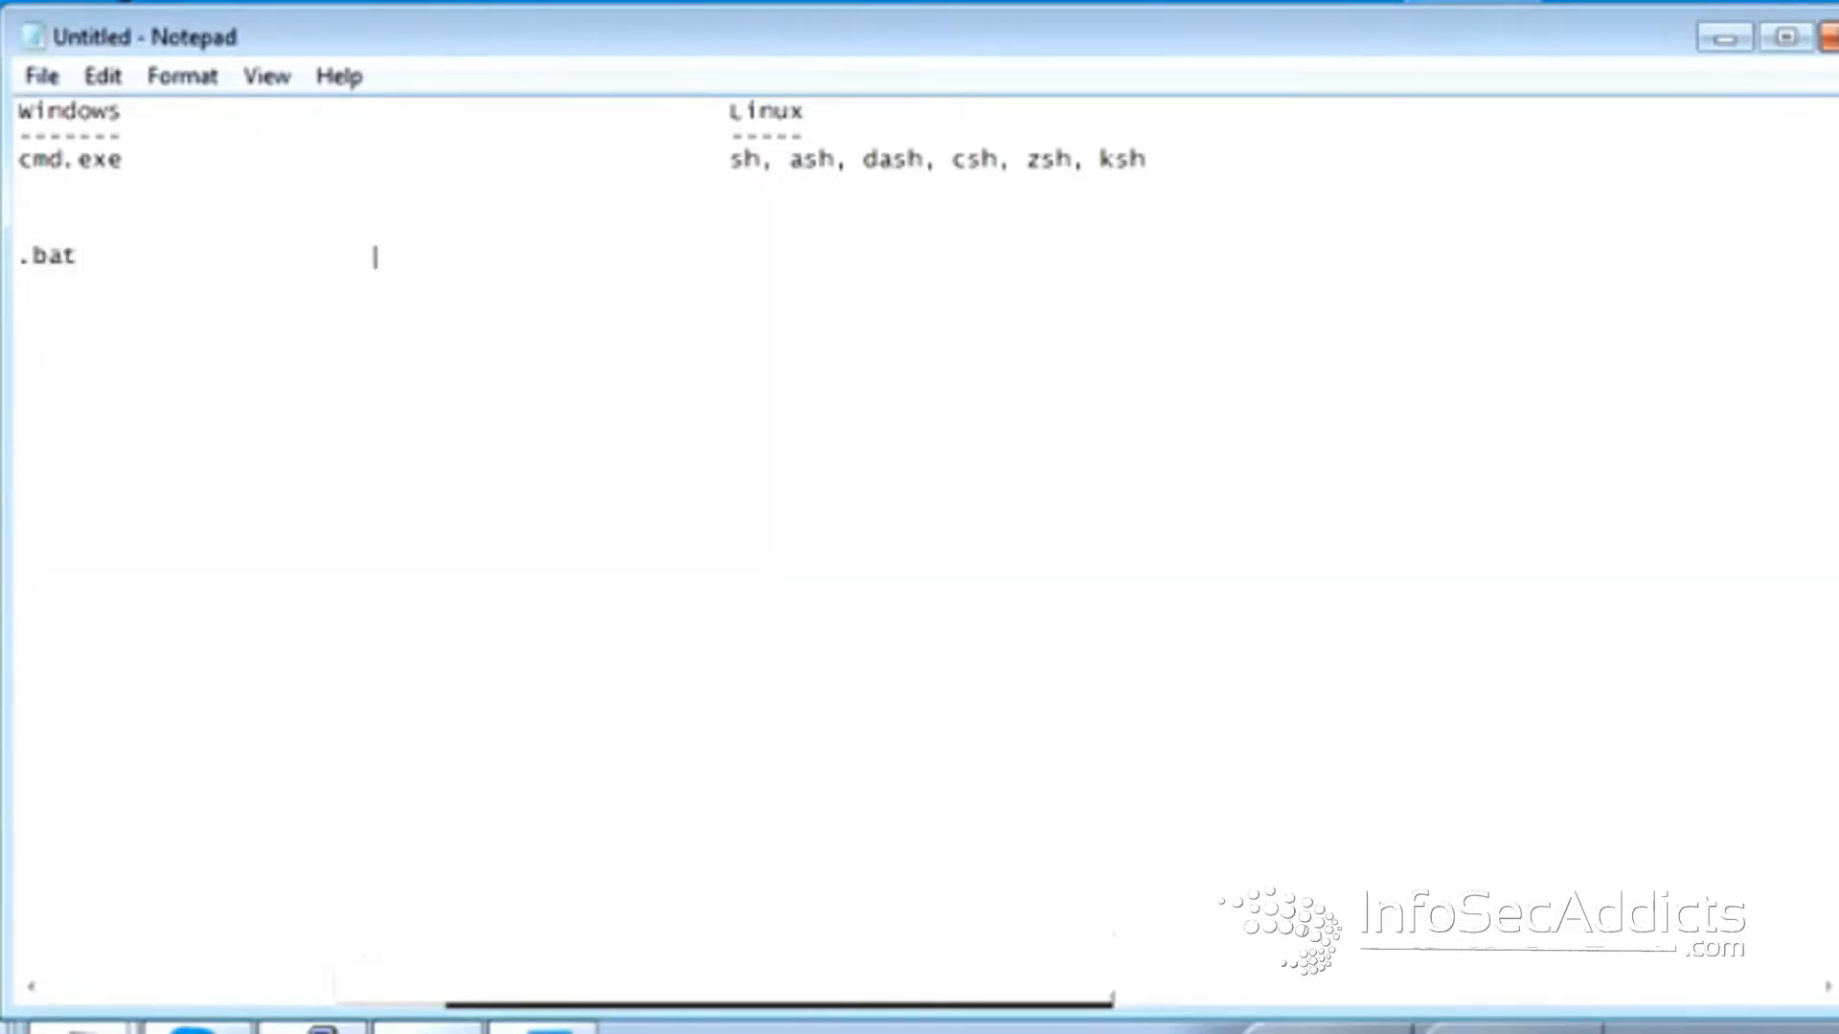
pyautogui.write('.sh')
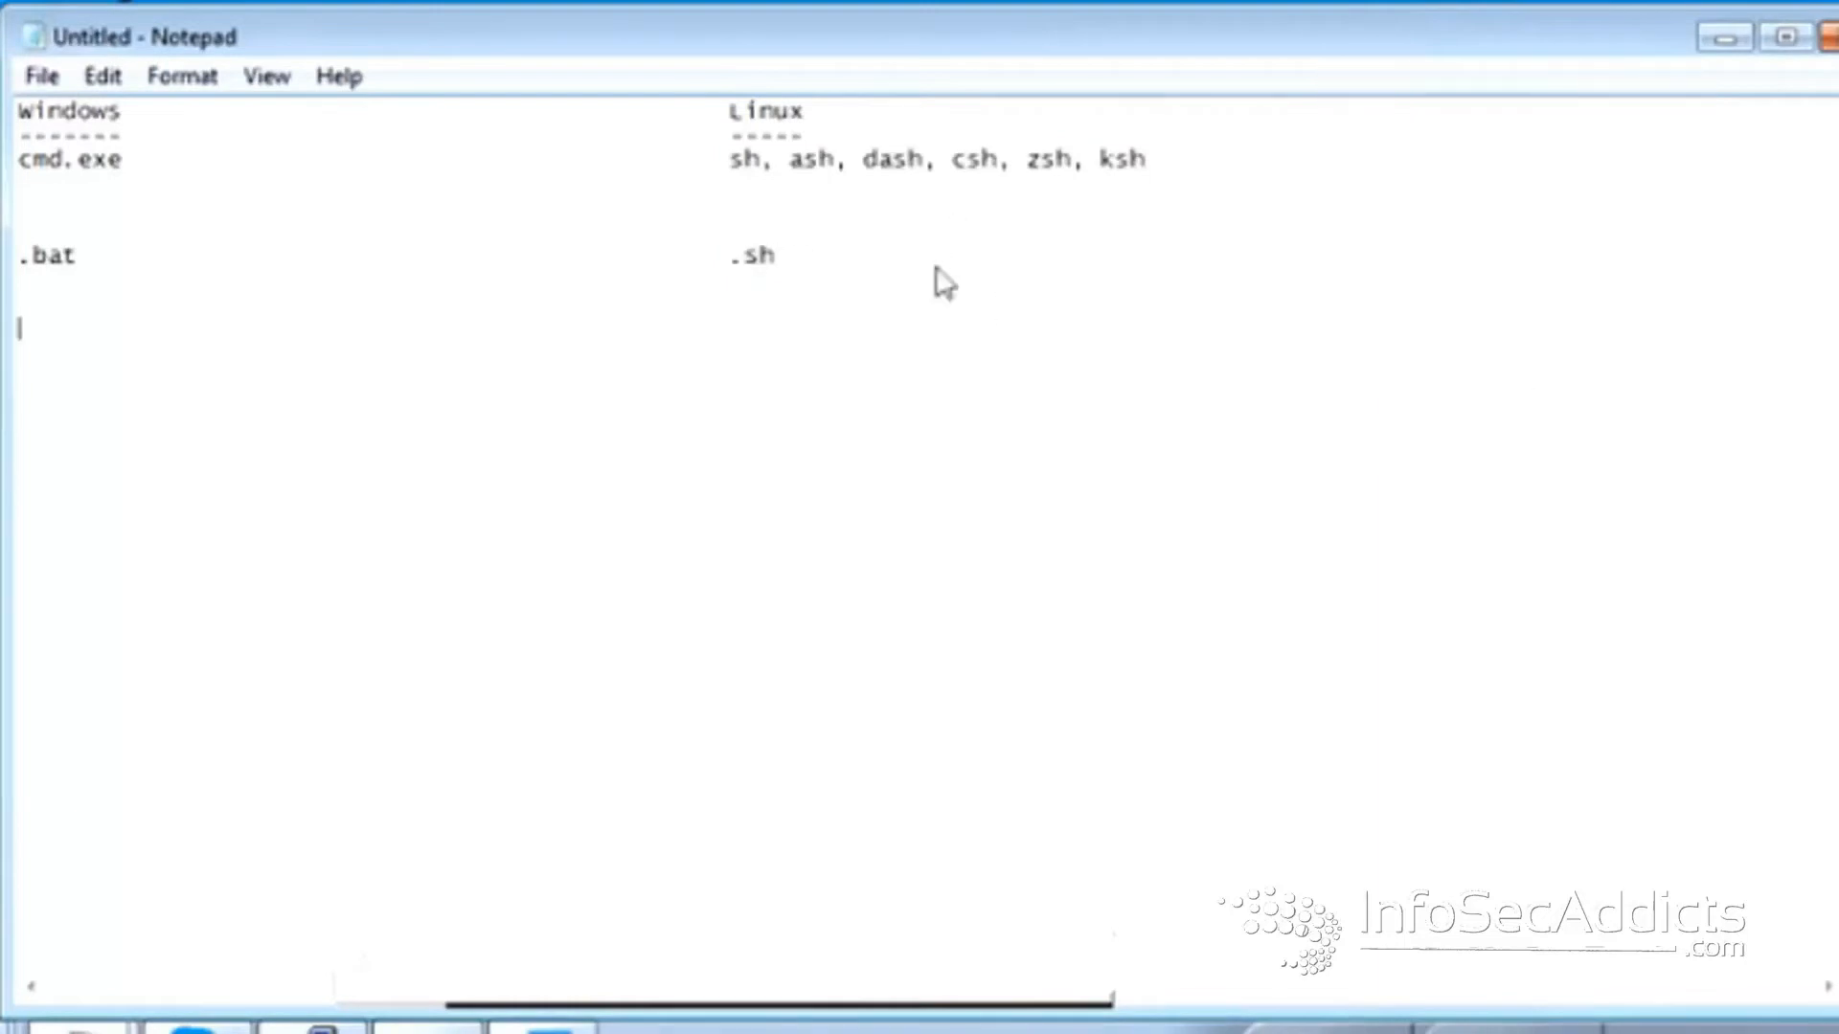
pyautogui.write('cscript')
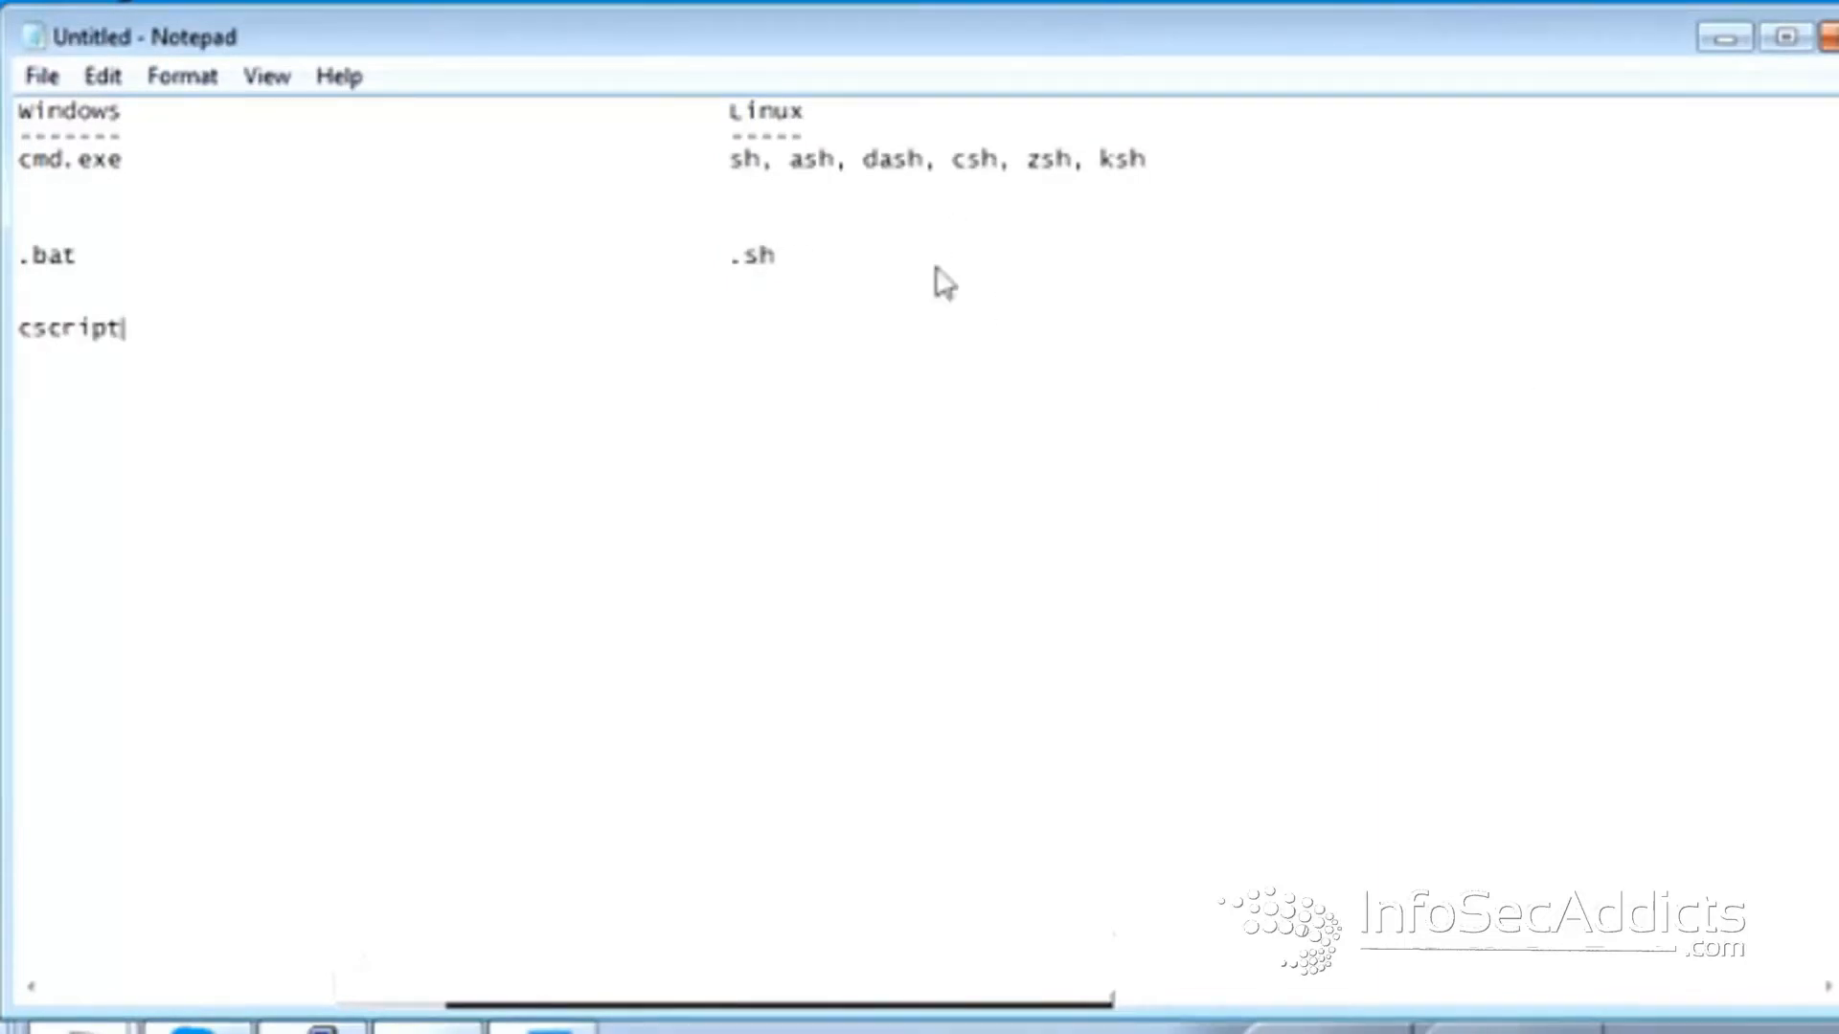
pyautogui.write('/vbscript')
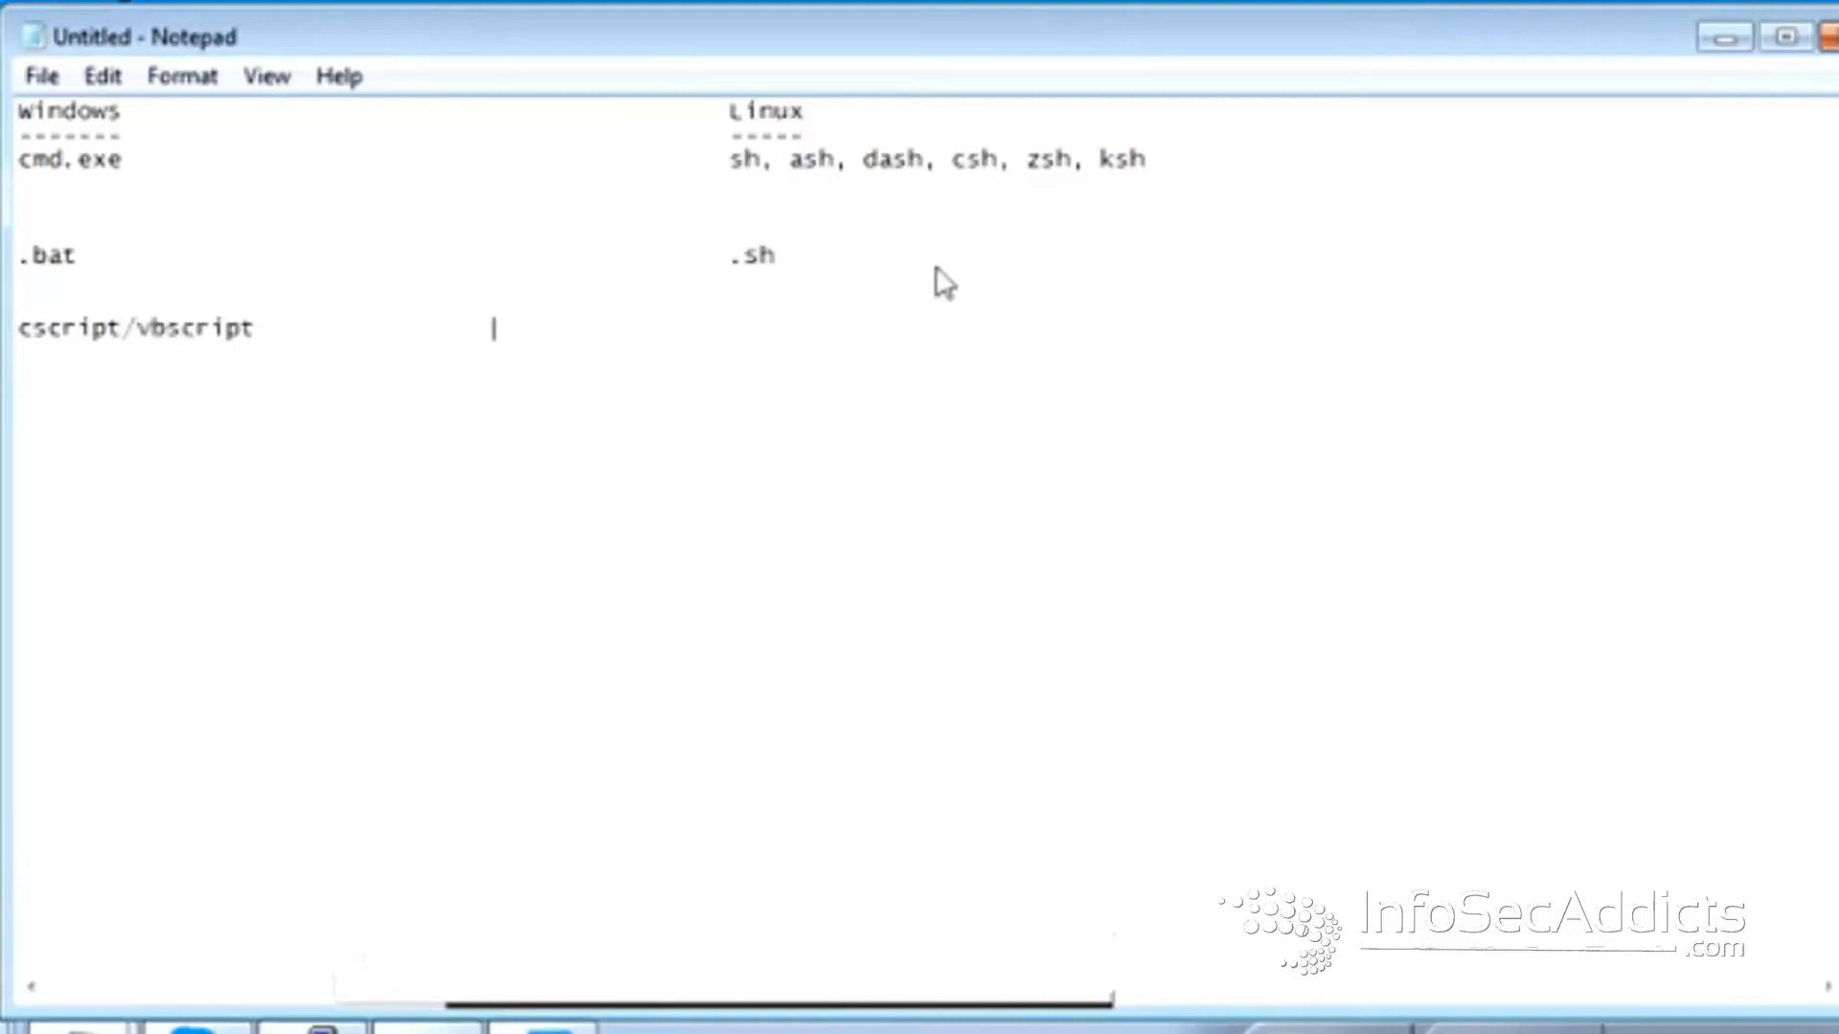
pyautogui.write('p')
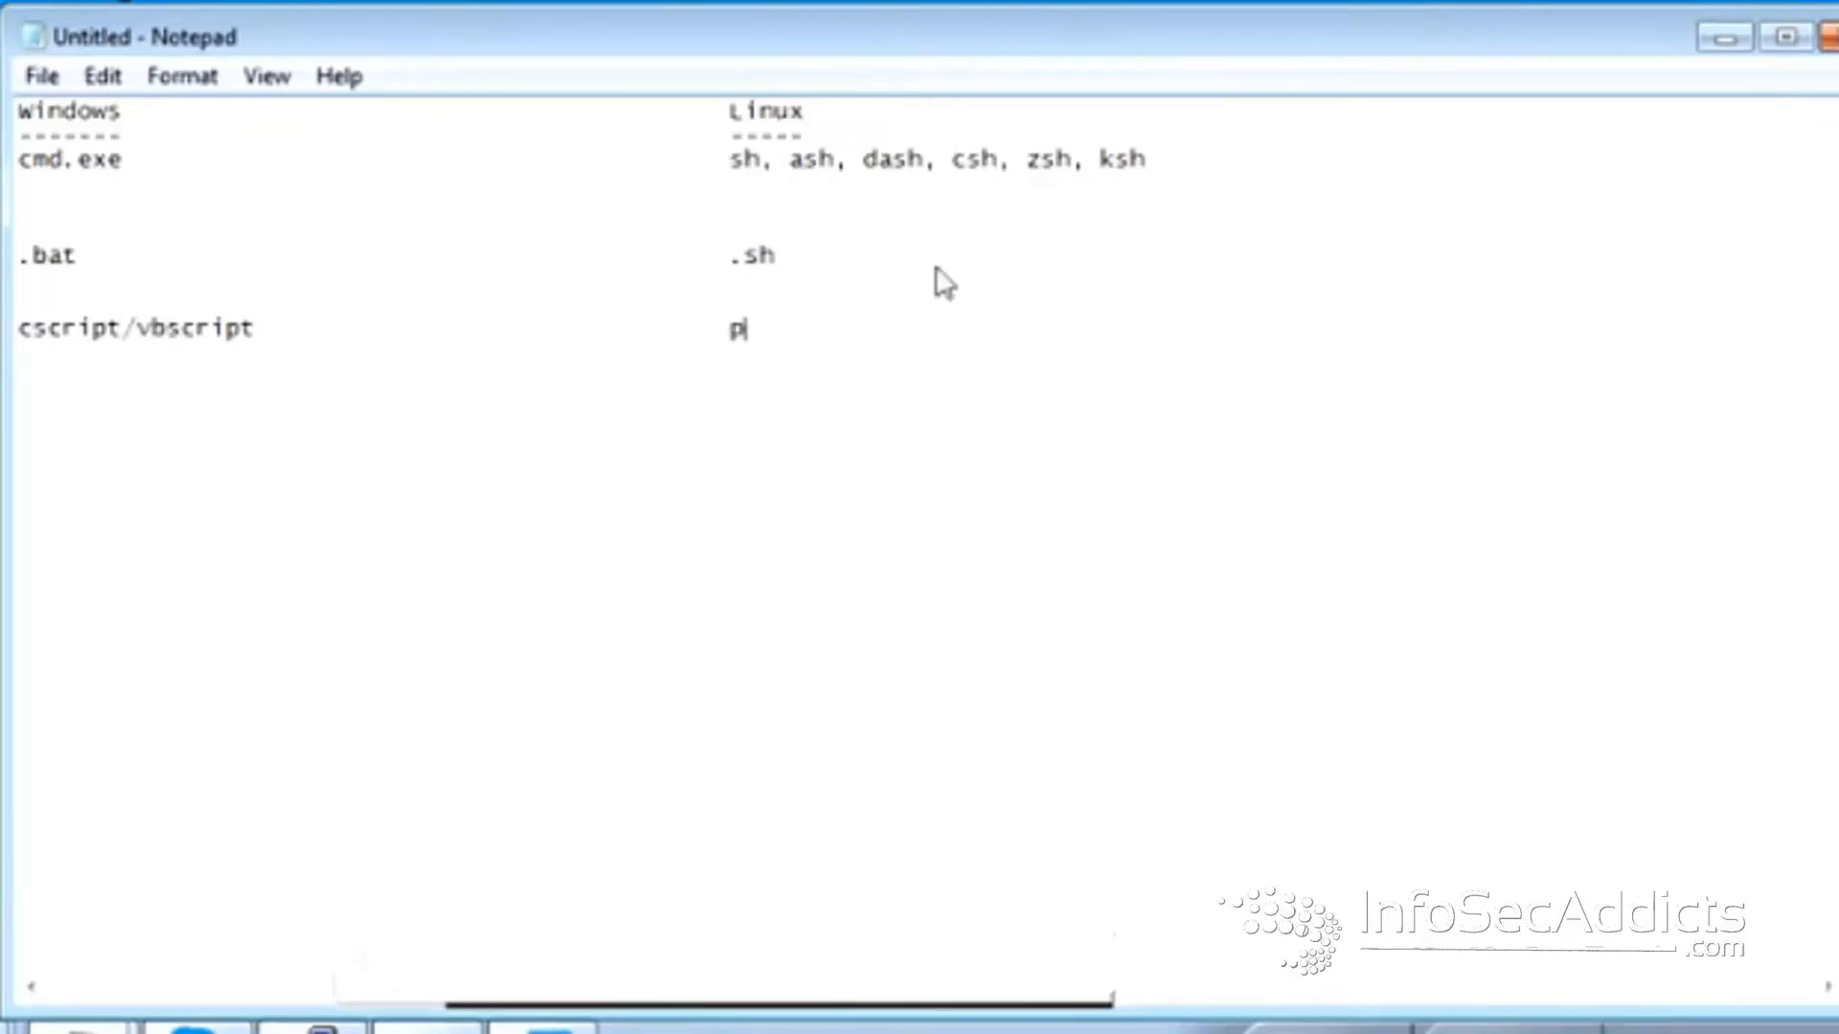
pyautogui.write('erl, ruby')
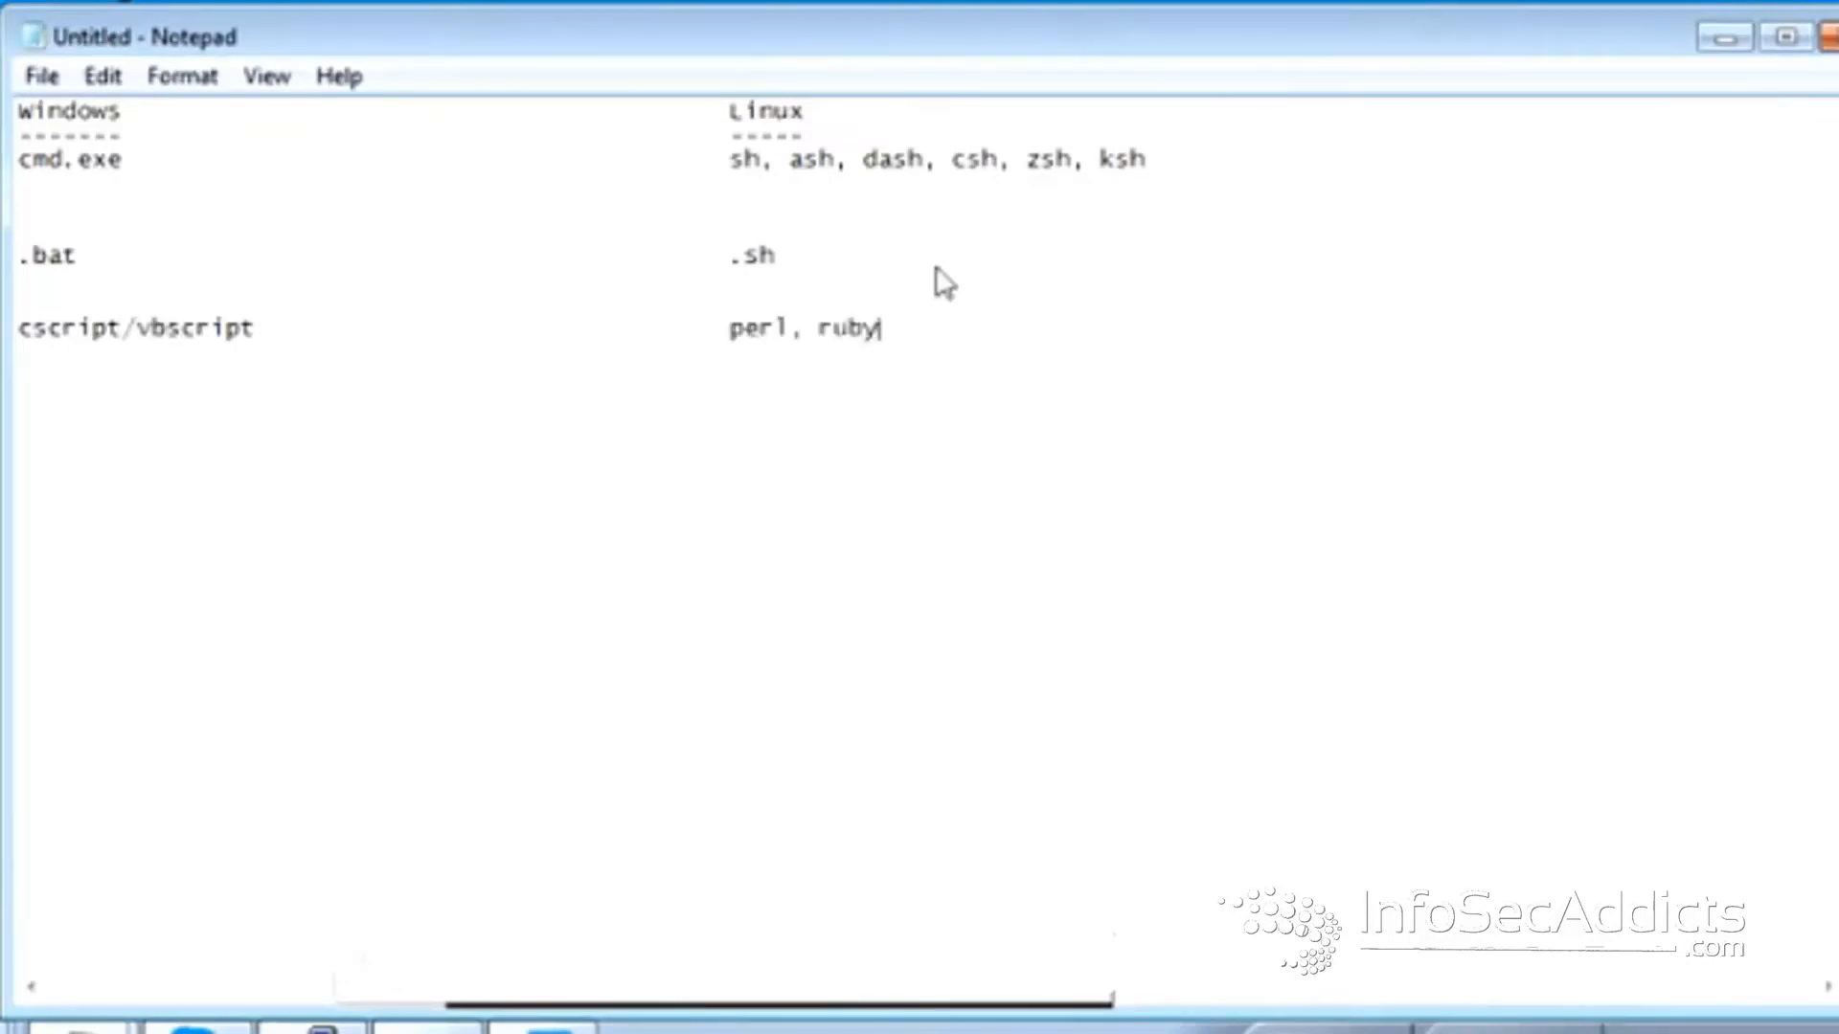
pyautogui.write(', python, t')
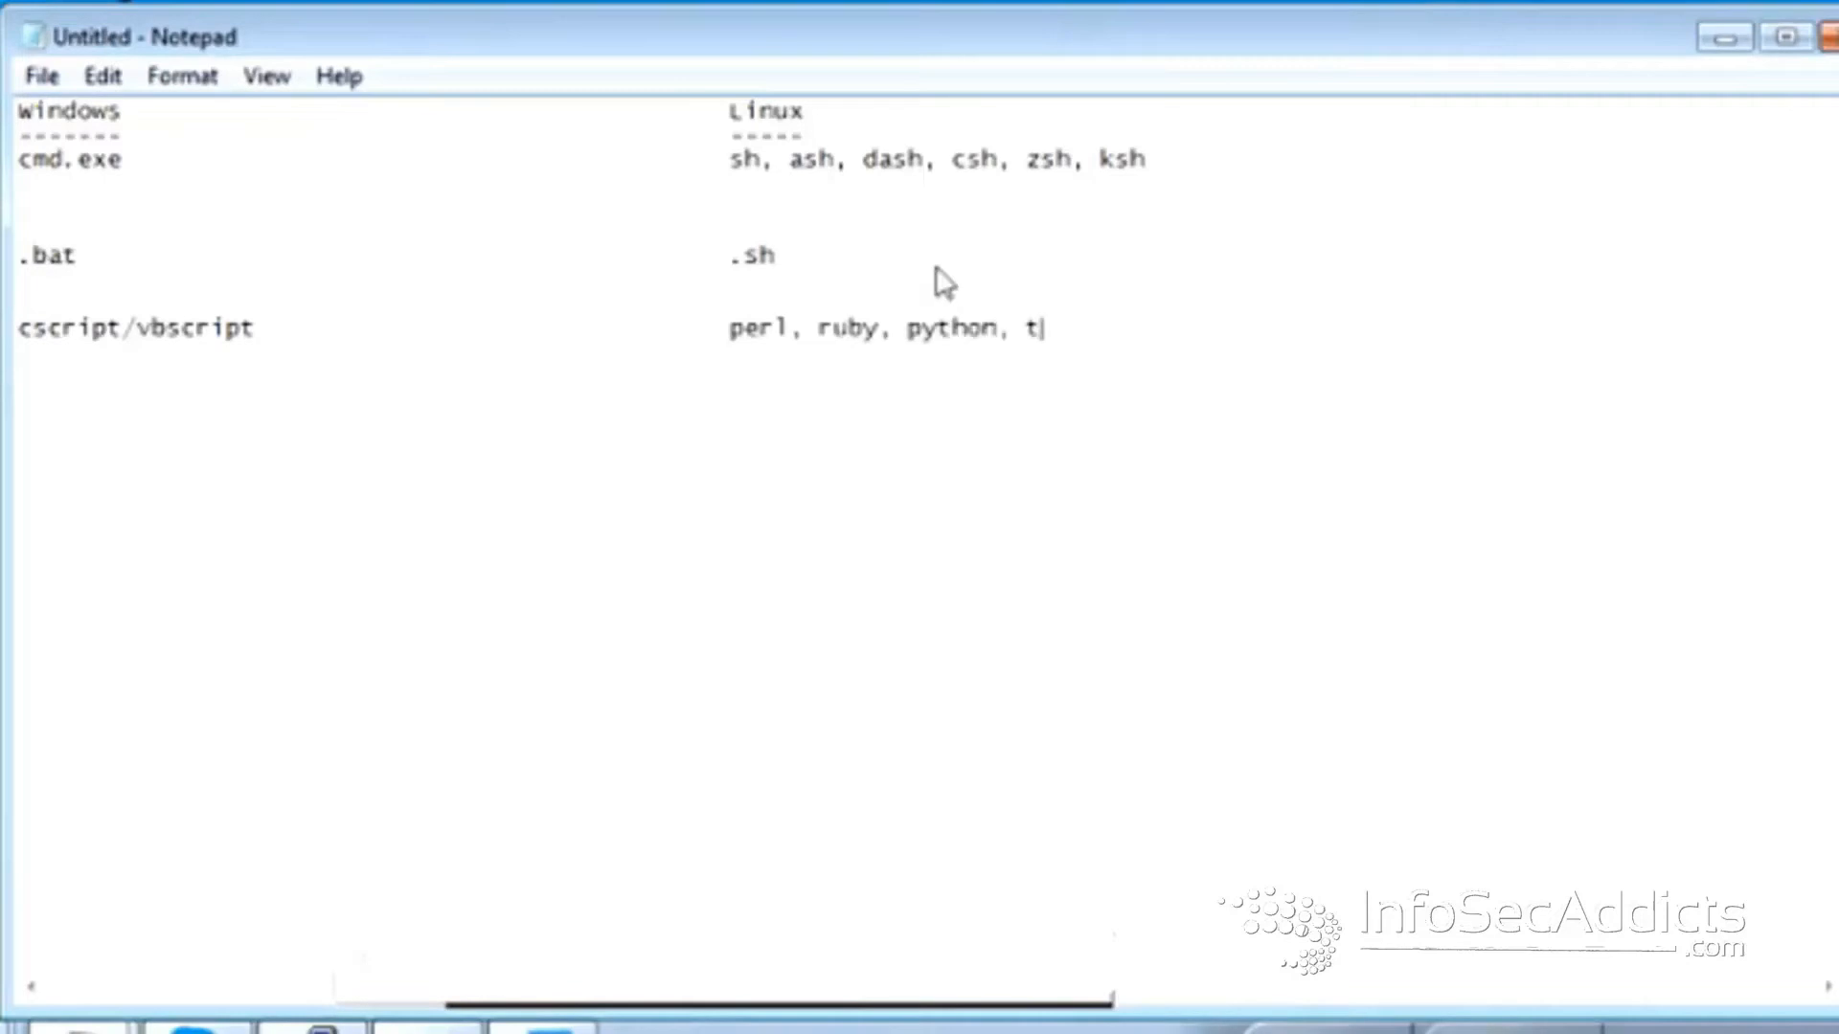
pyautogui.write('cl')
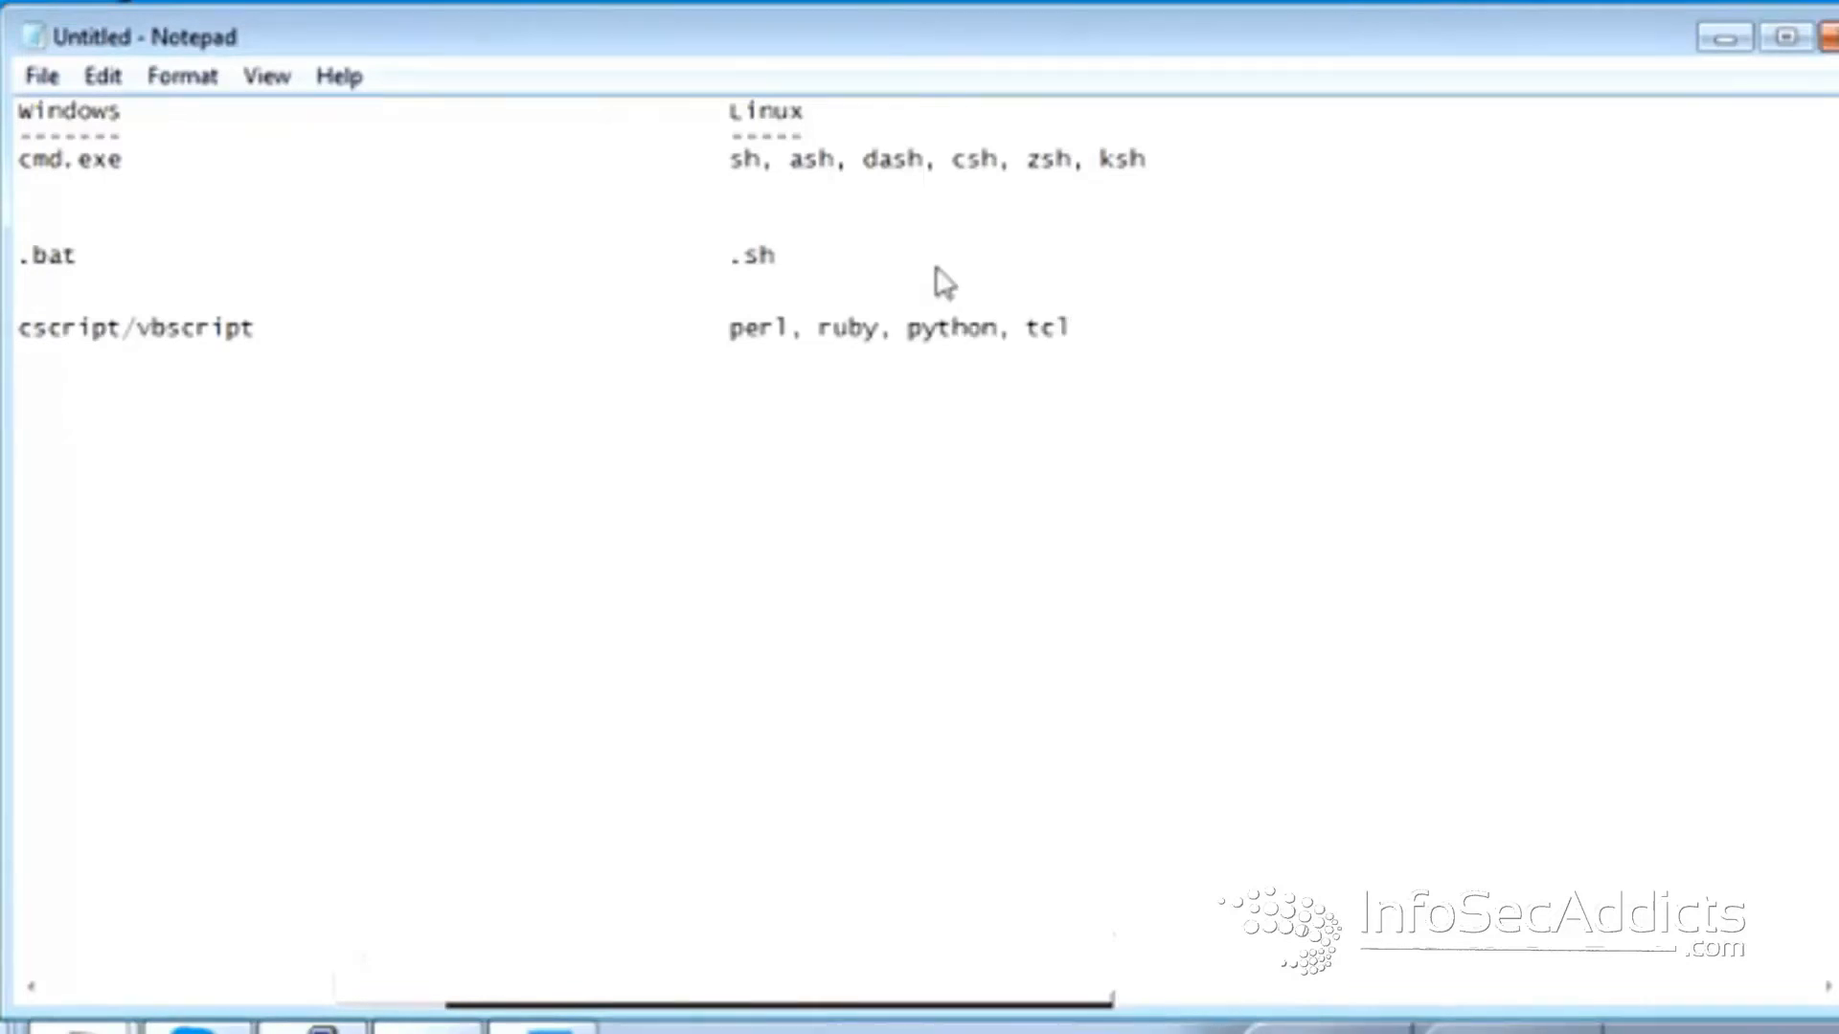
pyautogui.click(21, 281)
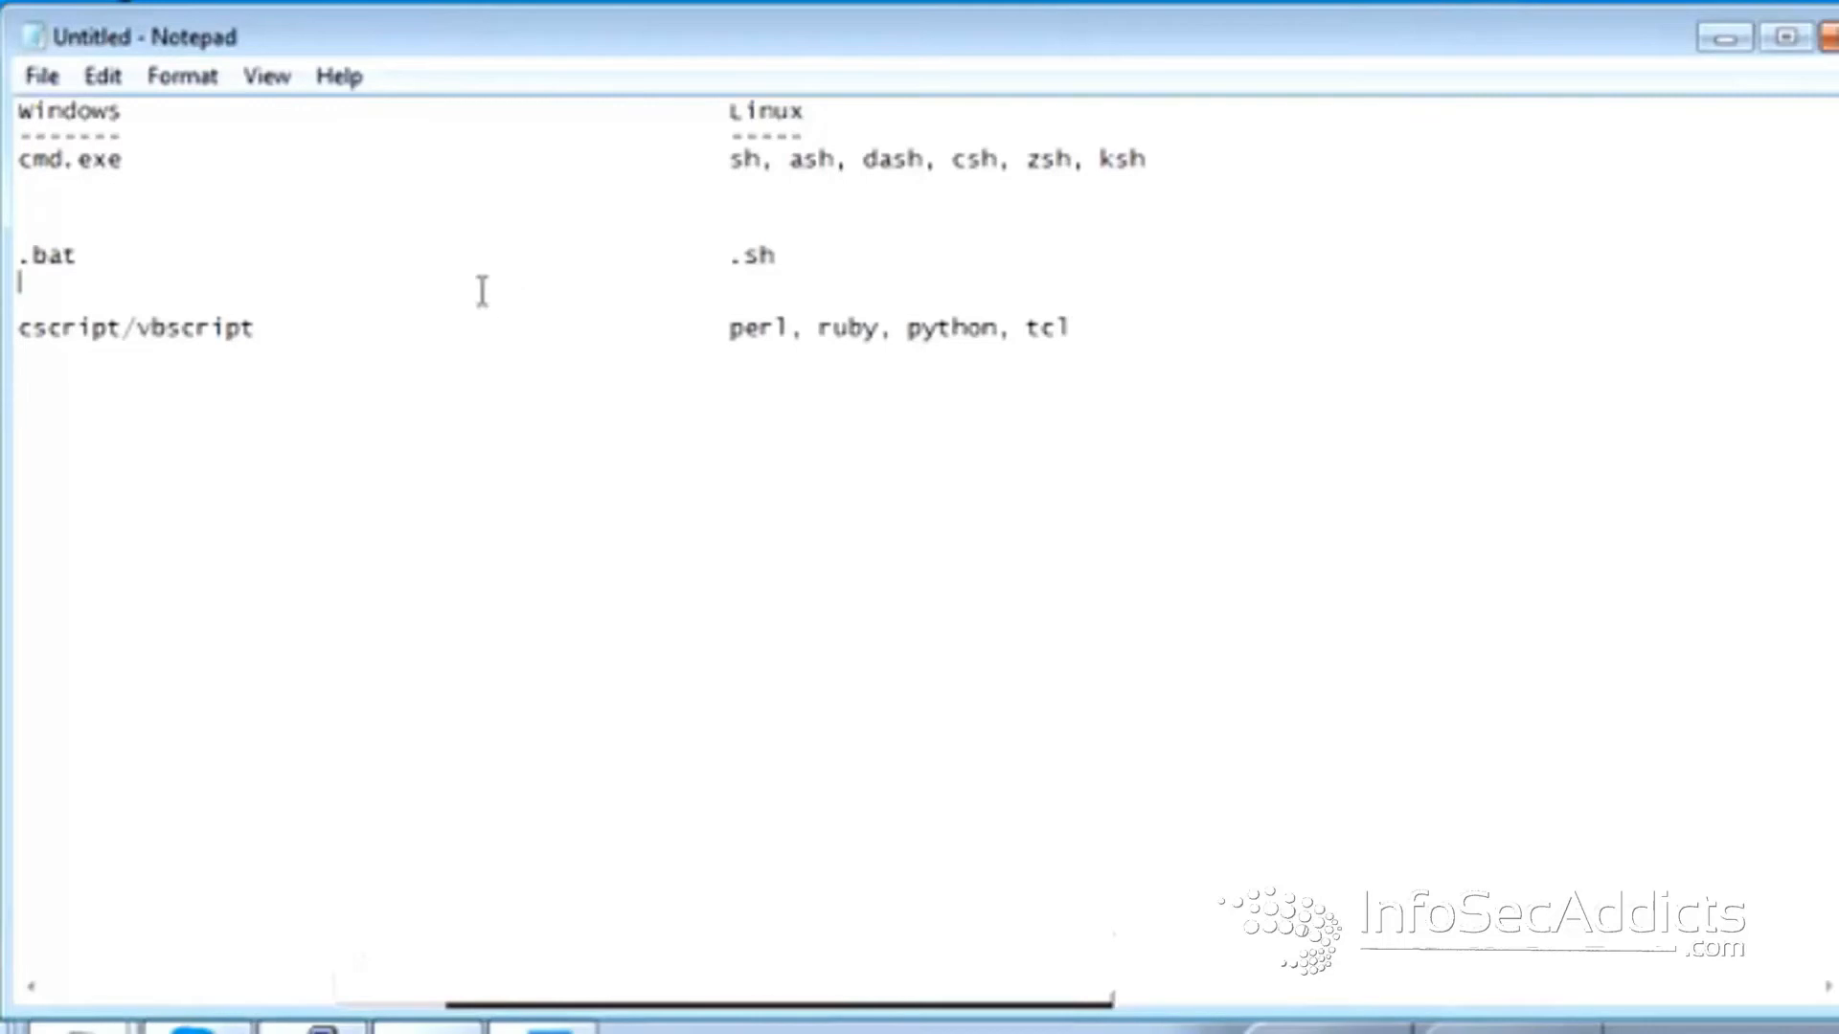
# - Add a row pairing C# with Java, then select and deselect the scripting languages entry
pyautogui.moveTo(727, 158); pyautogui.dragTo(926, 158)
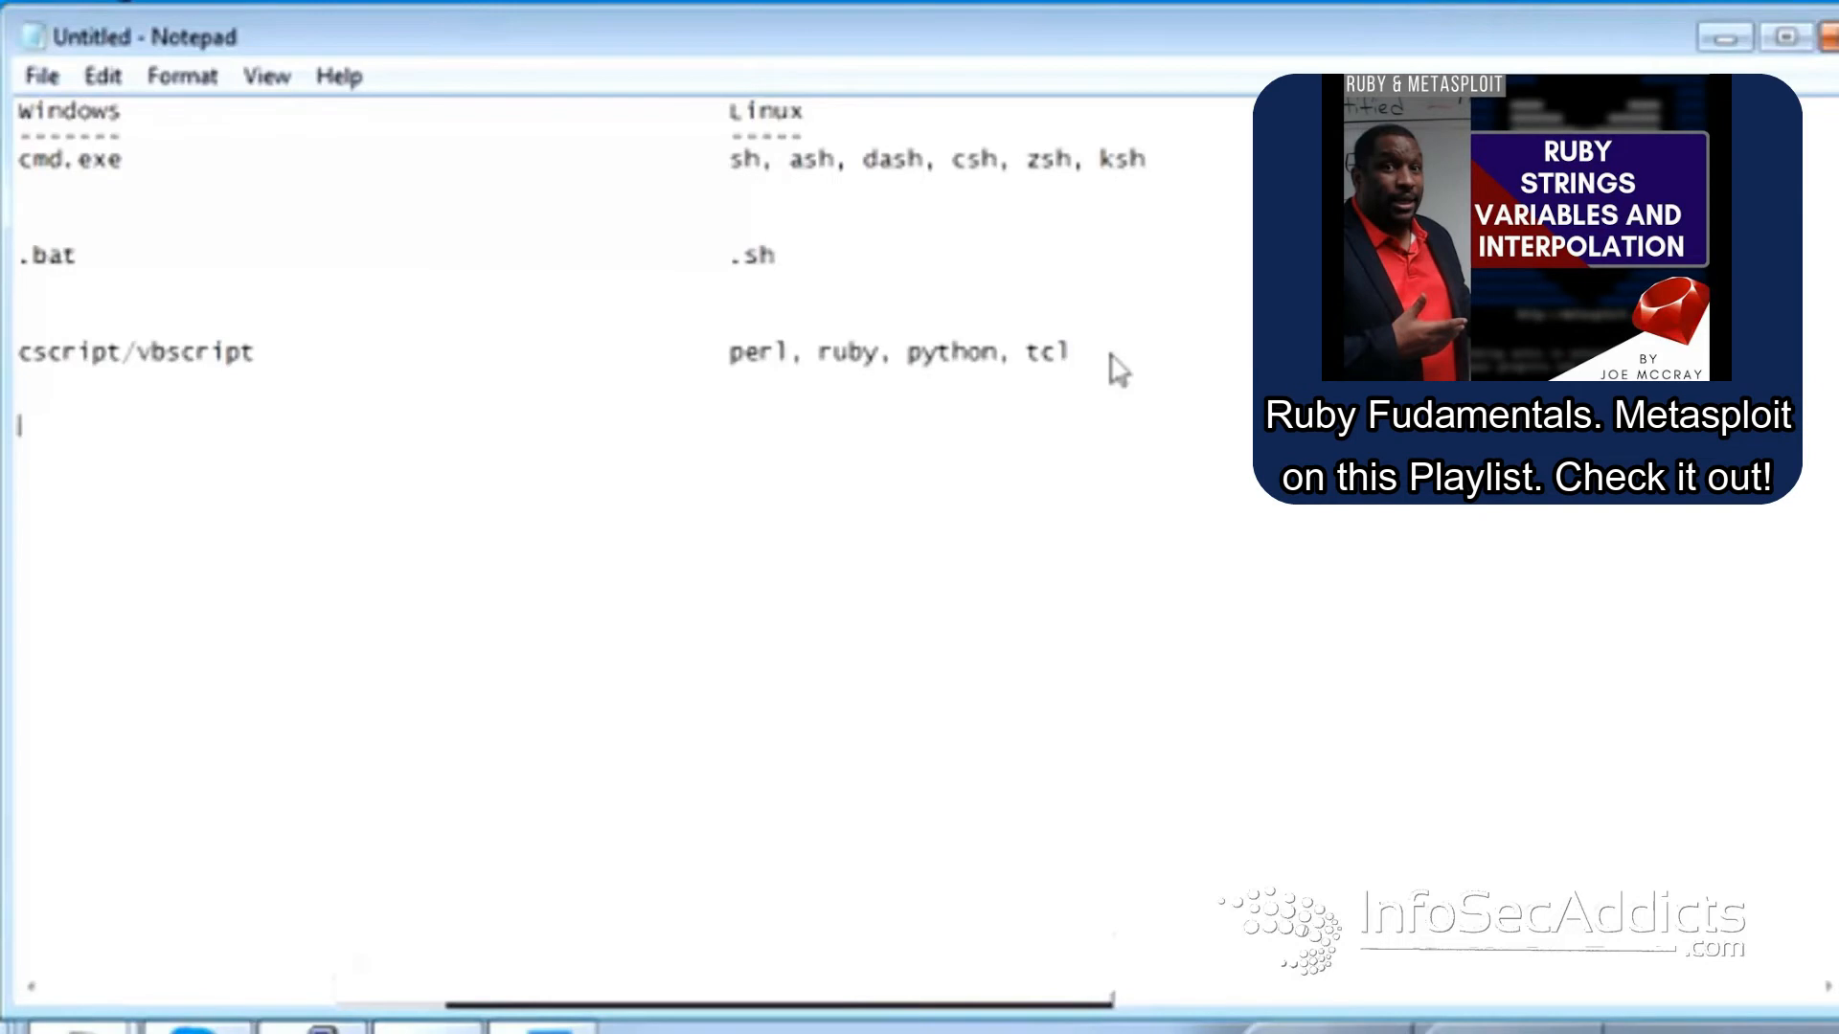
pyautogui.write('c')
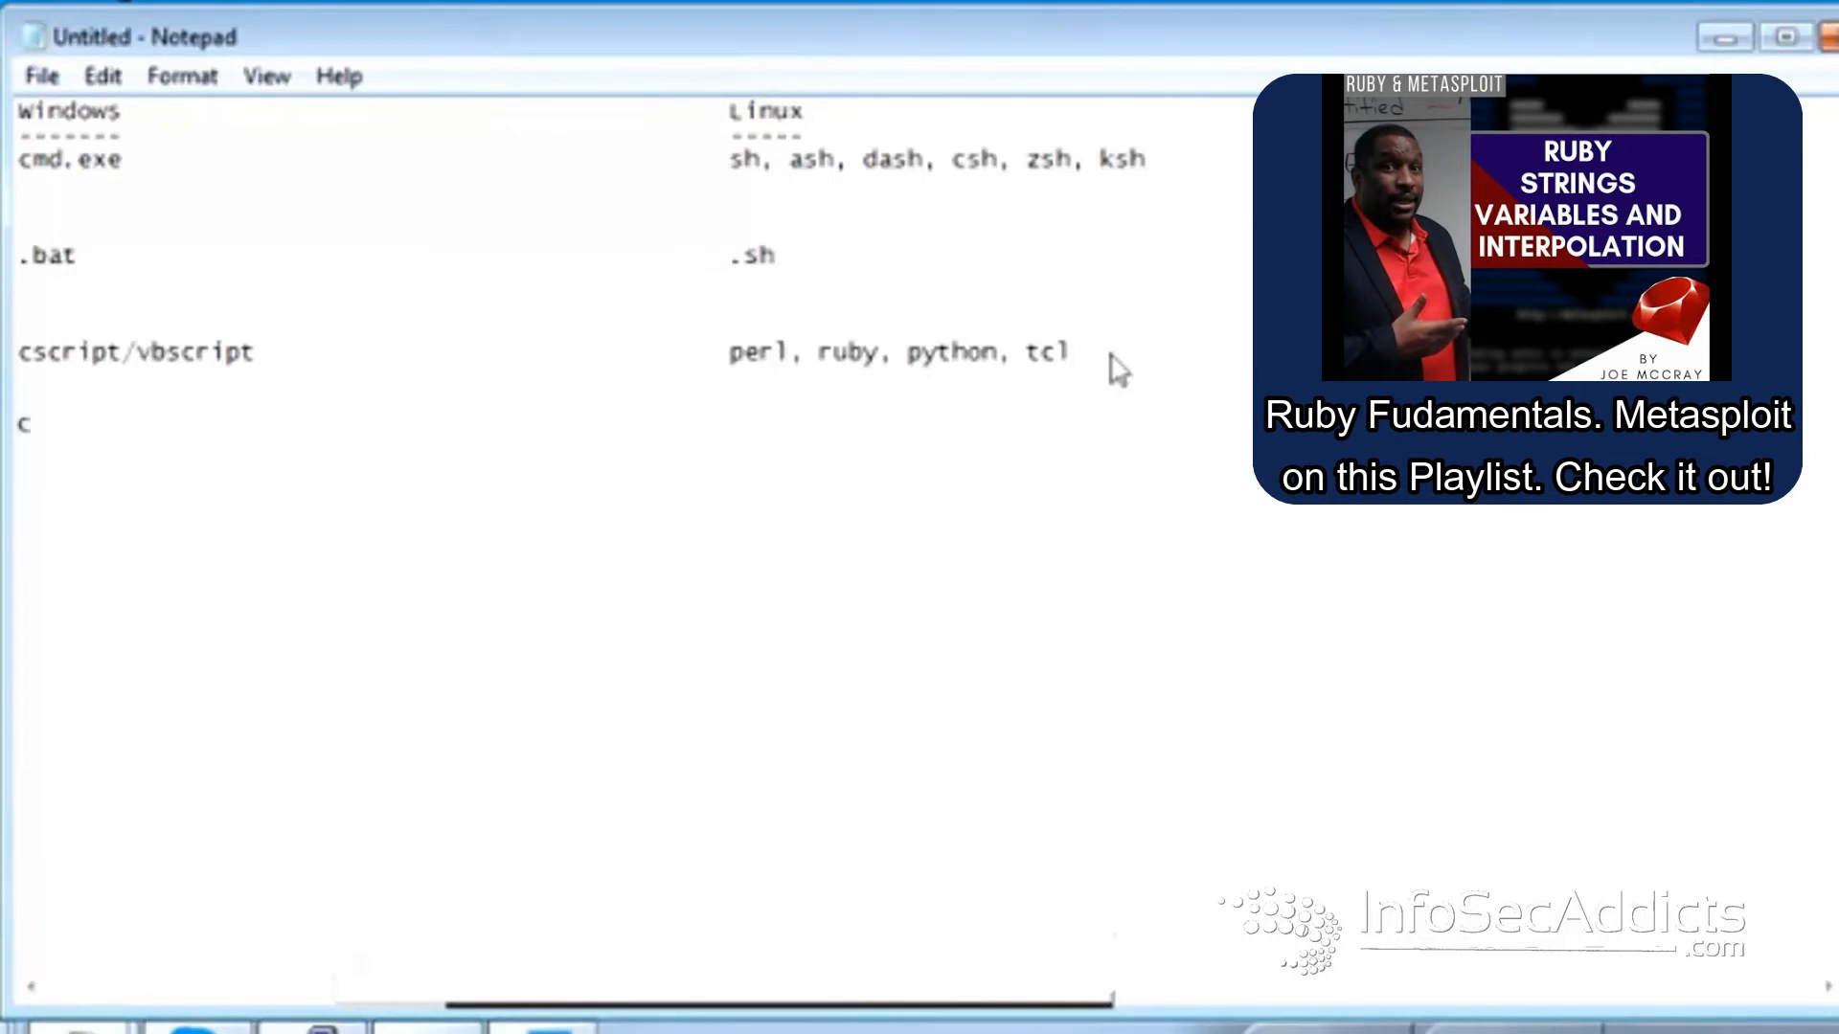
pyautogui.write('#')
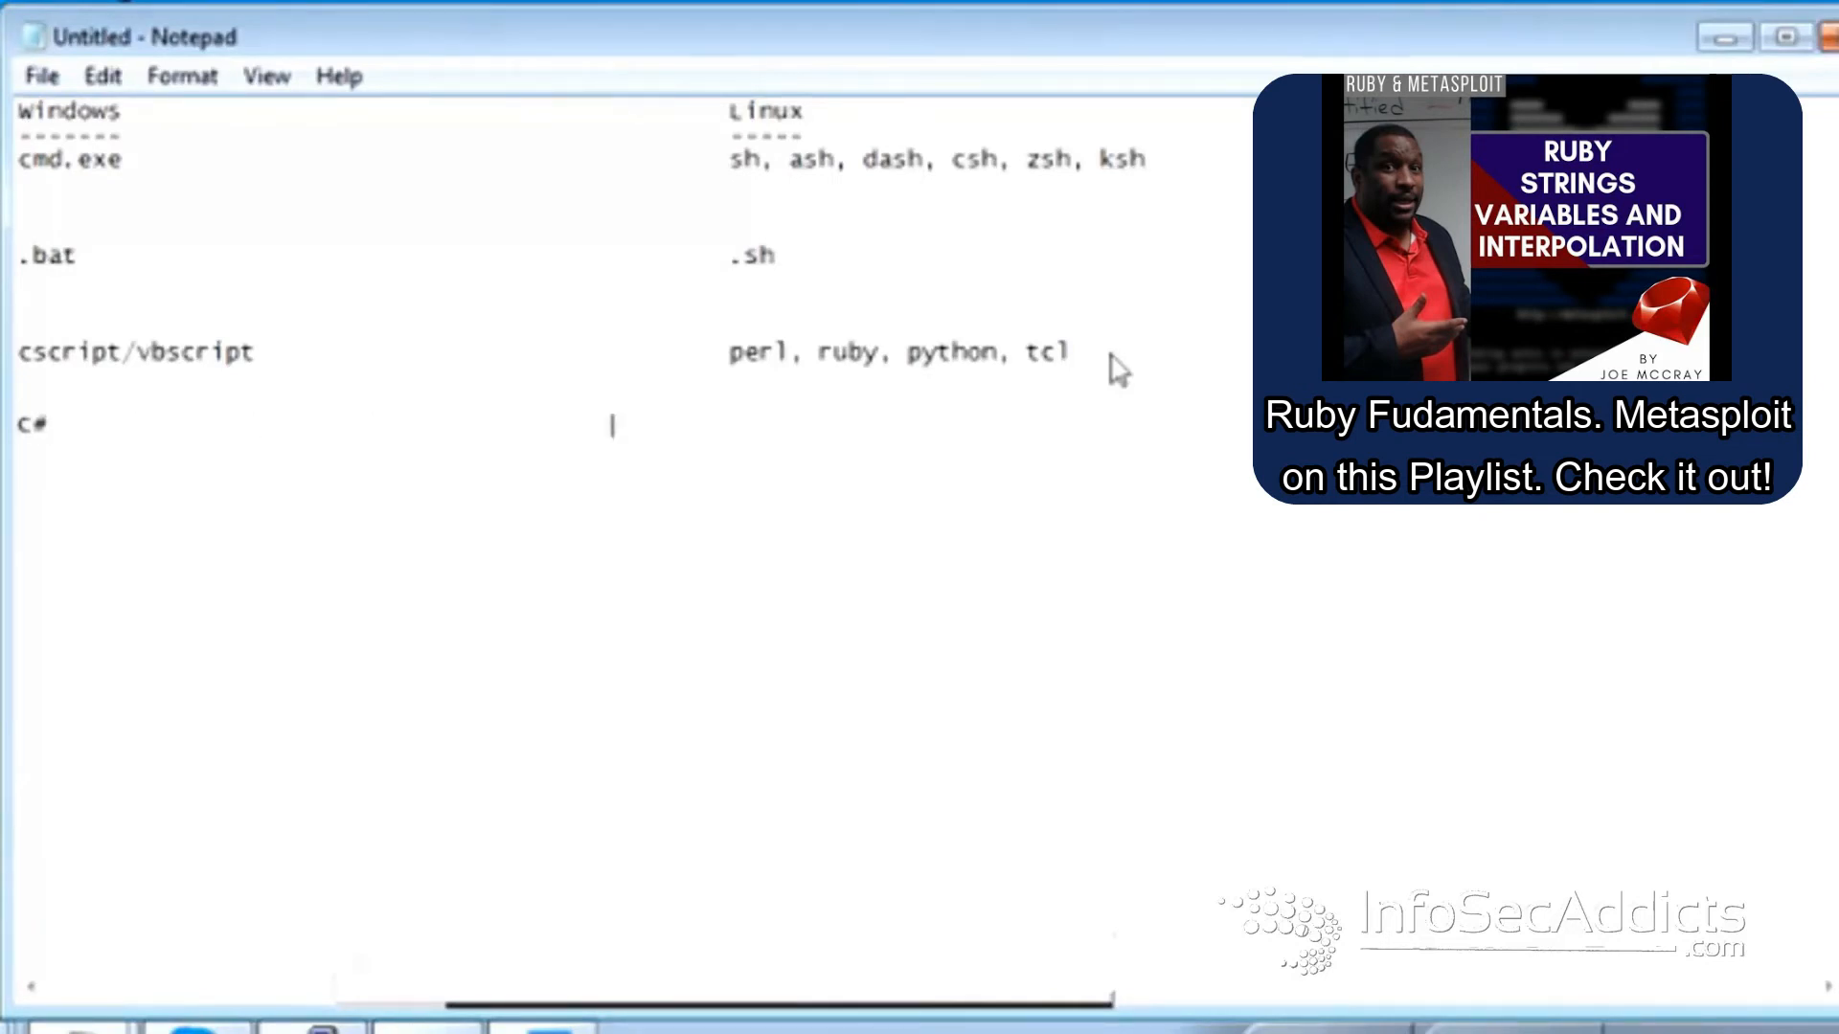
pyautogui.write('Java')
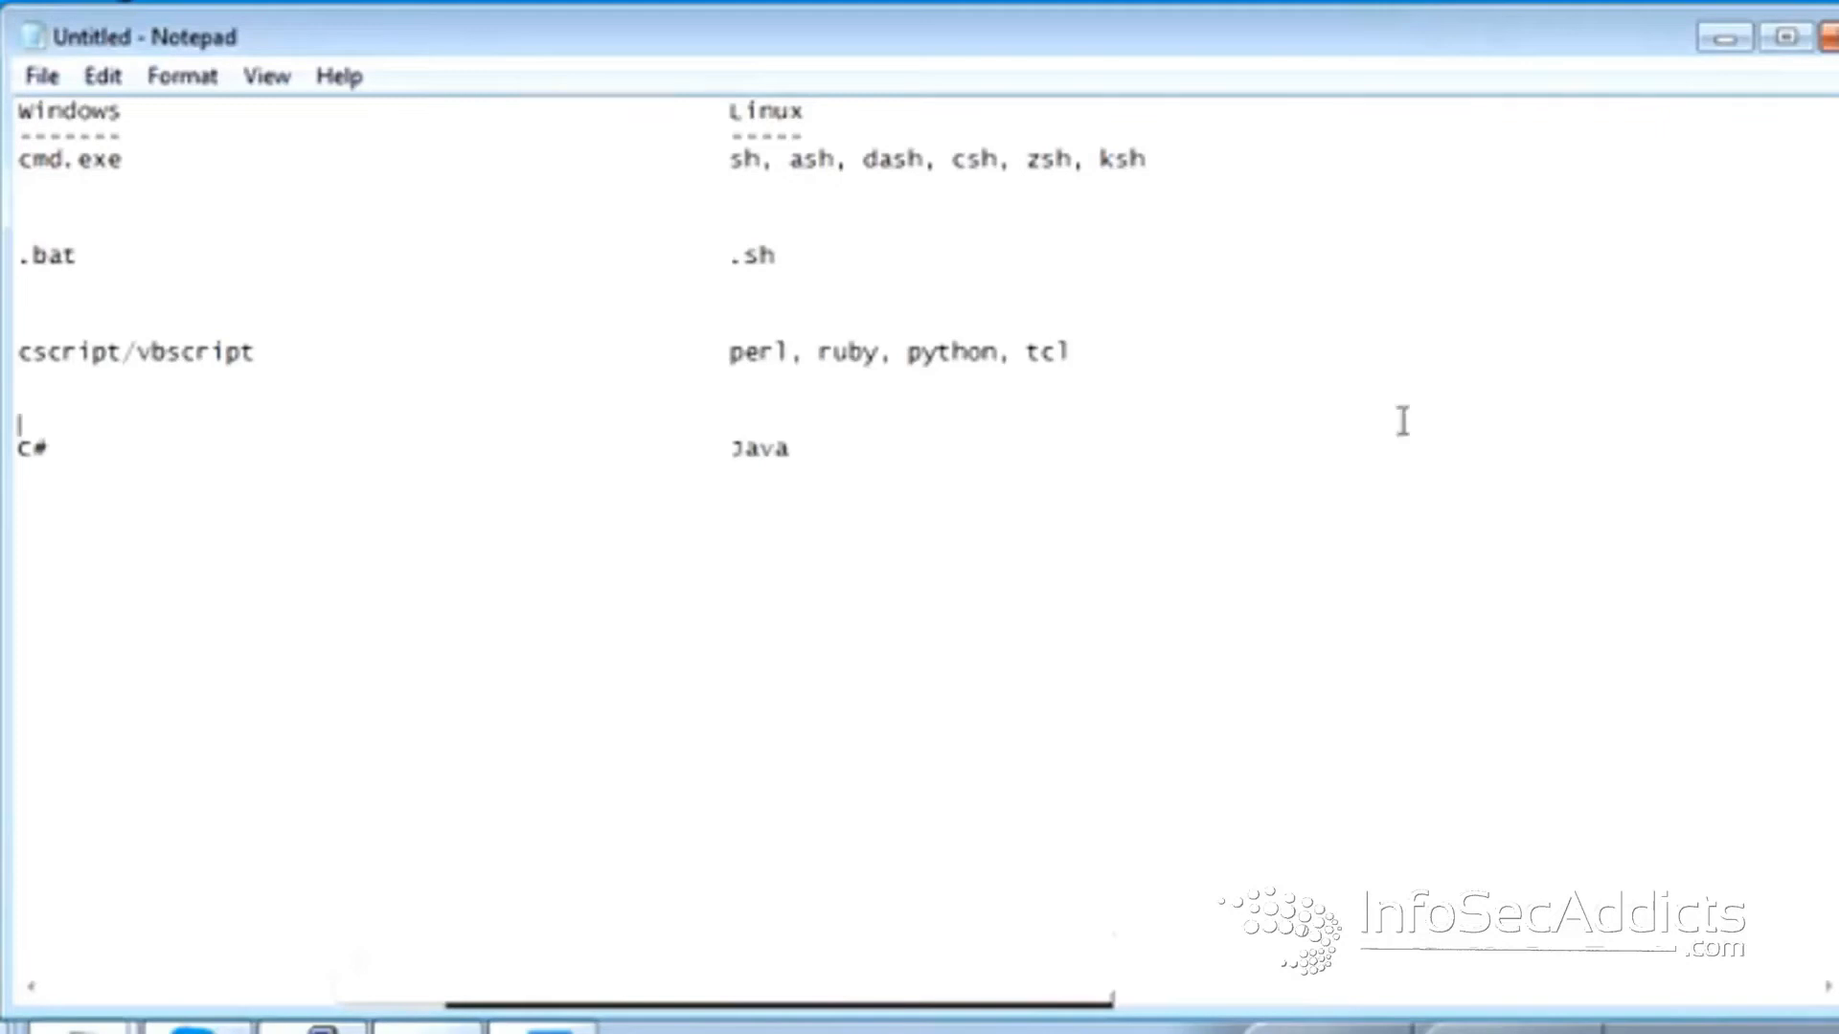
pyautogui.doubleClick(135, 352)
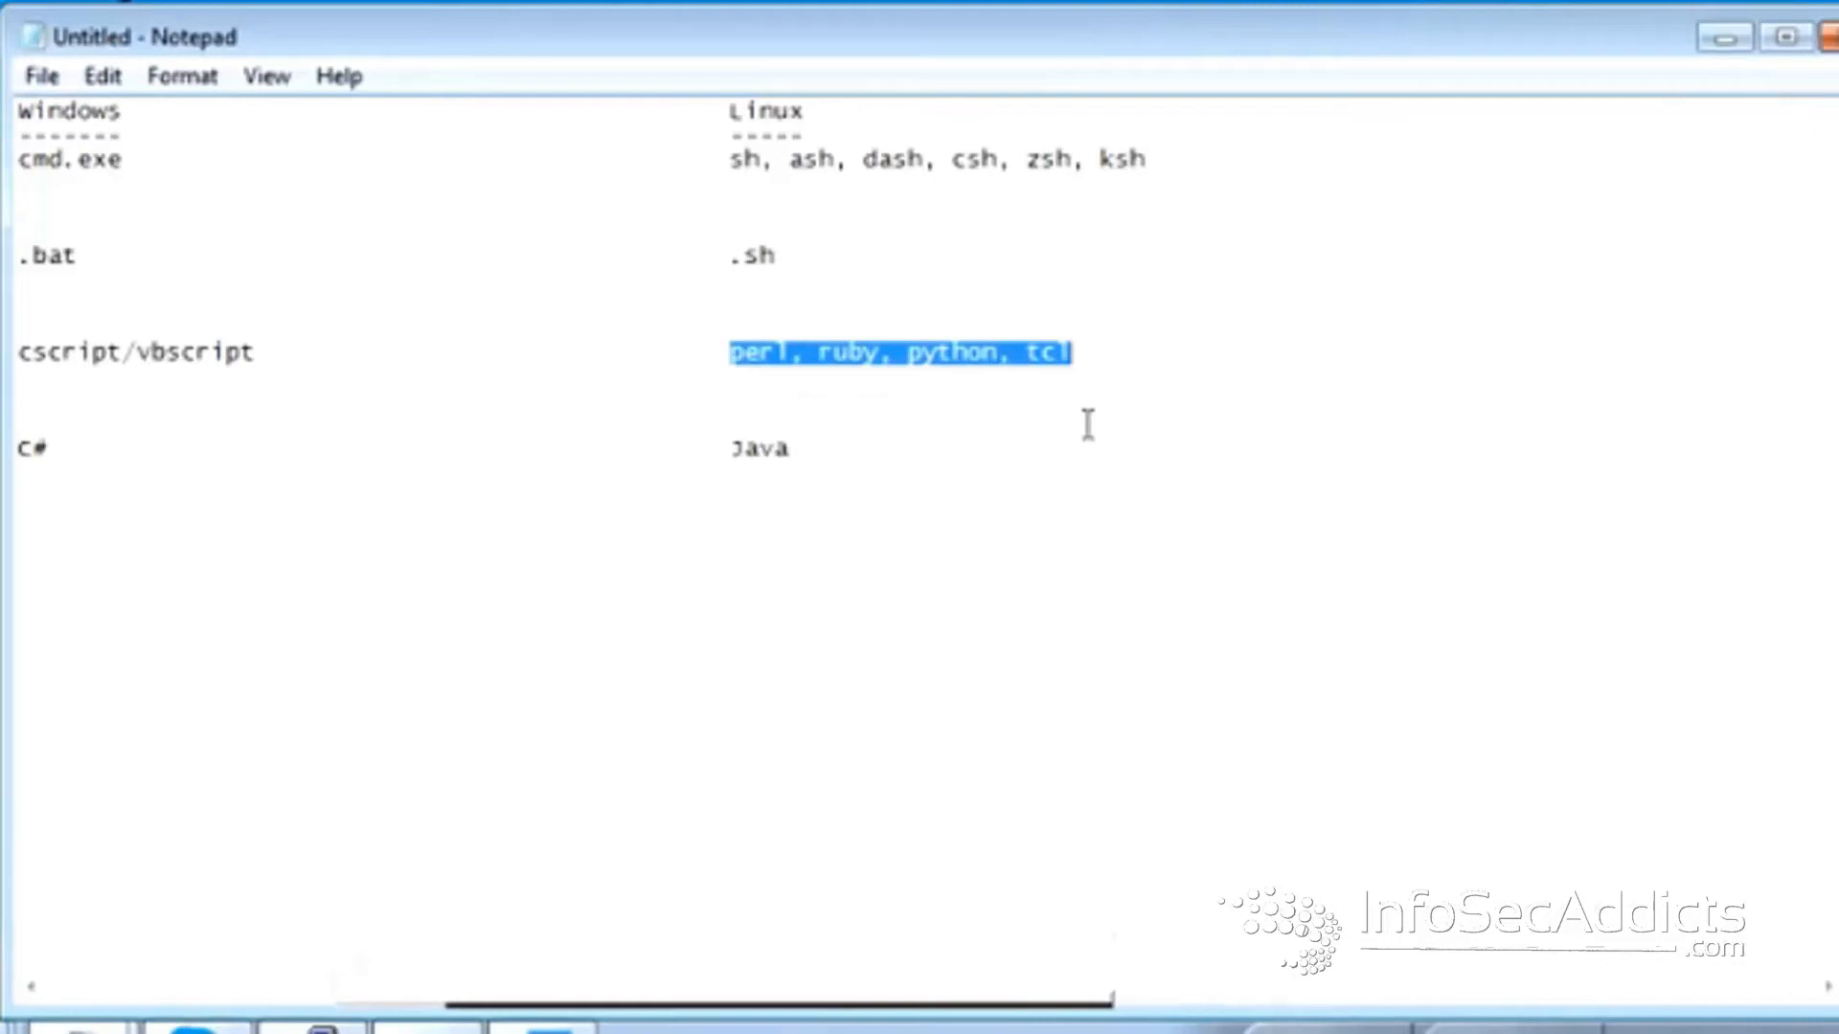
pyautogui.click(792, 449)
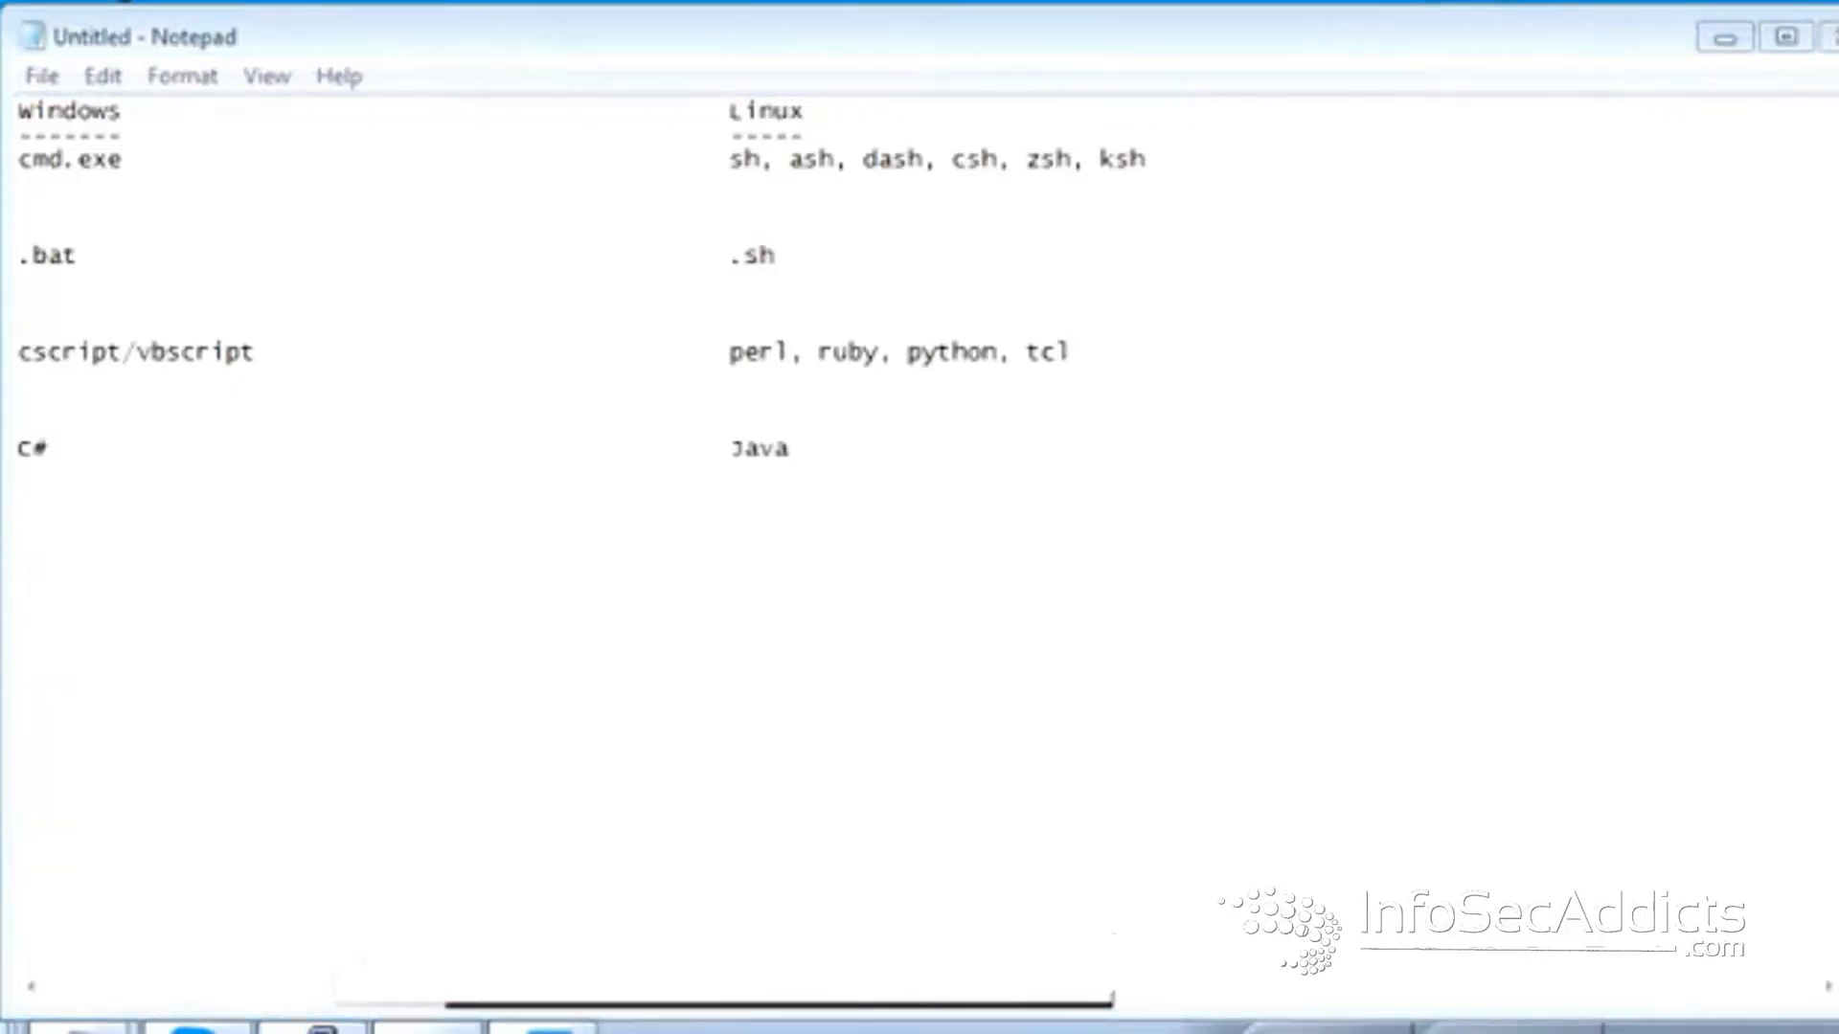
pyautogui.moveTo(529, 884)
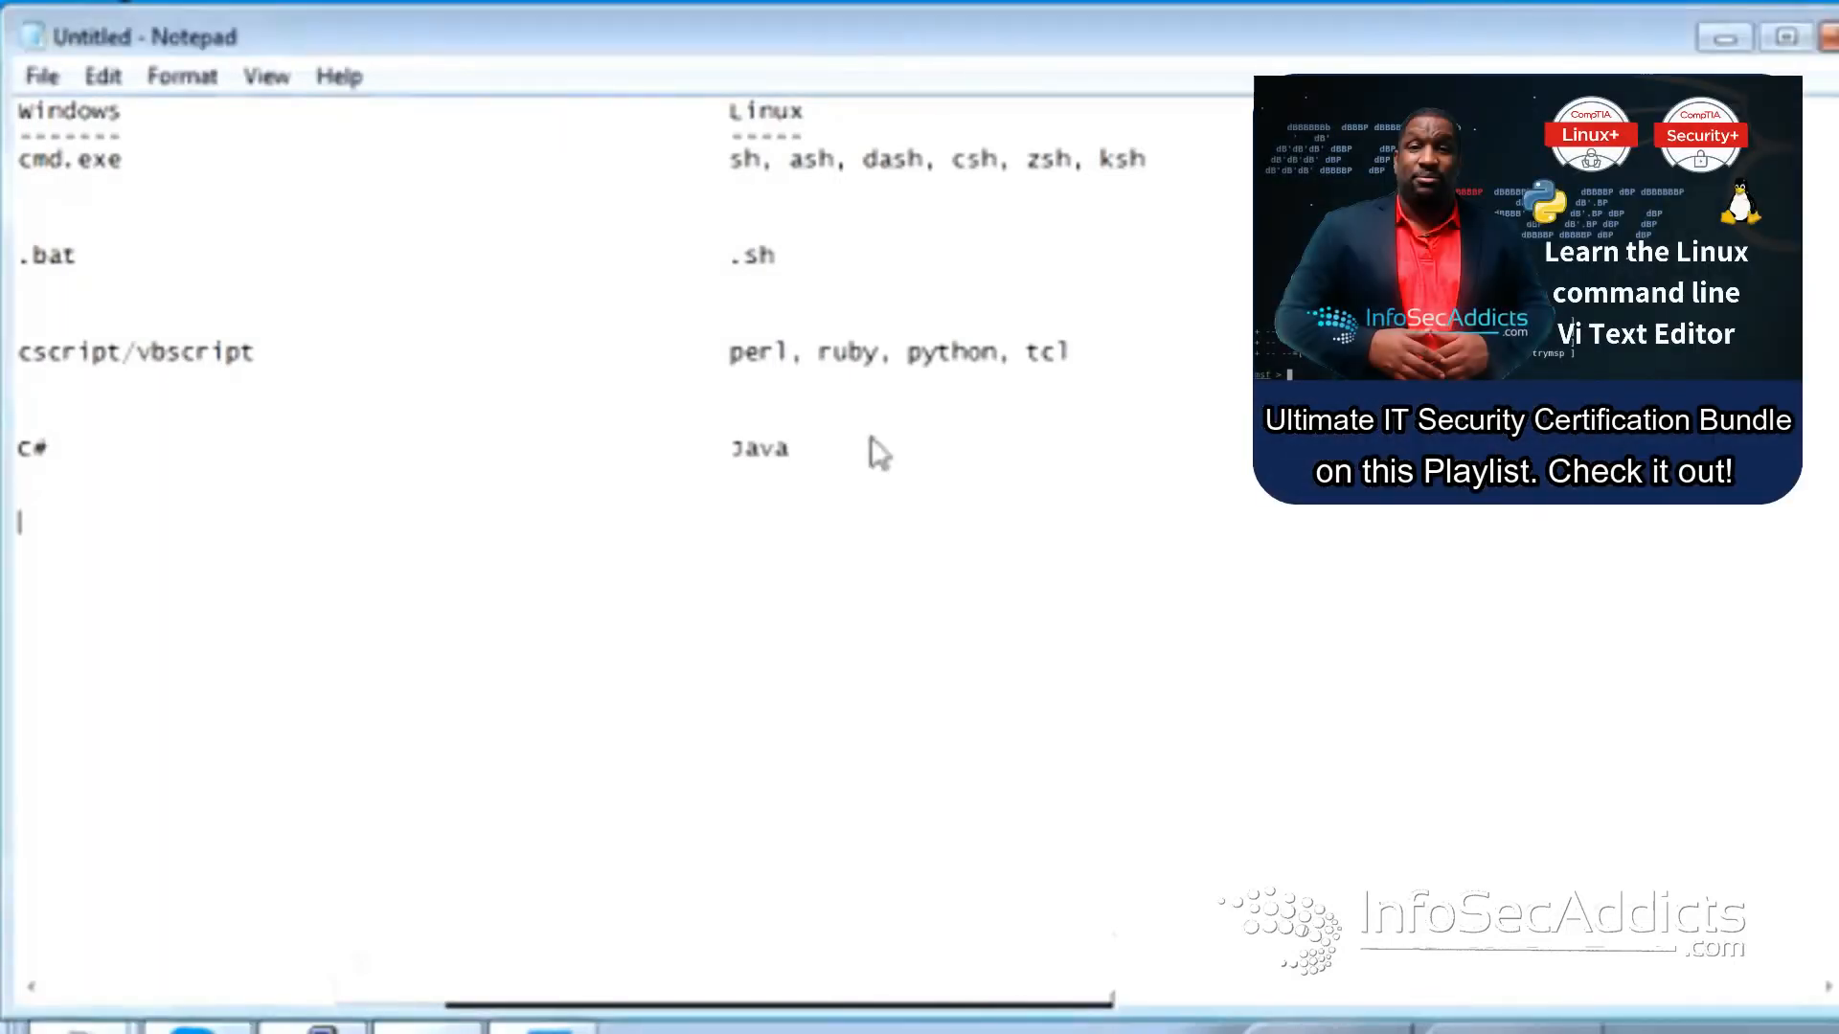
# - Type a '-------Powershell-------' heading with 'Commands from DOS' and 'Superclasses from C#' bullets
pyautogui.write('-------Powershell-------')
pyautogui.write('- Commands from D')
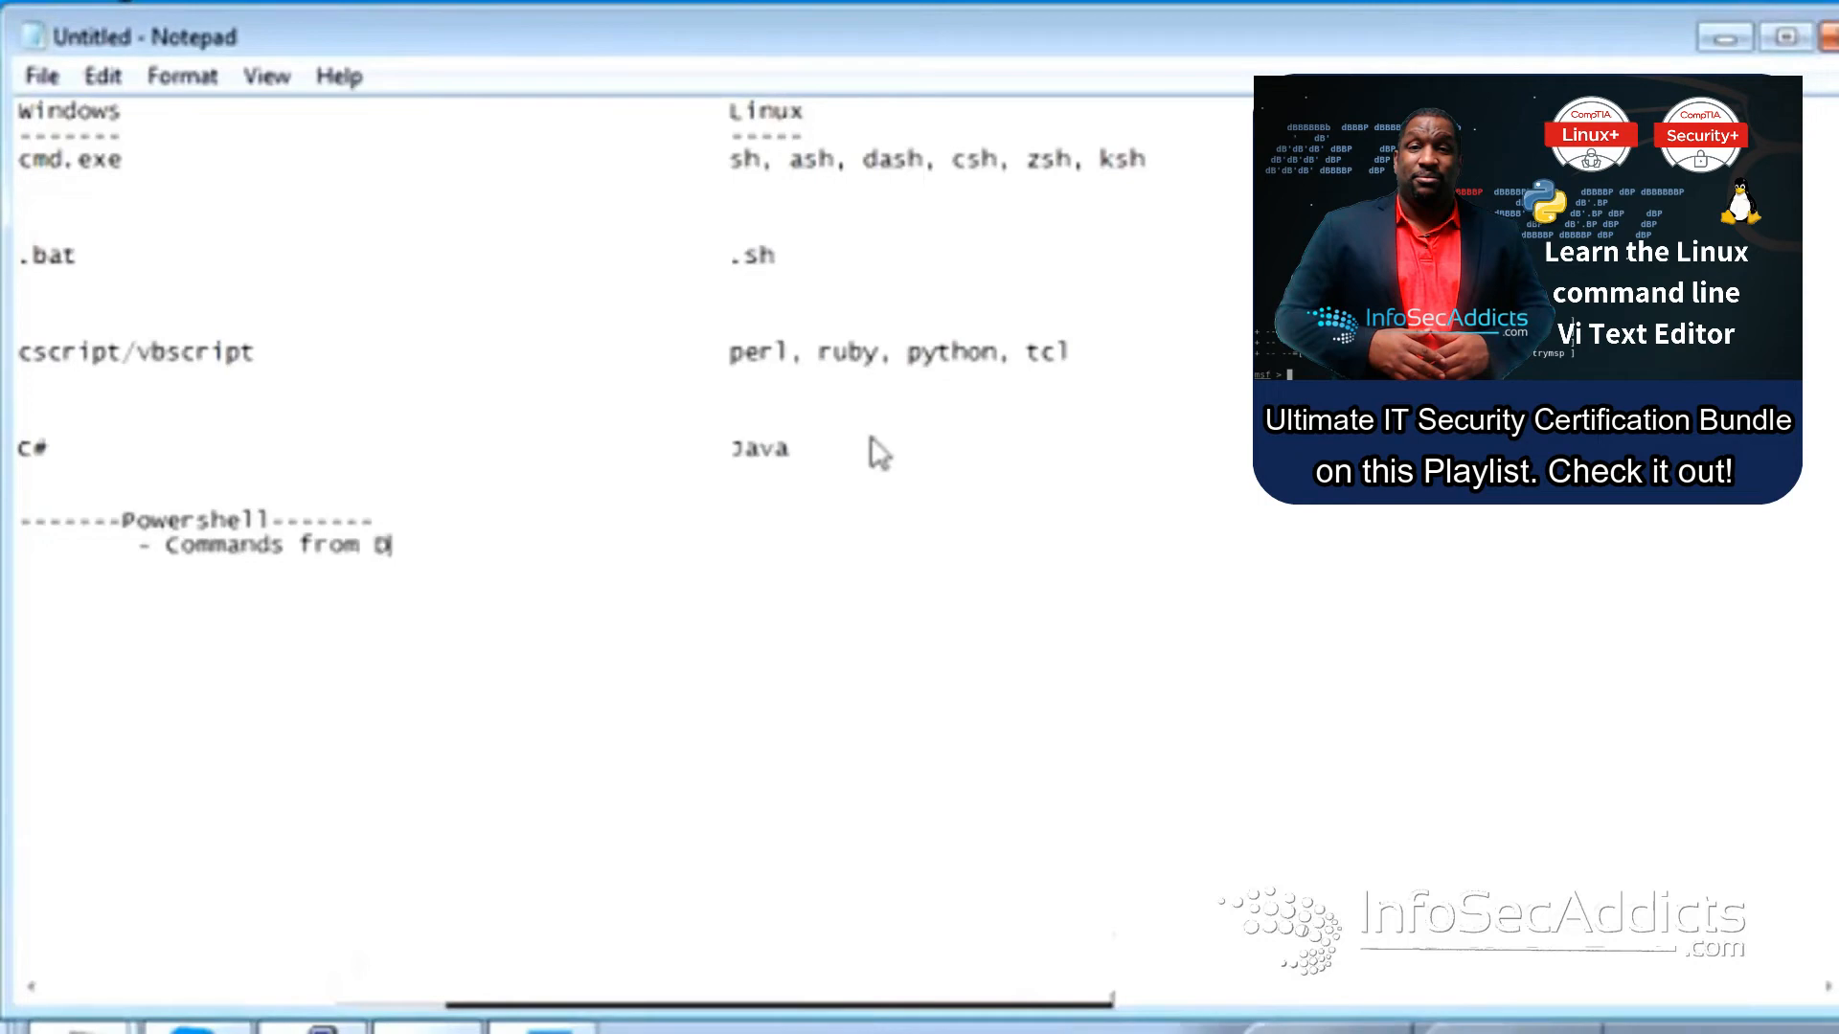
pyautogui.write('OS')
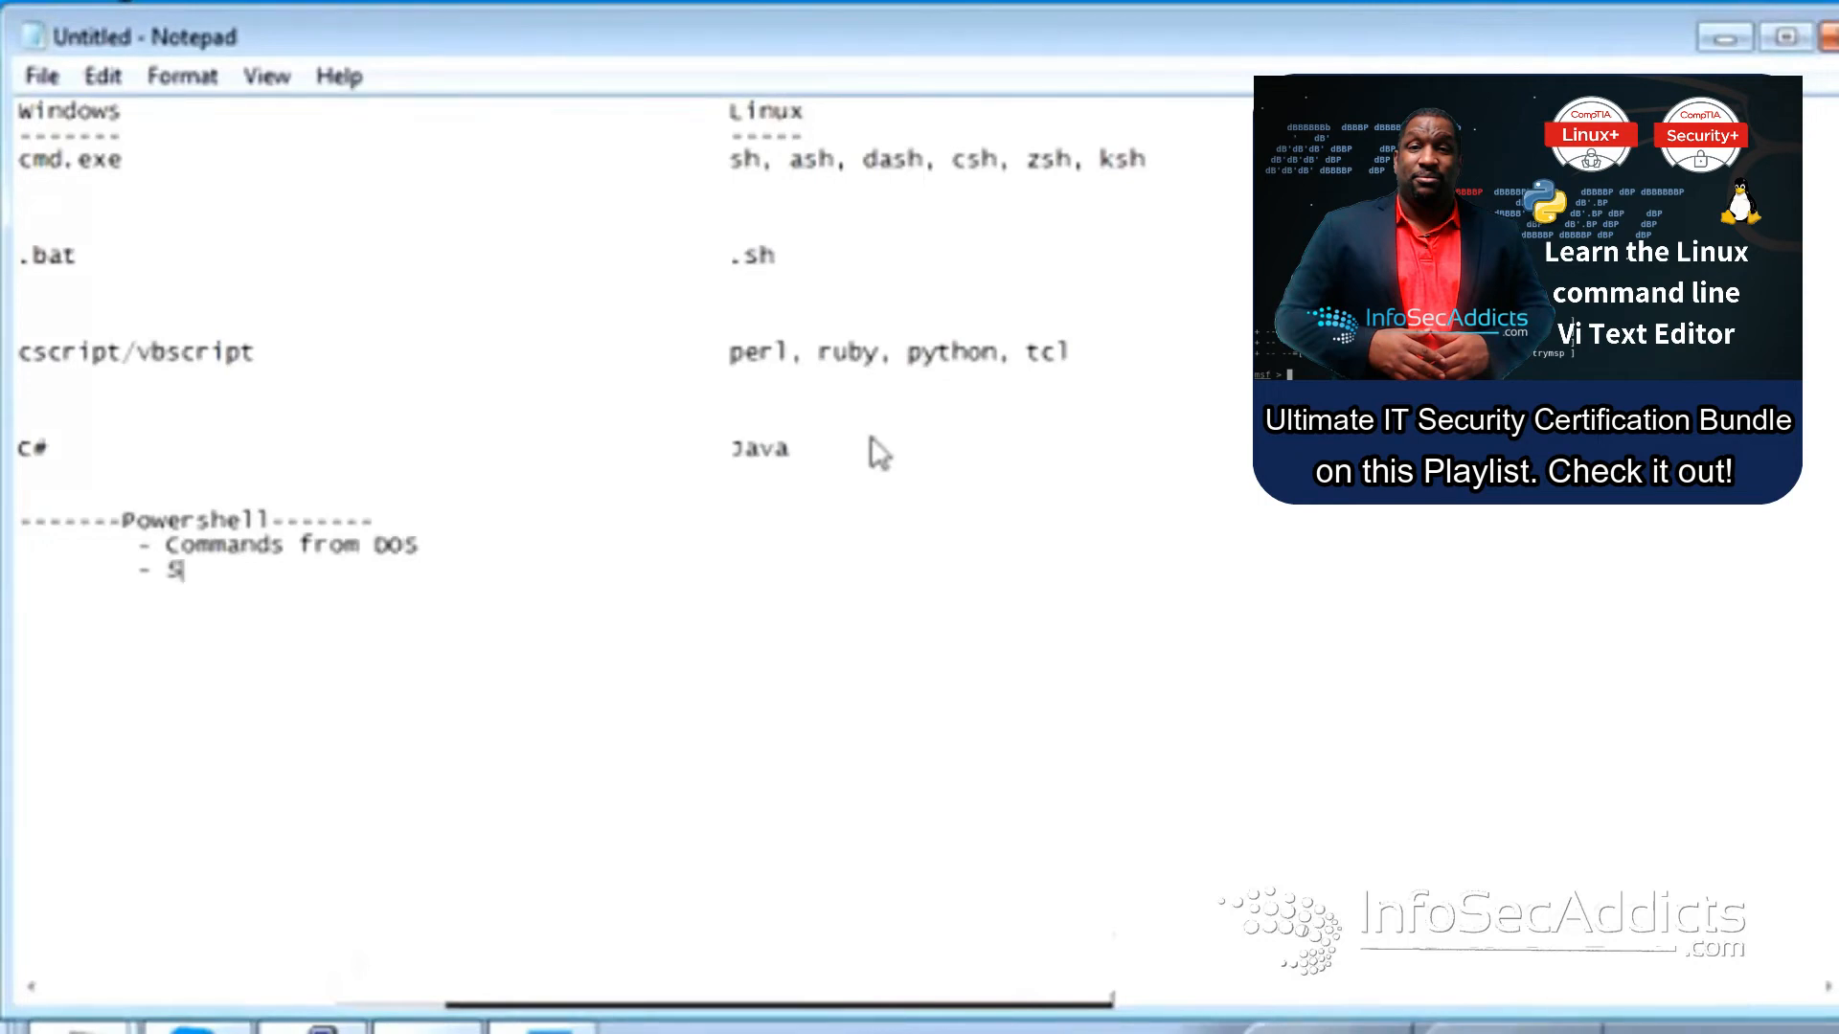
pyautogui.write('uperclasses from C#')
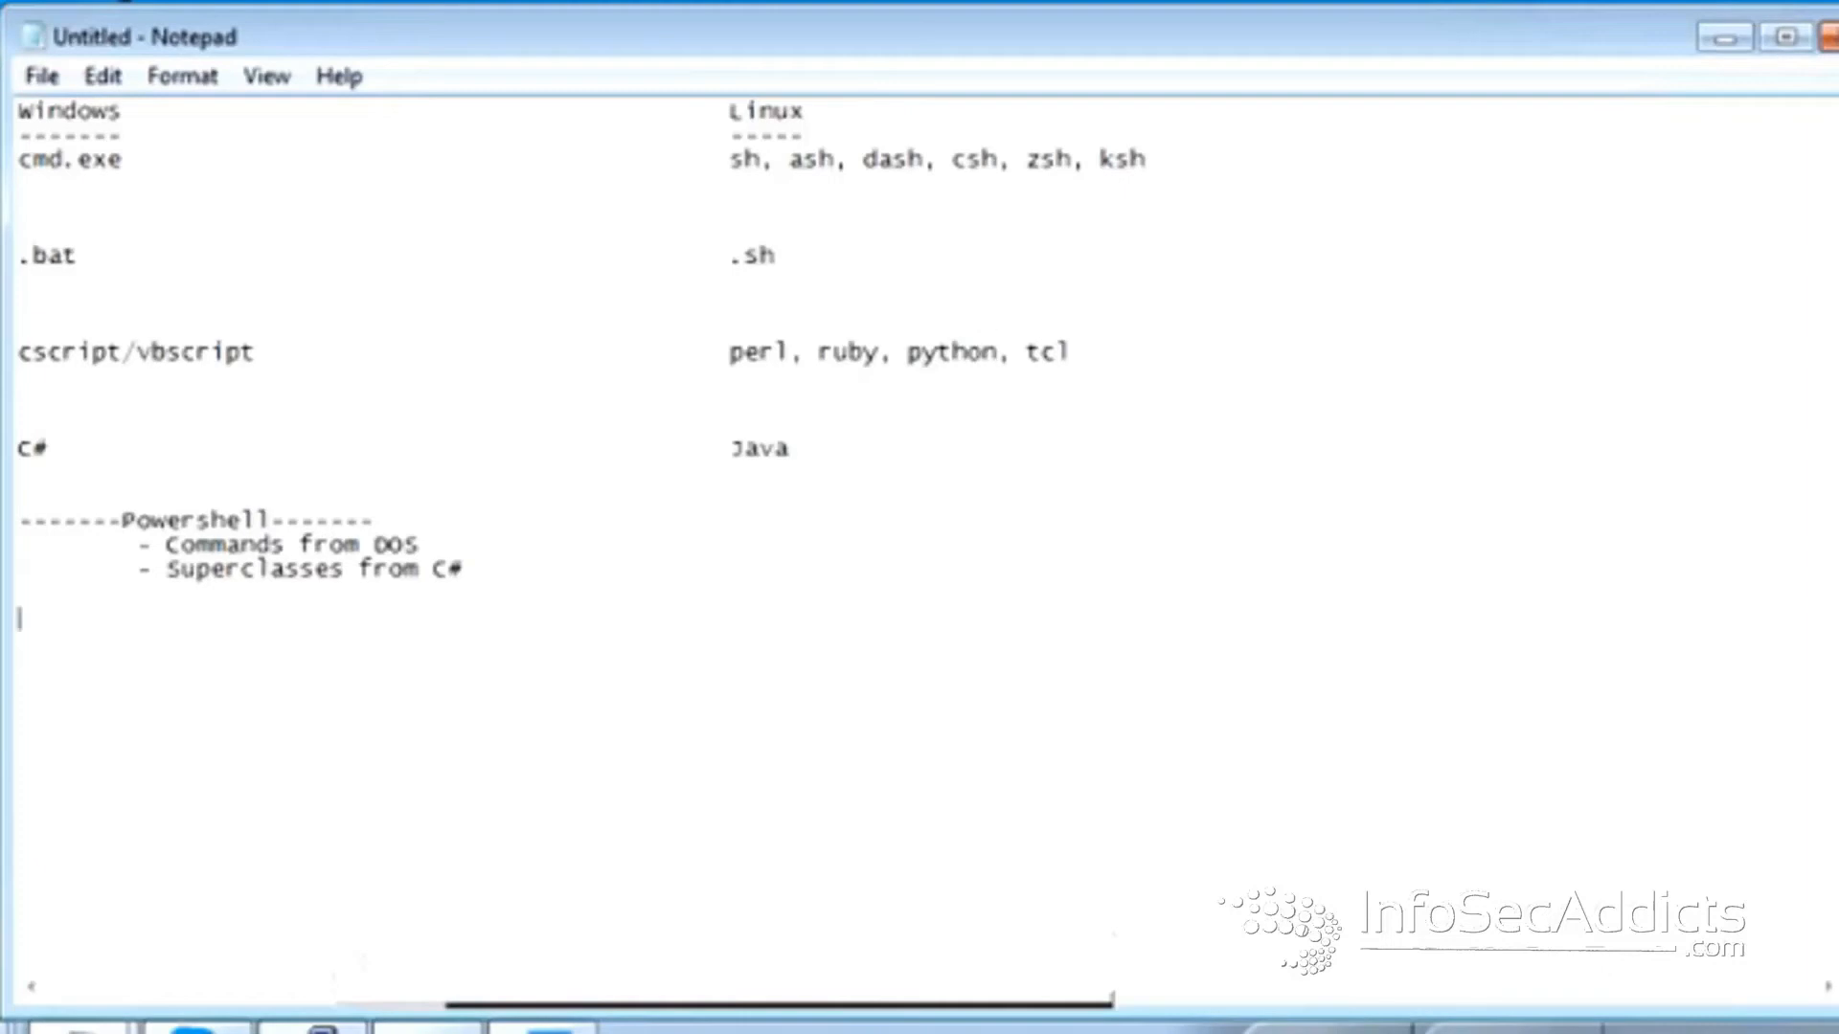
pyautogui.moveTo(726, 350); pyautogui.dragTo(986, 350)
pyautogui.write('-------------')
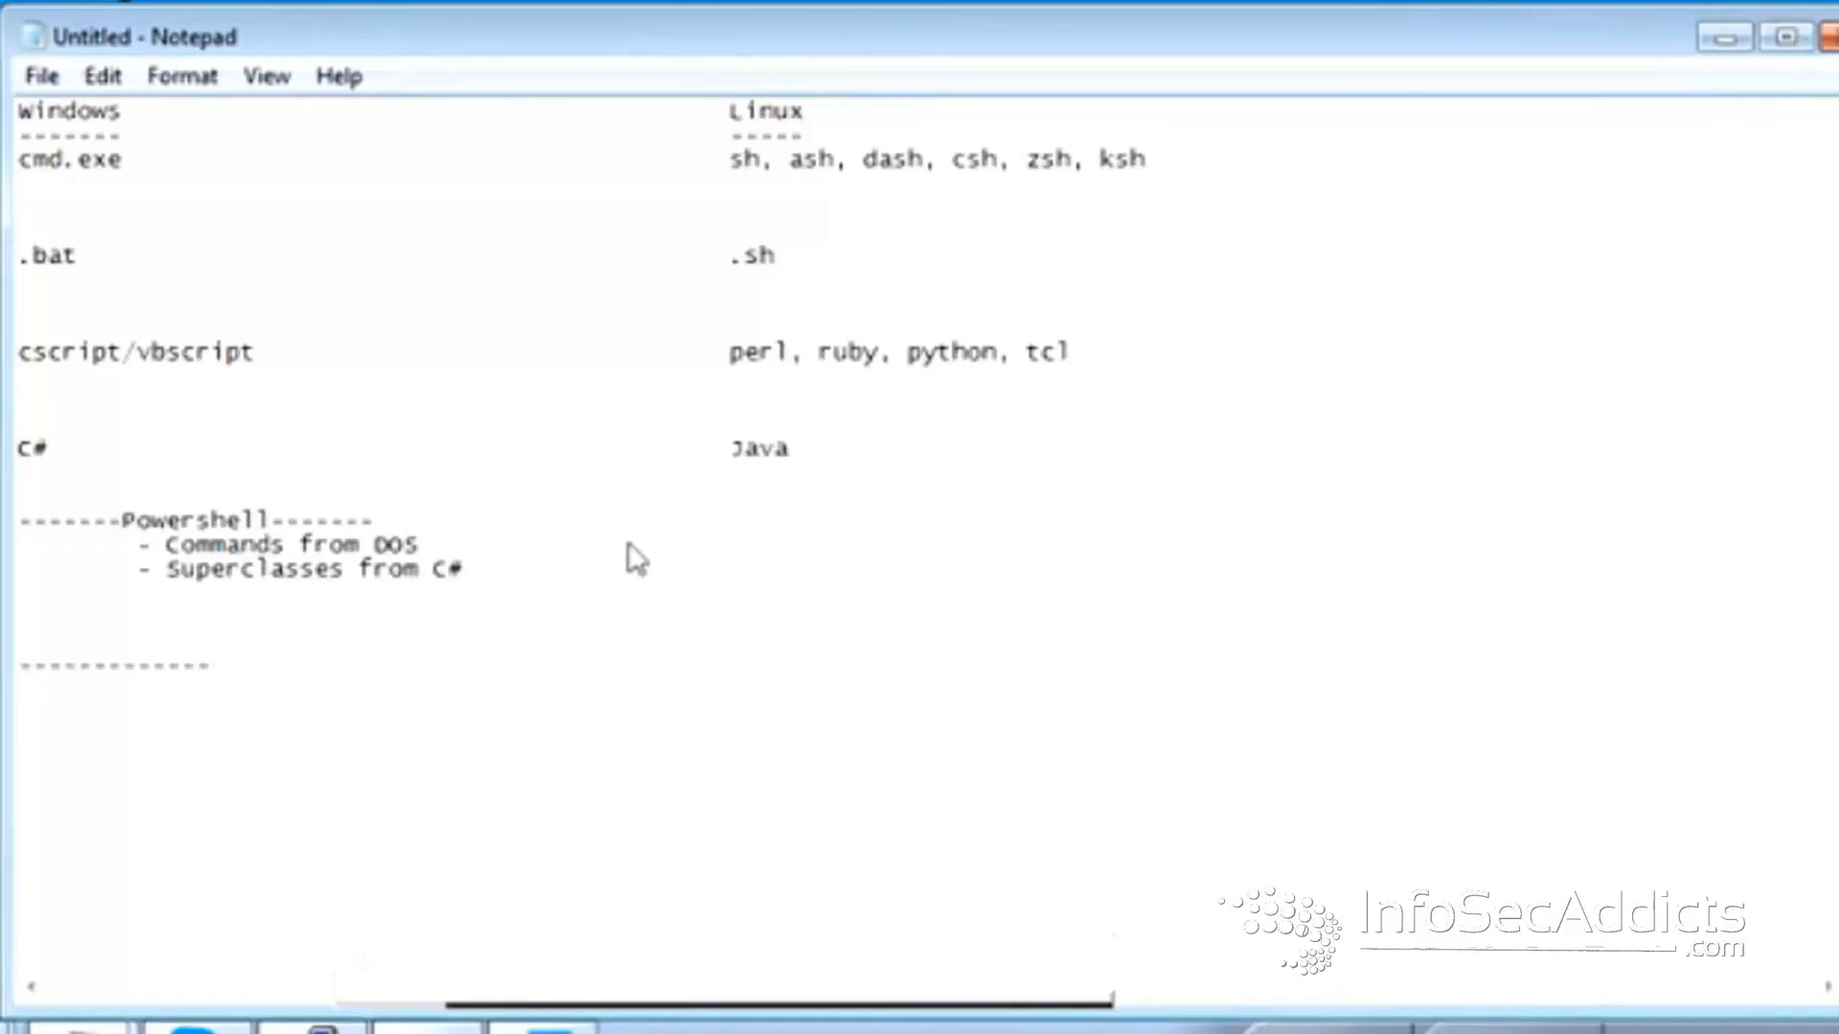
# - Add a Powershell list of Files, Folders, Applications, Registry, Services, Network; select 'perl, ruby, python'
pyautogui.write('Power')
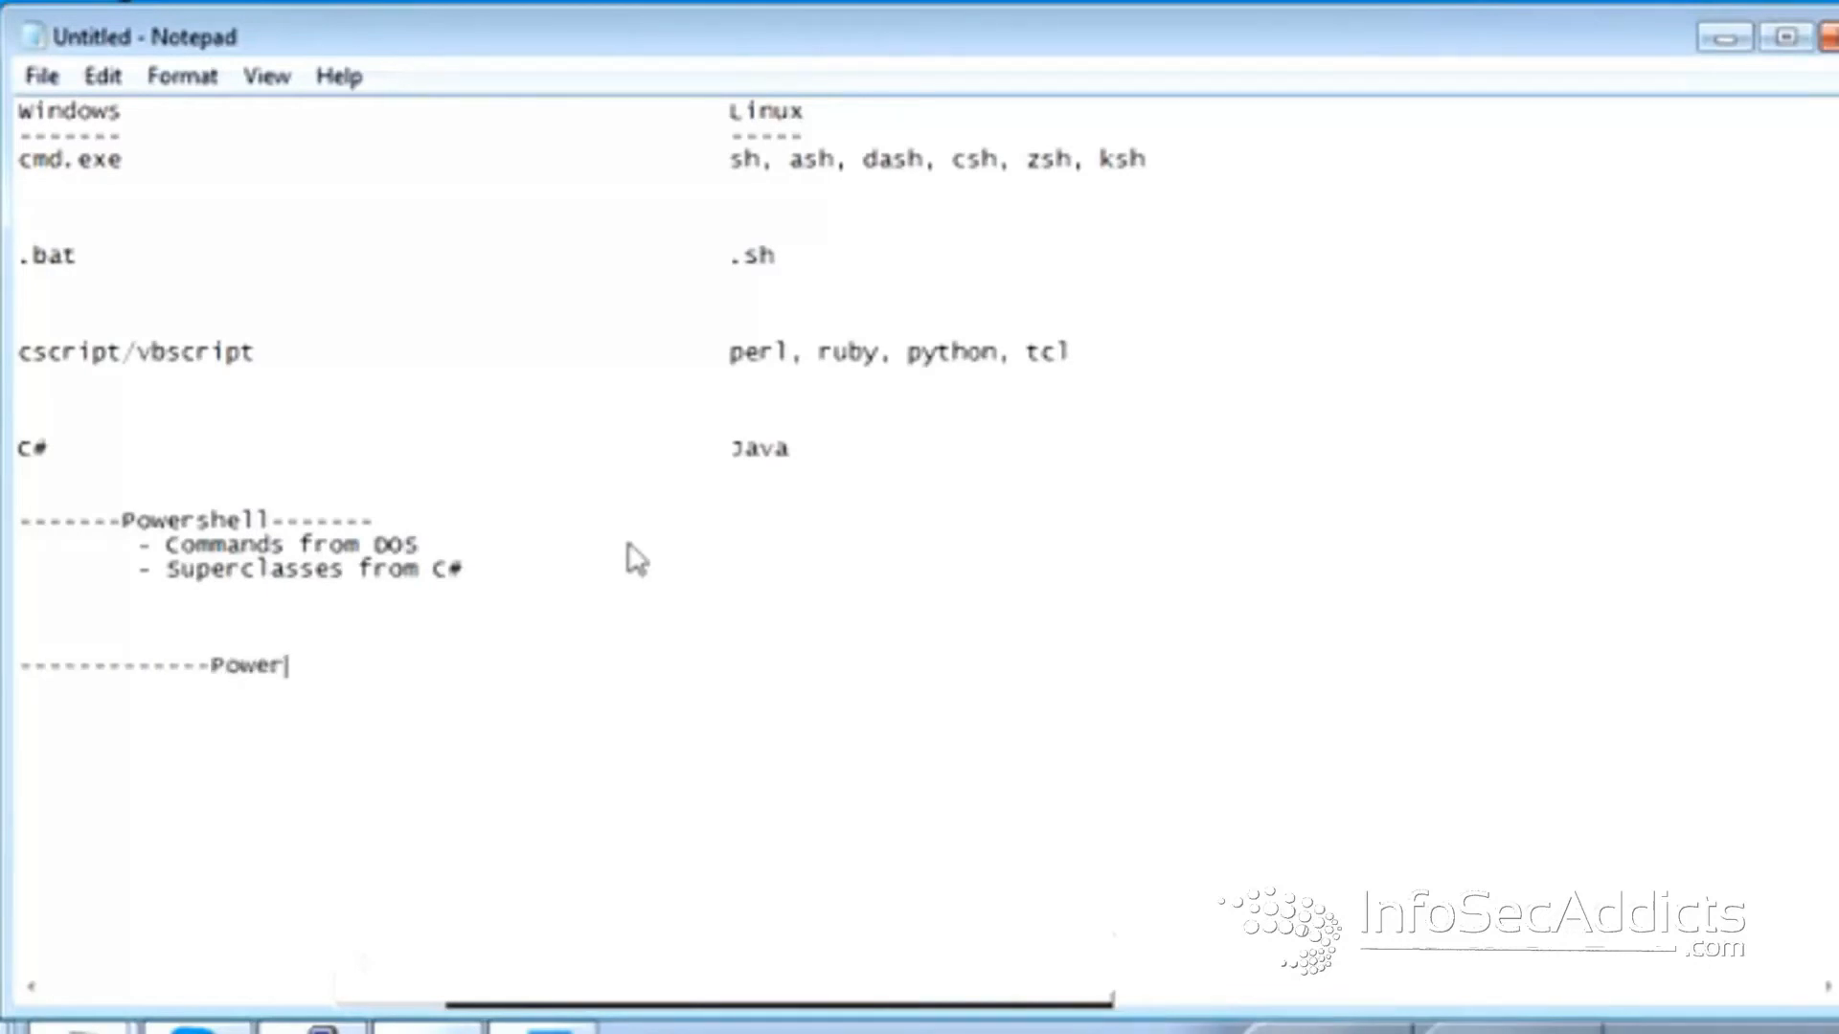
pyautogui.write('shell')
pyautogui.write('-')
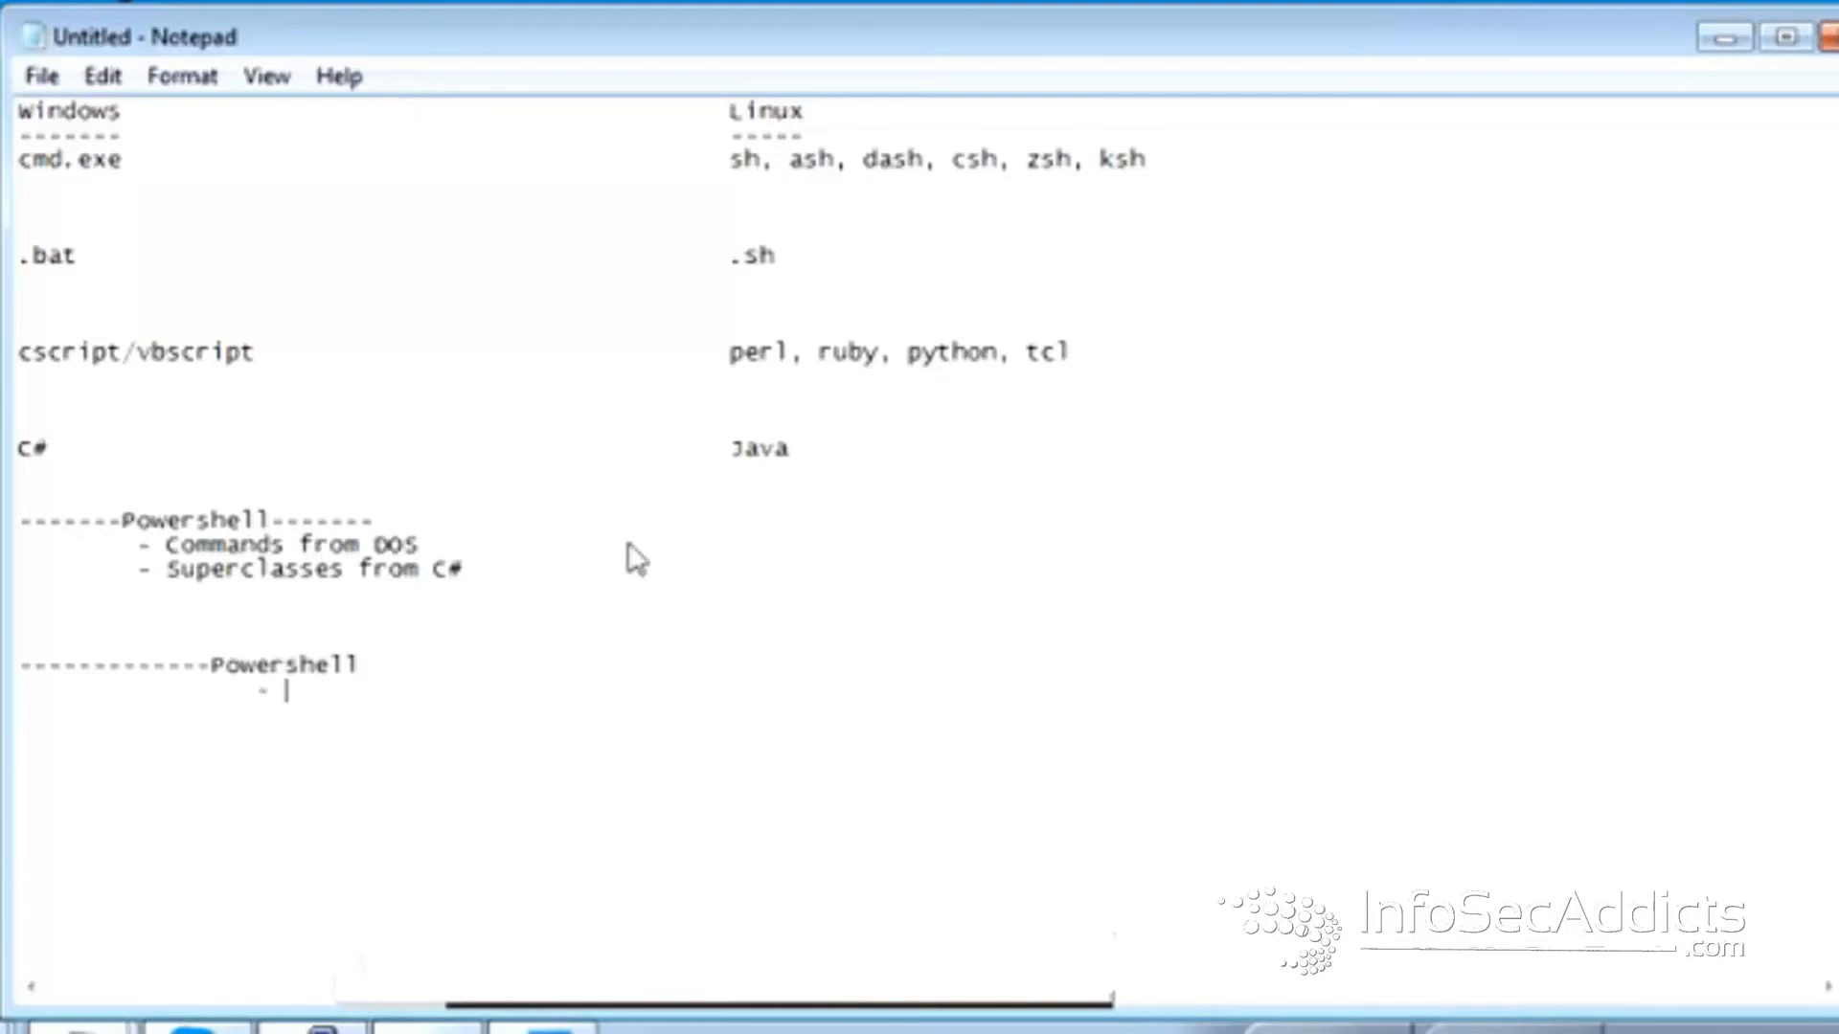
pyautogui.write('F')
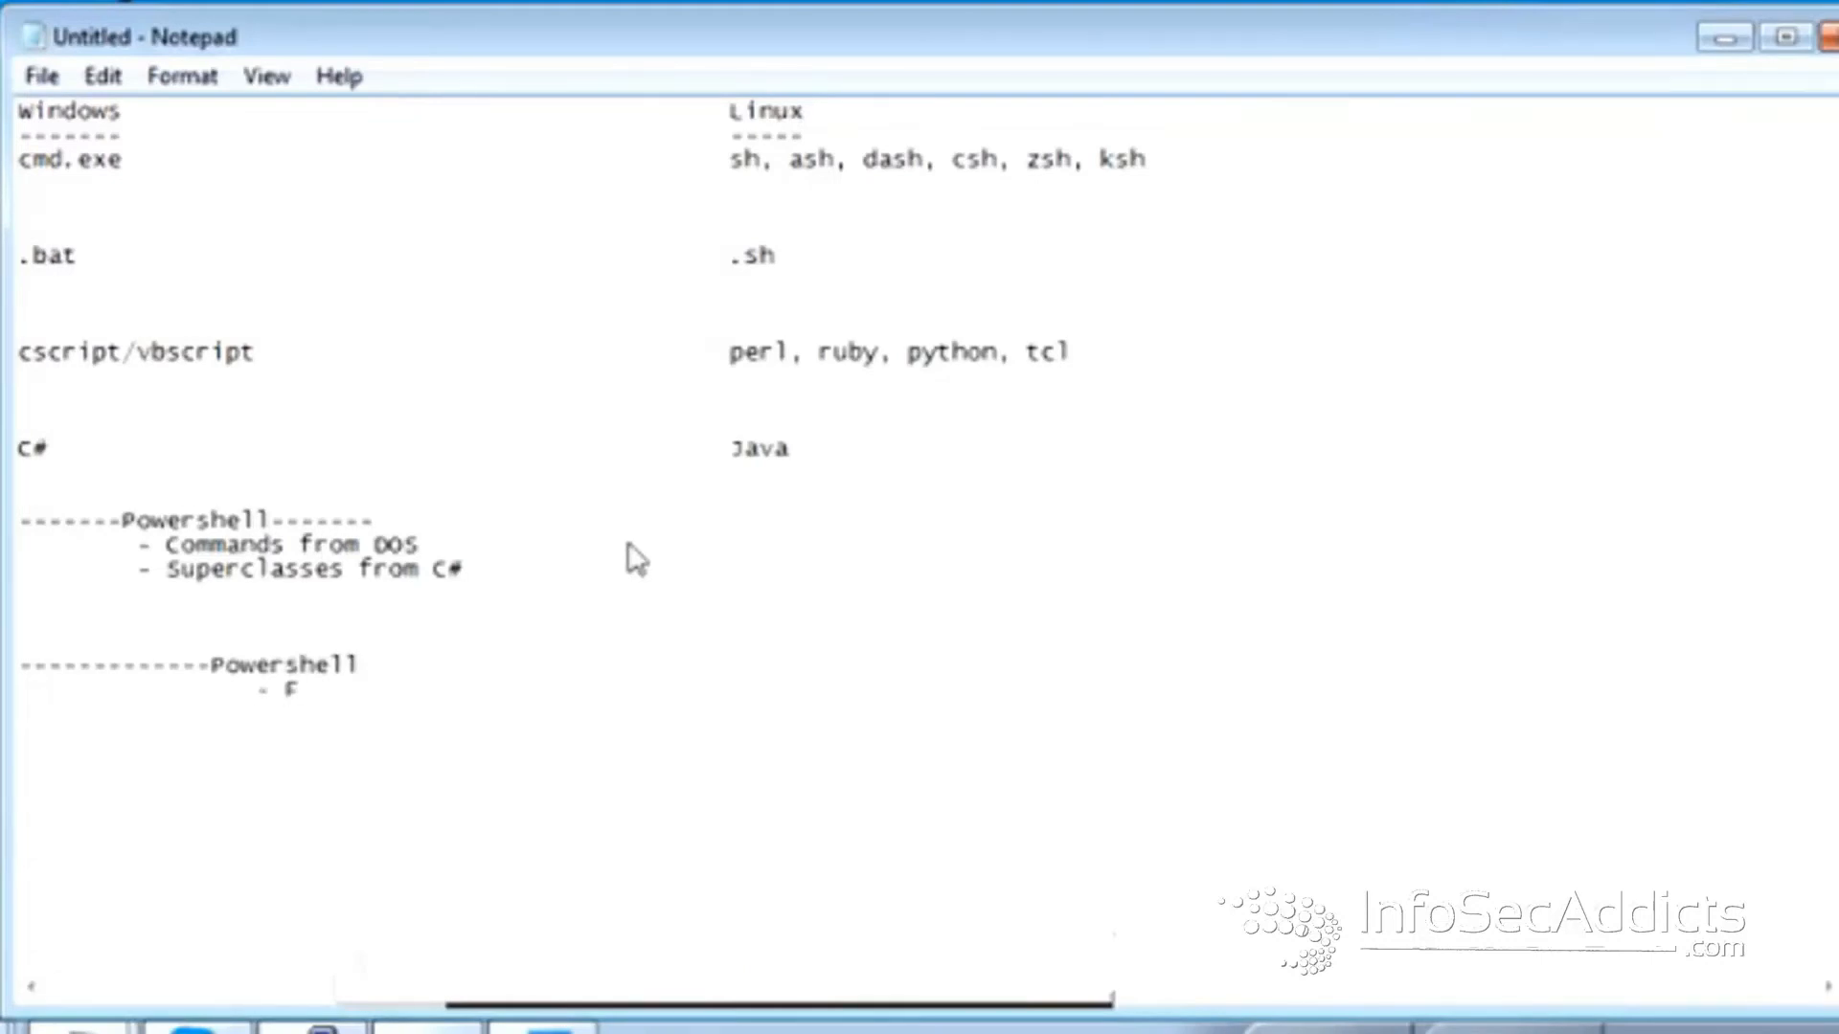
pyautogui.write('iles')
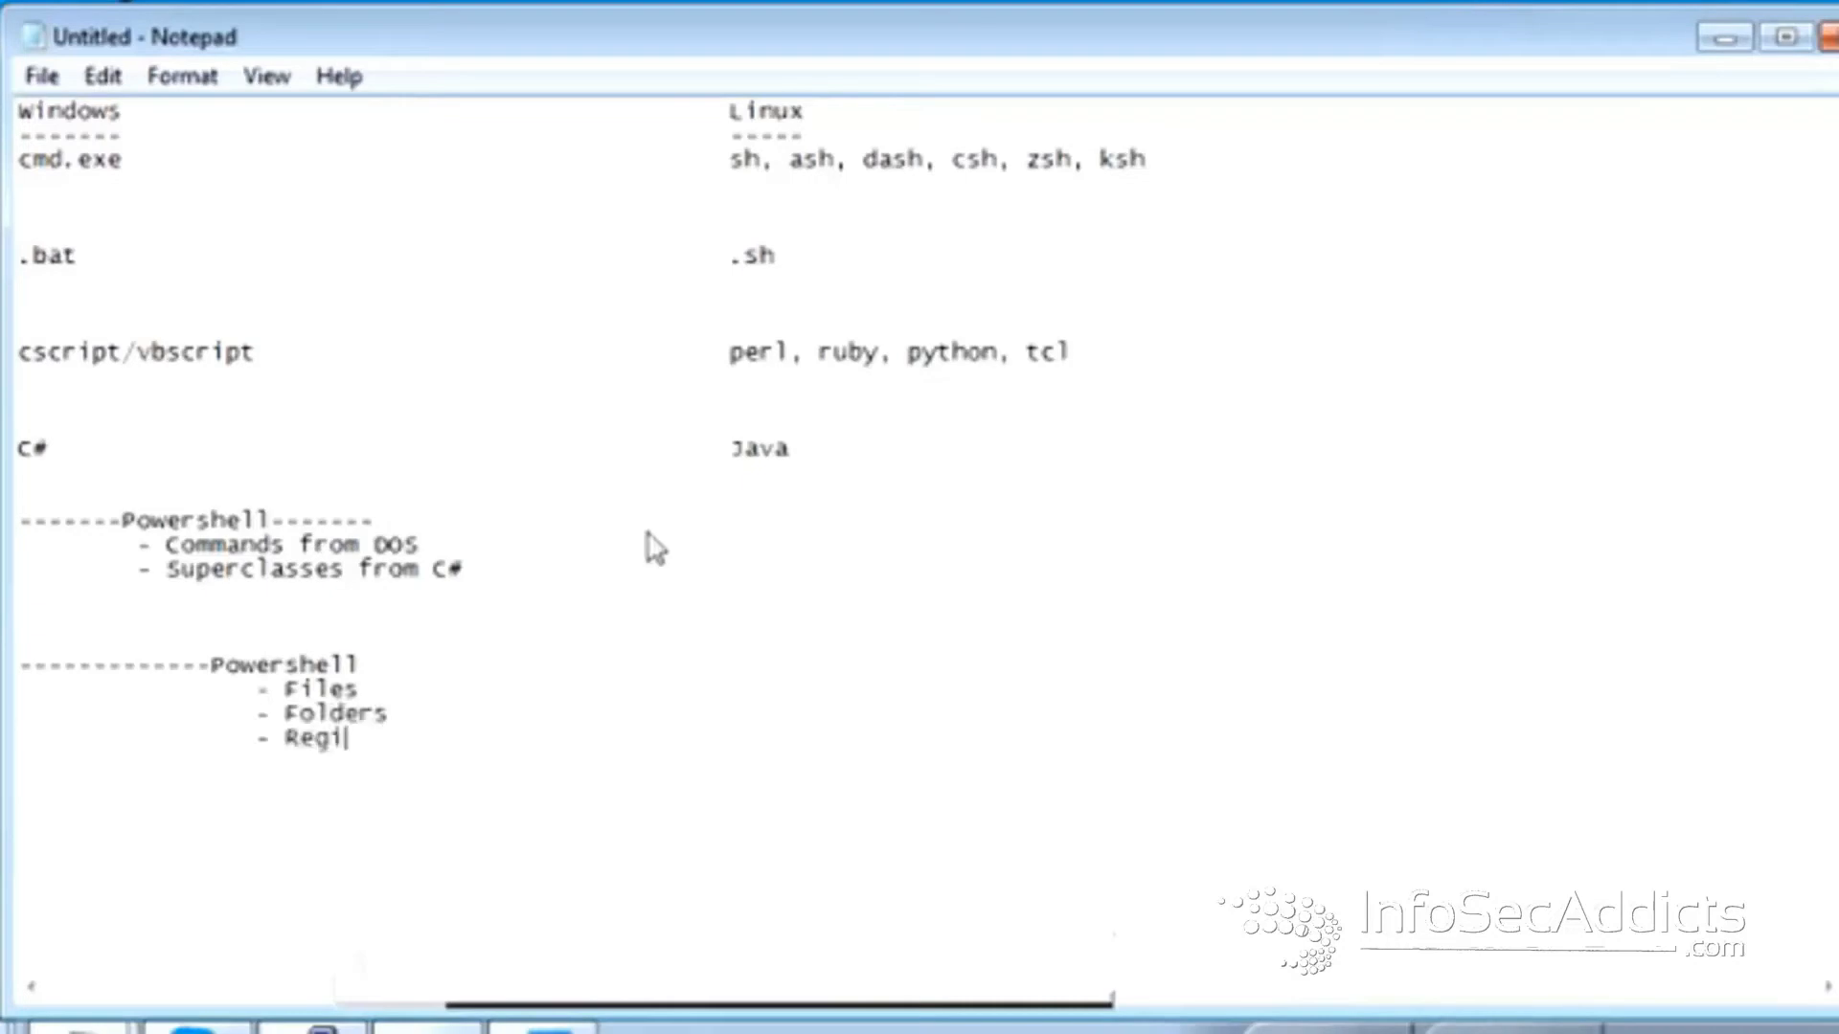
pyautogui.write('stry')
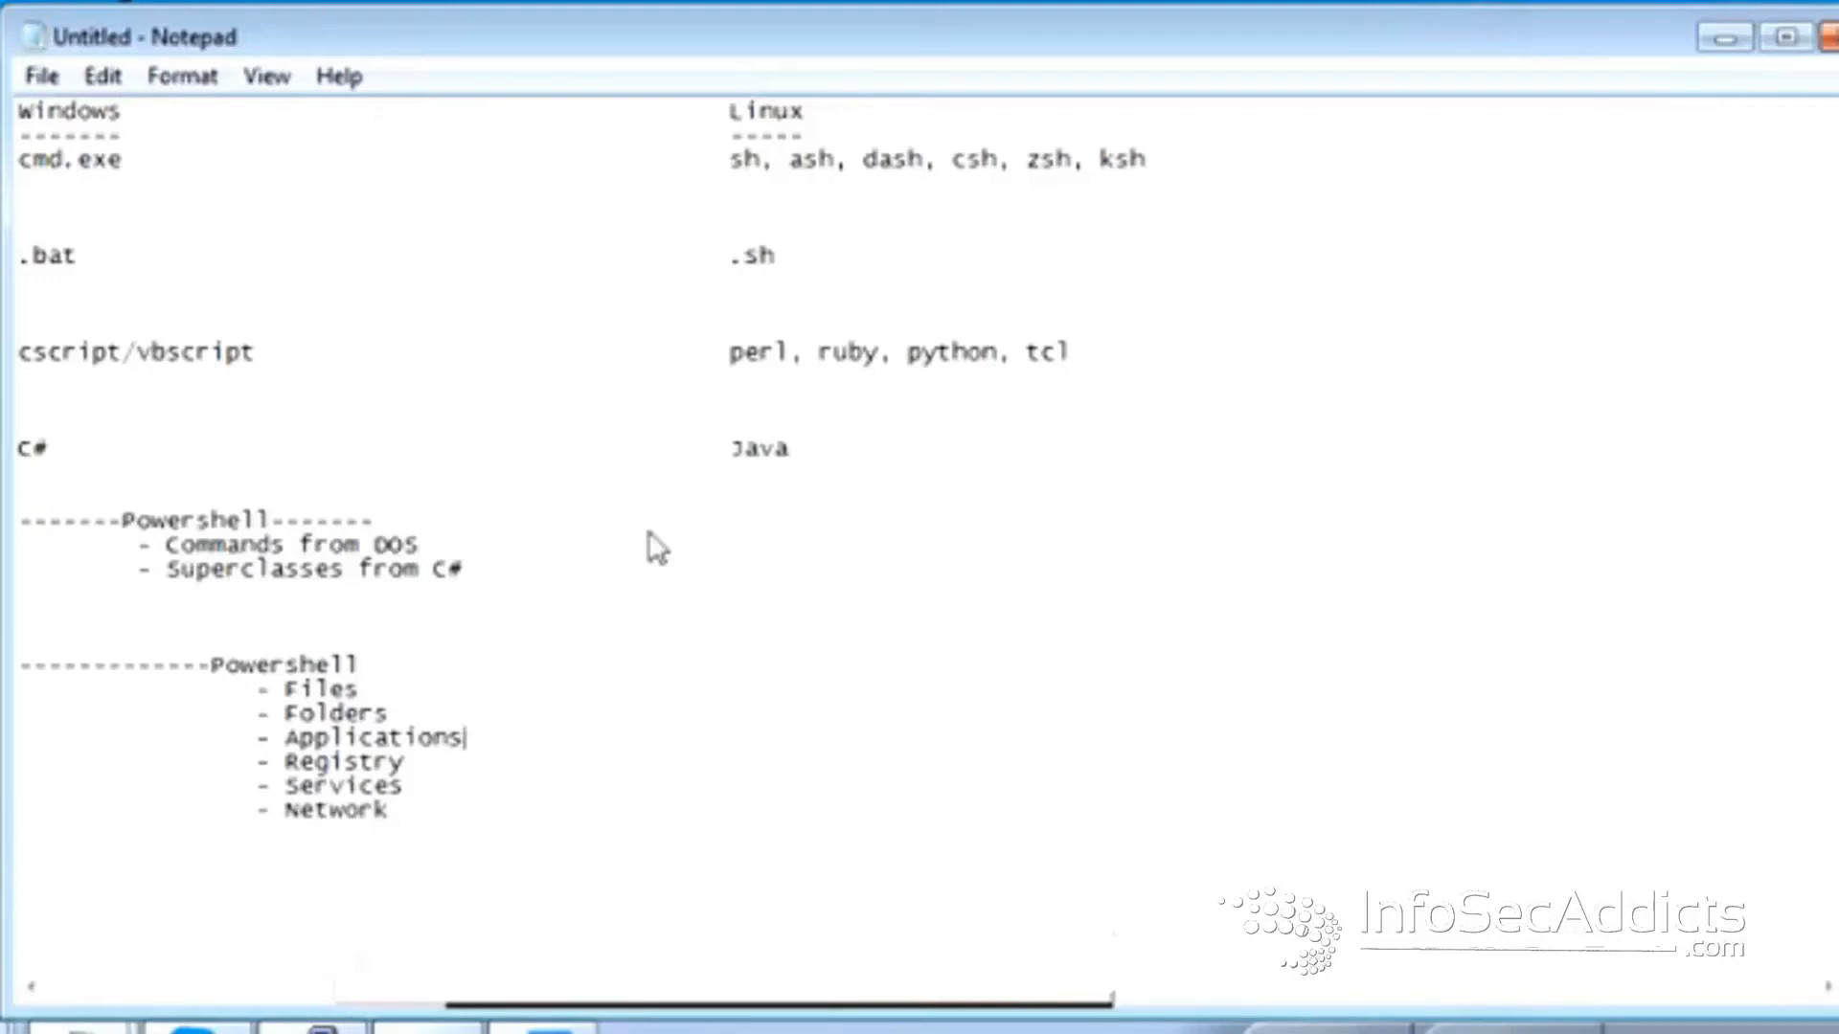
pyautogui.moveTo(616, 572)
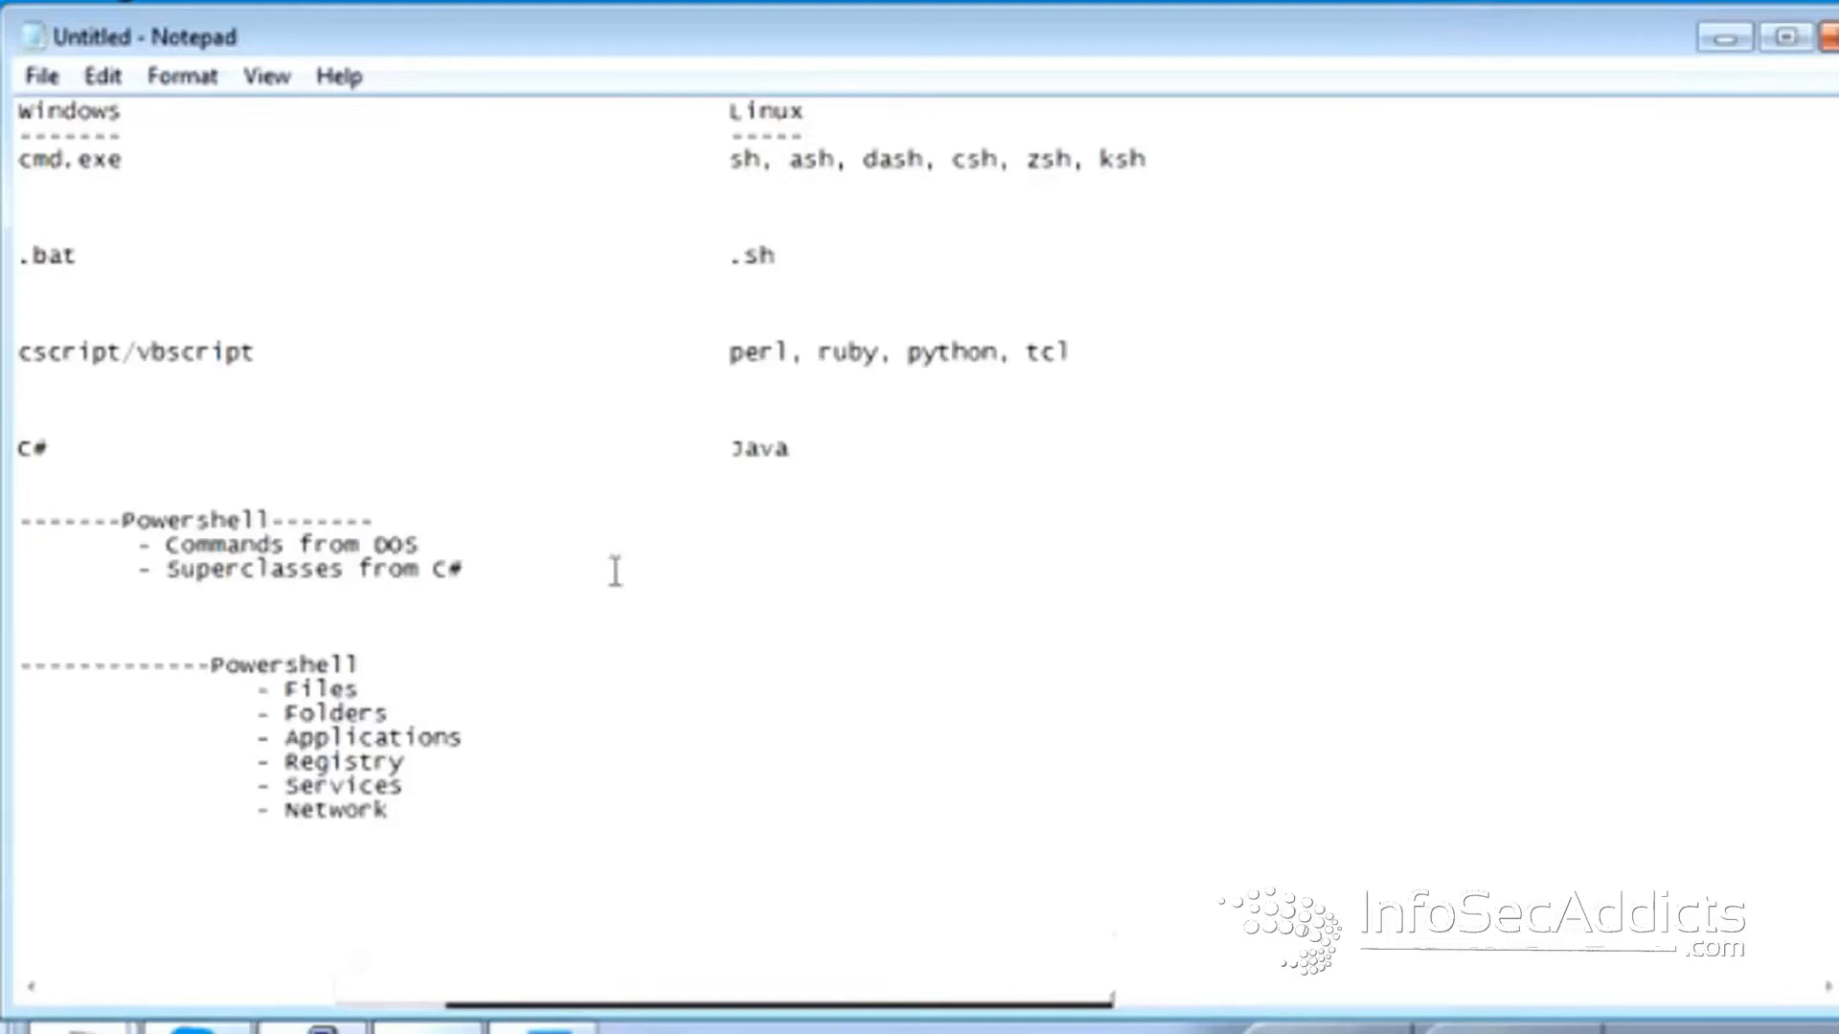
pyautogui.moveTo(727, 351); pyautogui.dragTo(985, 351)
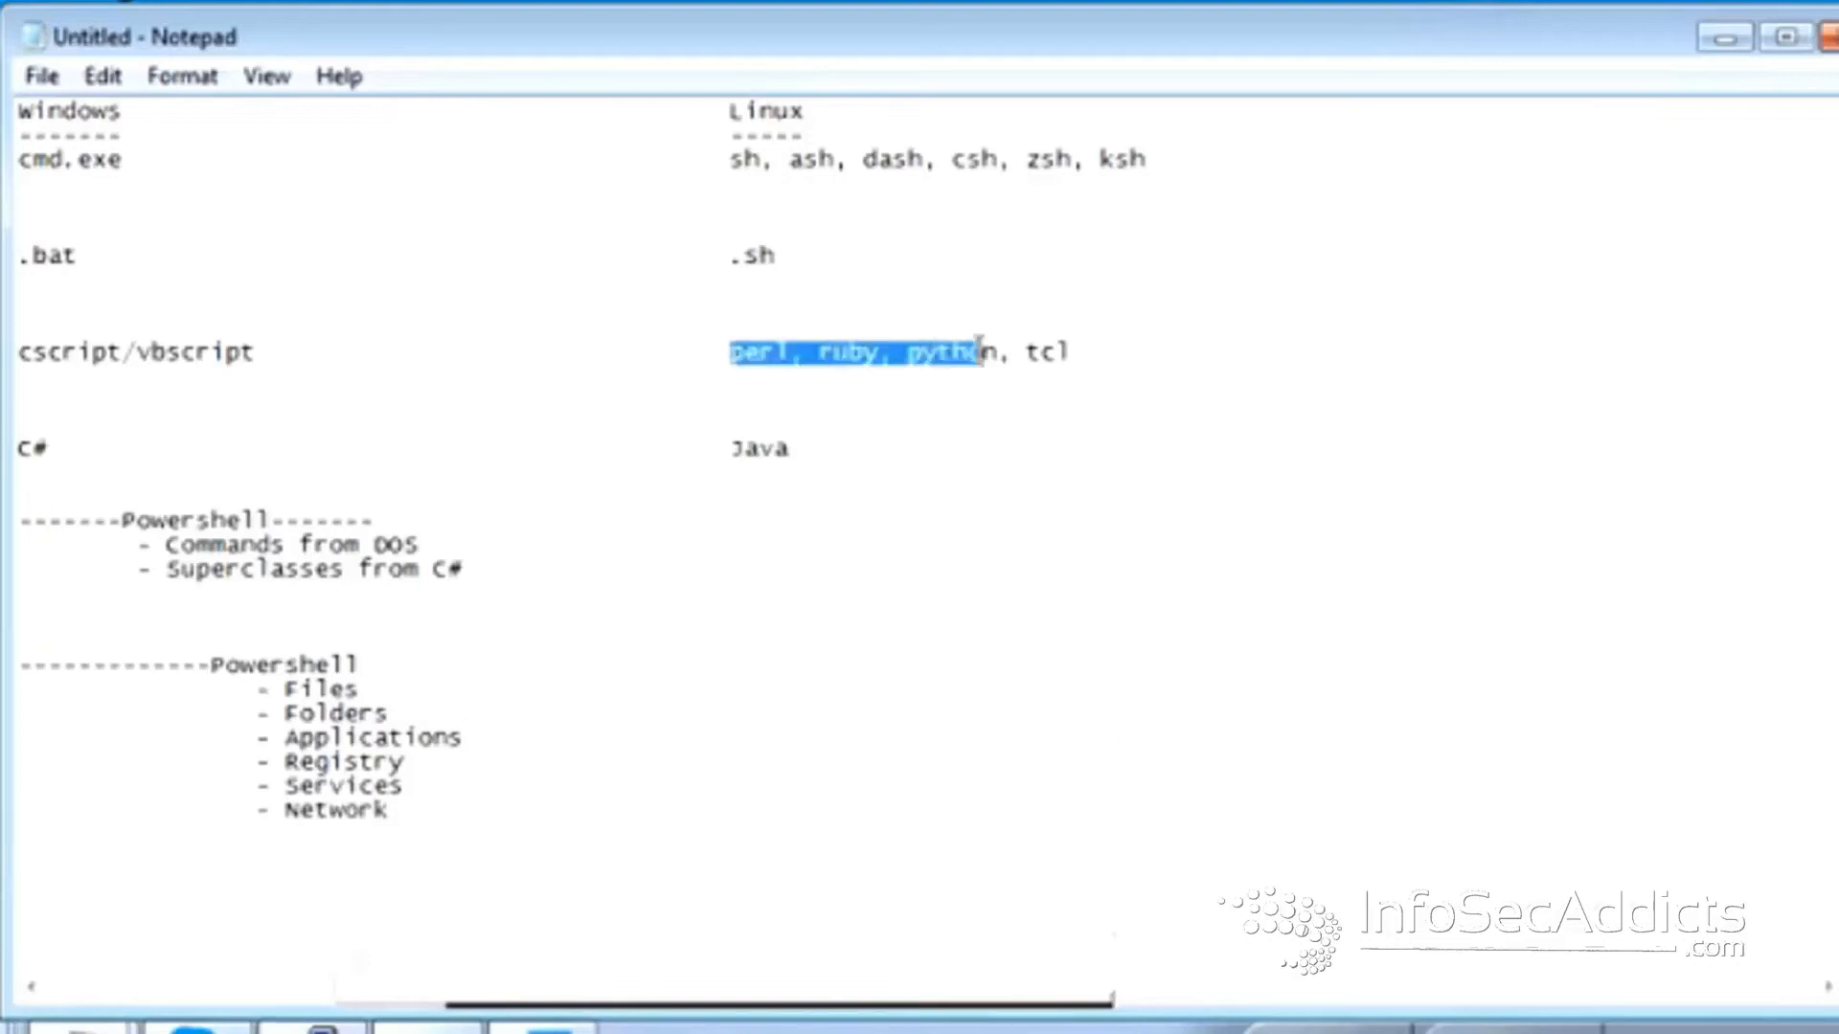
pyautogui.moveTo(973, 352); pyautogui.dragTo(1066, 351)
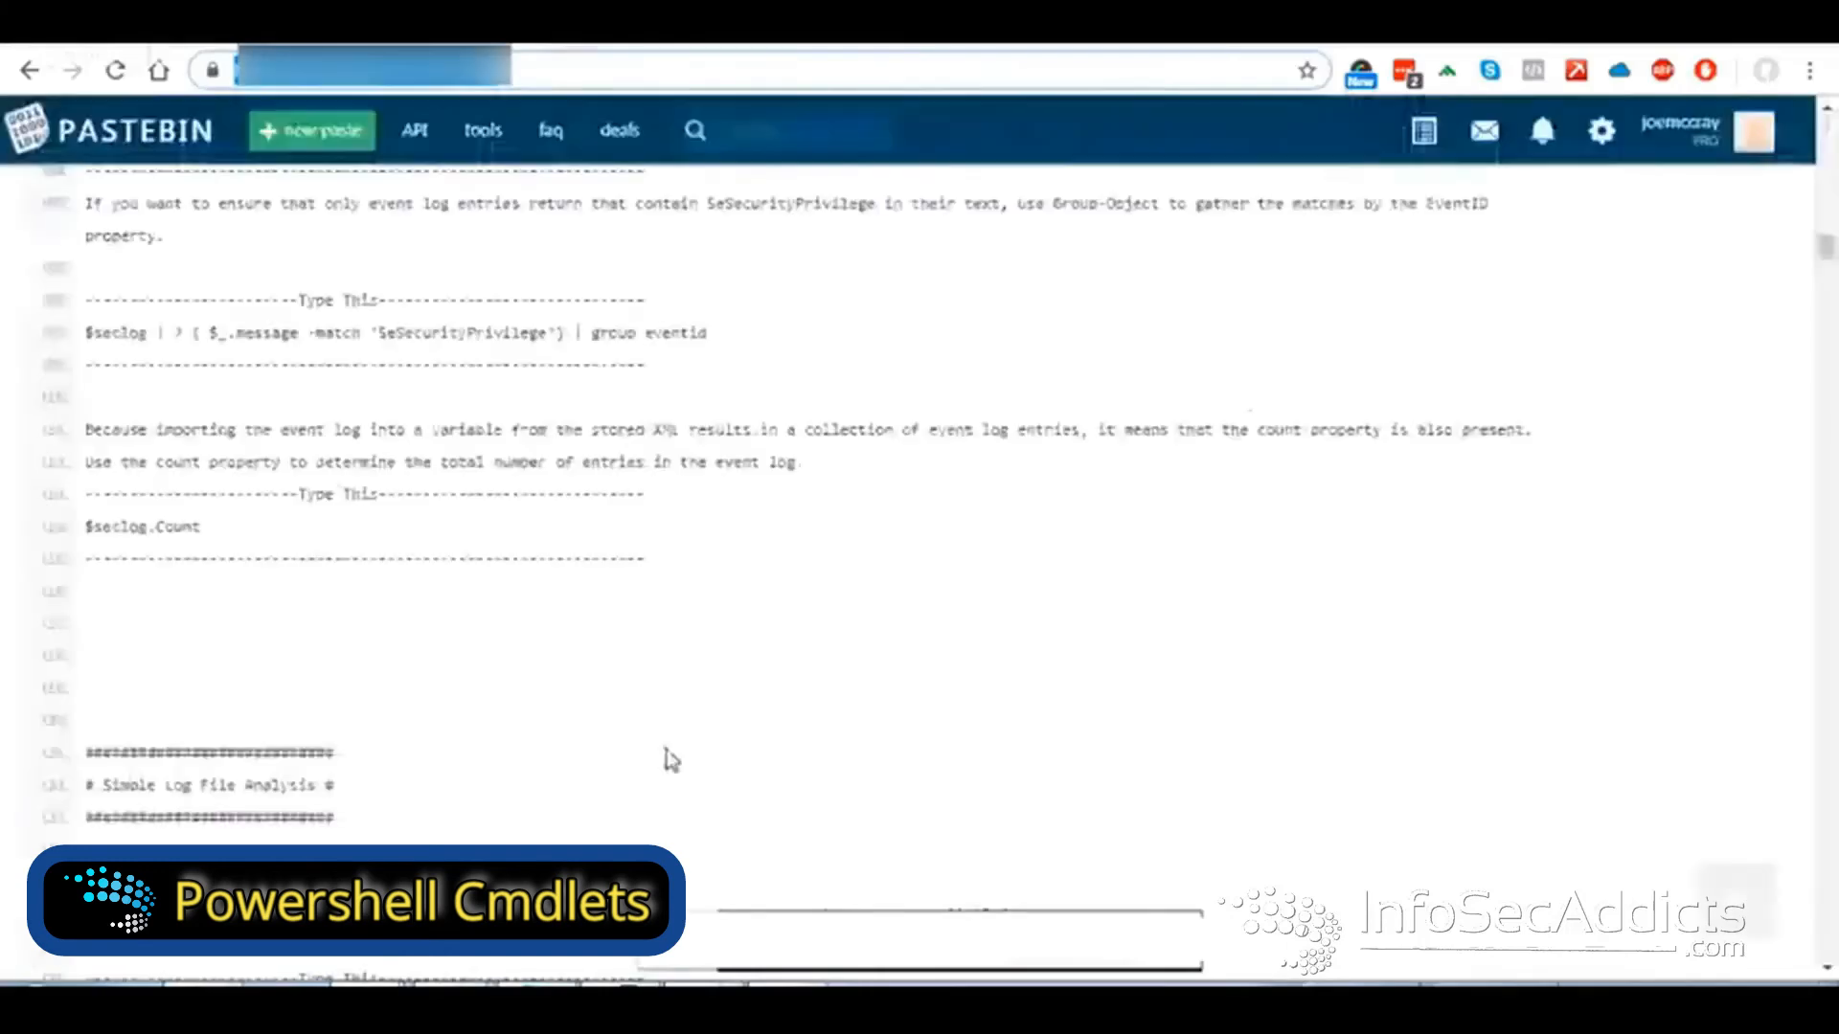
# - Scroll the Pastebin paste to the PowerShell Basics section
pyautogui.scroll(-3)
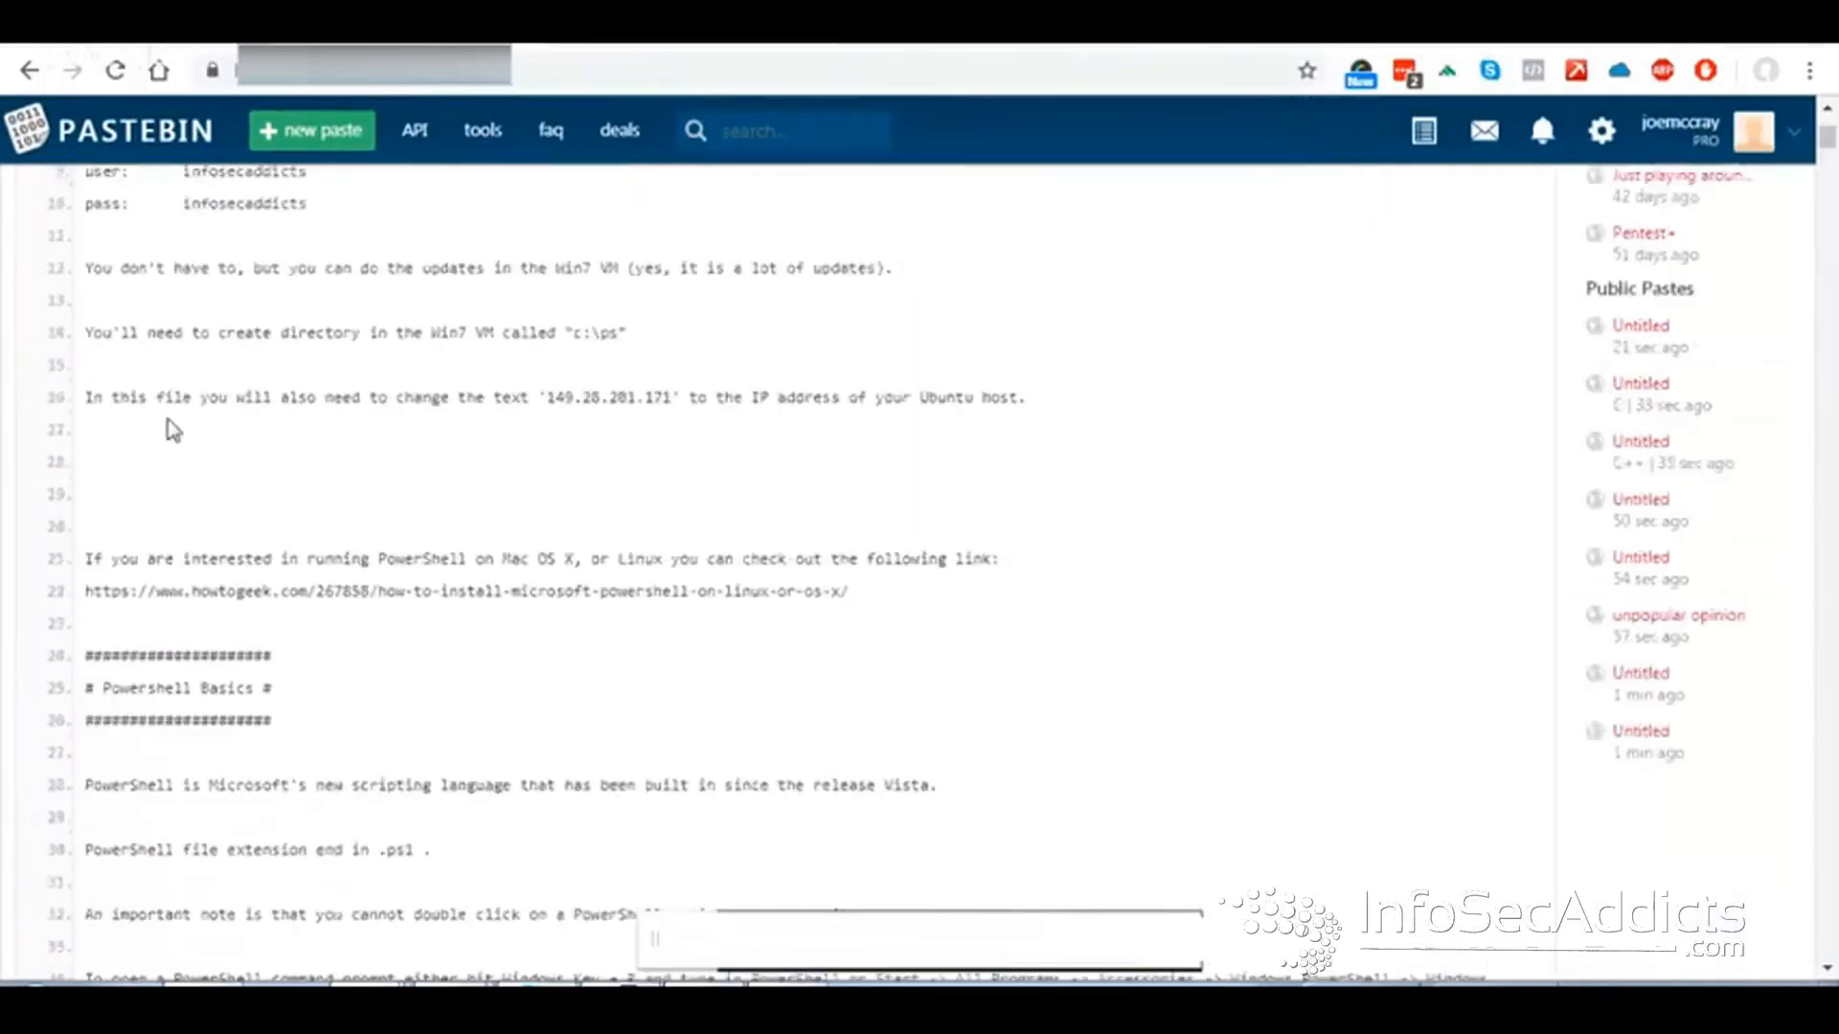
pyautogui.scroll(-3)
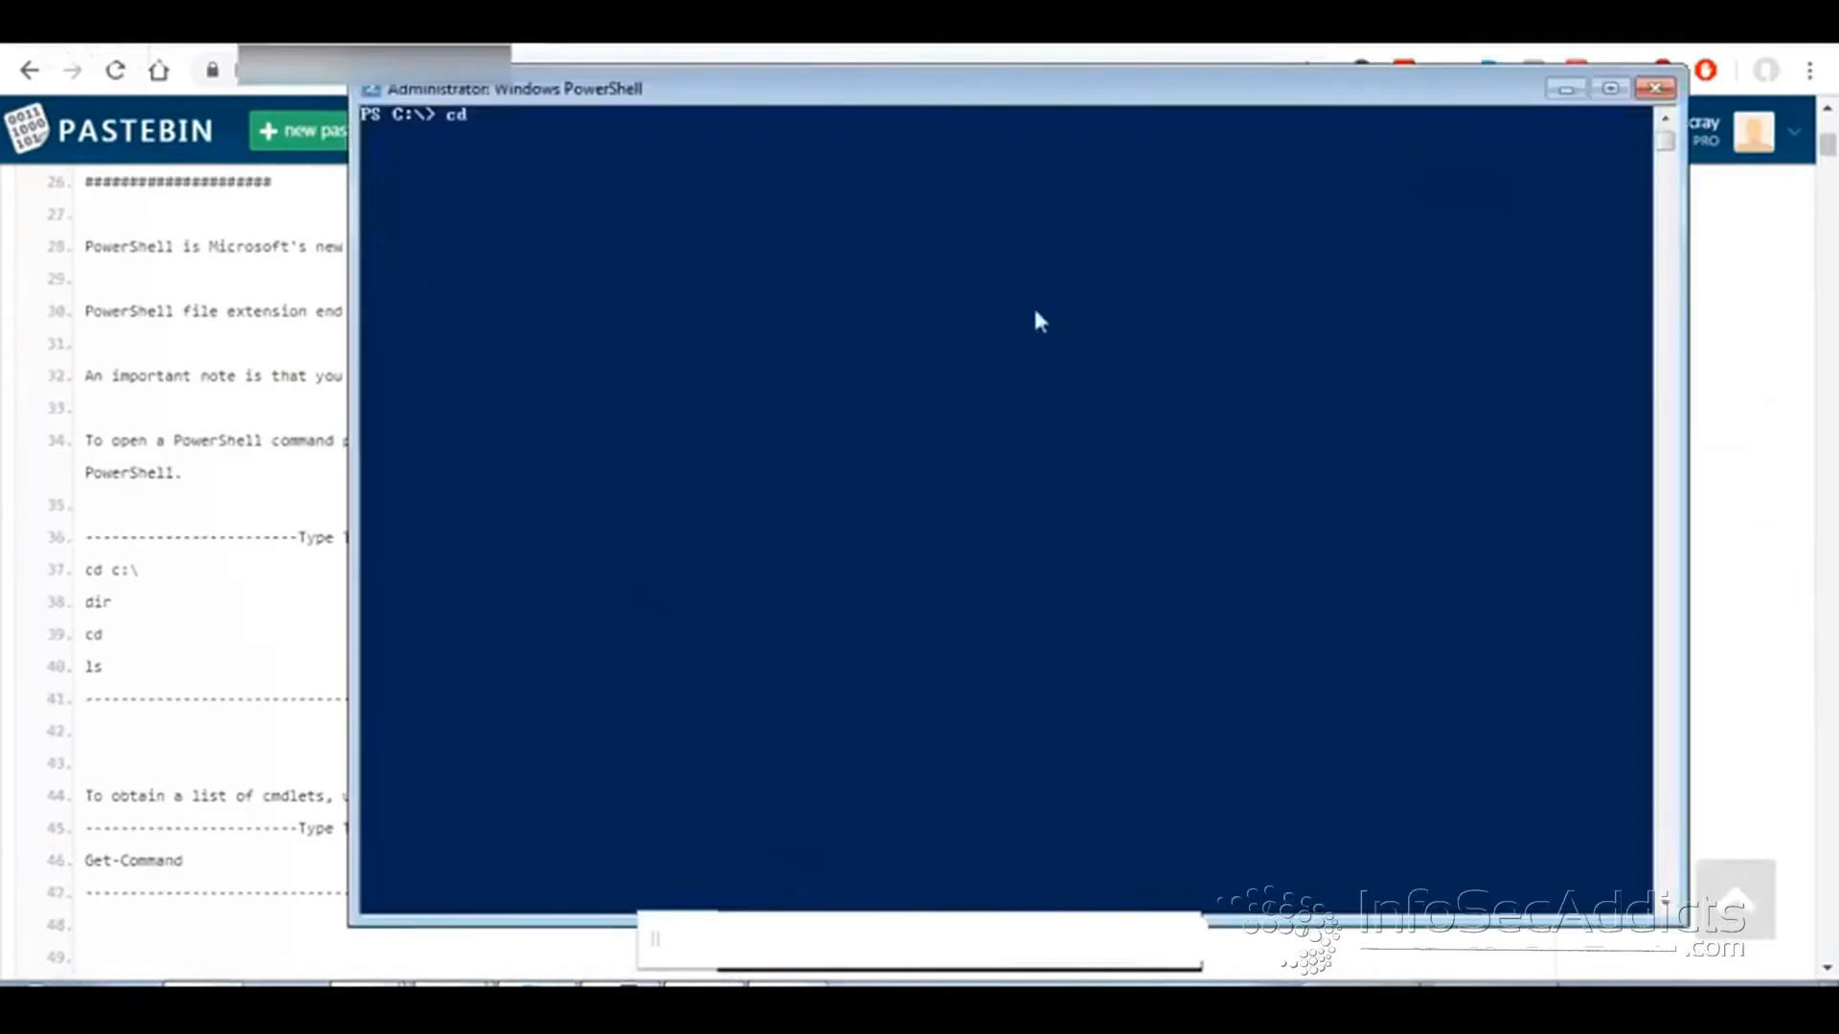
# - Change to c:\, clear the console, and list the C:\ directory with ls
pyautogui.write('c:\\')
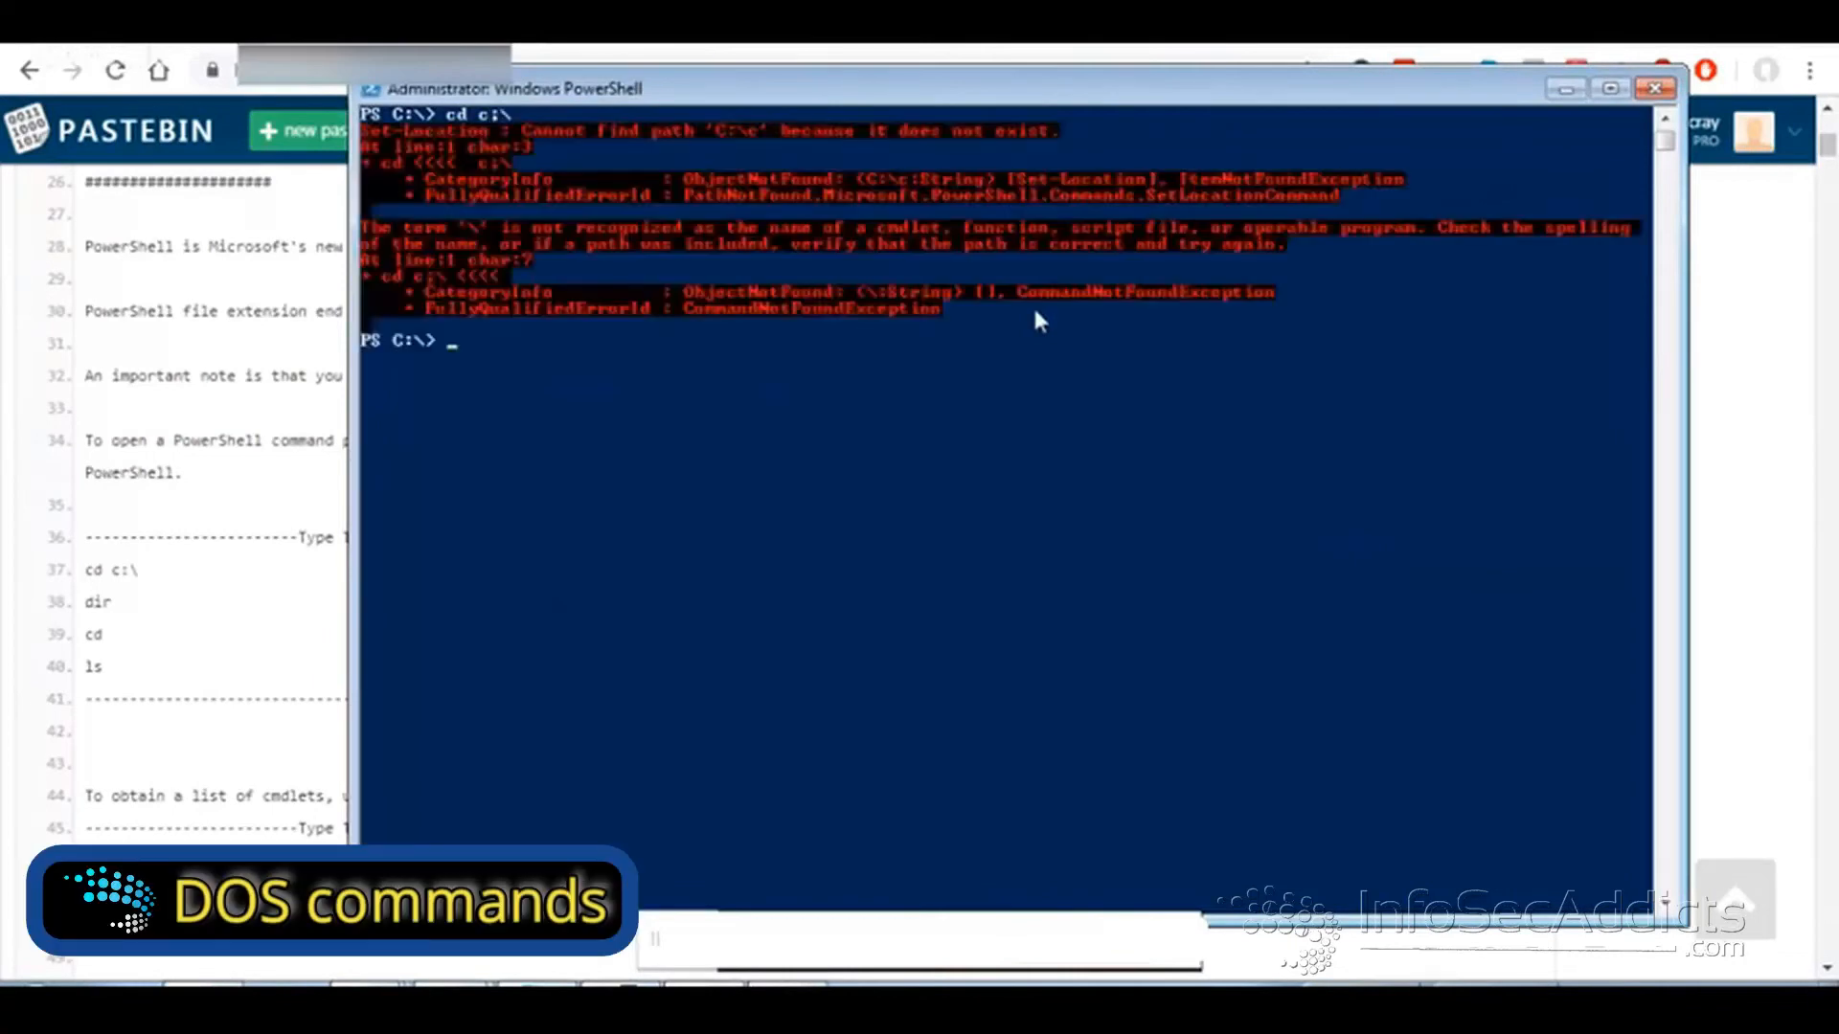
pyautogui.write('cd c:\\')
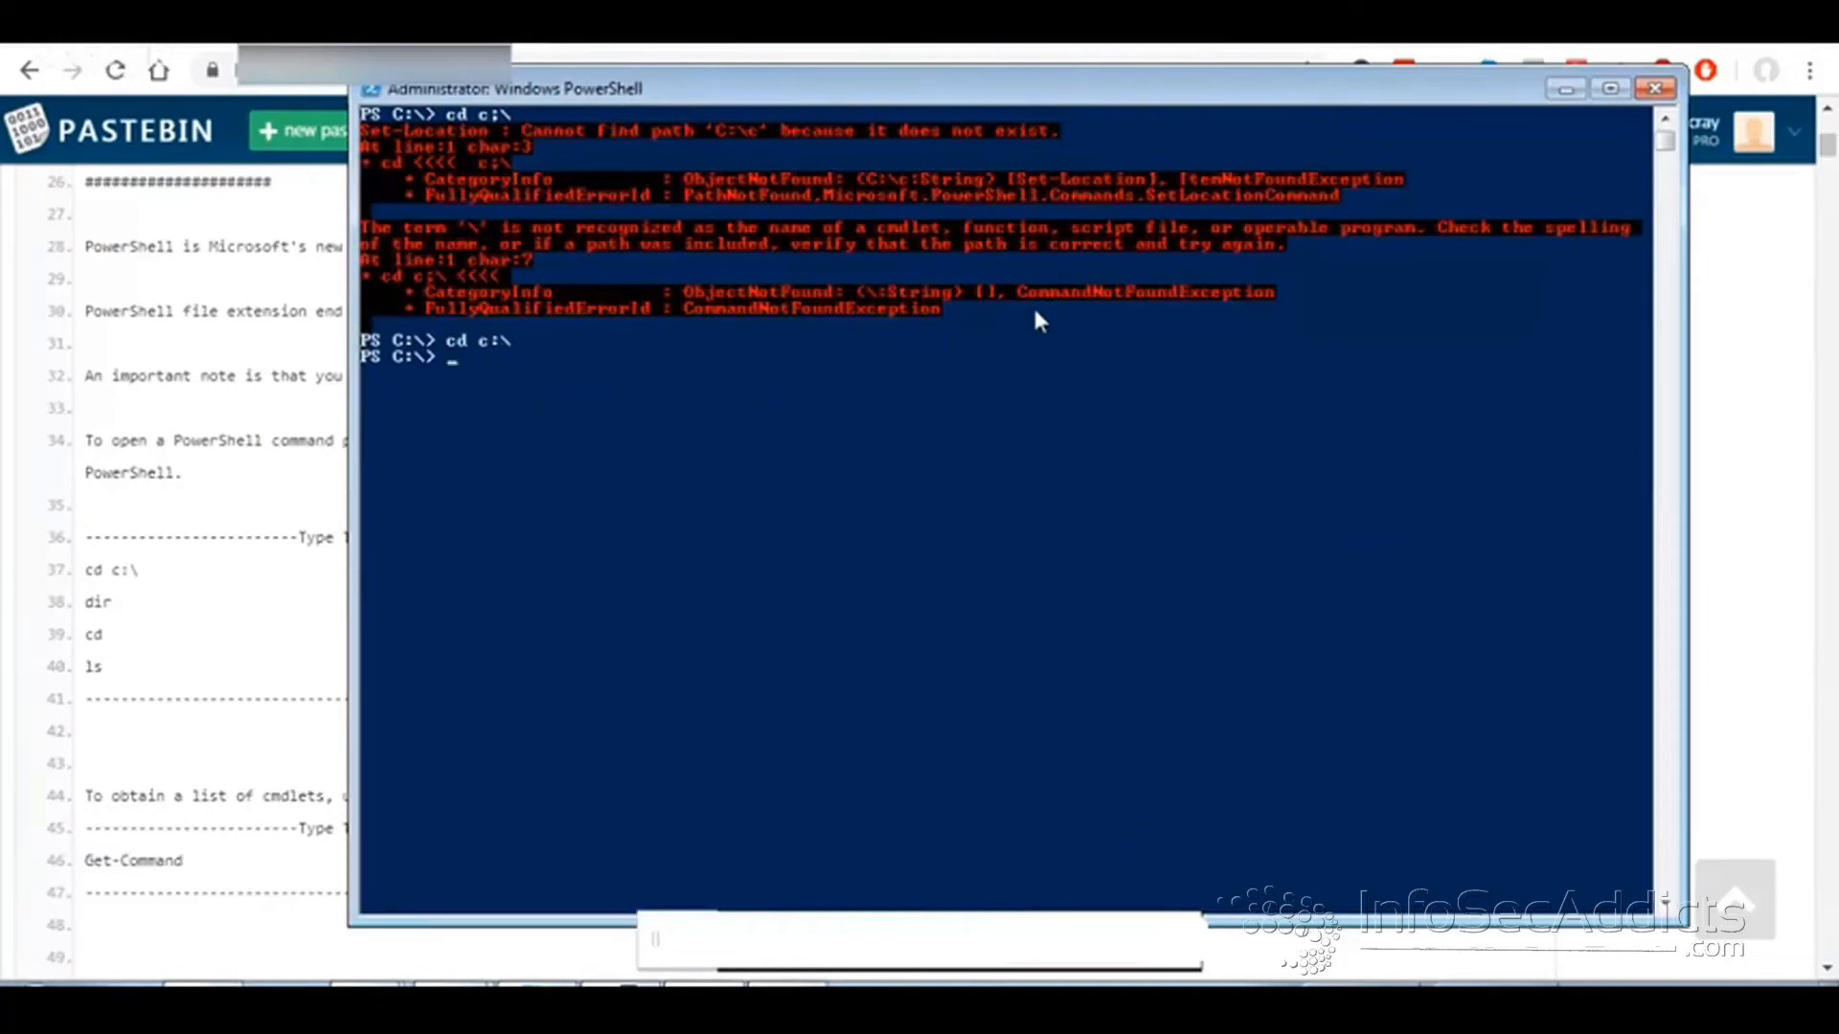
pyautogui.write('clear')
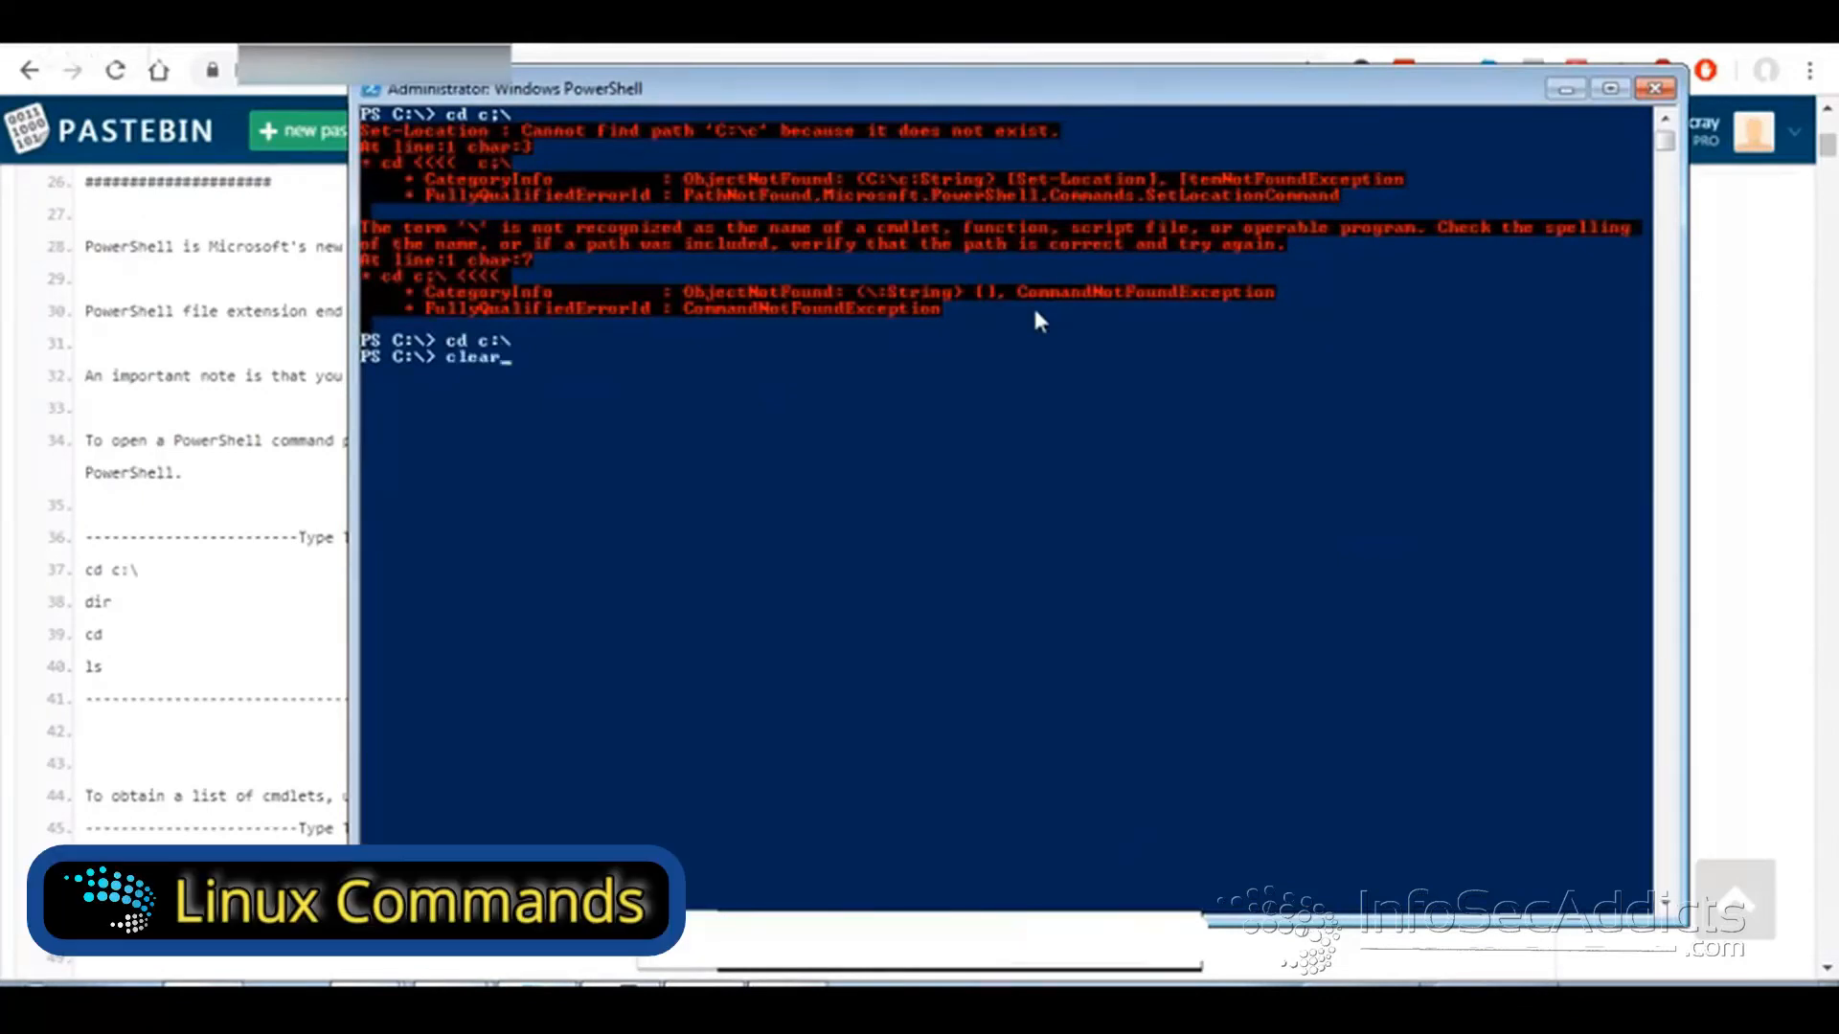
pyautogui.write('ls')
pyautogui.press('Enter')
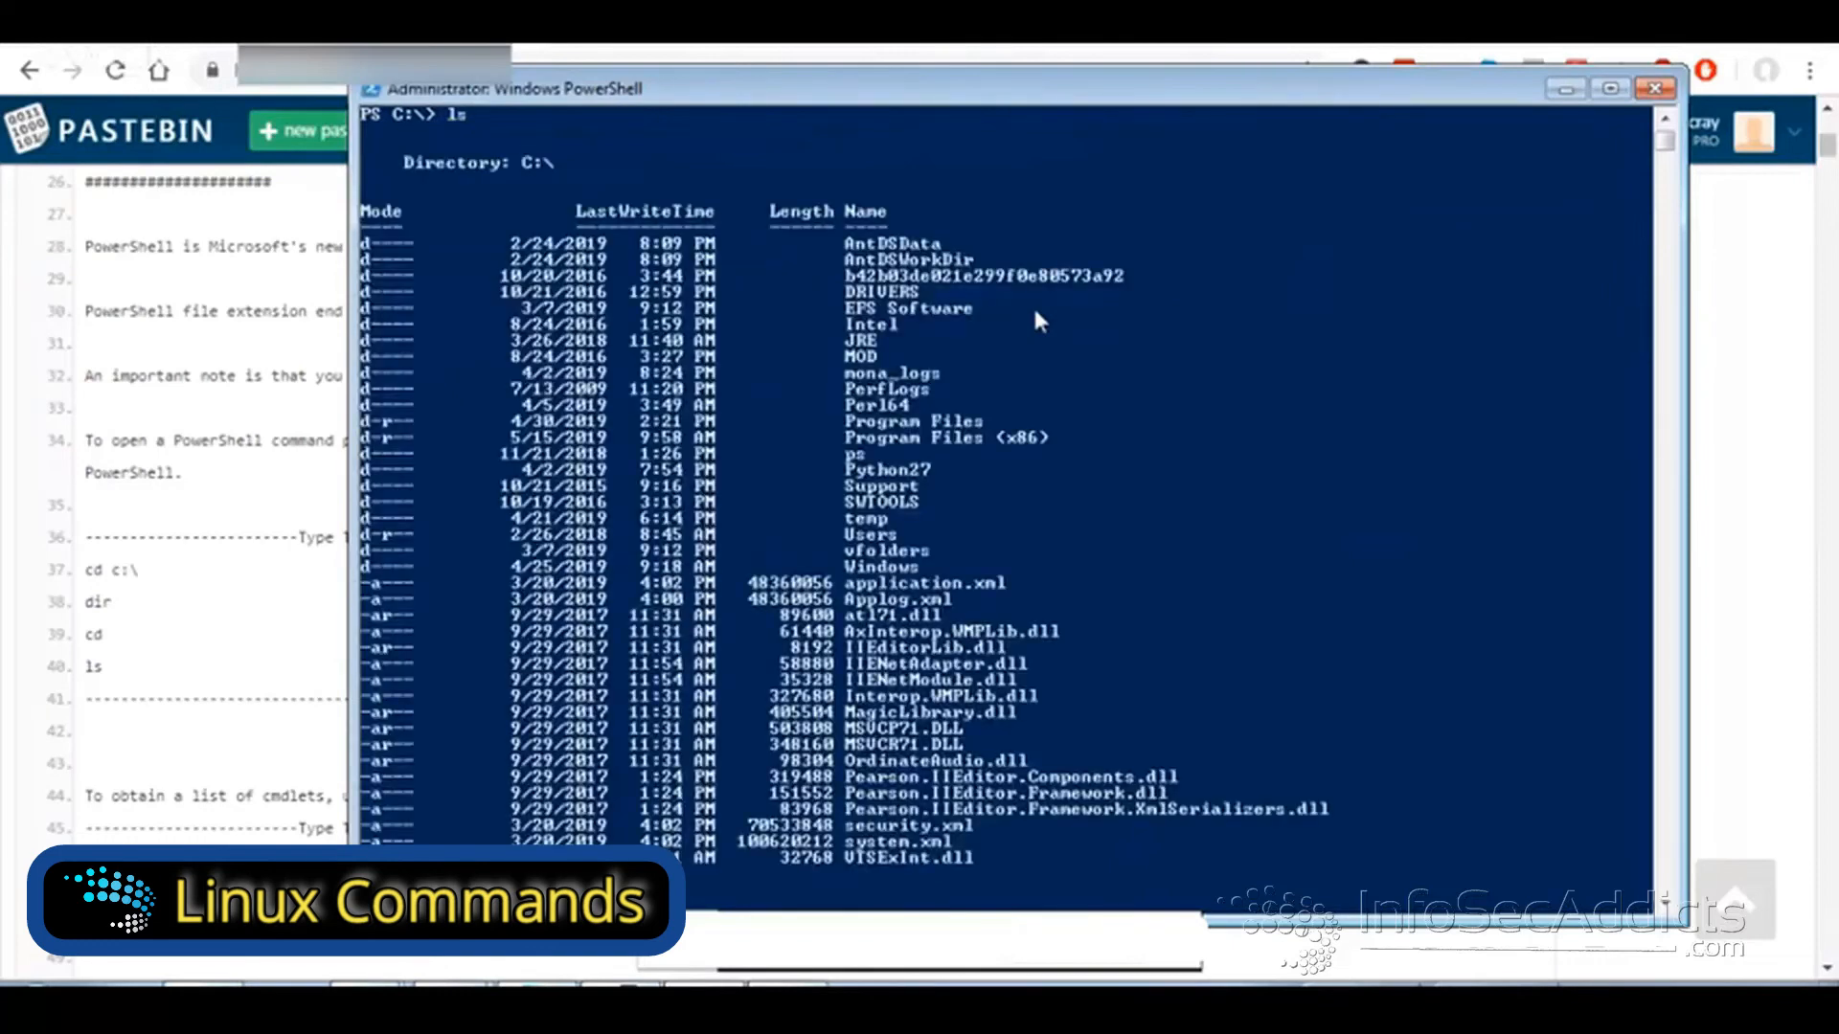
pyautogui.write('get-')
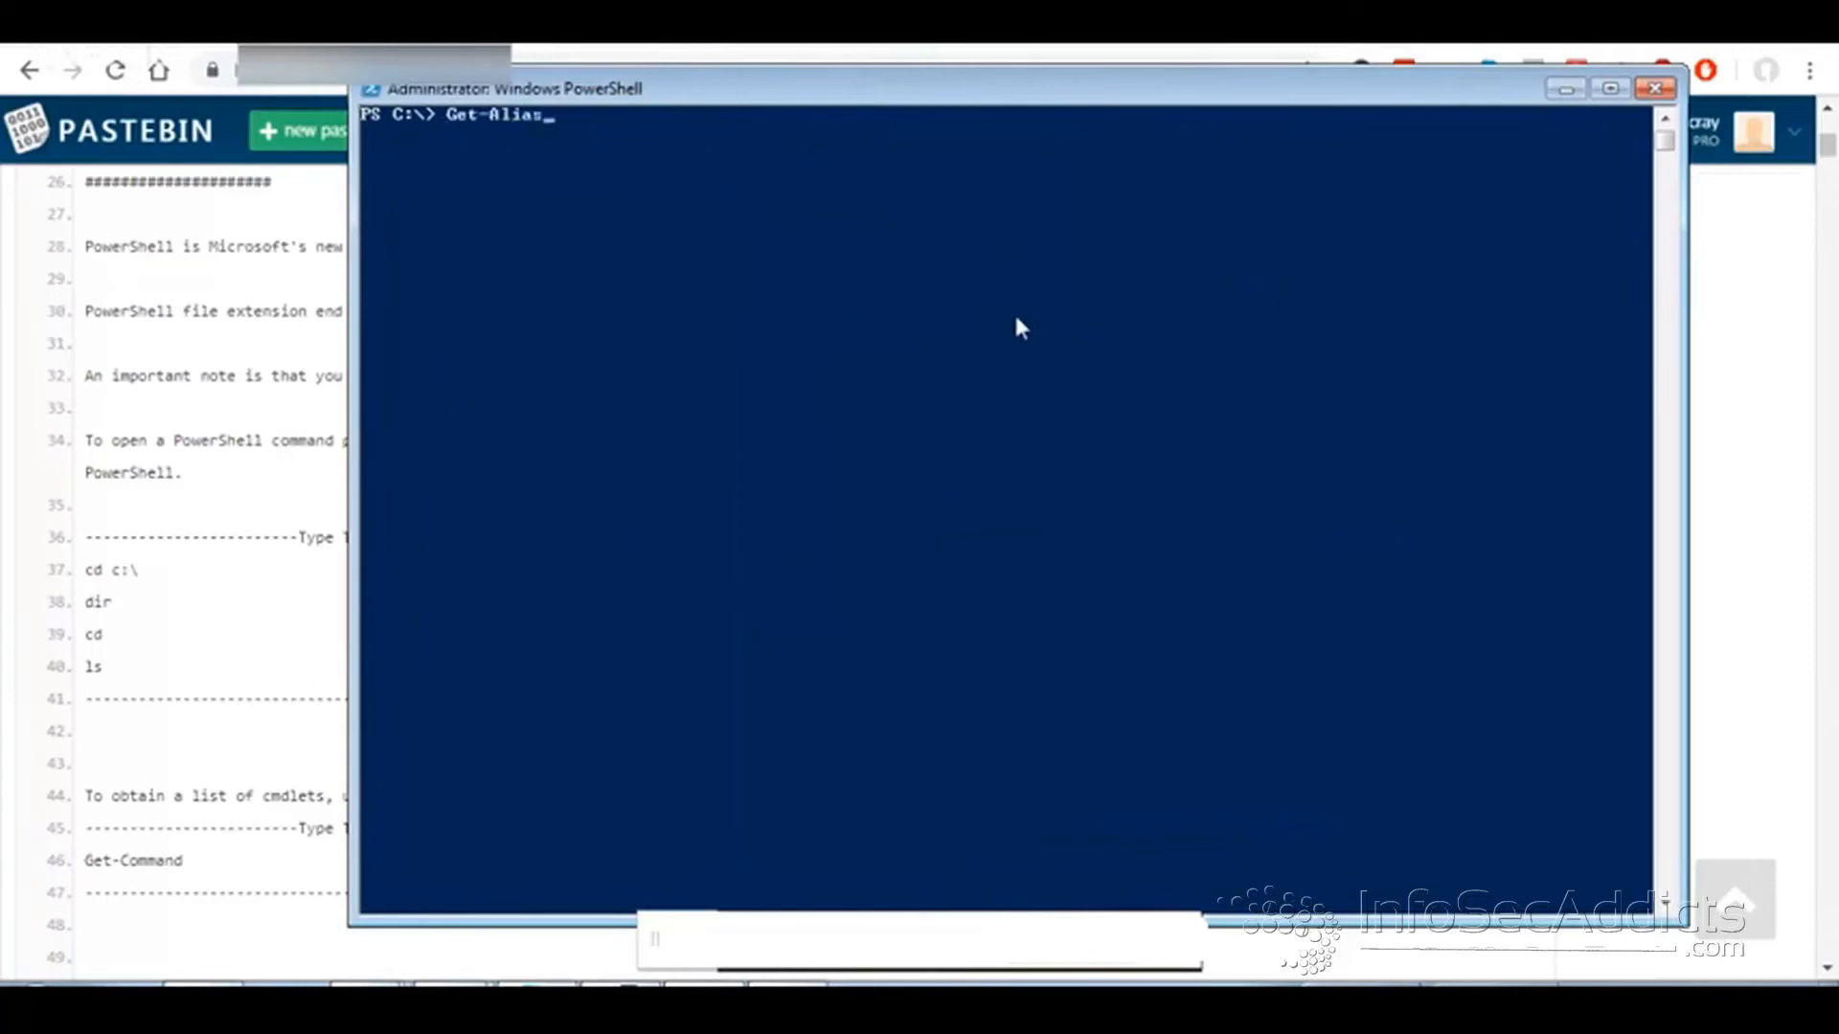
# - Run Get-Alias, Get-Command and Get-Help, clearing the console between them
pyautogui.write('|')
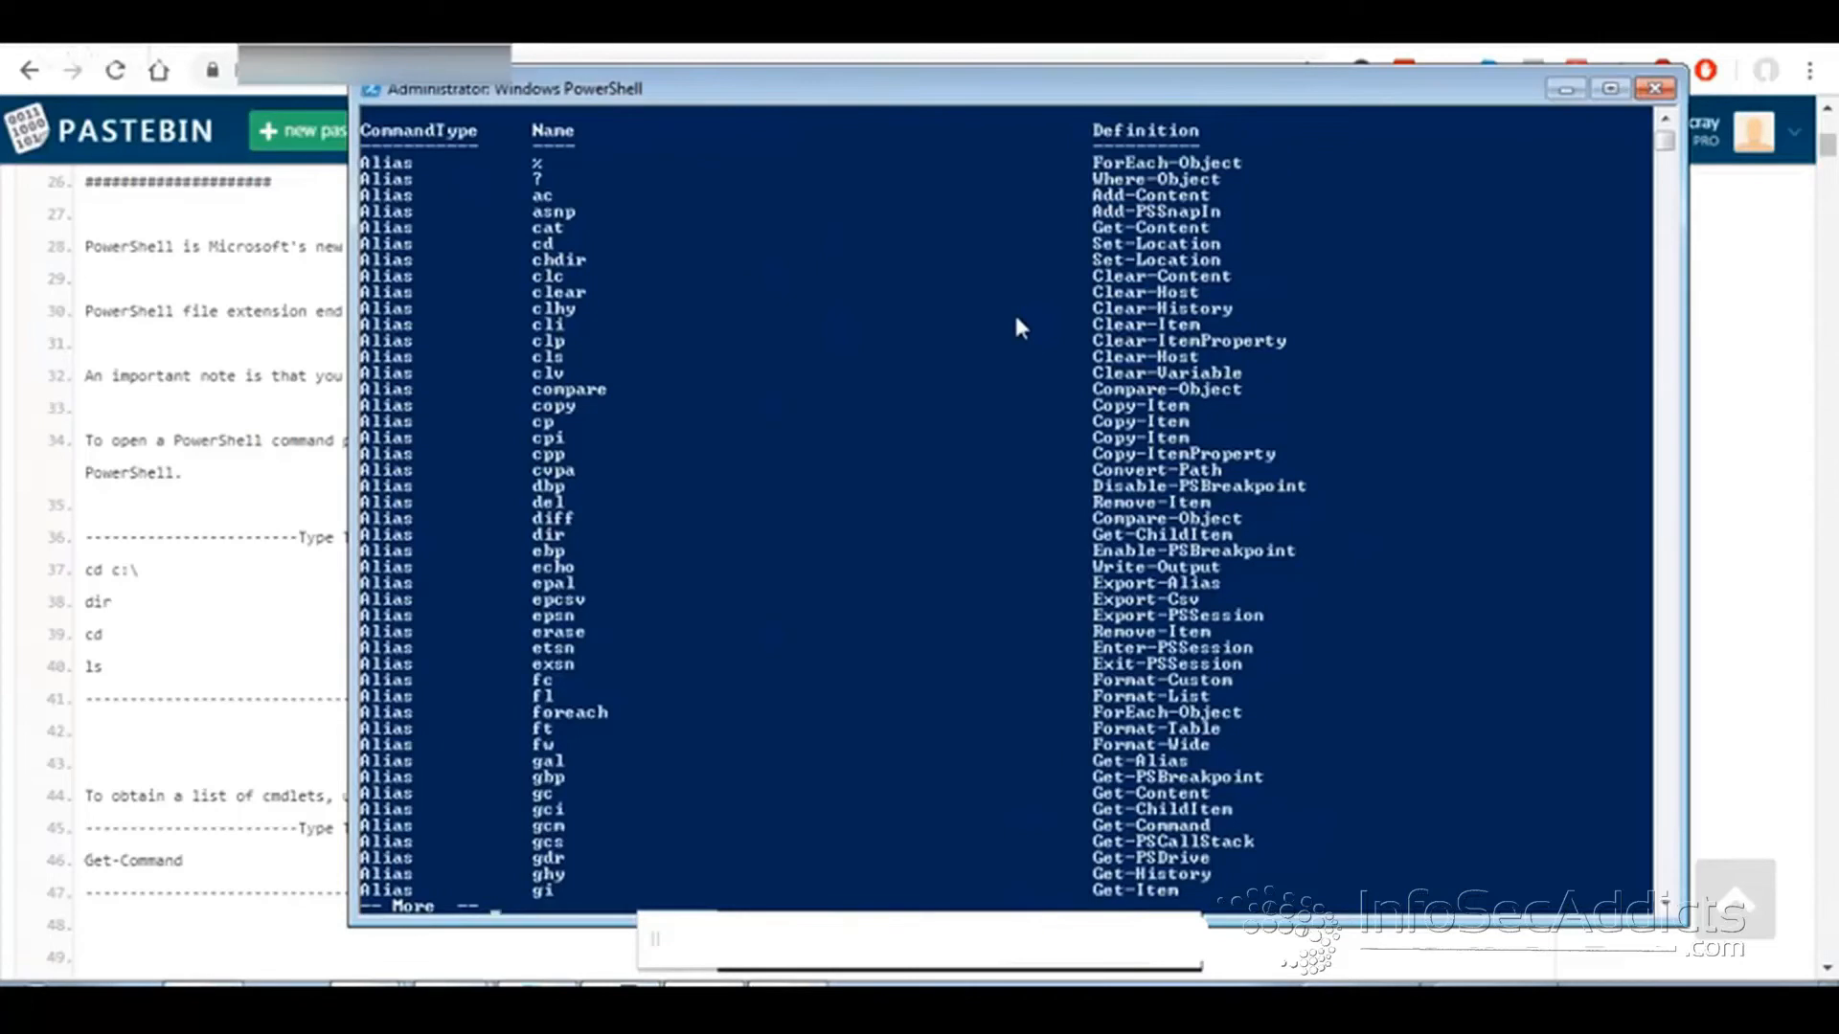
pyautogui.write('cle')
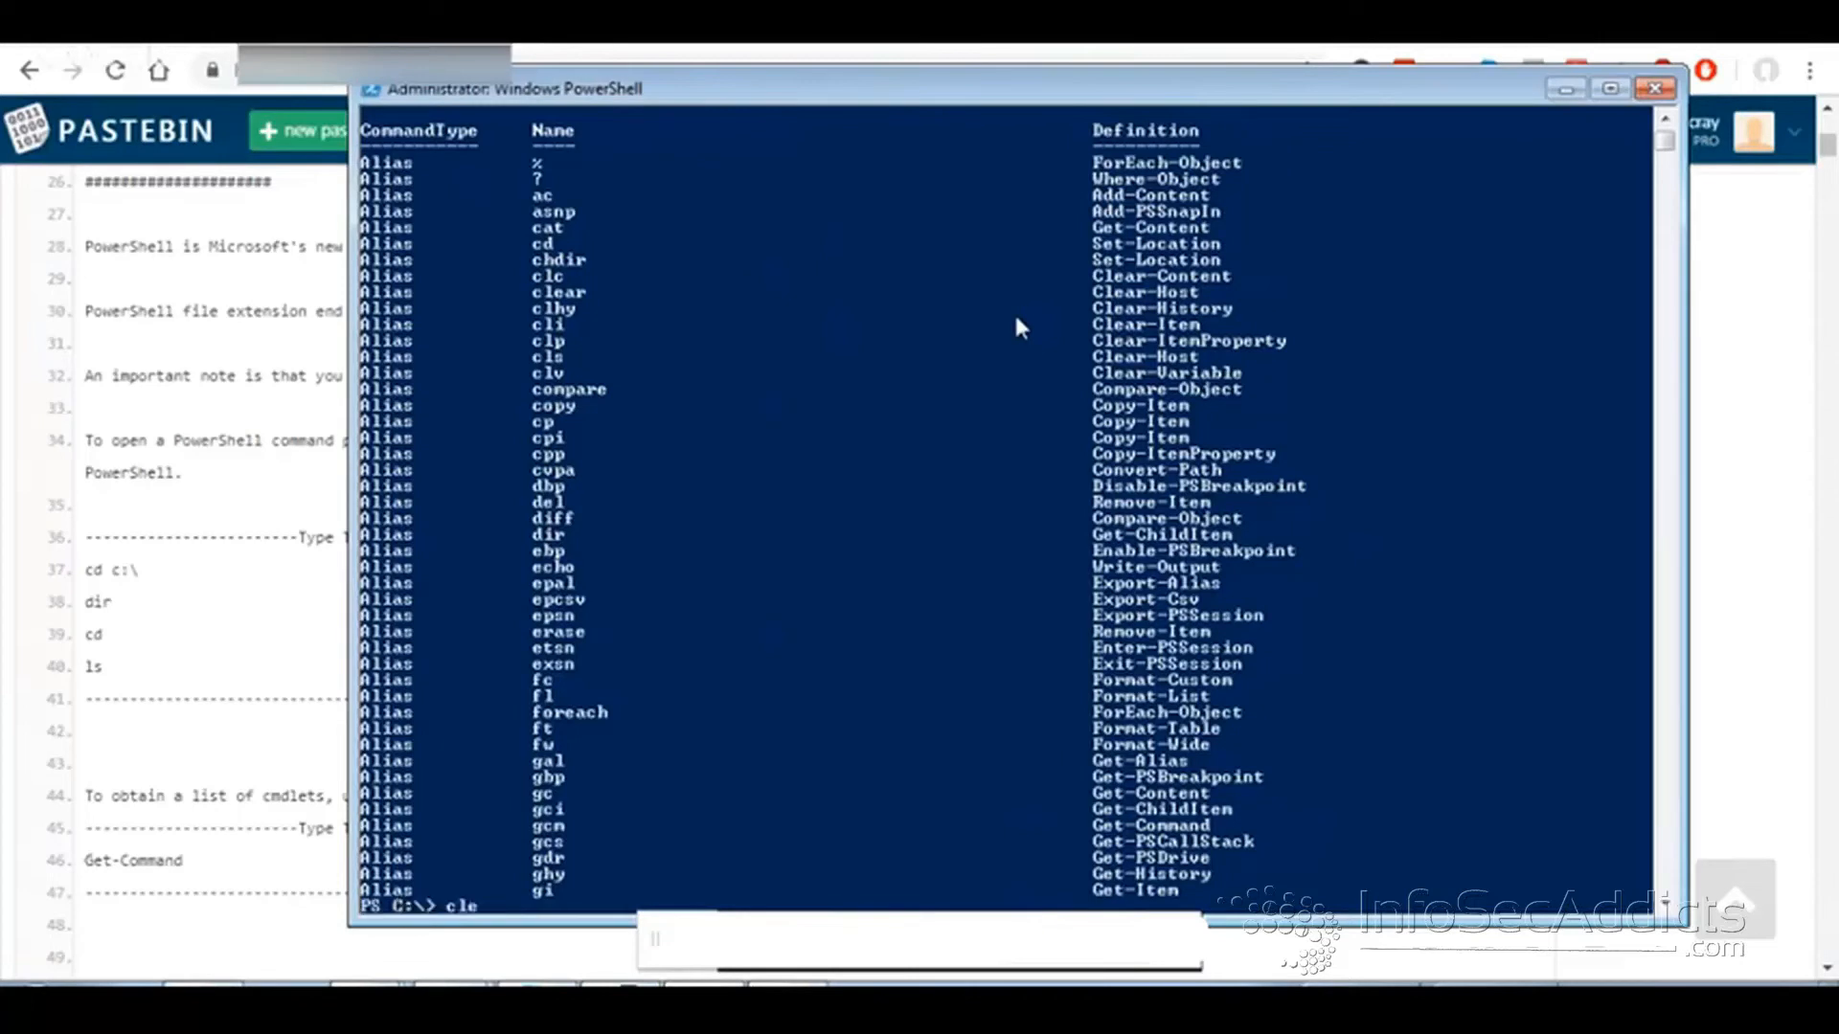
pyautogui.write('get-co')
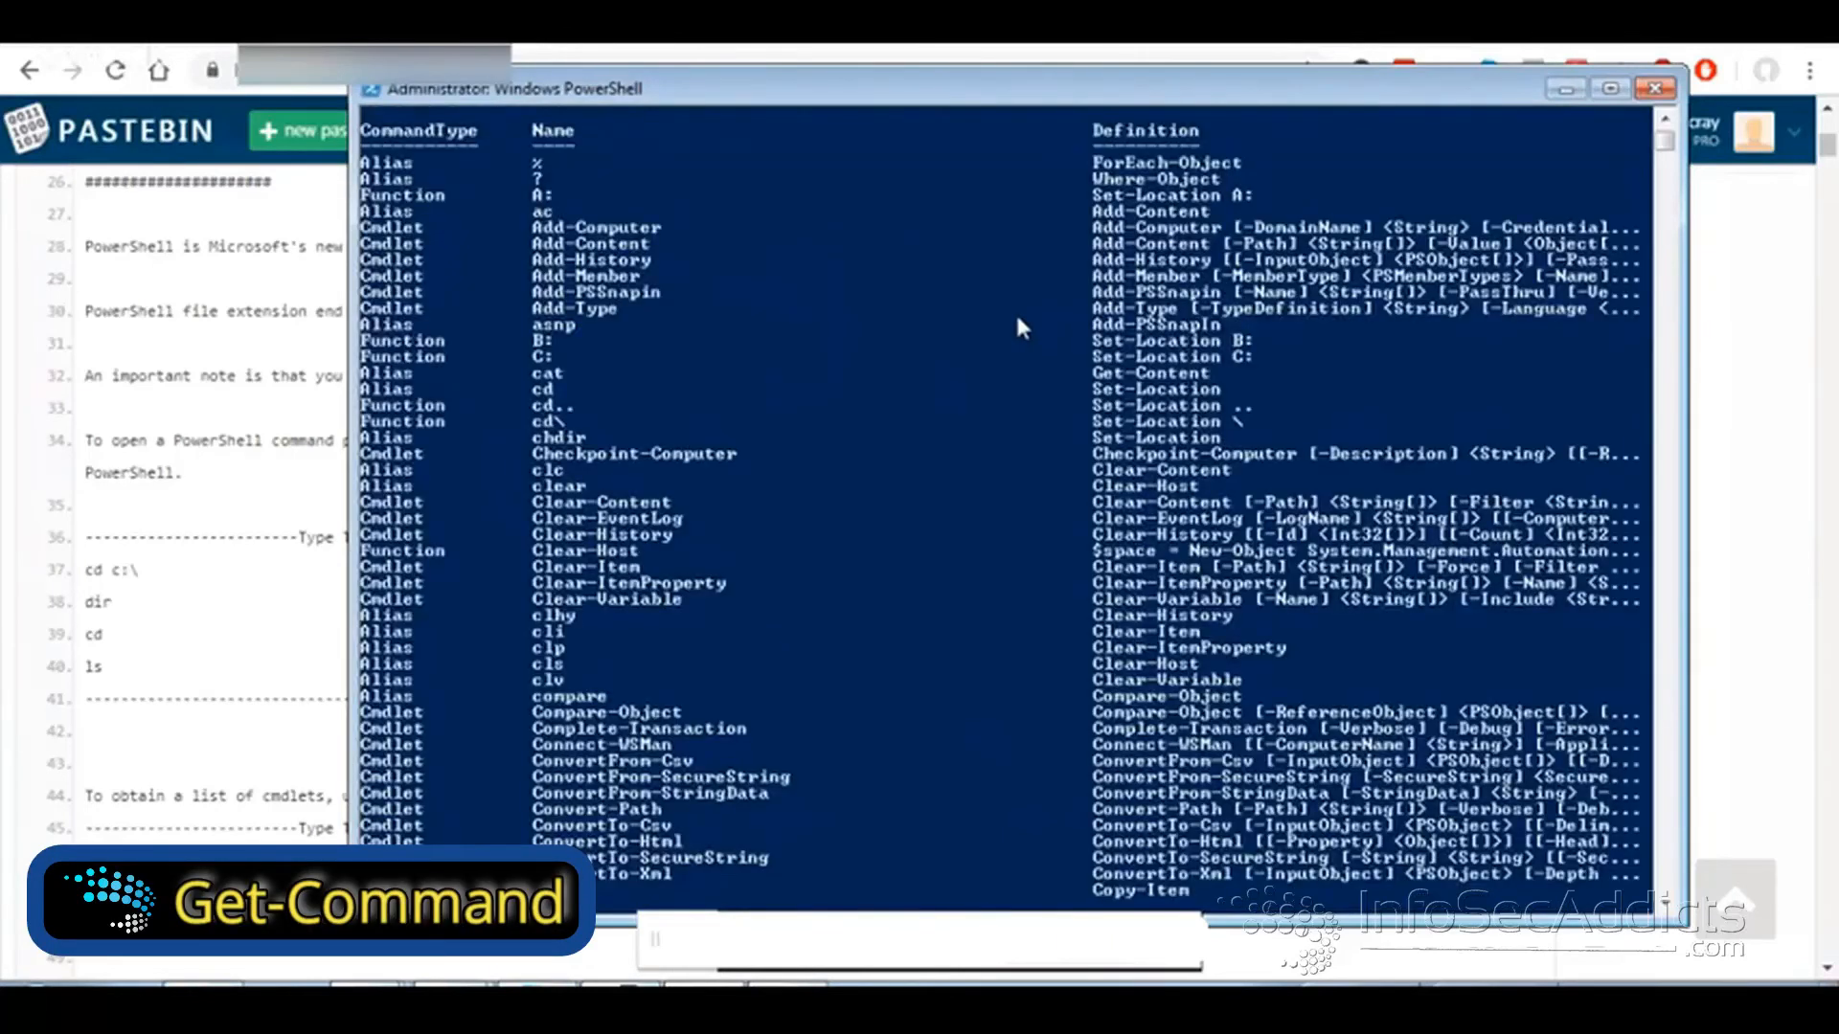
pyautogui.scroll(-3)
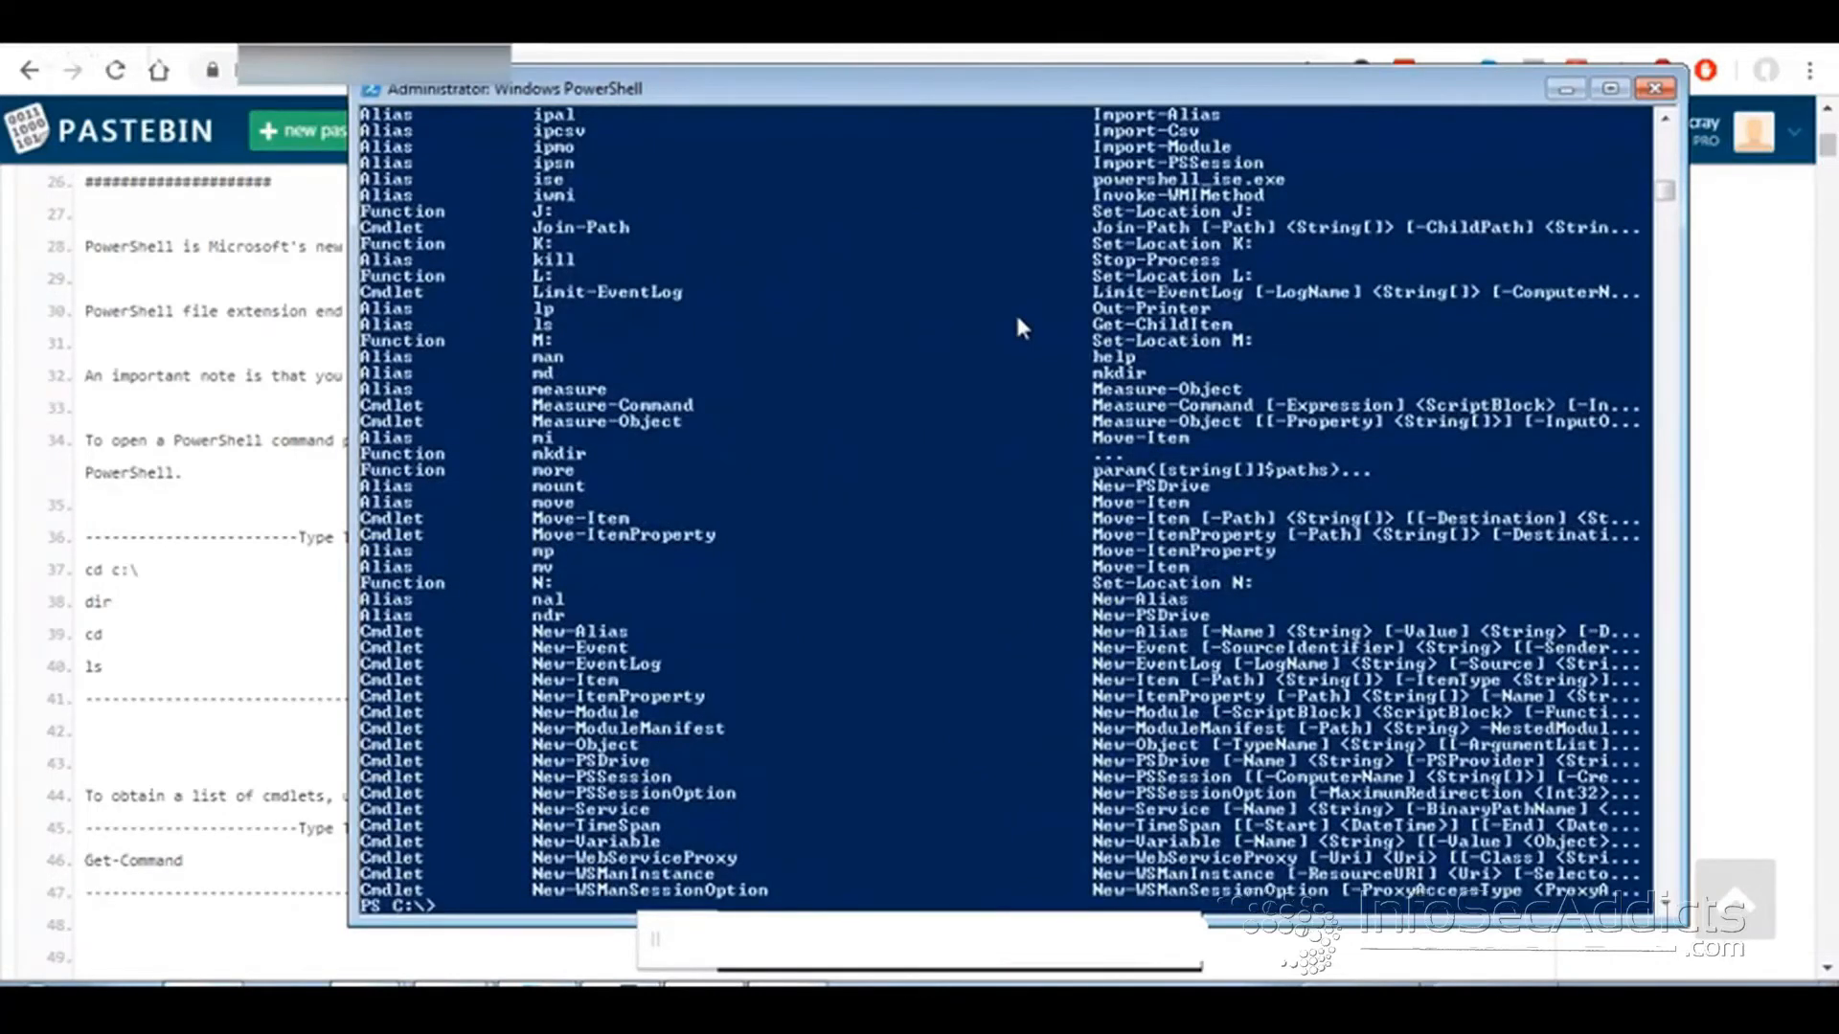
pyautogui.write('get-he')
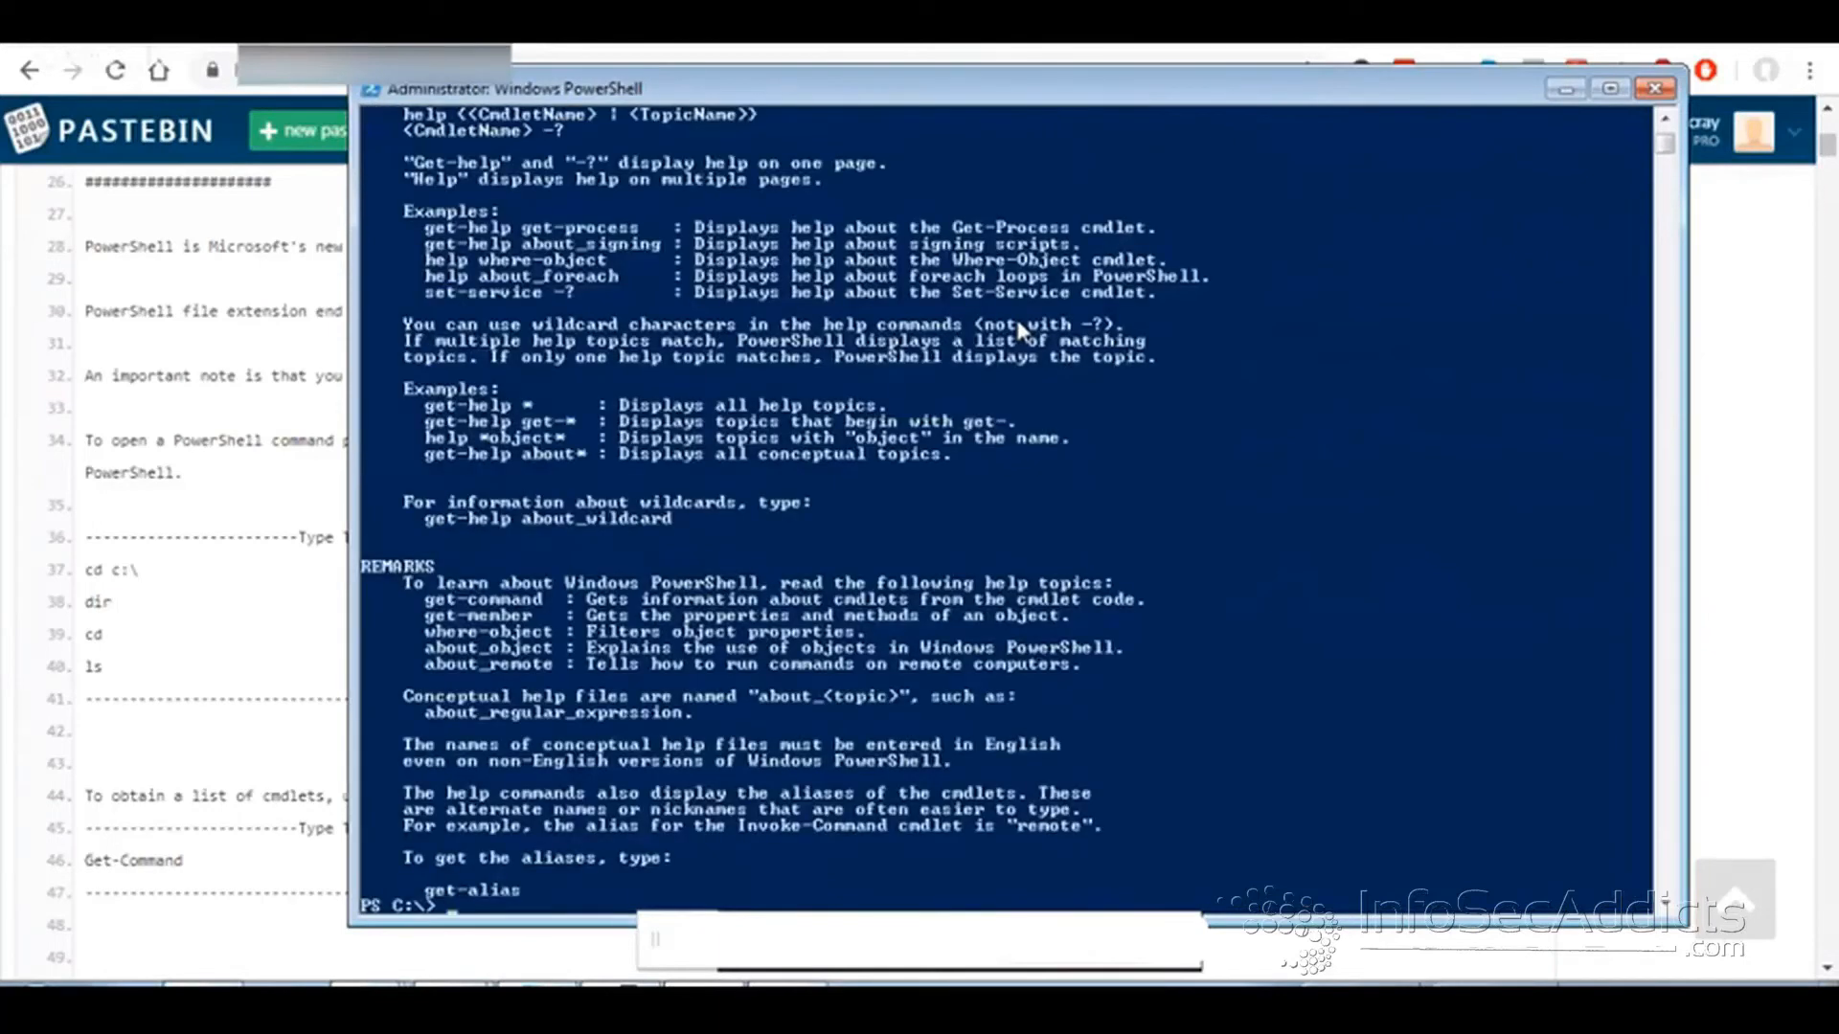
pyautogui.write('cle')
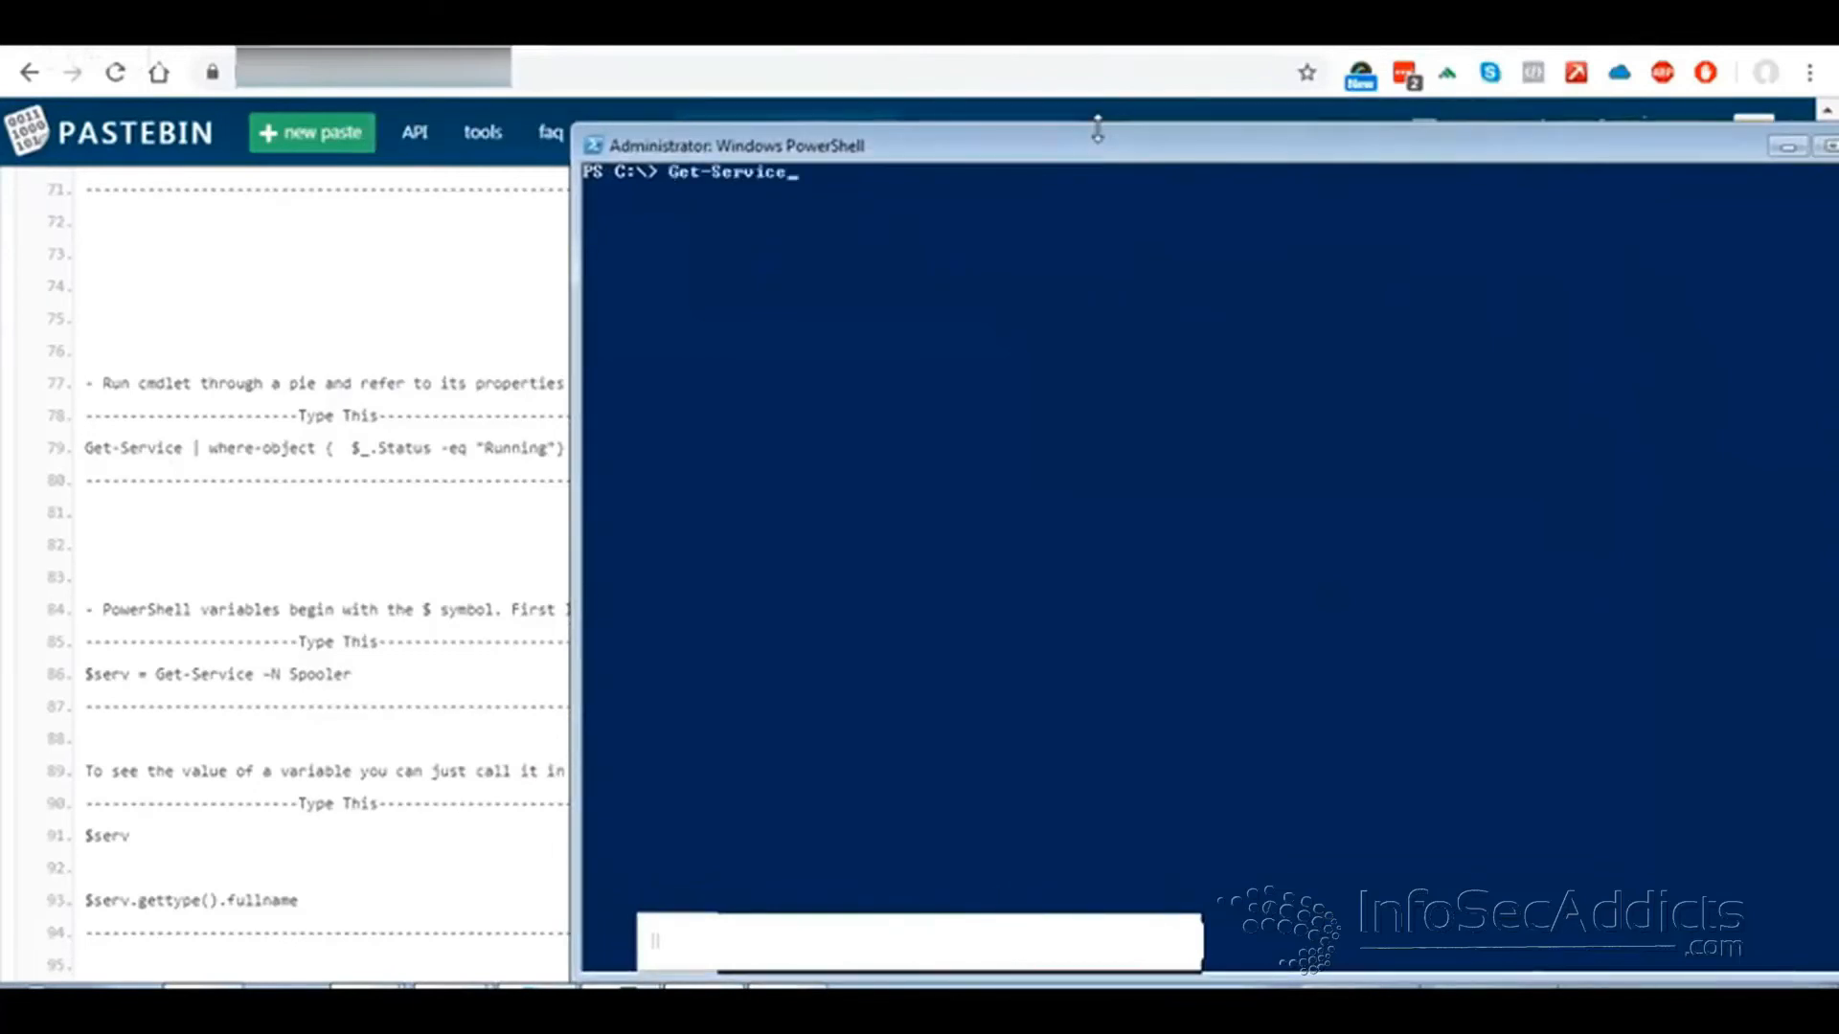
# - Store the Spooler service in $serv, display it, and list its members with Get-Member
pyautogui.write('| w')
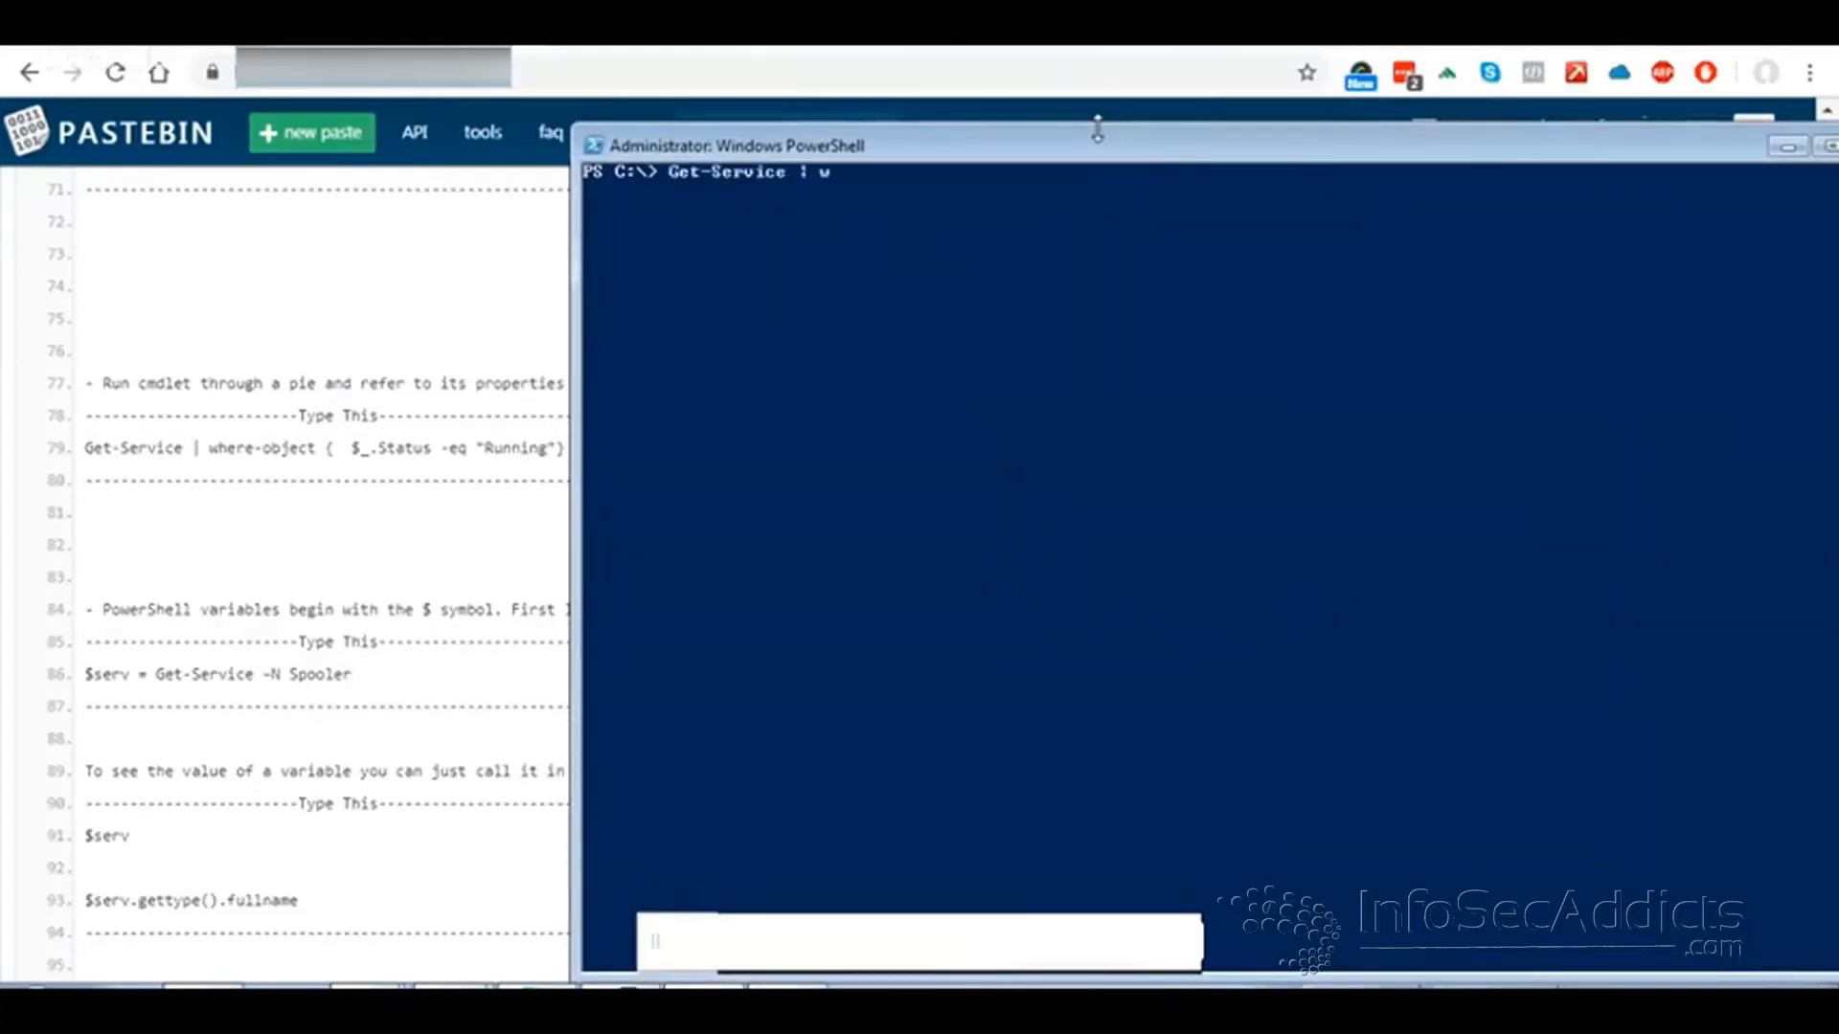
pyautogui.write('here-object')
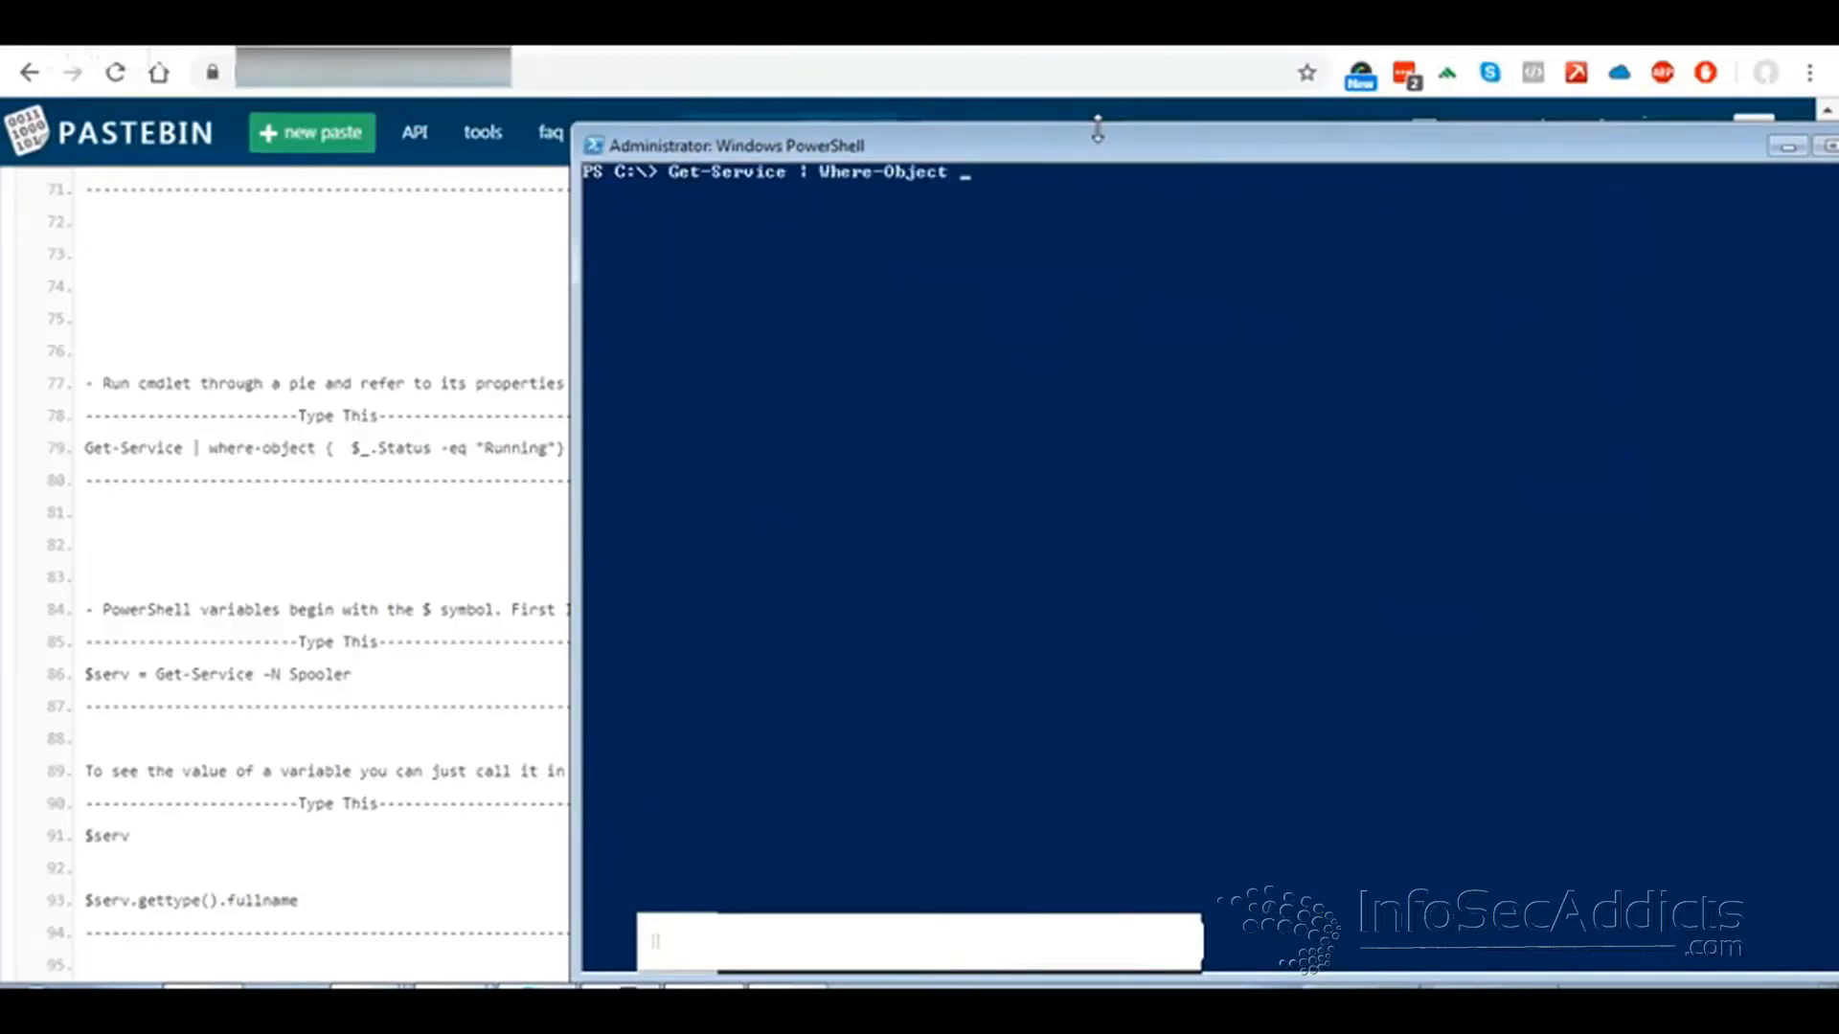
pyautogui.press('backspace')
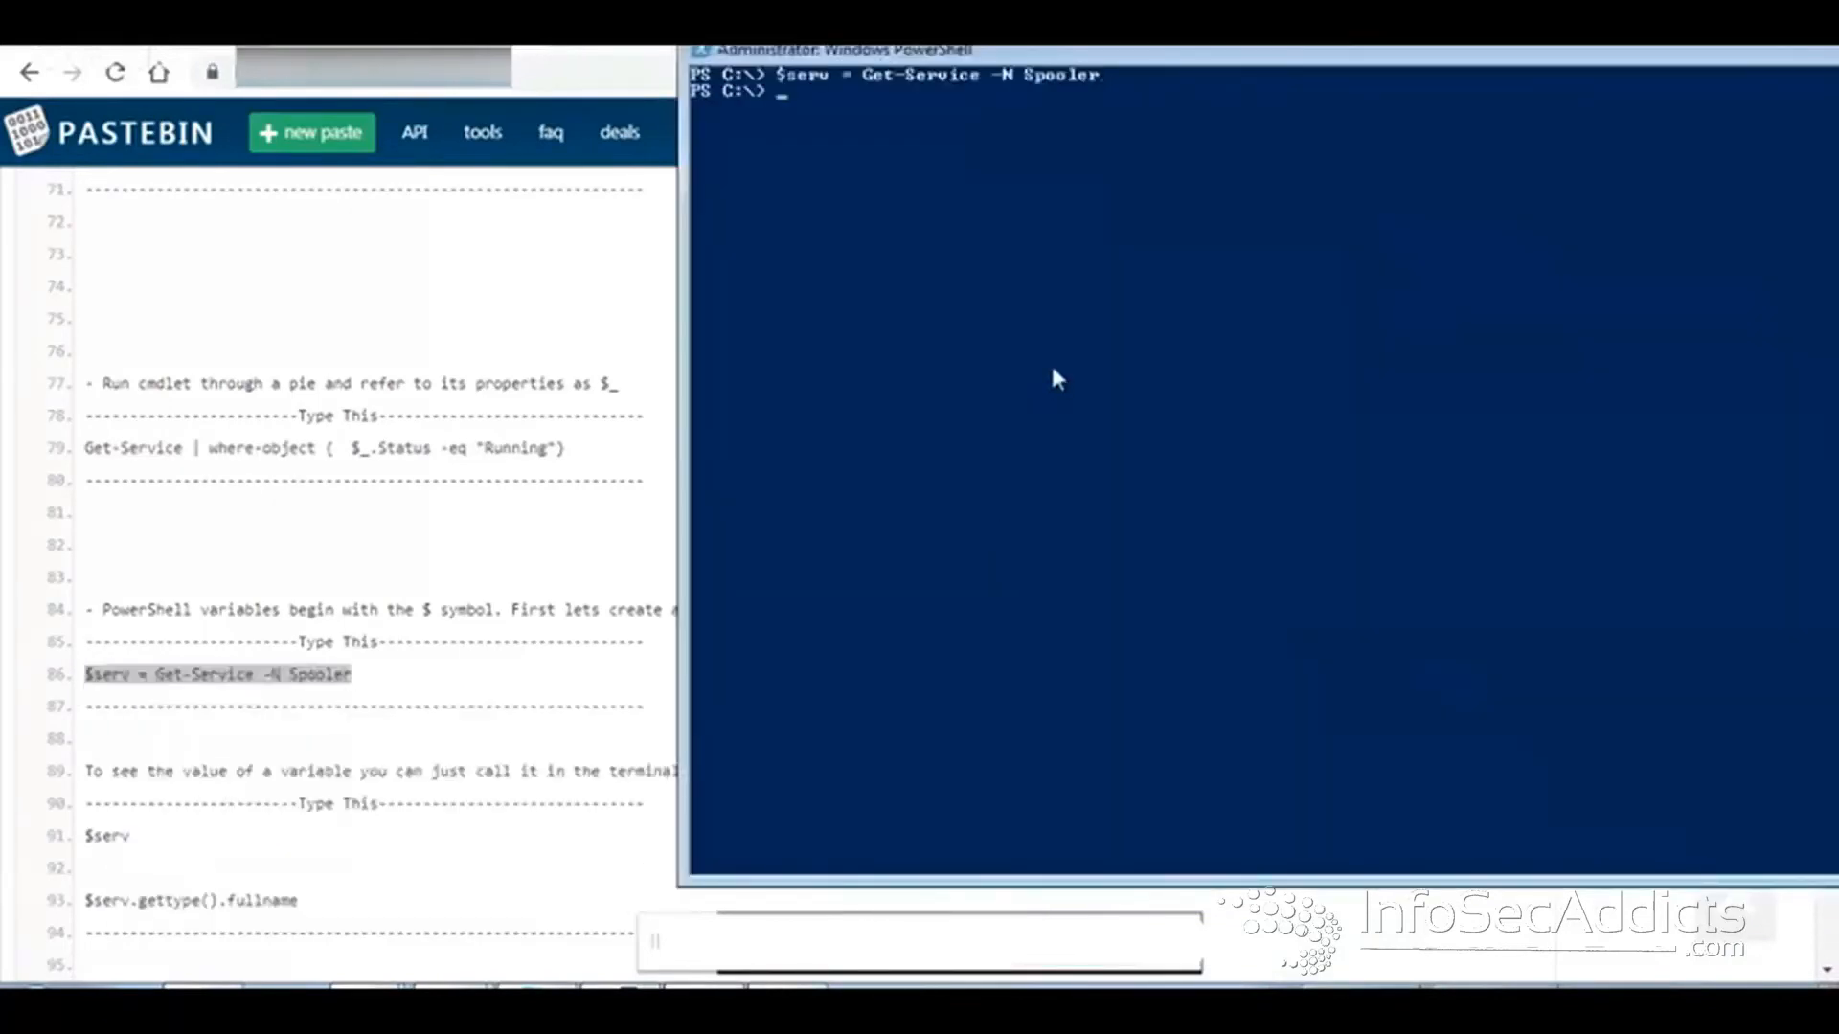
pyautogui.write('$serv')
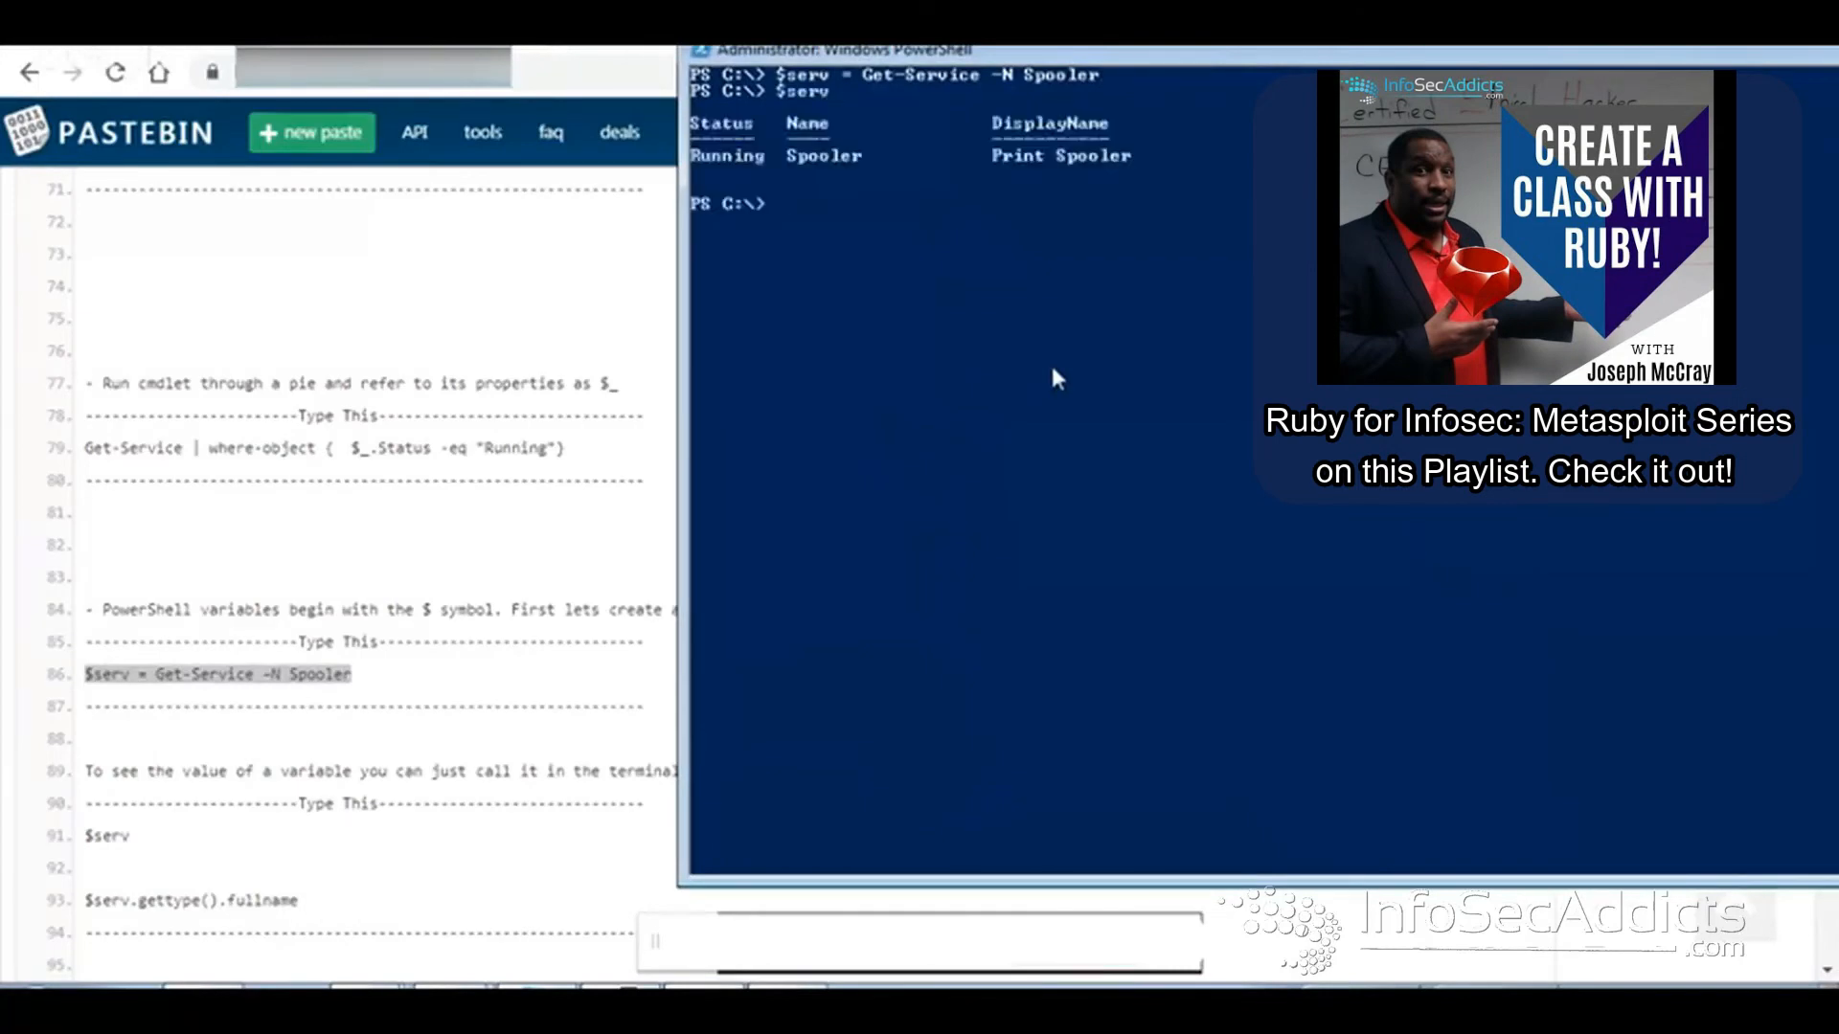
pyautogui.write('$serv.CreateObjRef(')
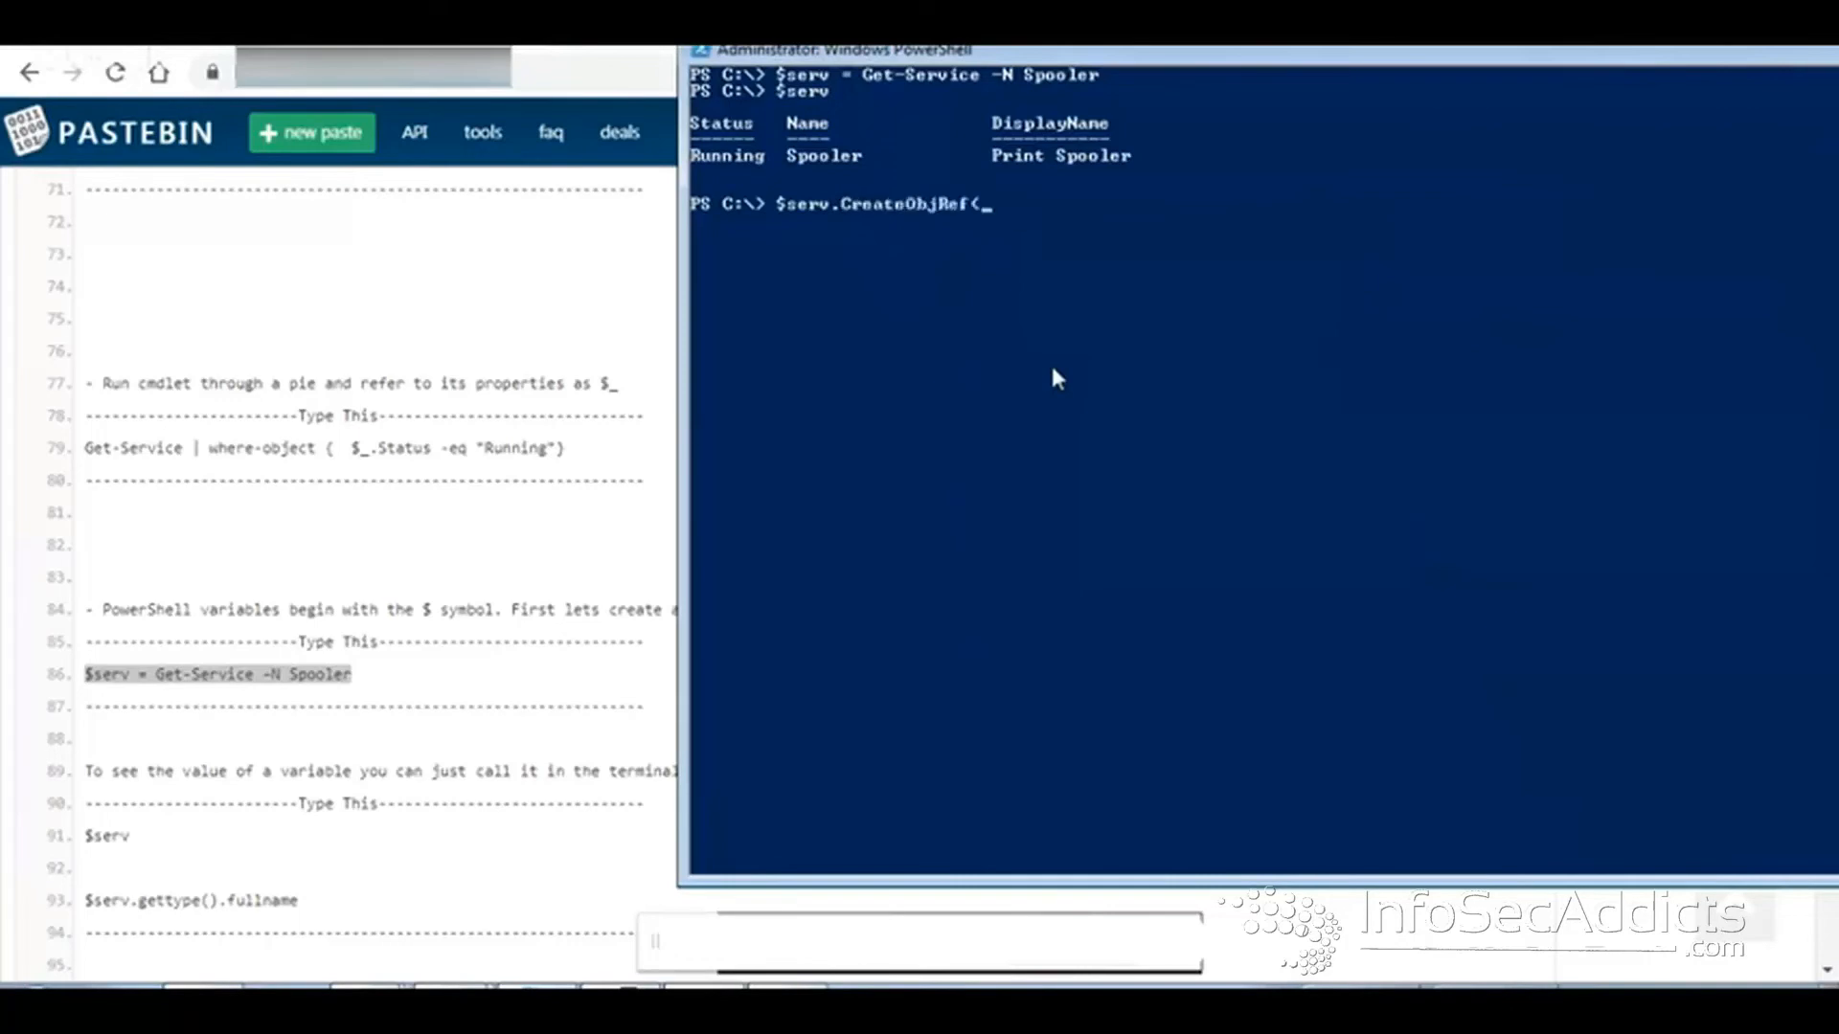
pyautogui.write('$serv.Di')
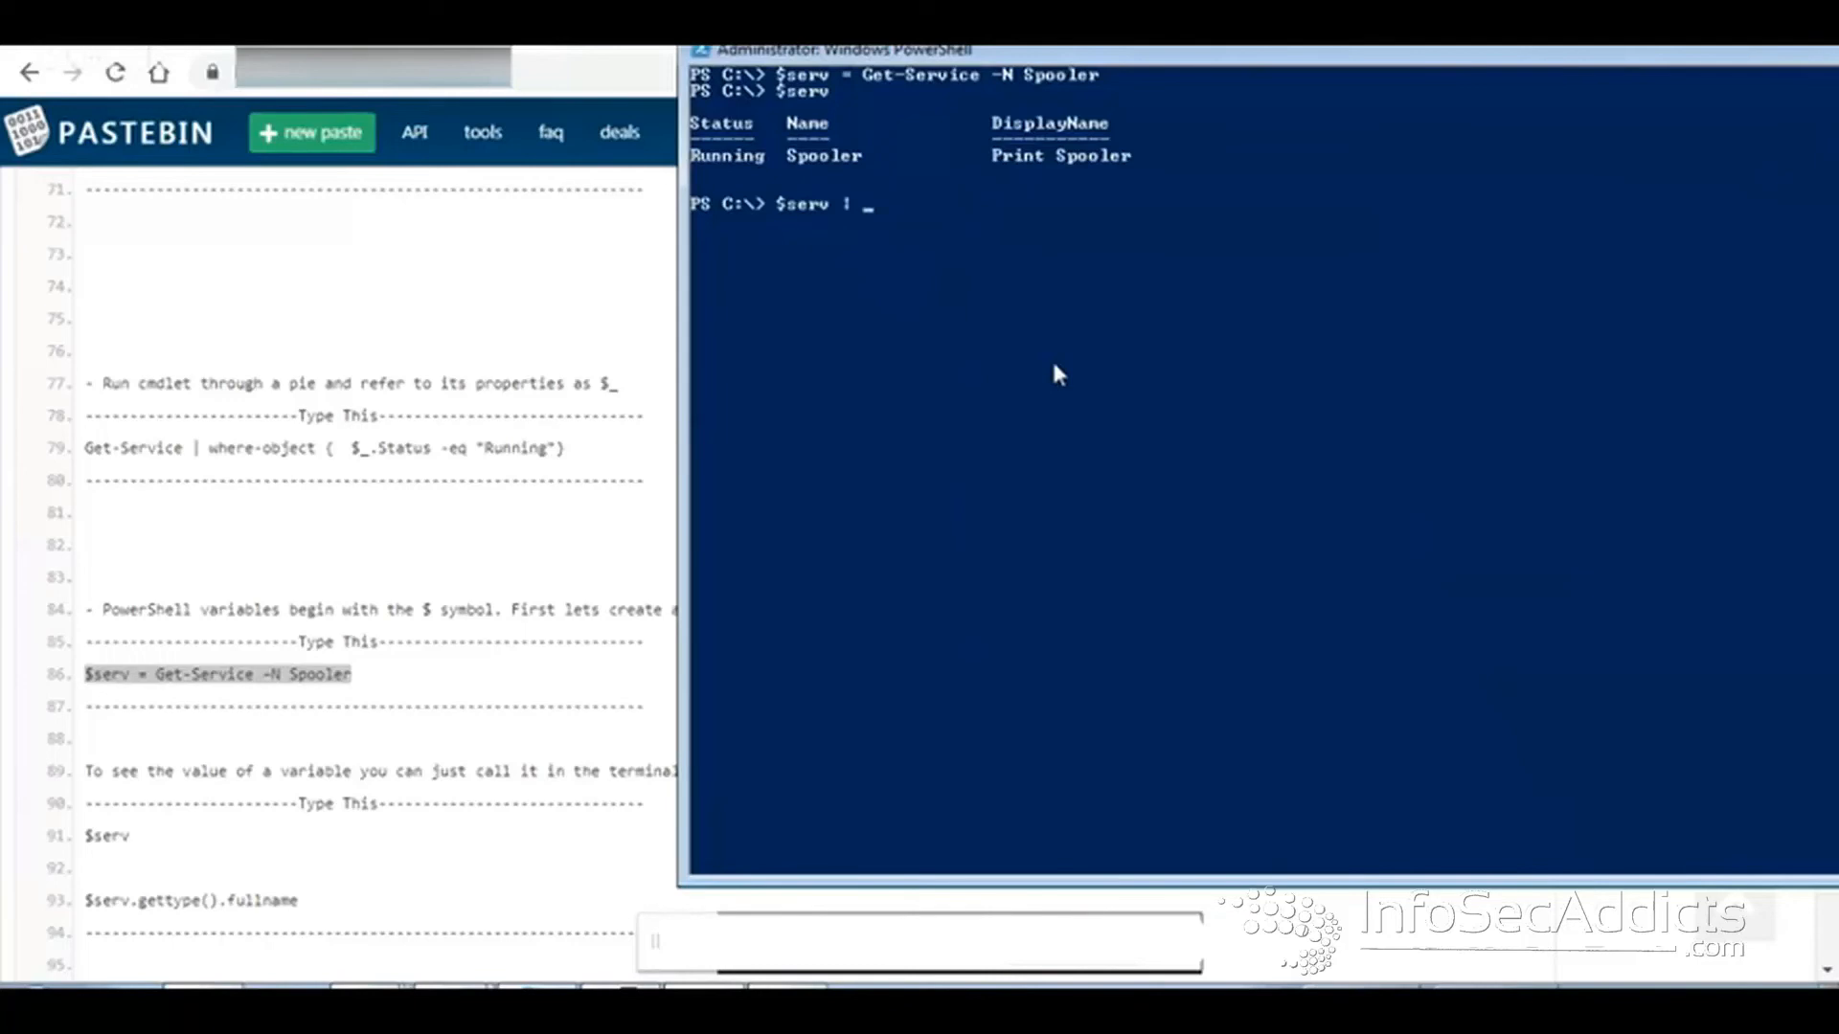
pyautogui.write('Get-Member')
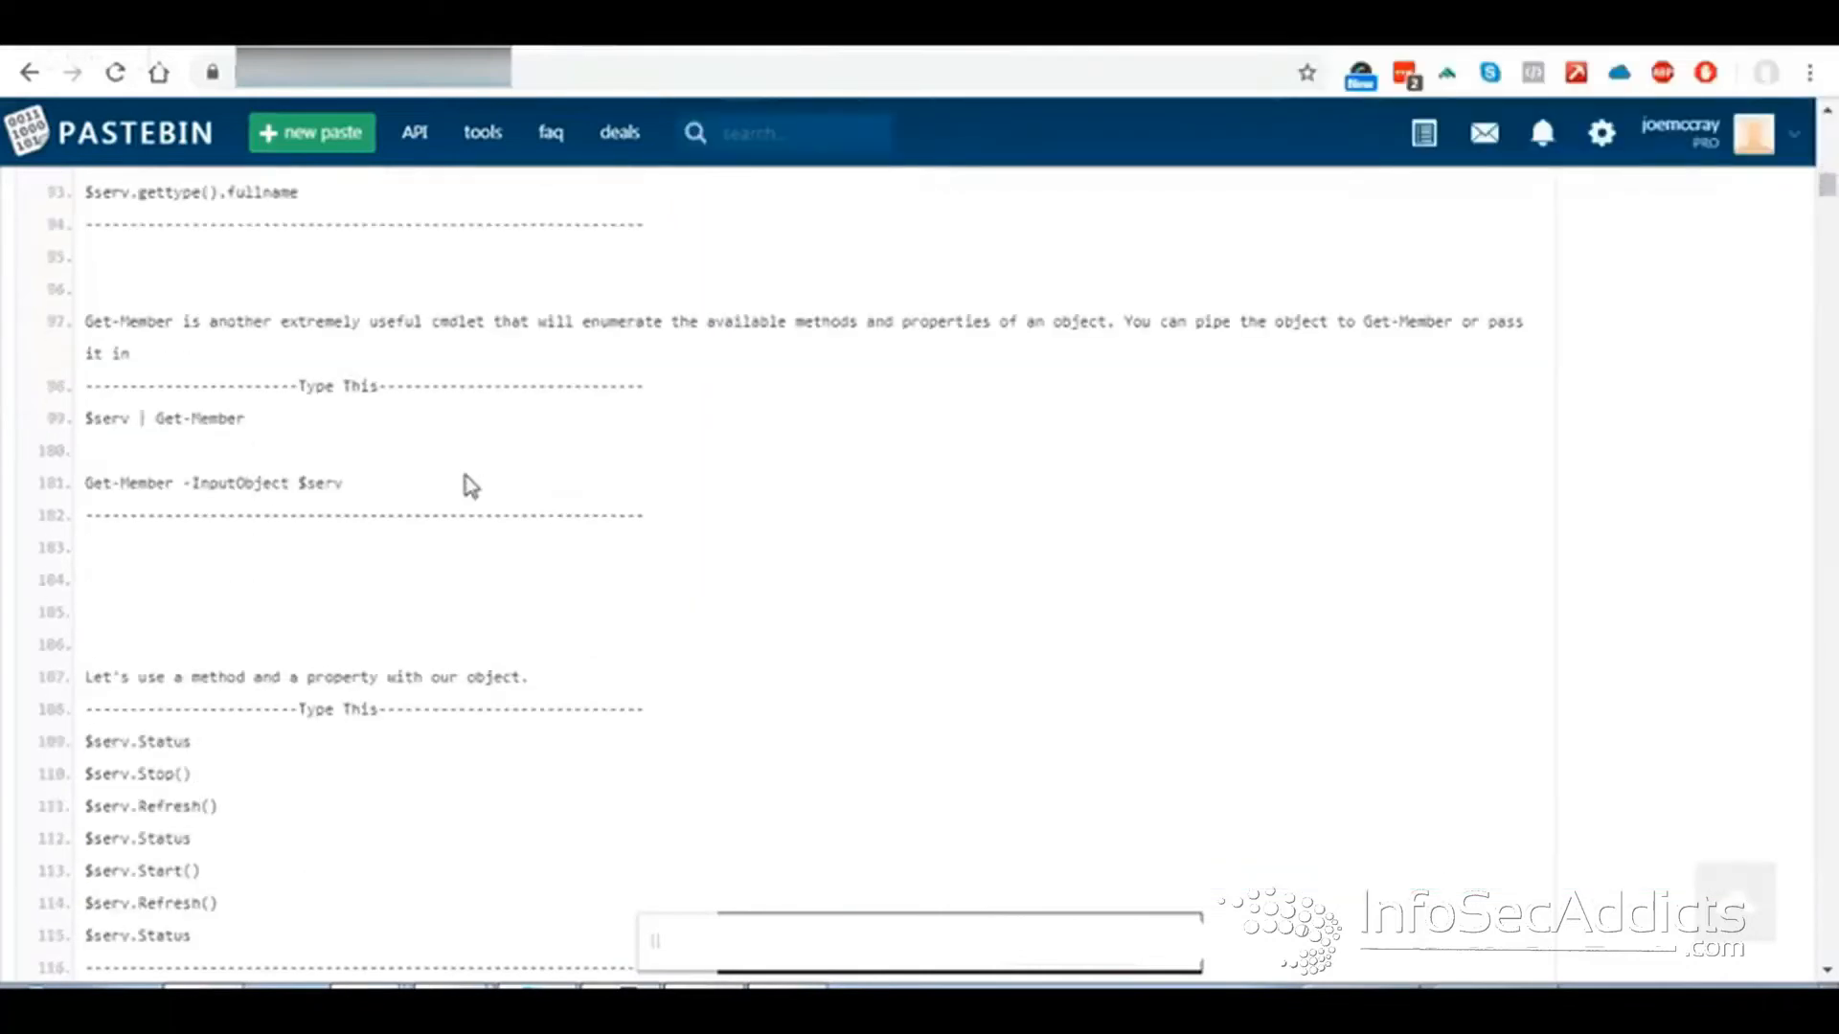
# - Check the Spooler's status, stop it with $serv.Stop(), and refresh $serv
pyautogui.scroll(-3)
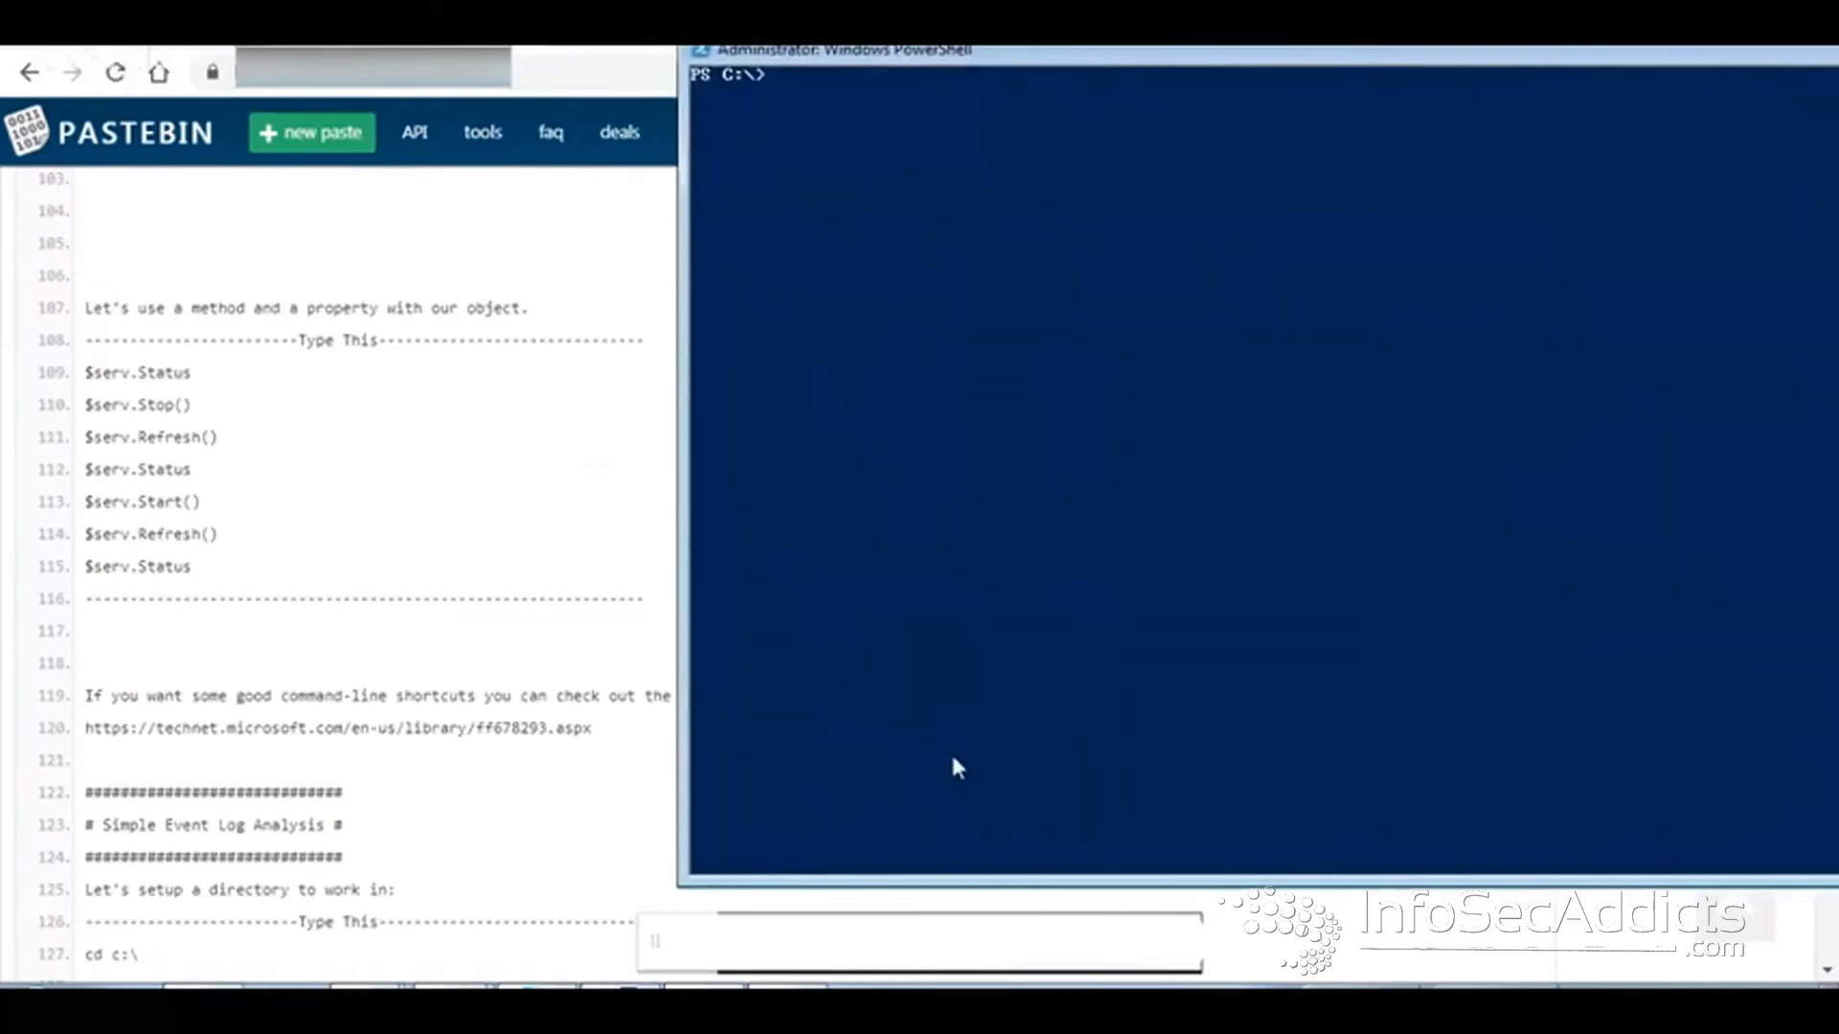
pyautogui.write('$s')
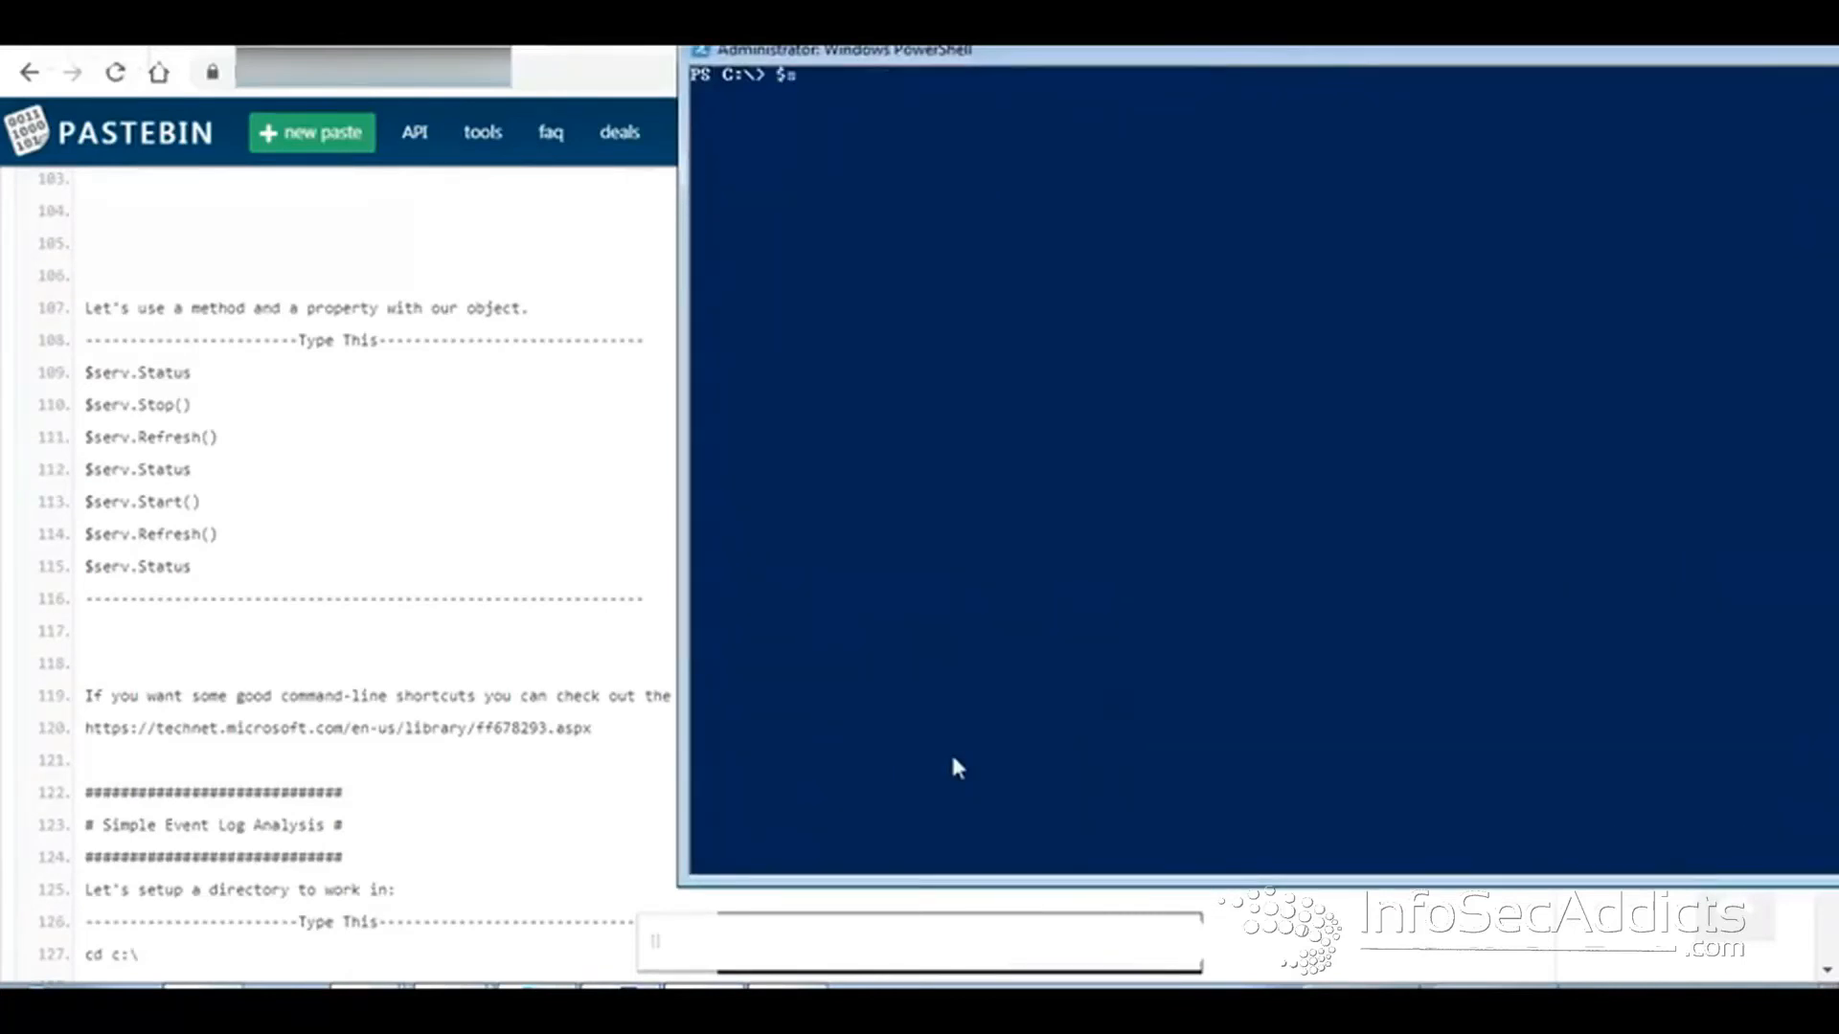
pyautogui.write('$serv.Status')
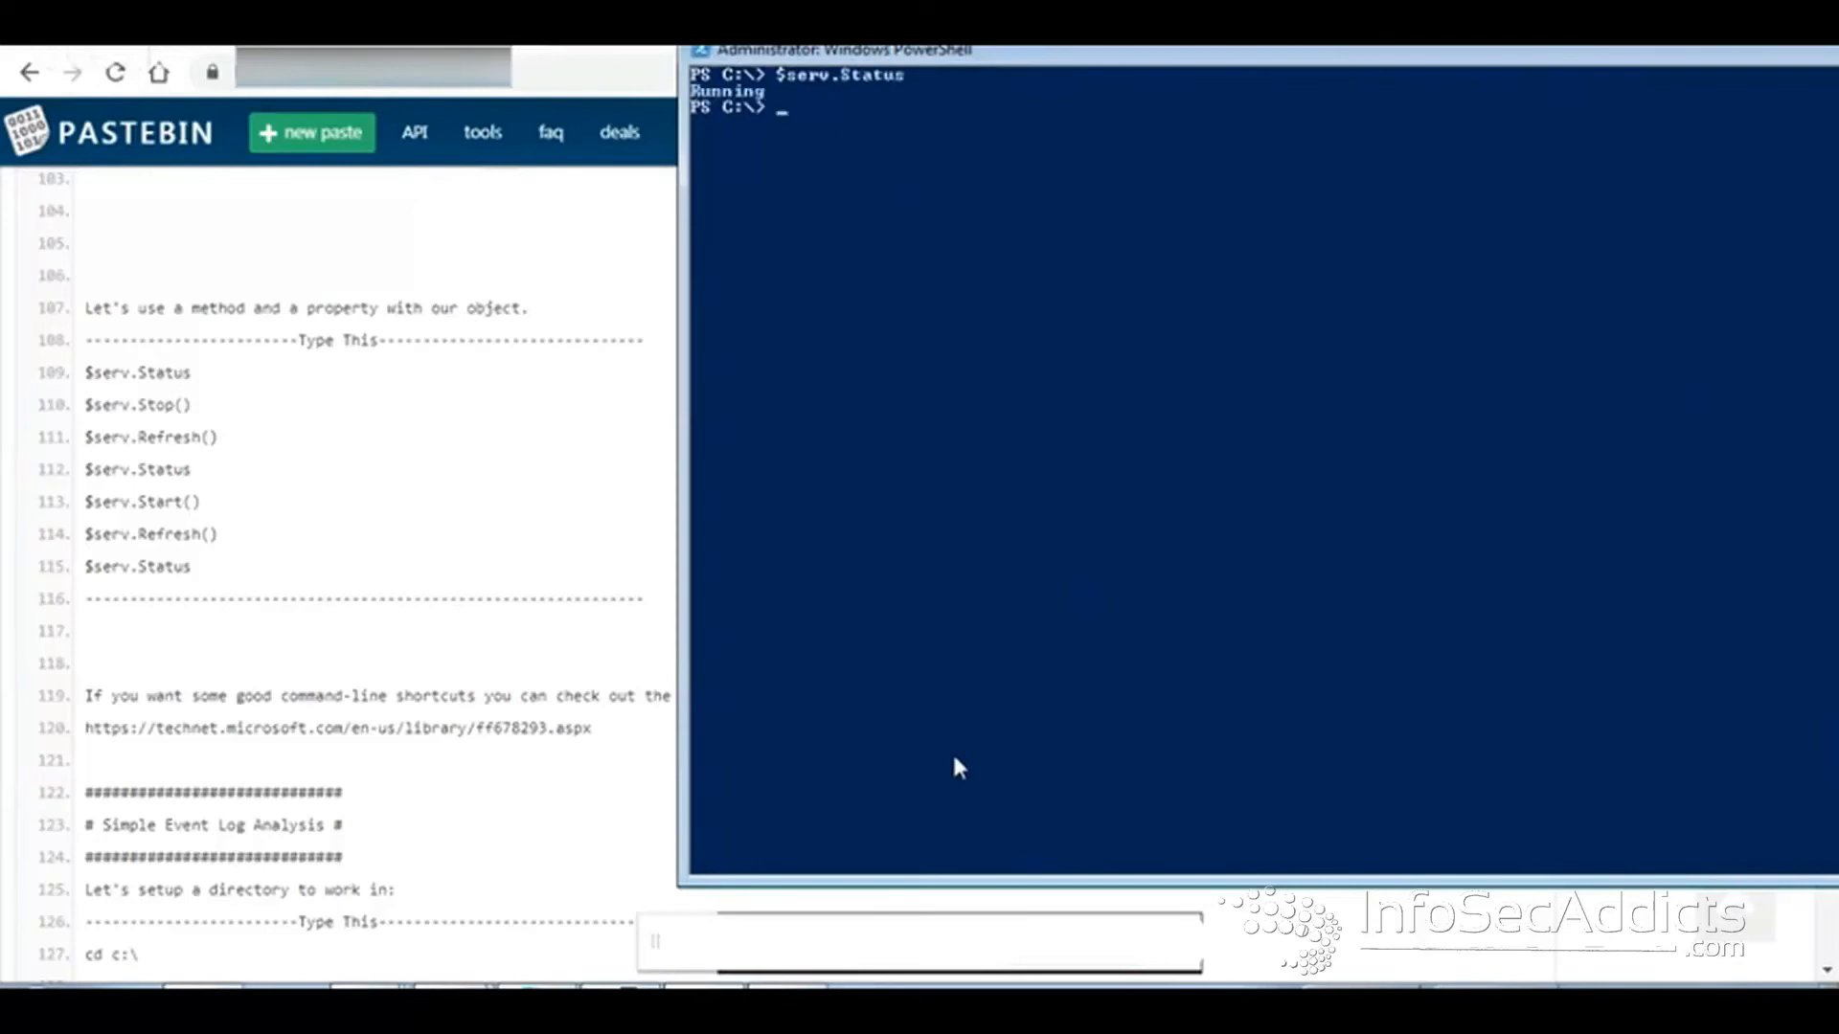
pyautogui.write('$serv.Status')
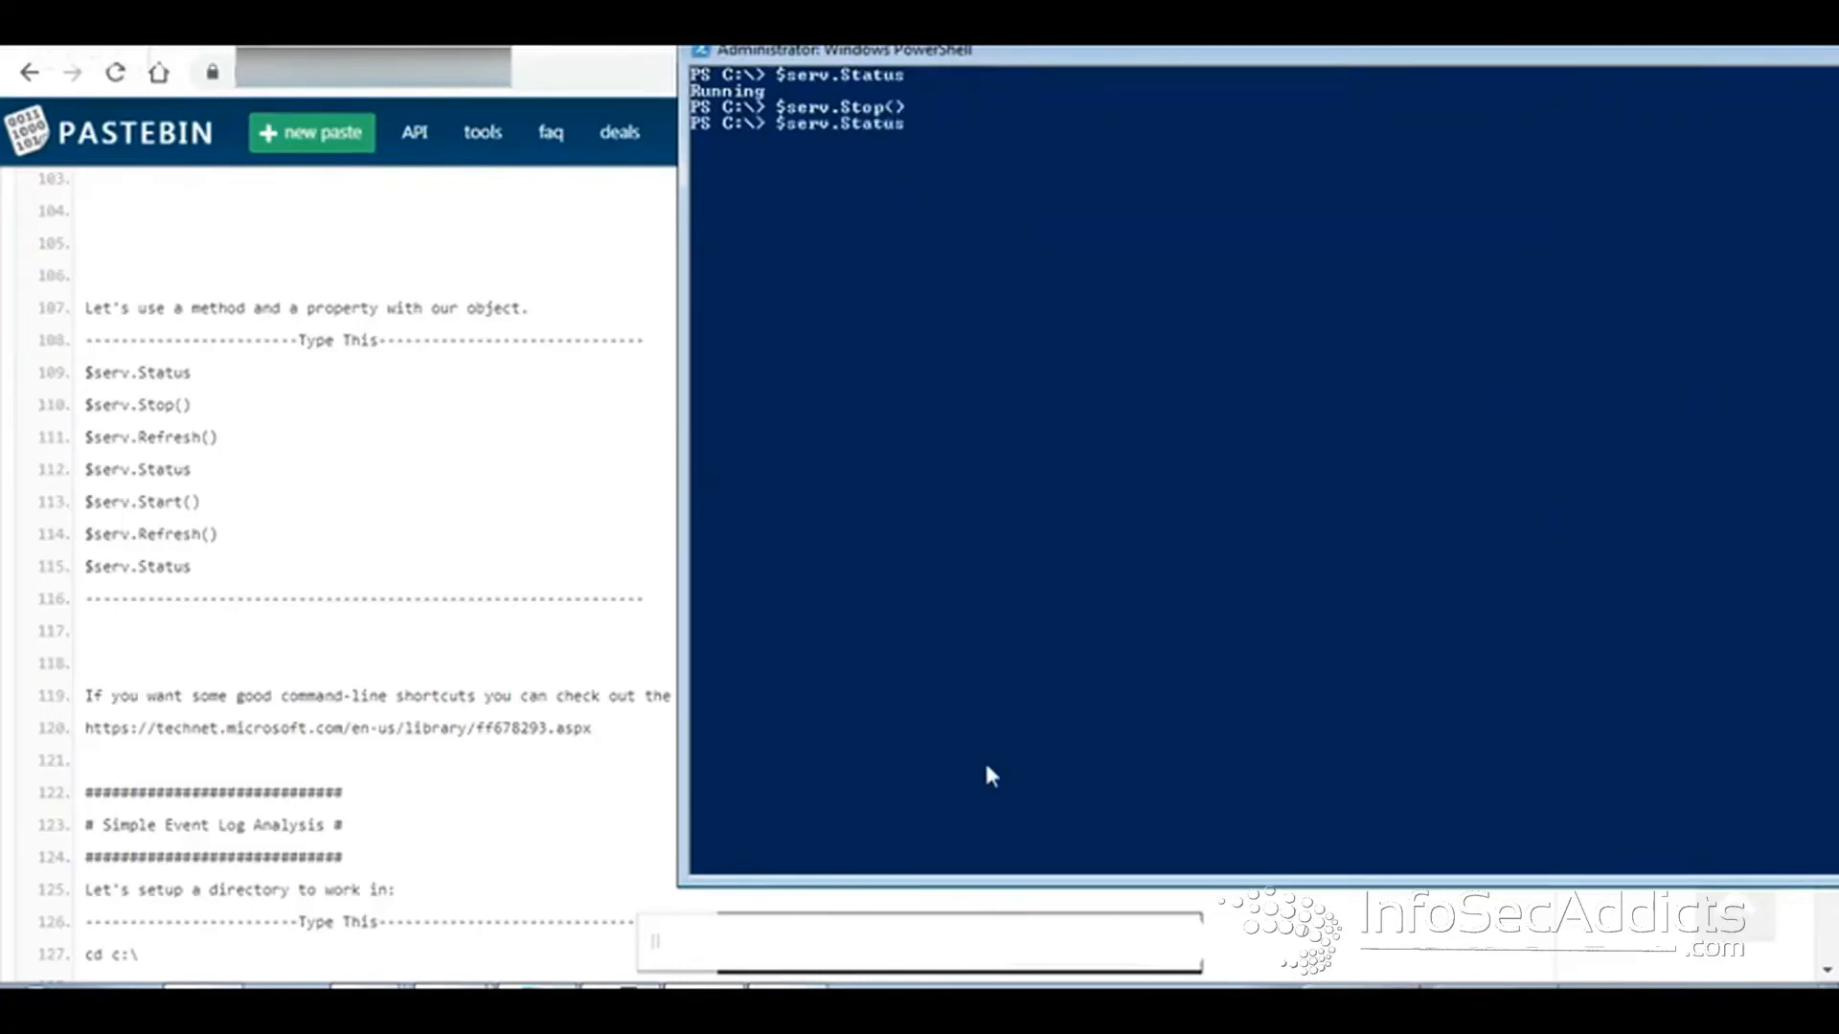
pyautogui.write('$serv.r')
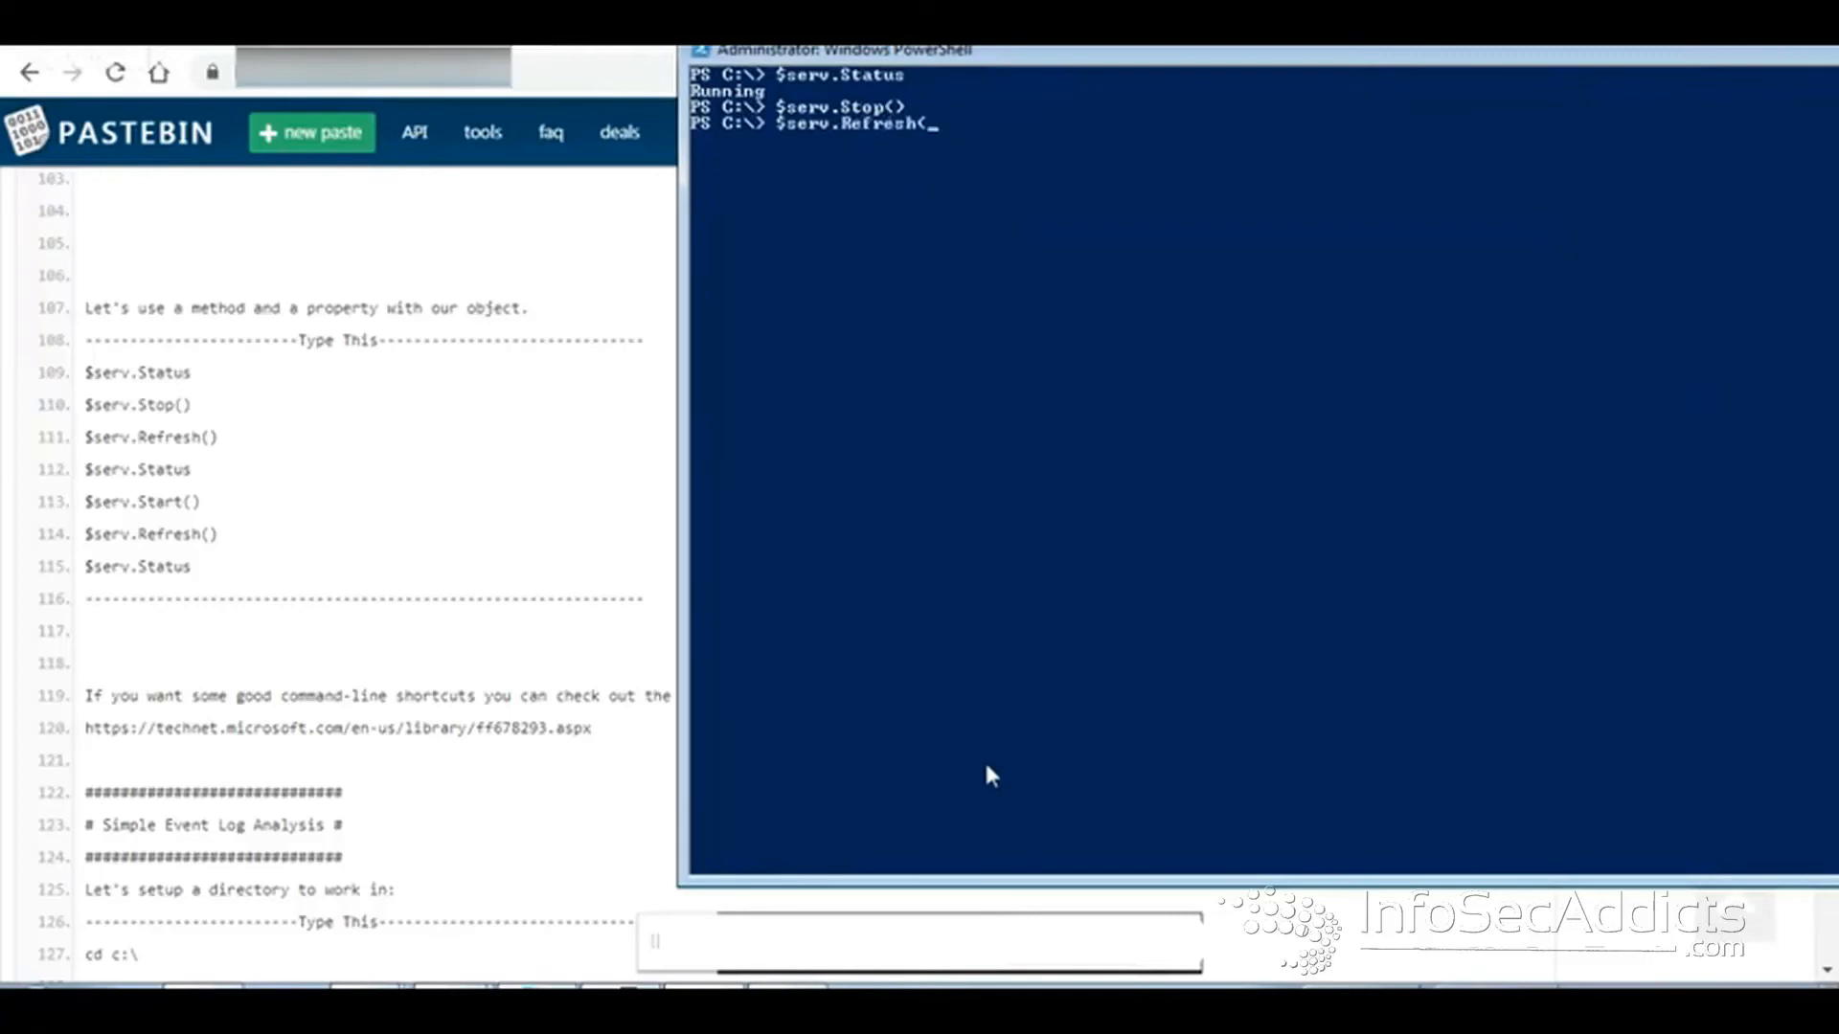
pyautogui.write('$serv.Stop()')
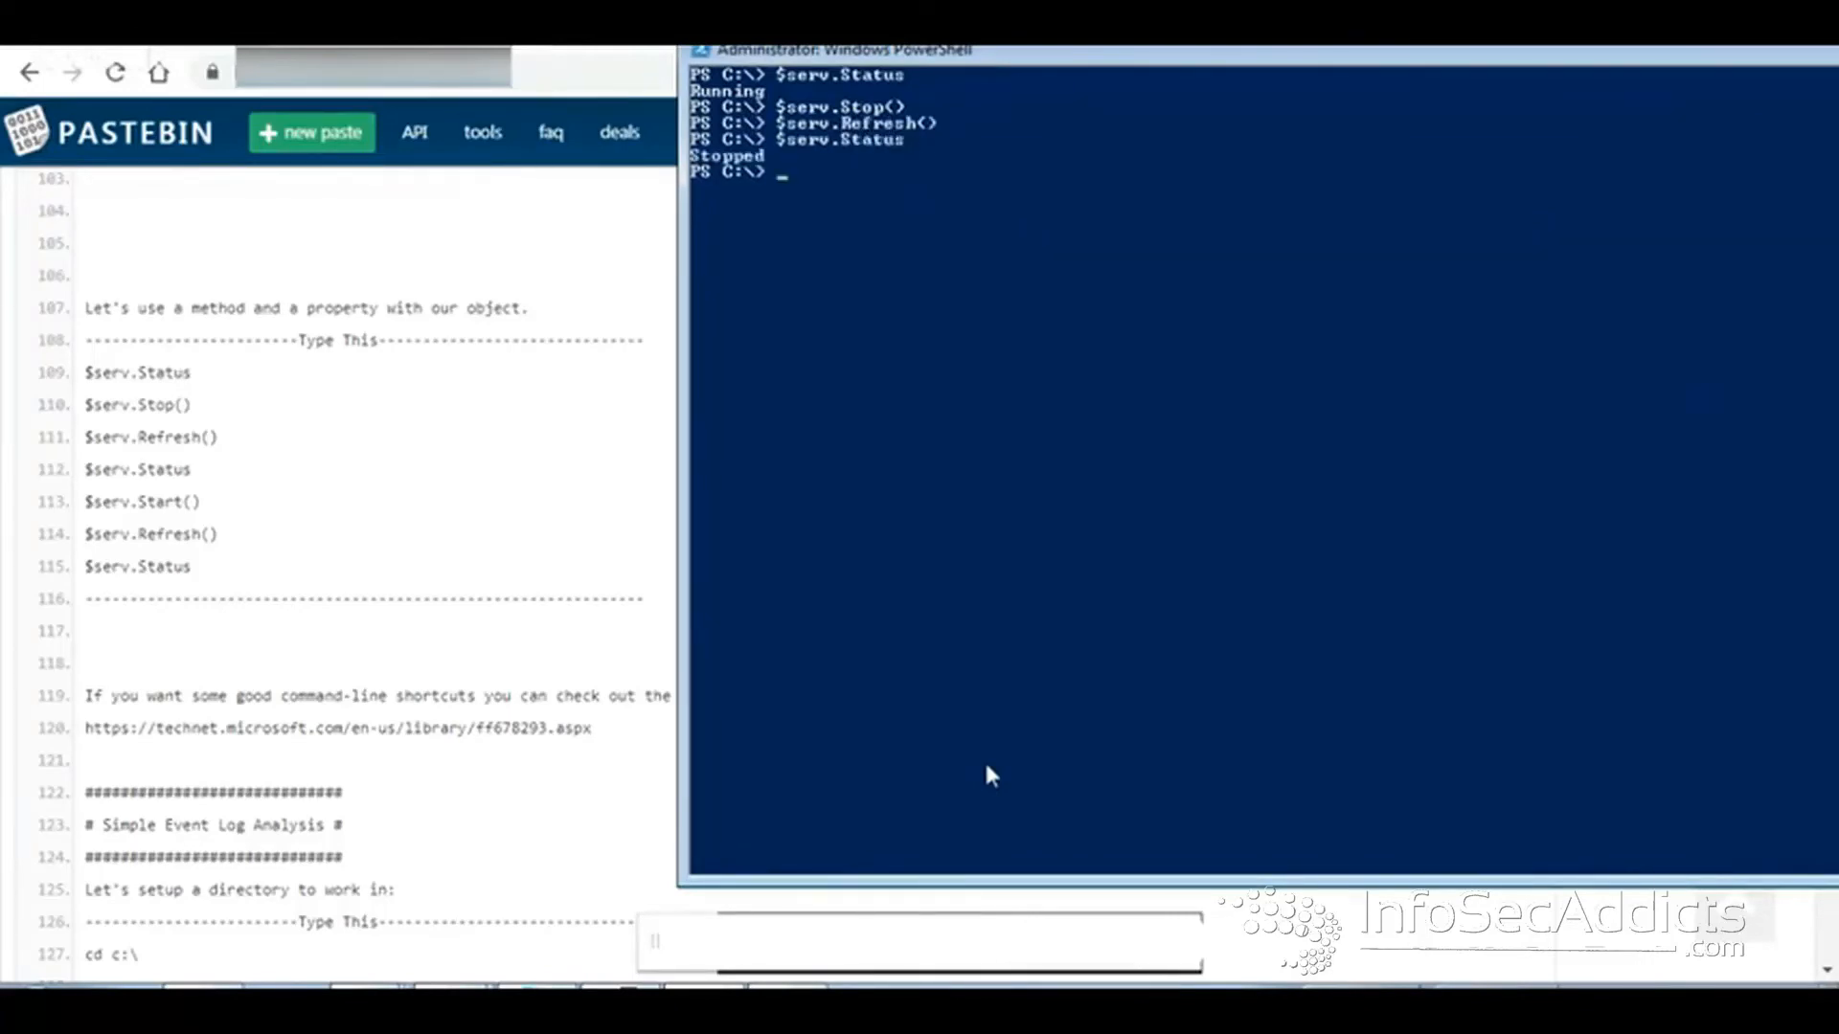
pyautogui.write('$serv.Start(')
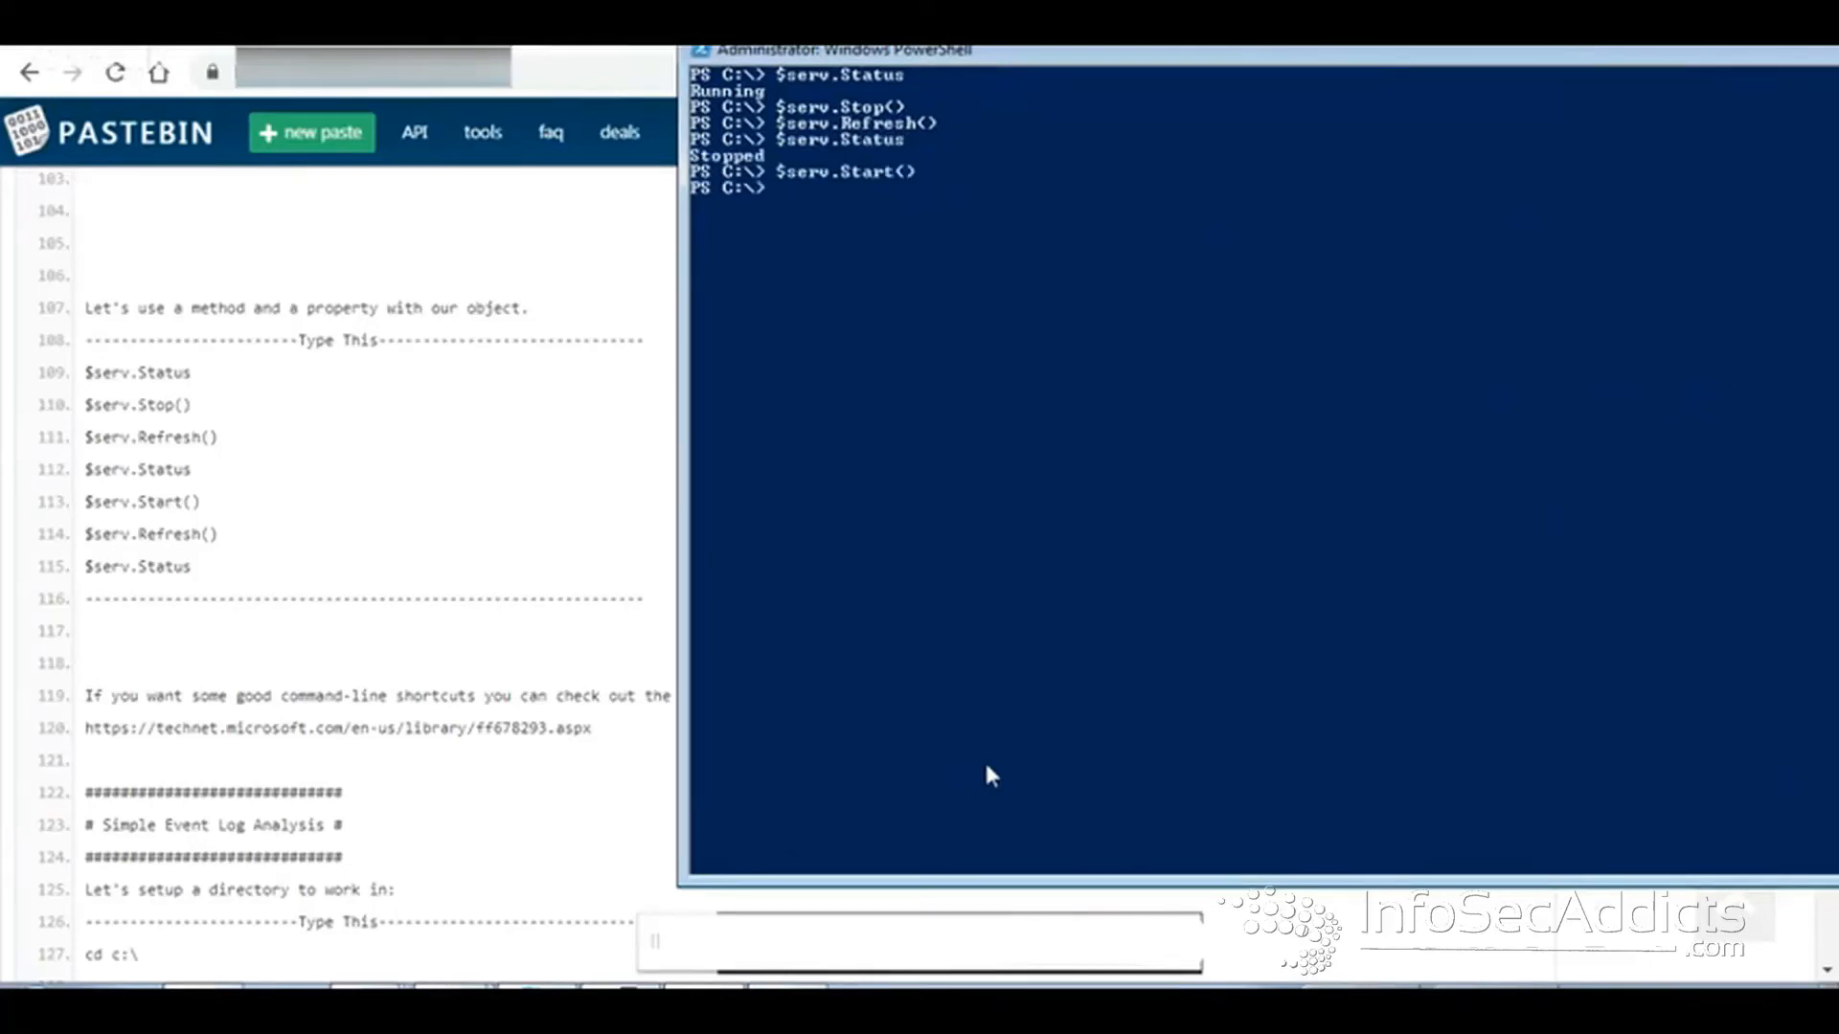
pyautogui.write('$serv.Refresh()')
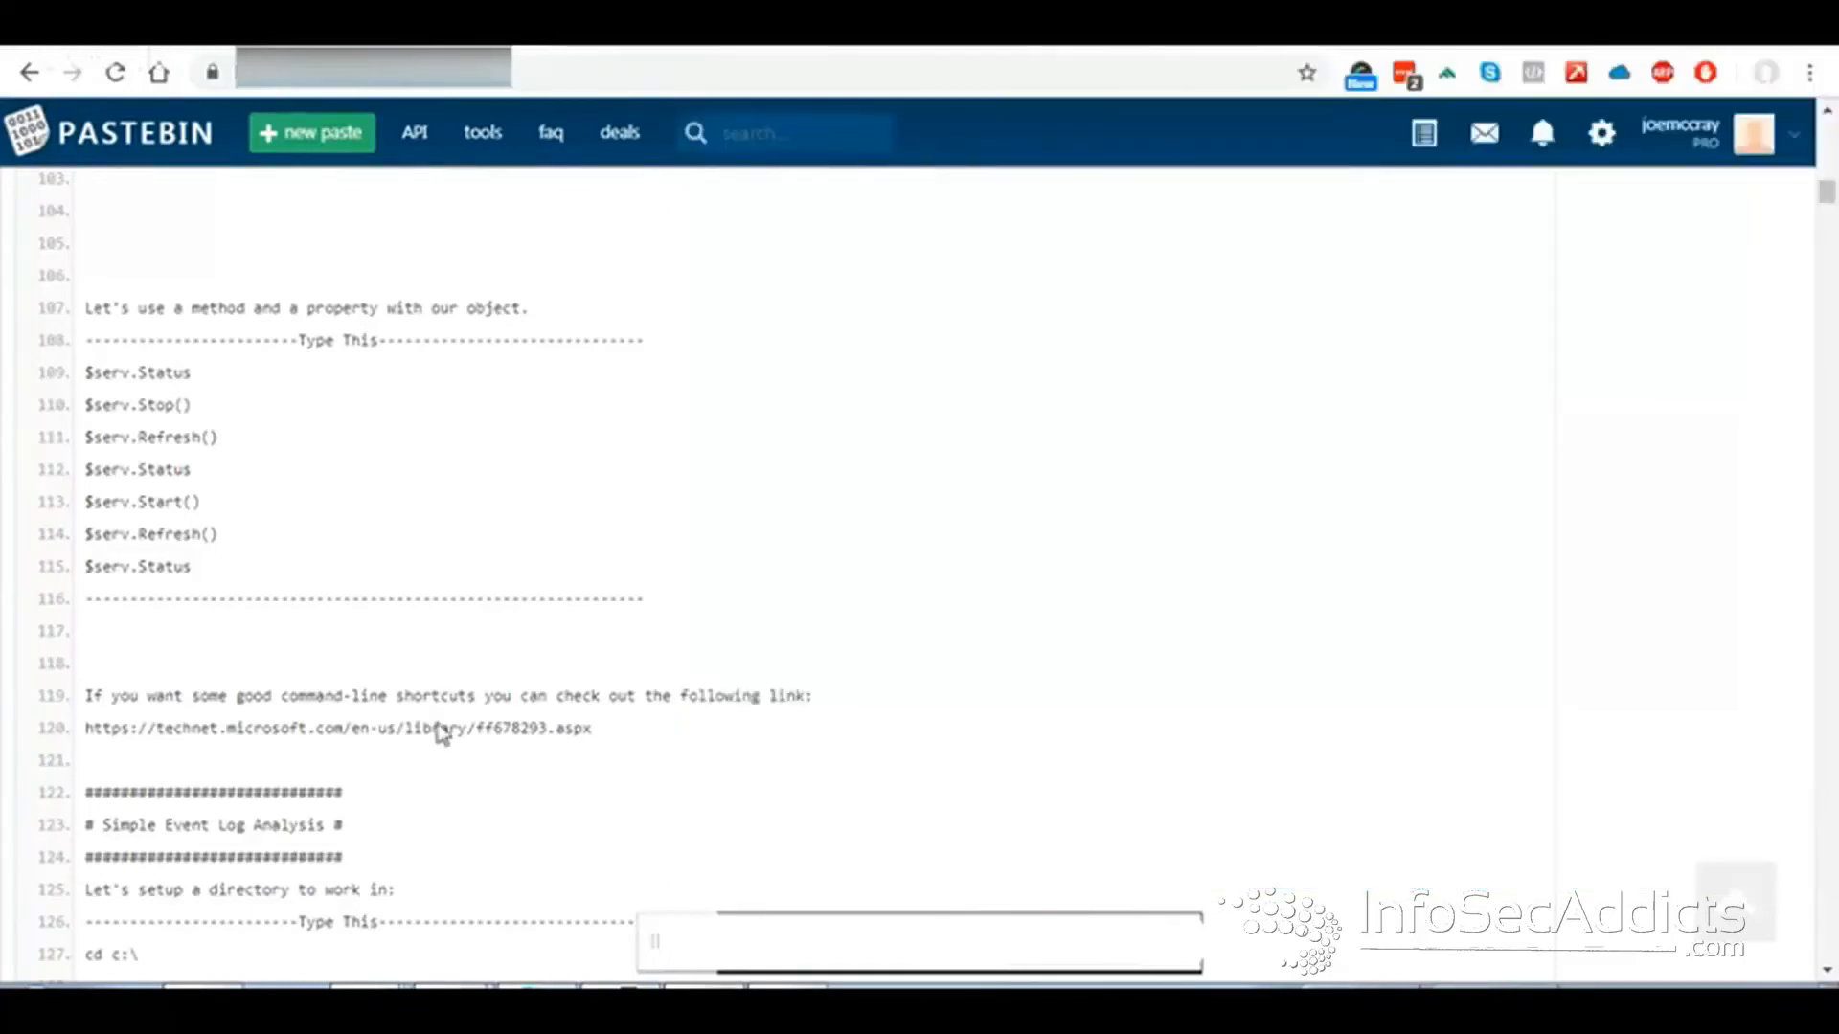
# - Move into C:\ps, delete all its files after confirming with y, and clear the console
pyautogui.scroll(-3)
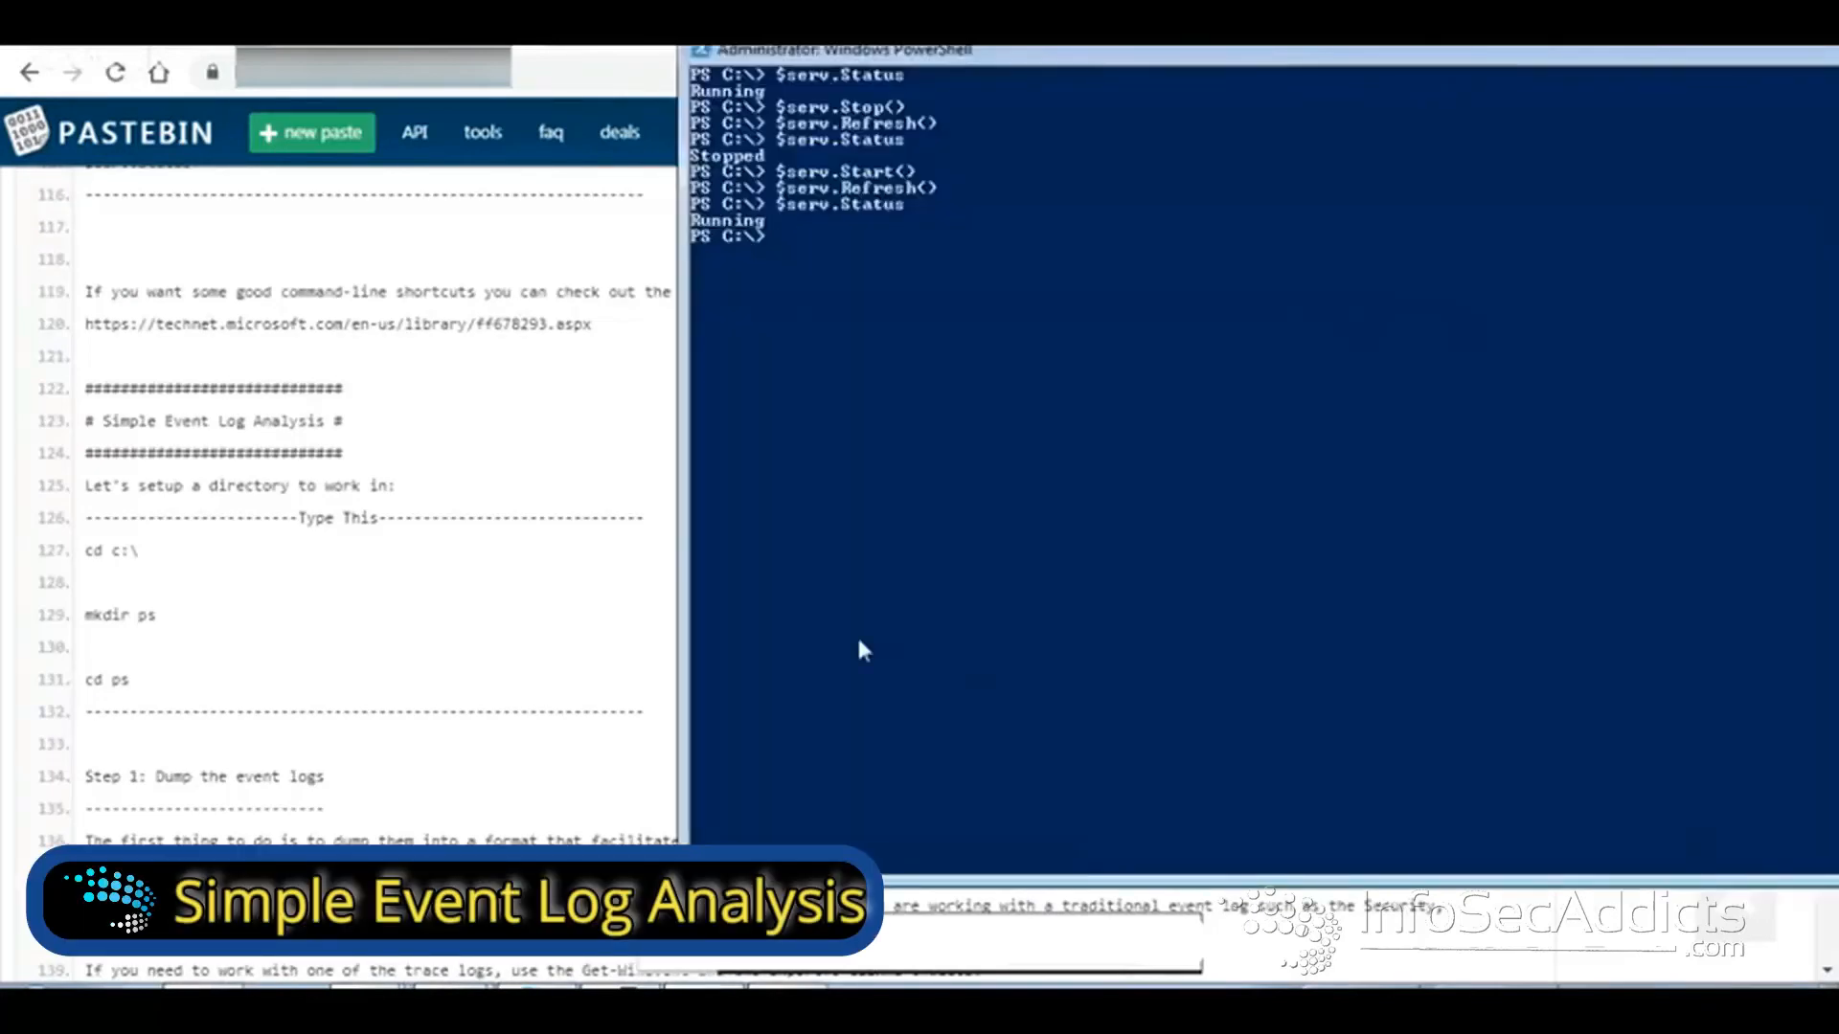
pyautogui.write('cd .\\ps')
pyautogui.write('ls')
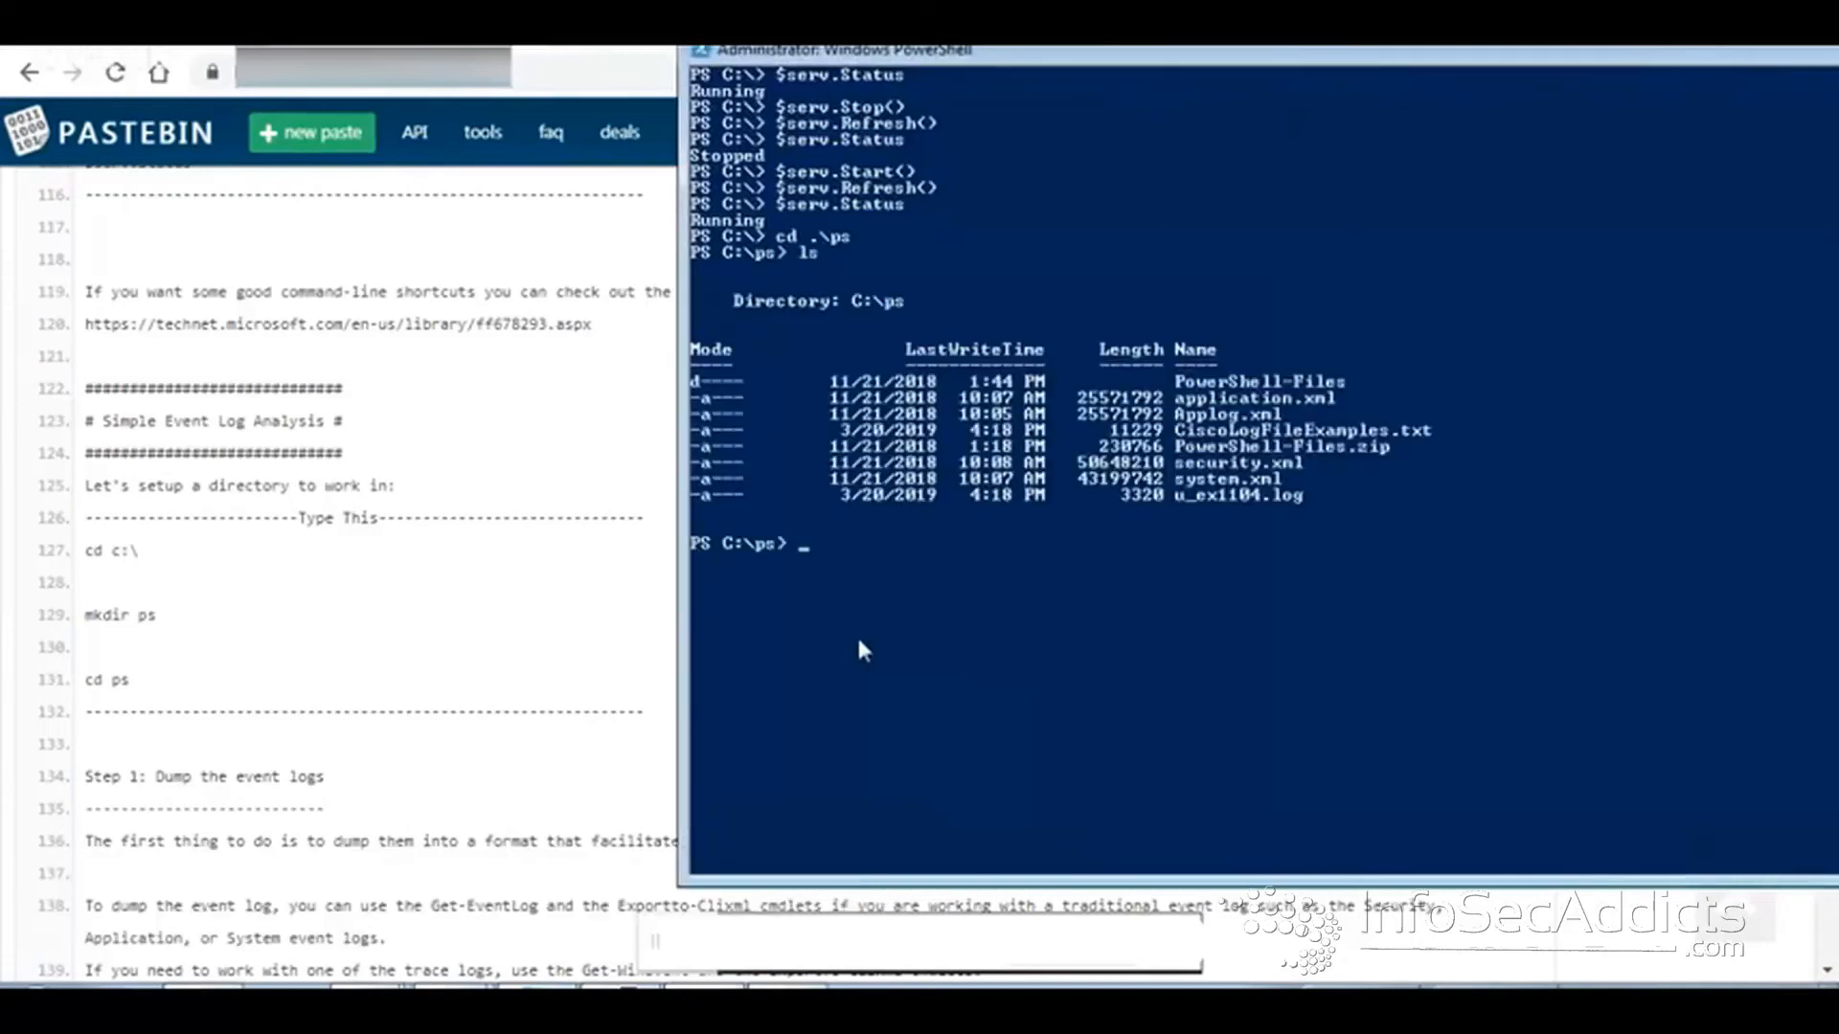
pyautogui.write('rn')
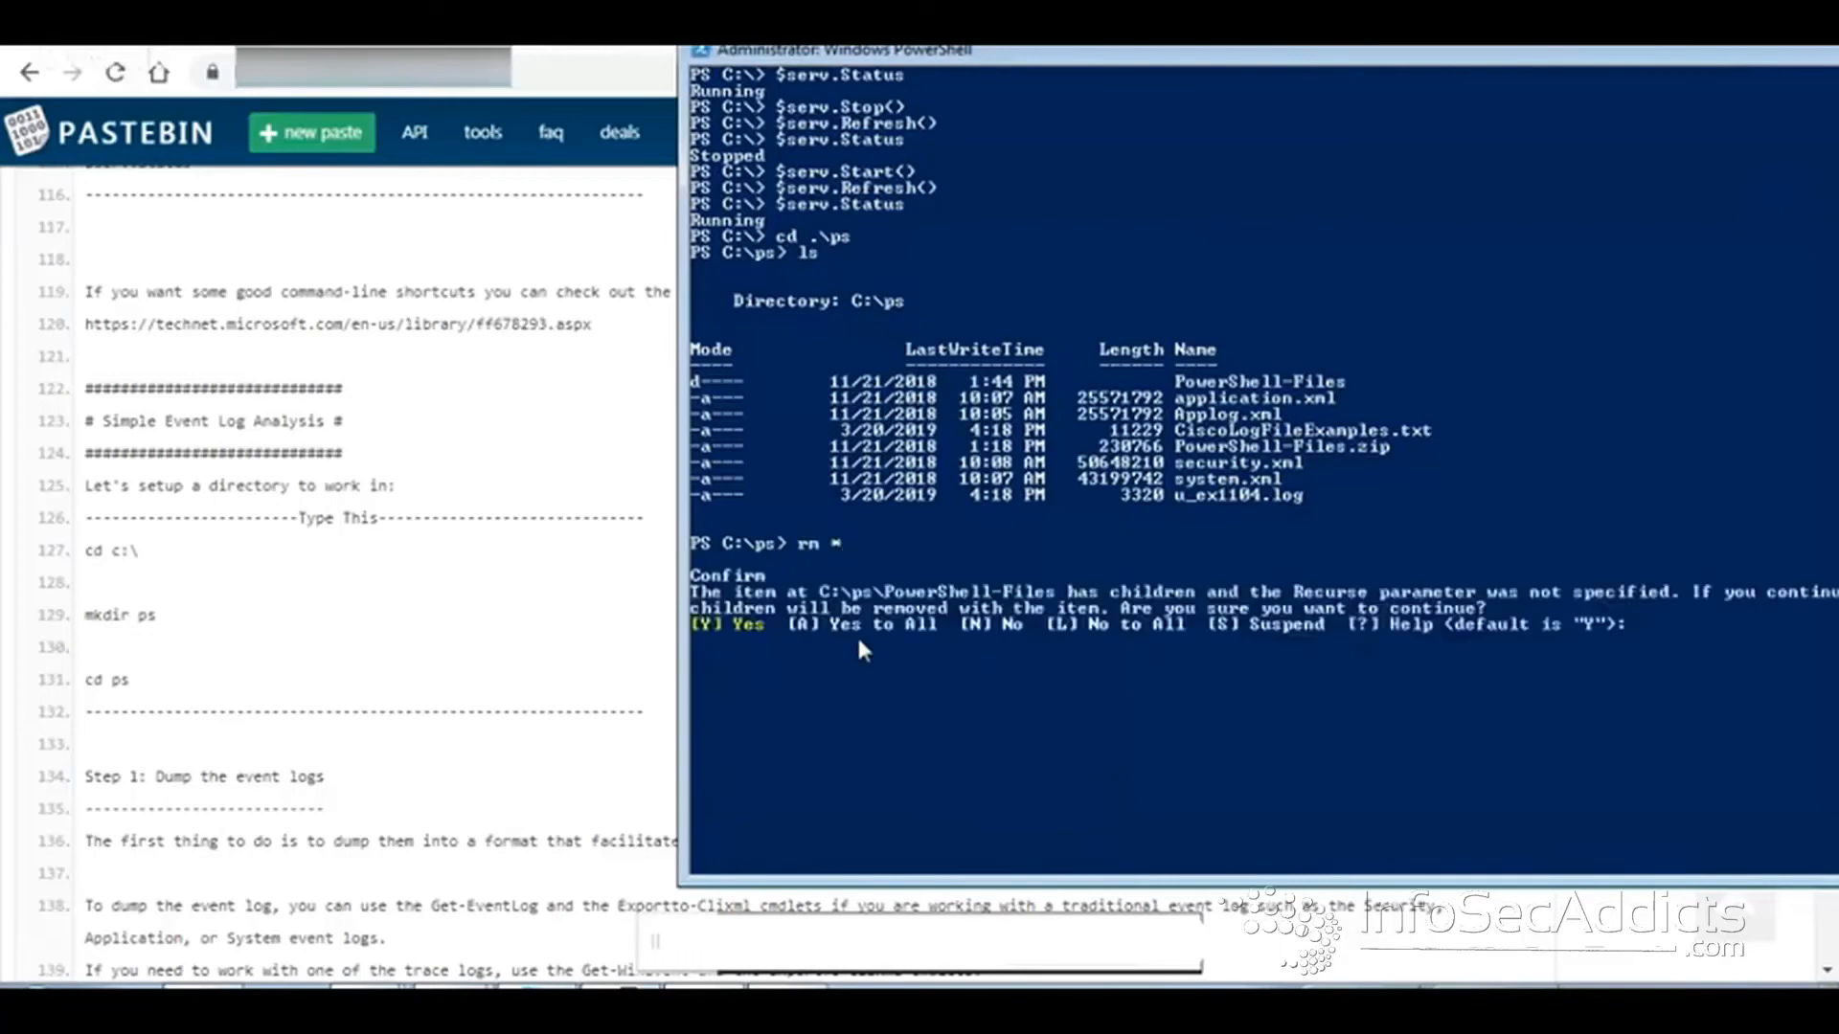
pyautogui.write('y')
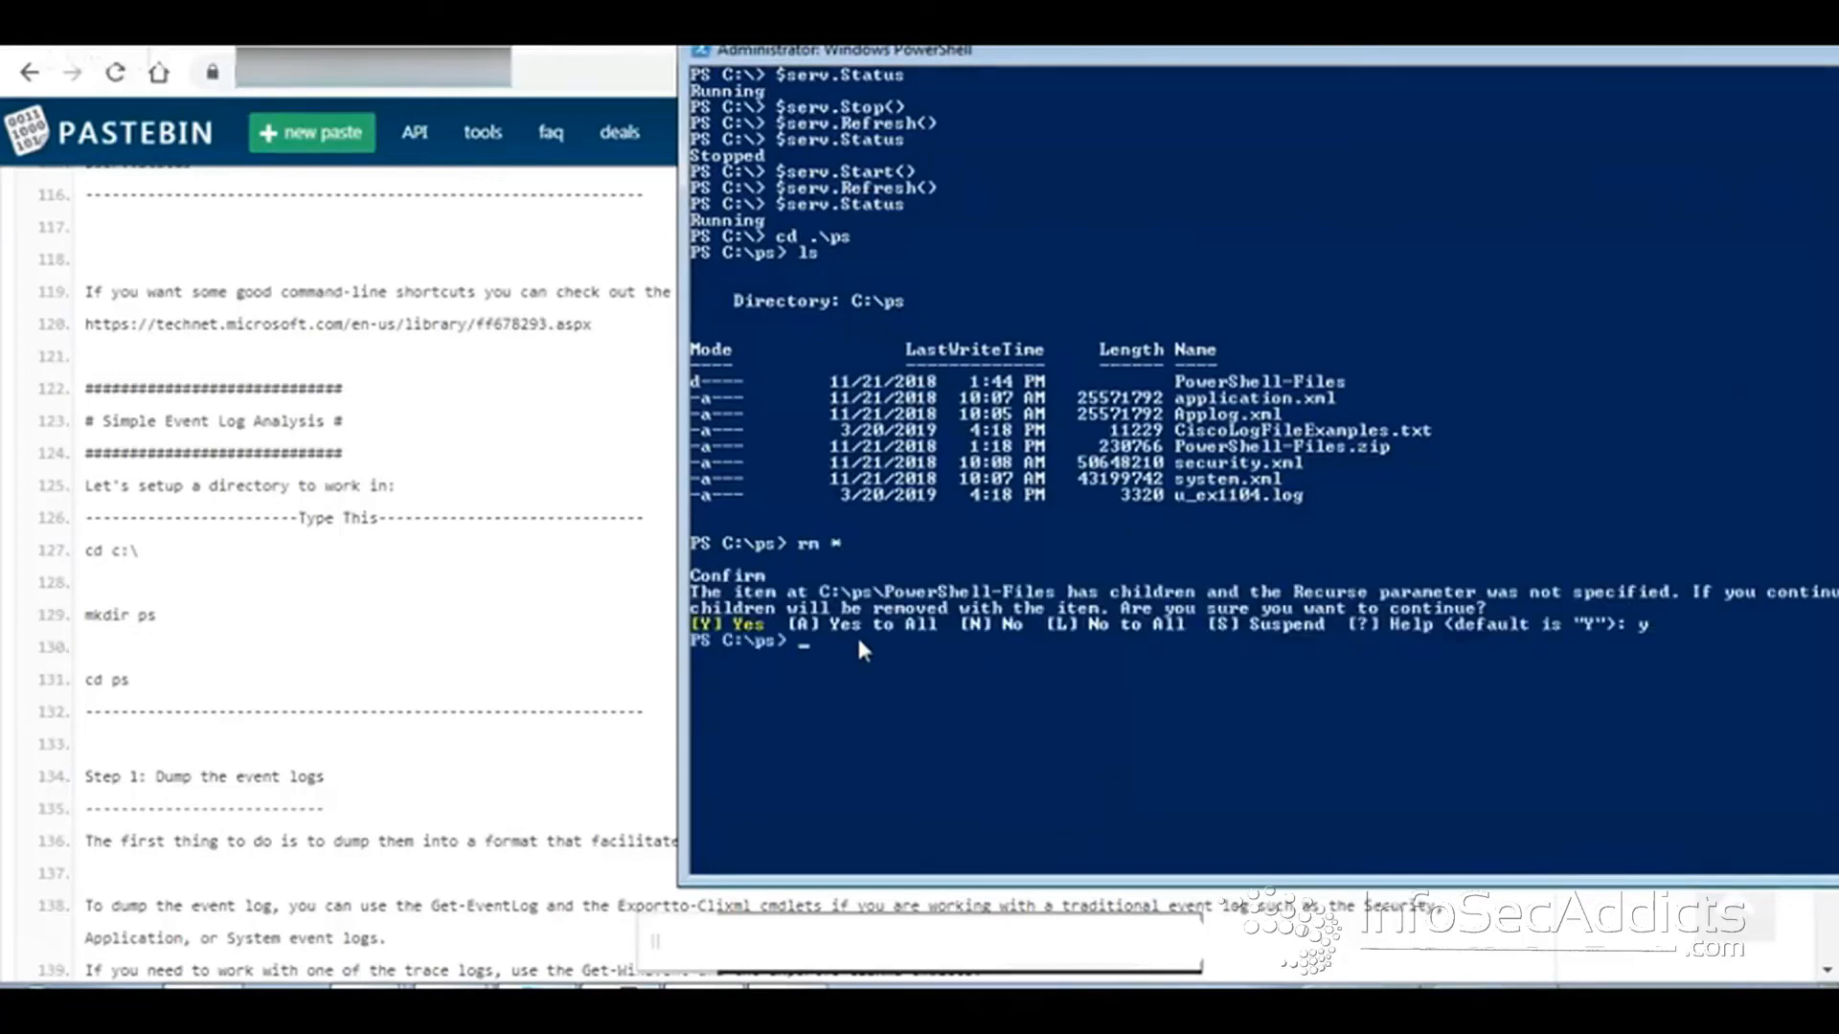
pyautogui.write('clear')
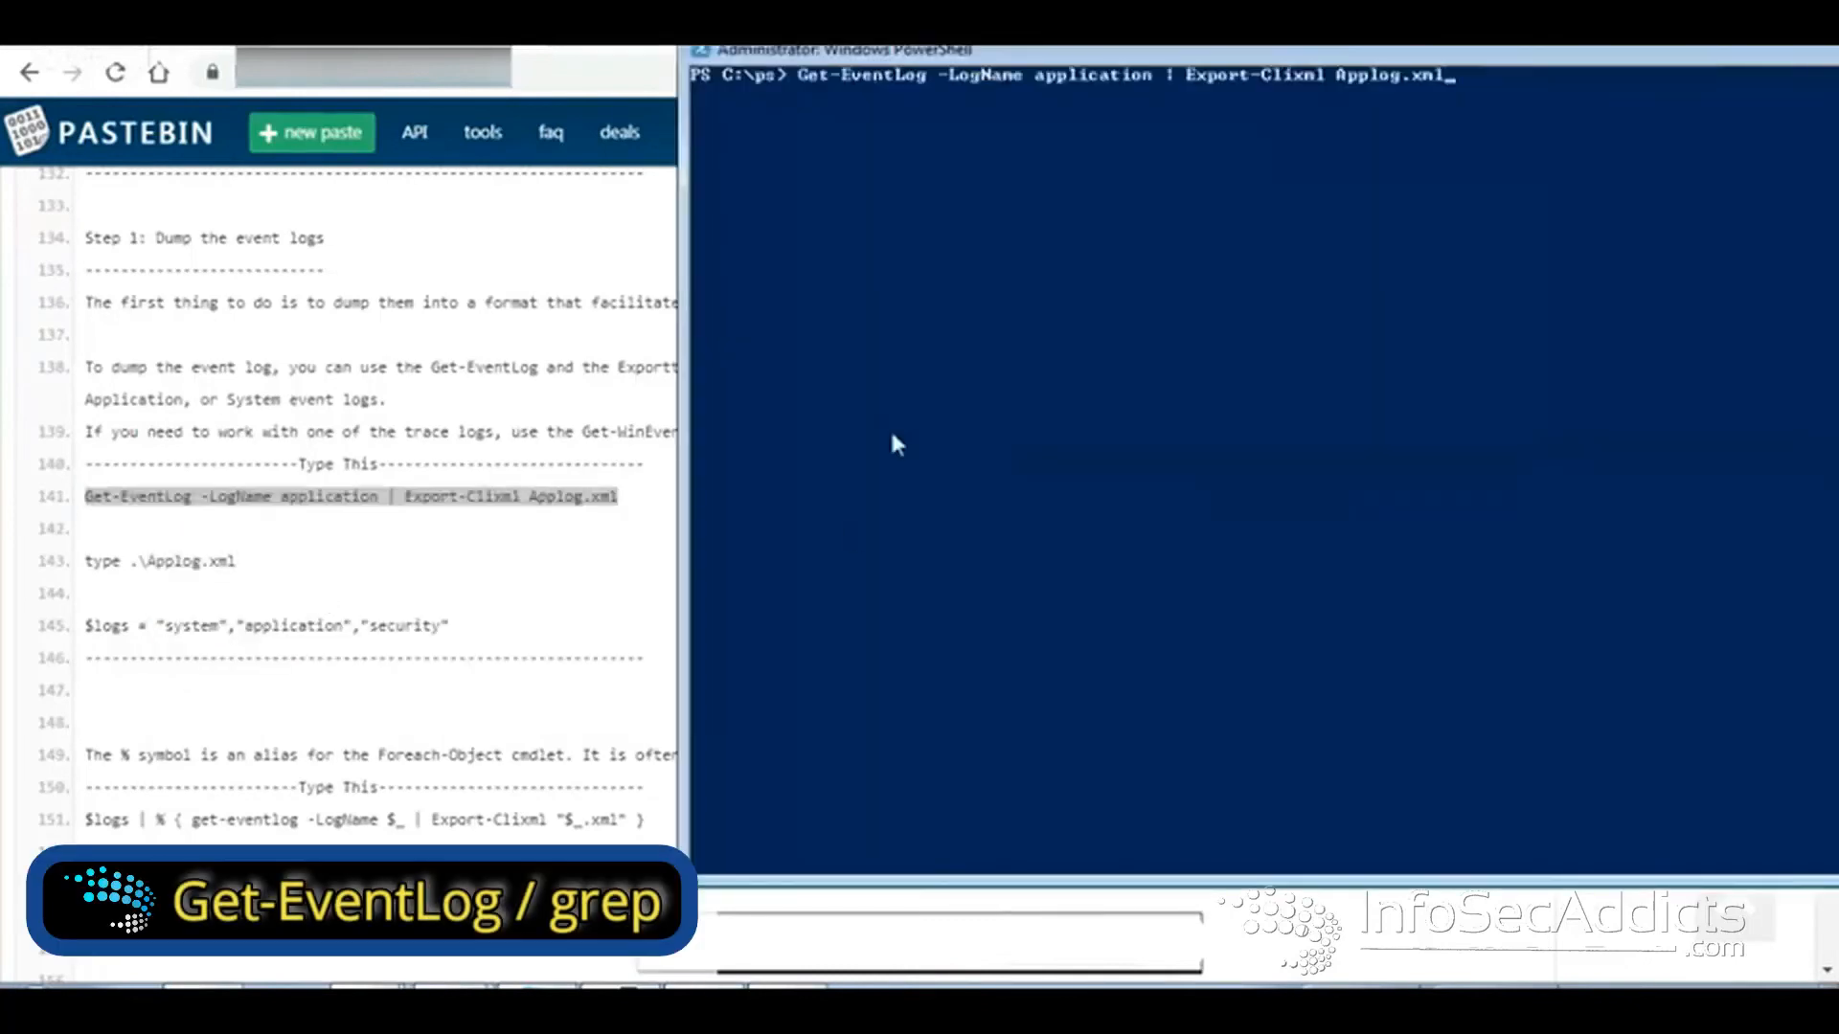
# - Run the Get-EventLog application export to Applog.xml
pyautogui.press('Enter')
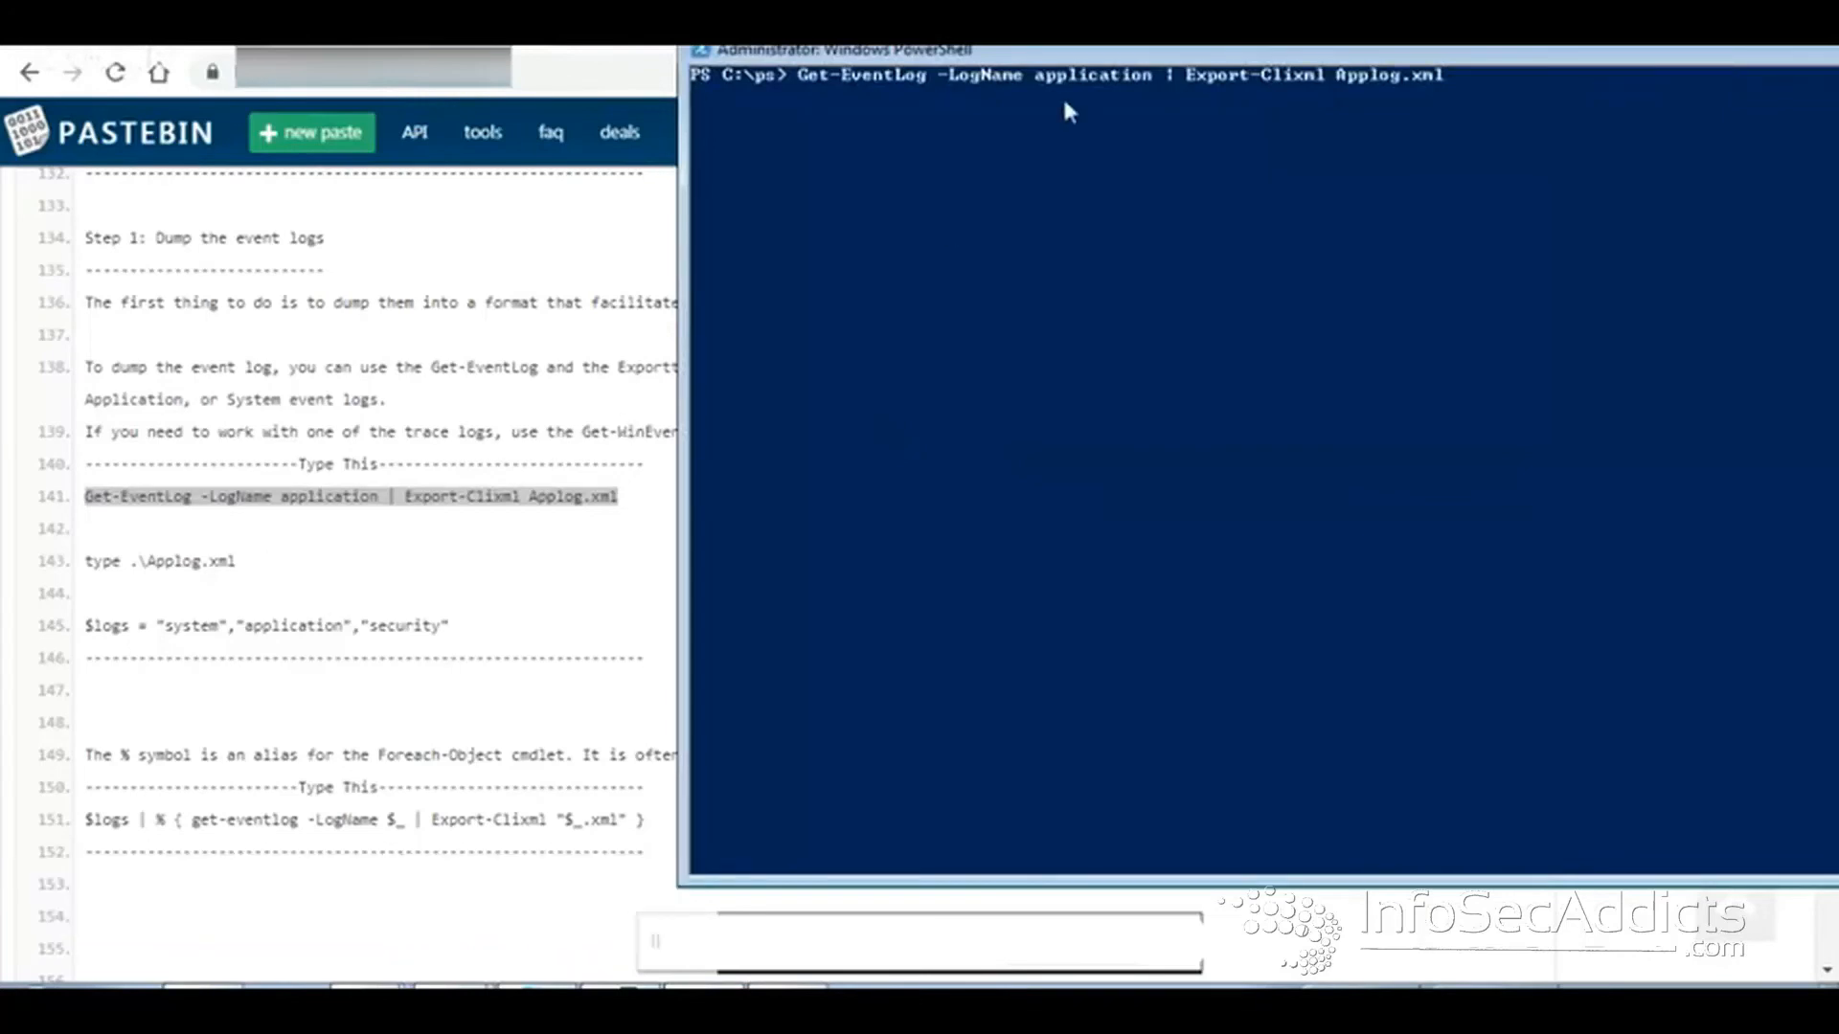
pyautogui.moveTo(1047, 100)
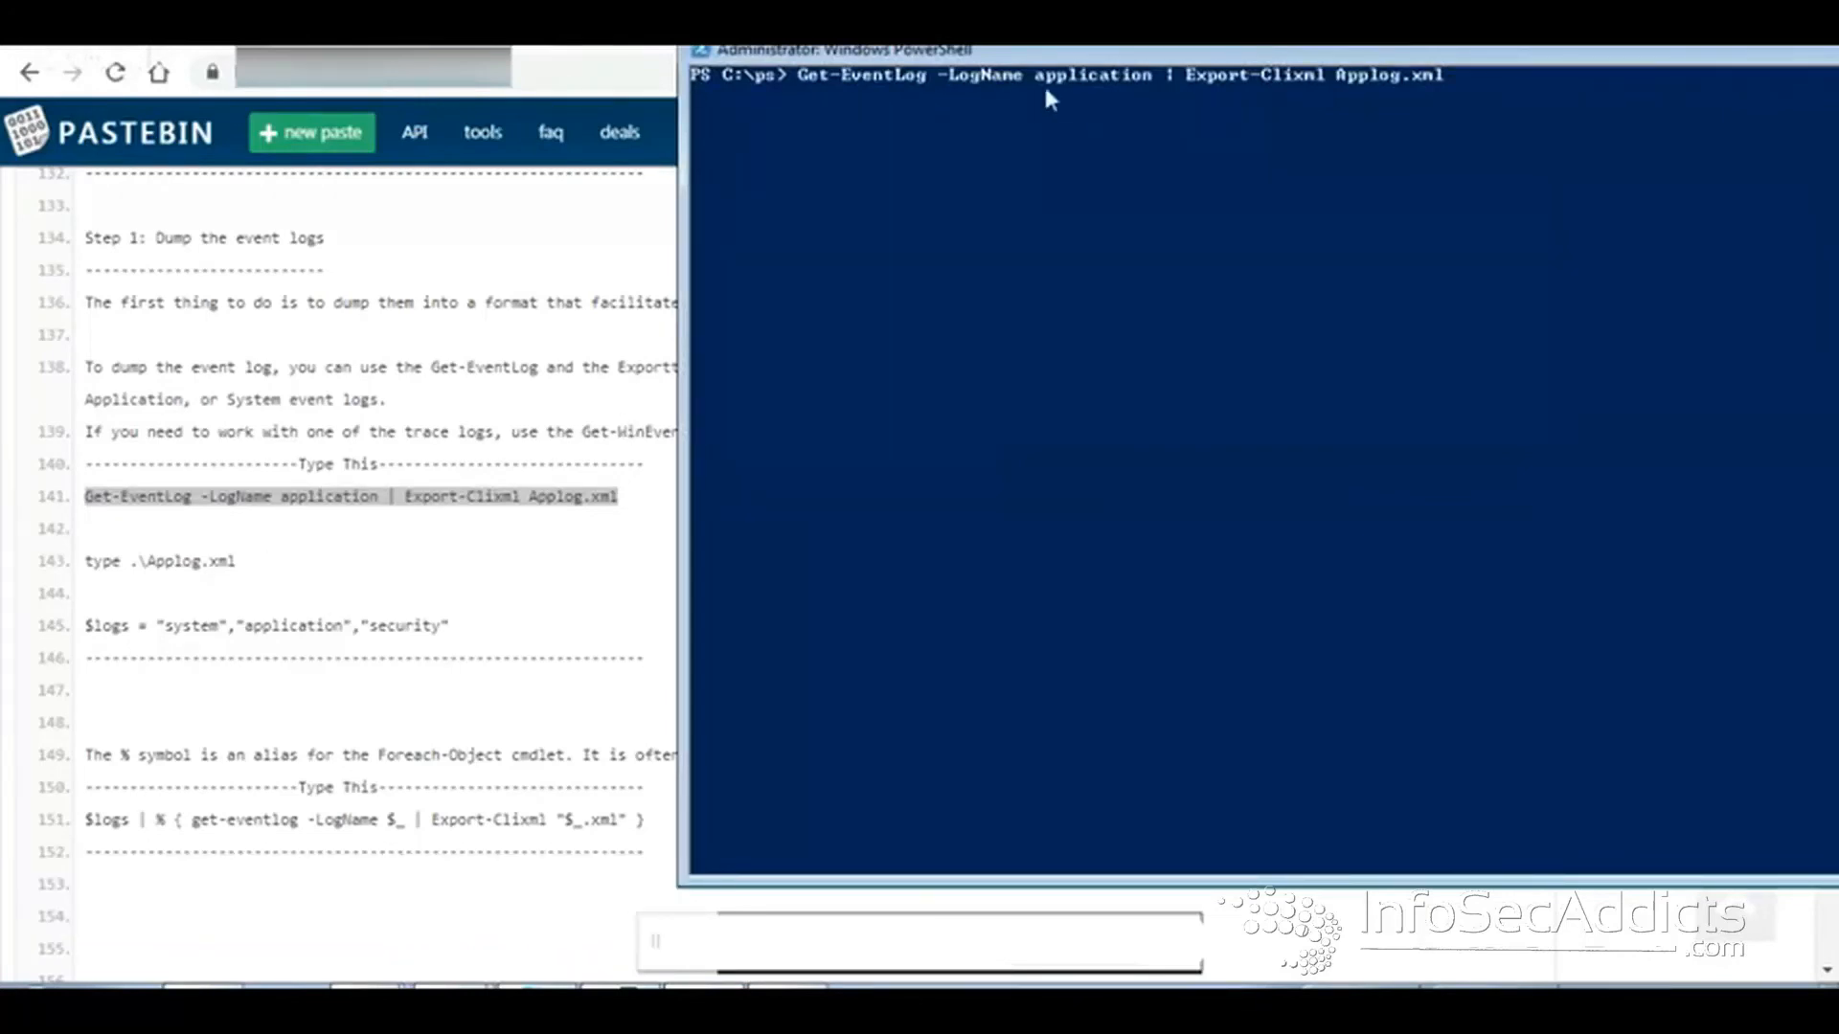
pyautogui.click(23, 1026)
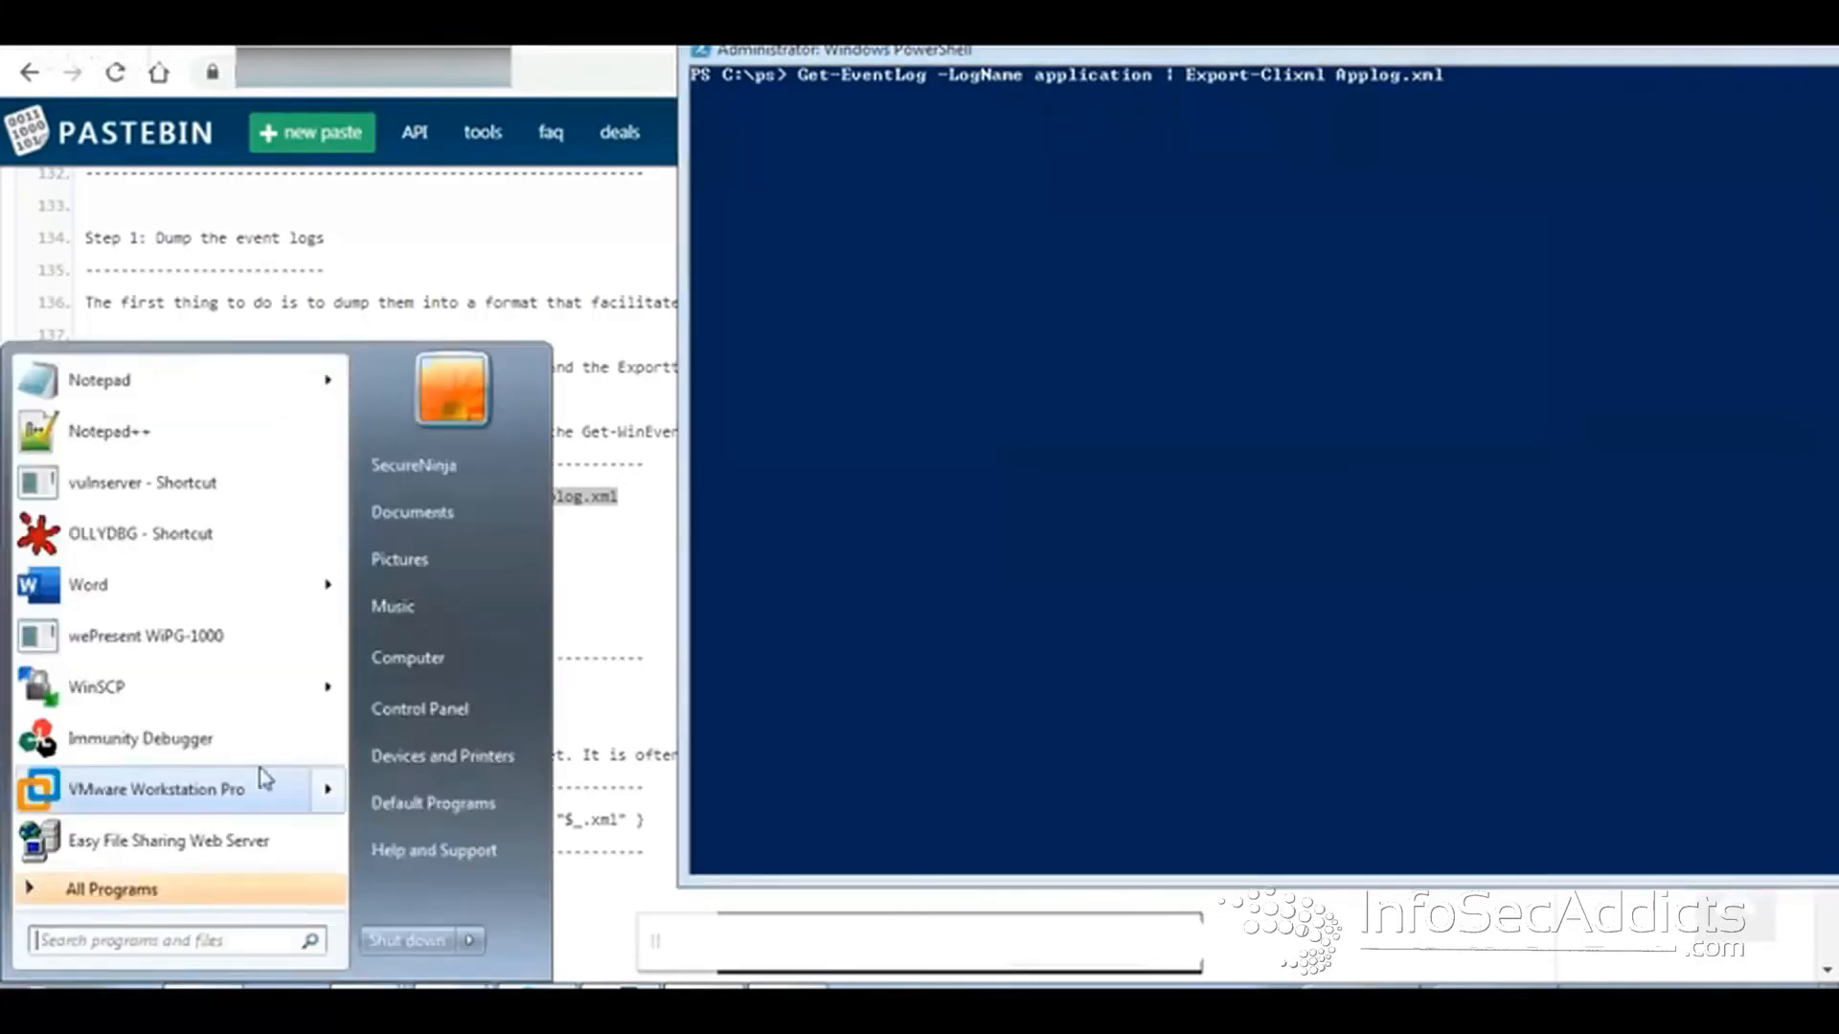
pyautogui.rightClick(407, 657)
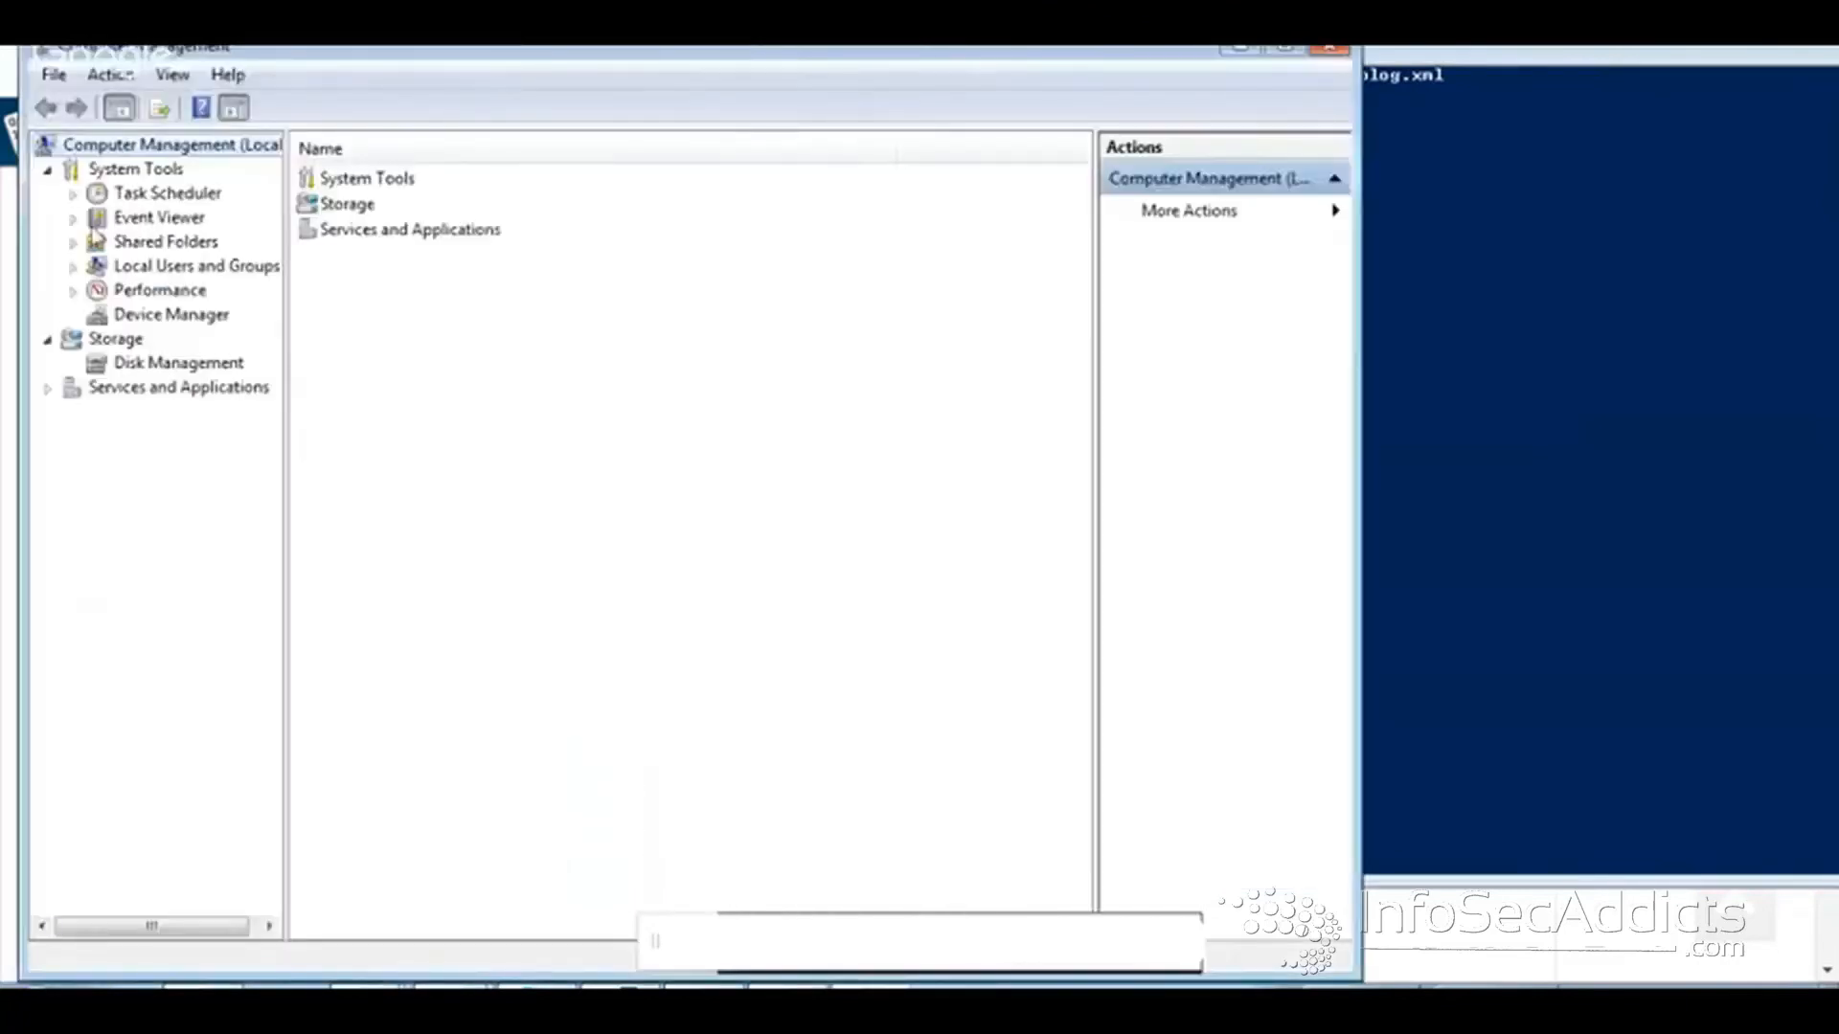
pyautogui.click(73, 217)
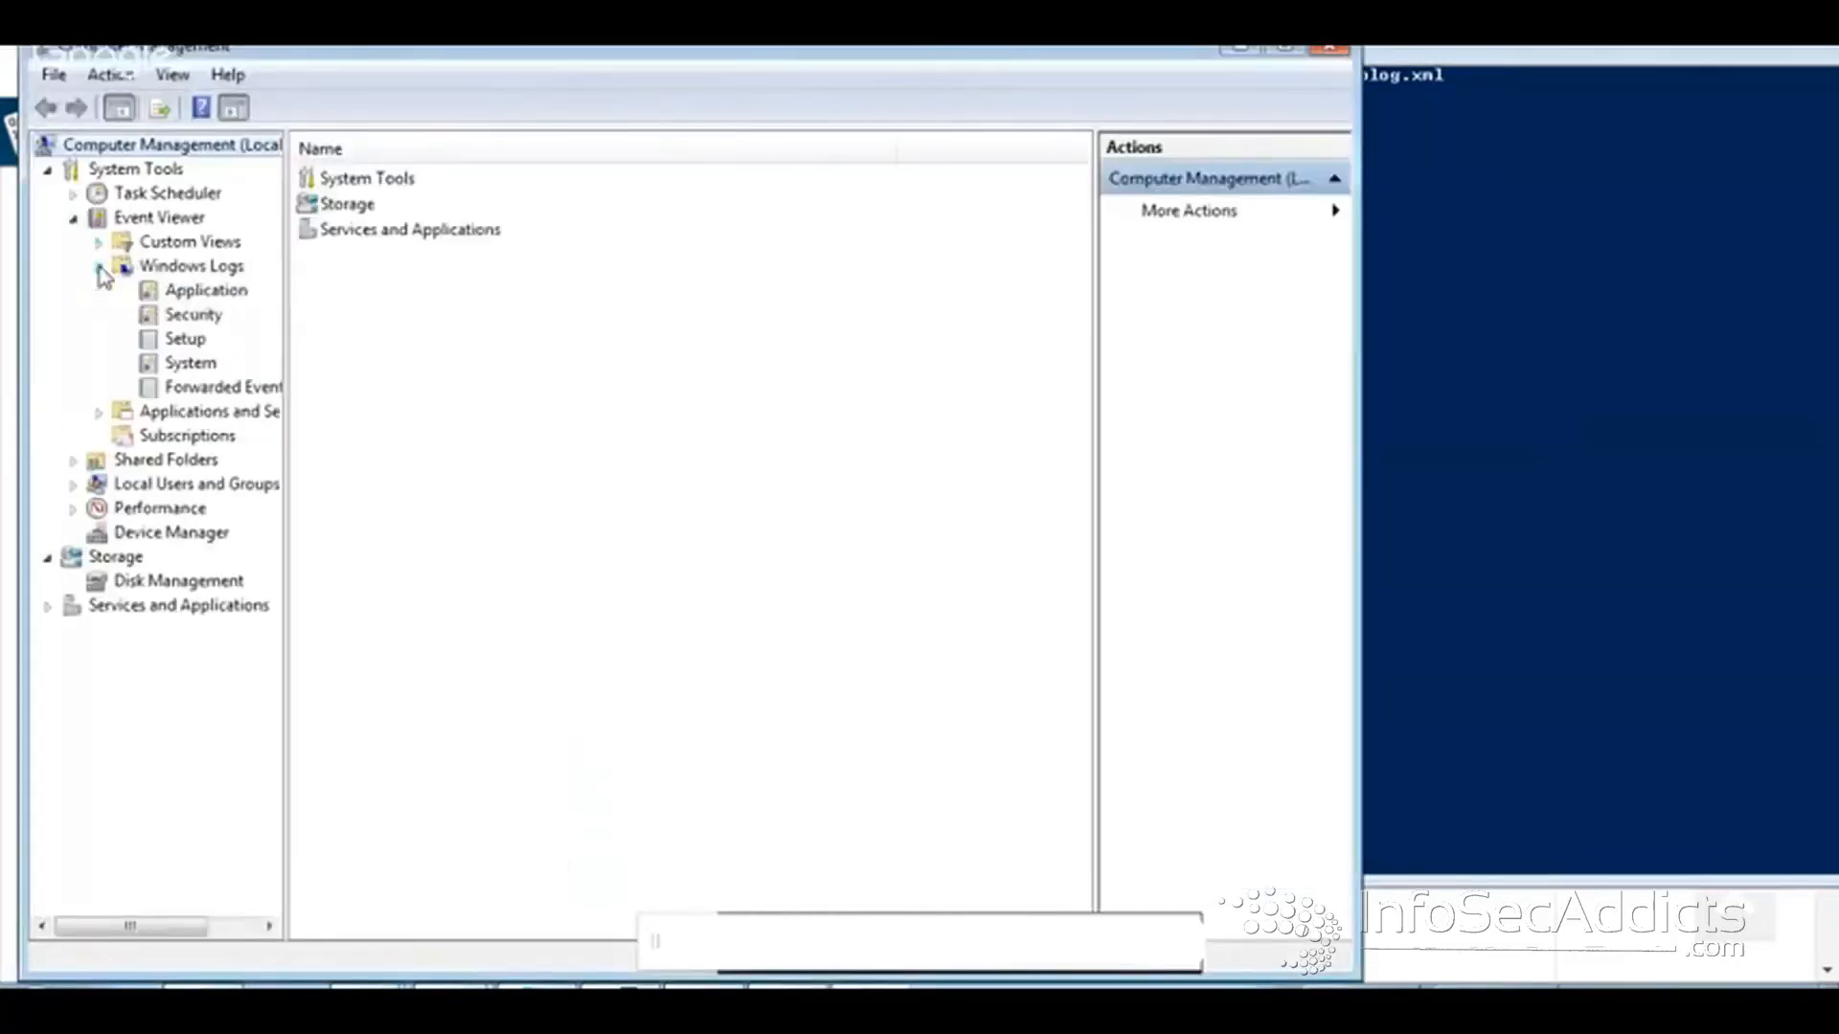
pyautogui.click(205, 289)
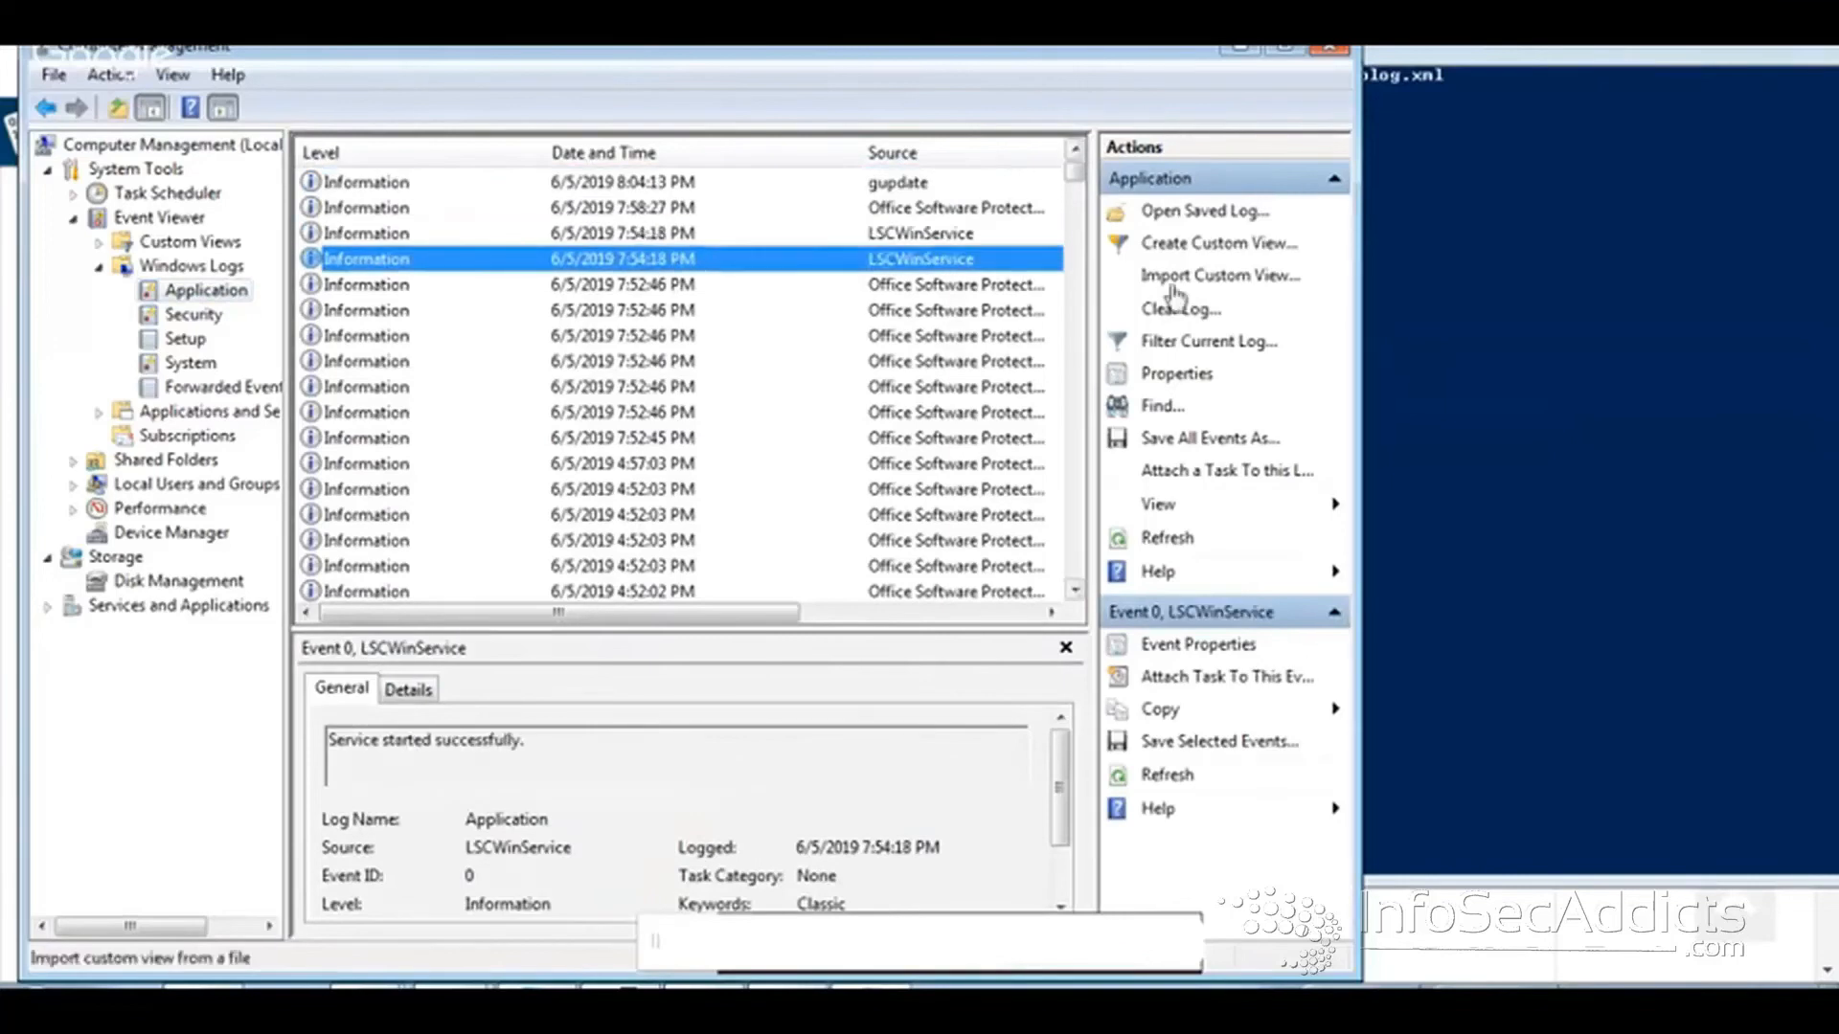
pyautogui.click(1208, 340)
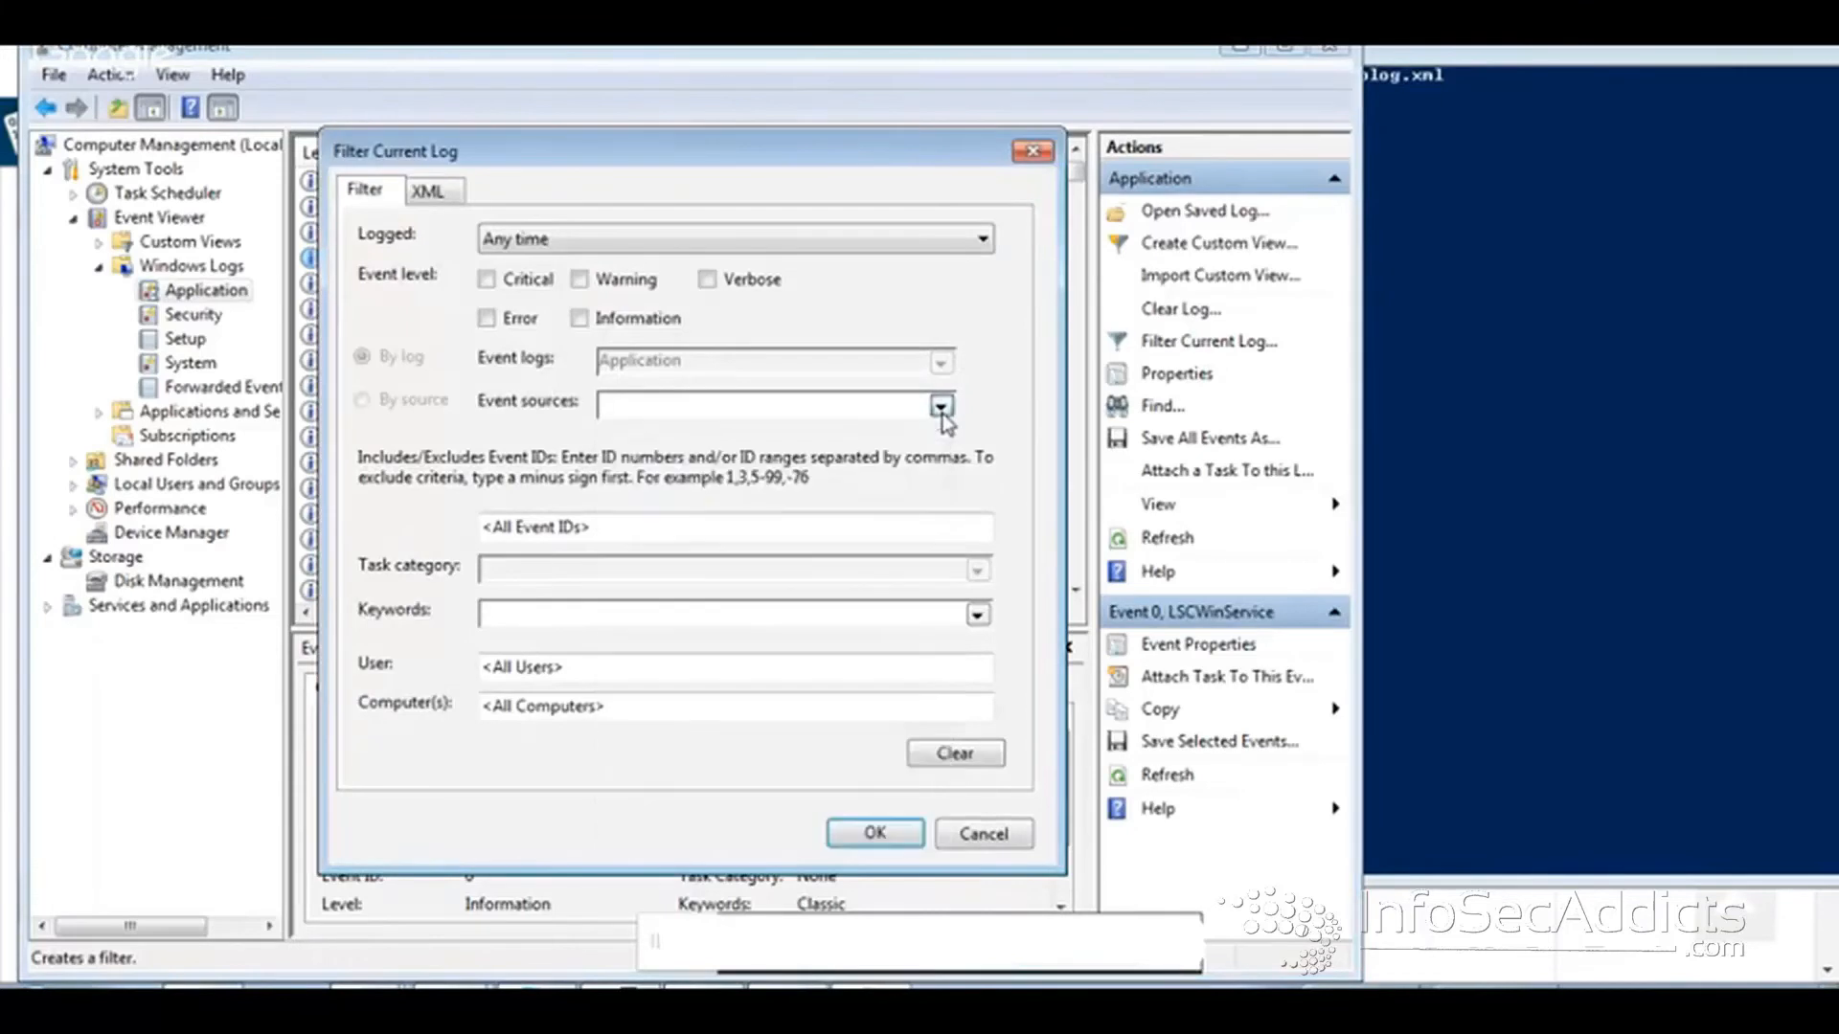
pyautogui.click(429, 190)
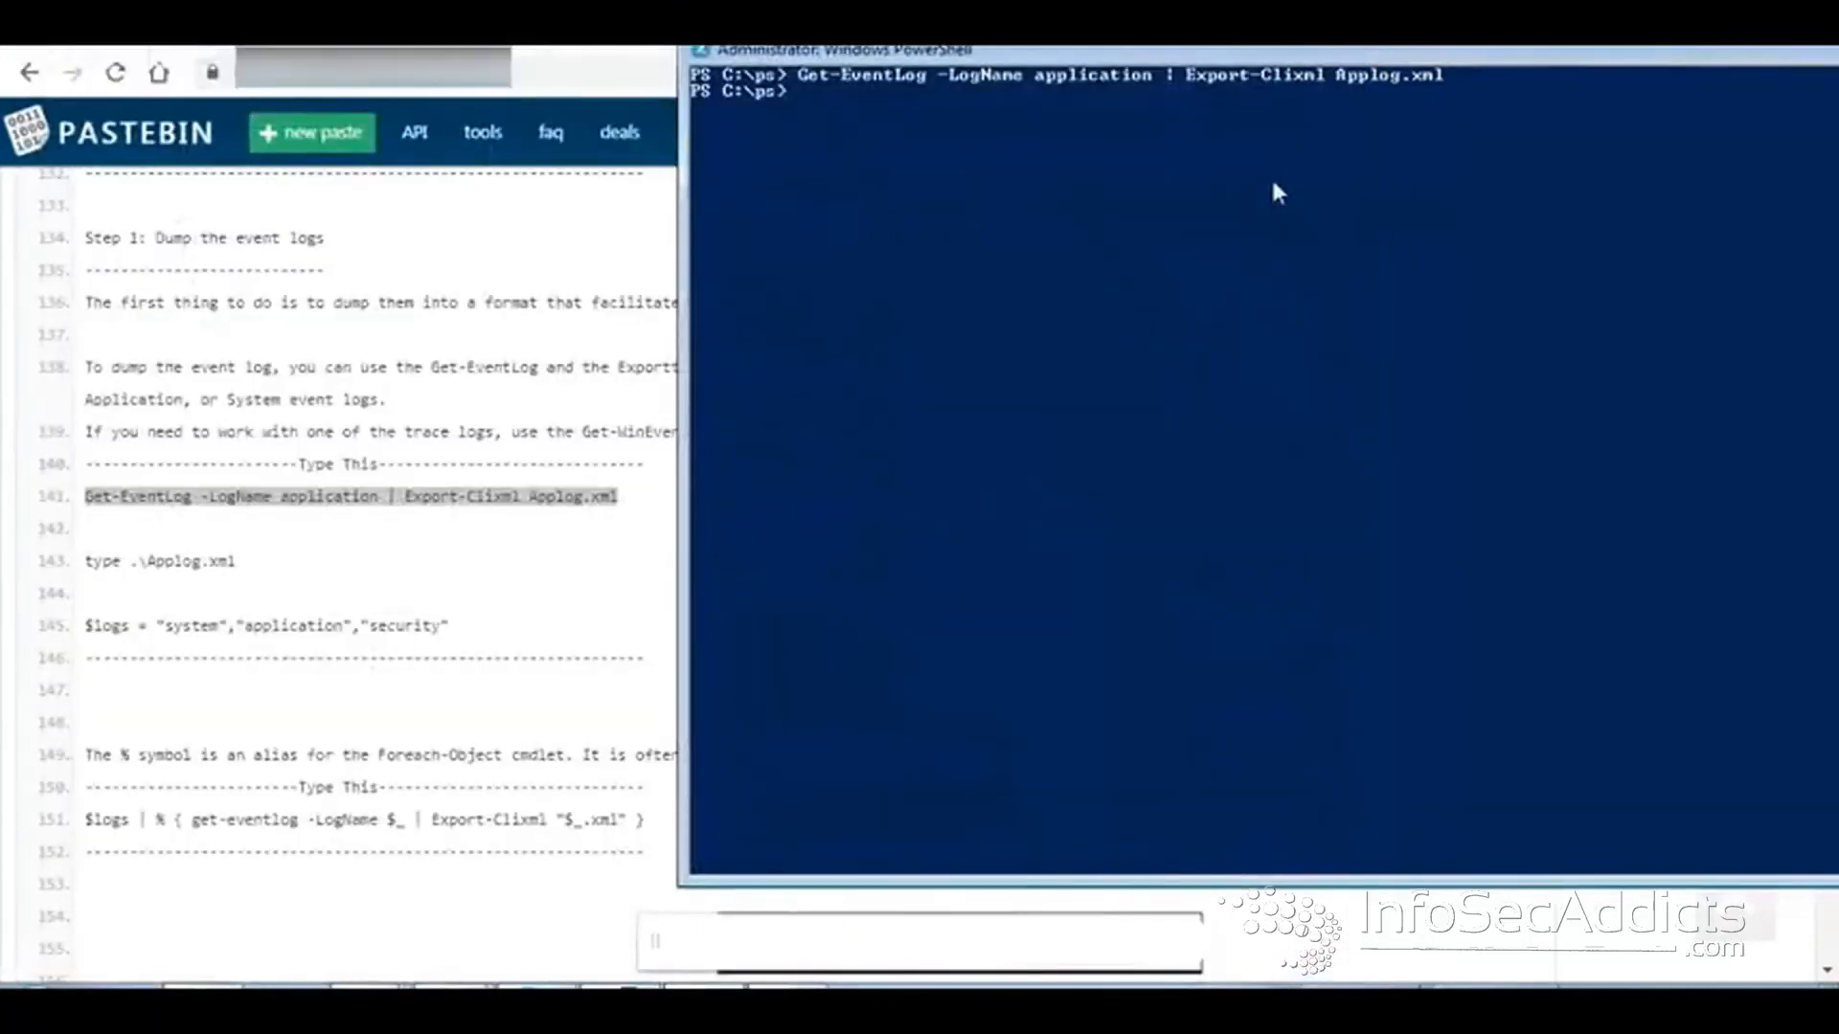
# - List C:\ps before and after exporting the system, application and security logs to XML
pyautogui.write('dir')
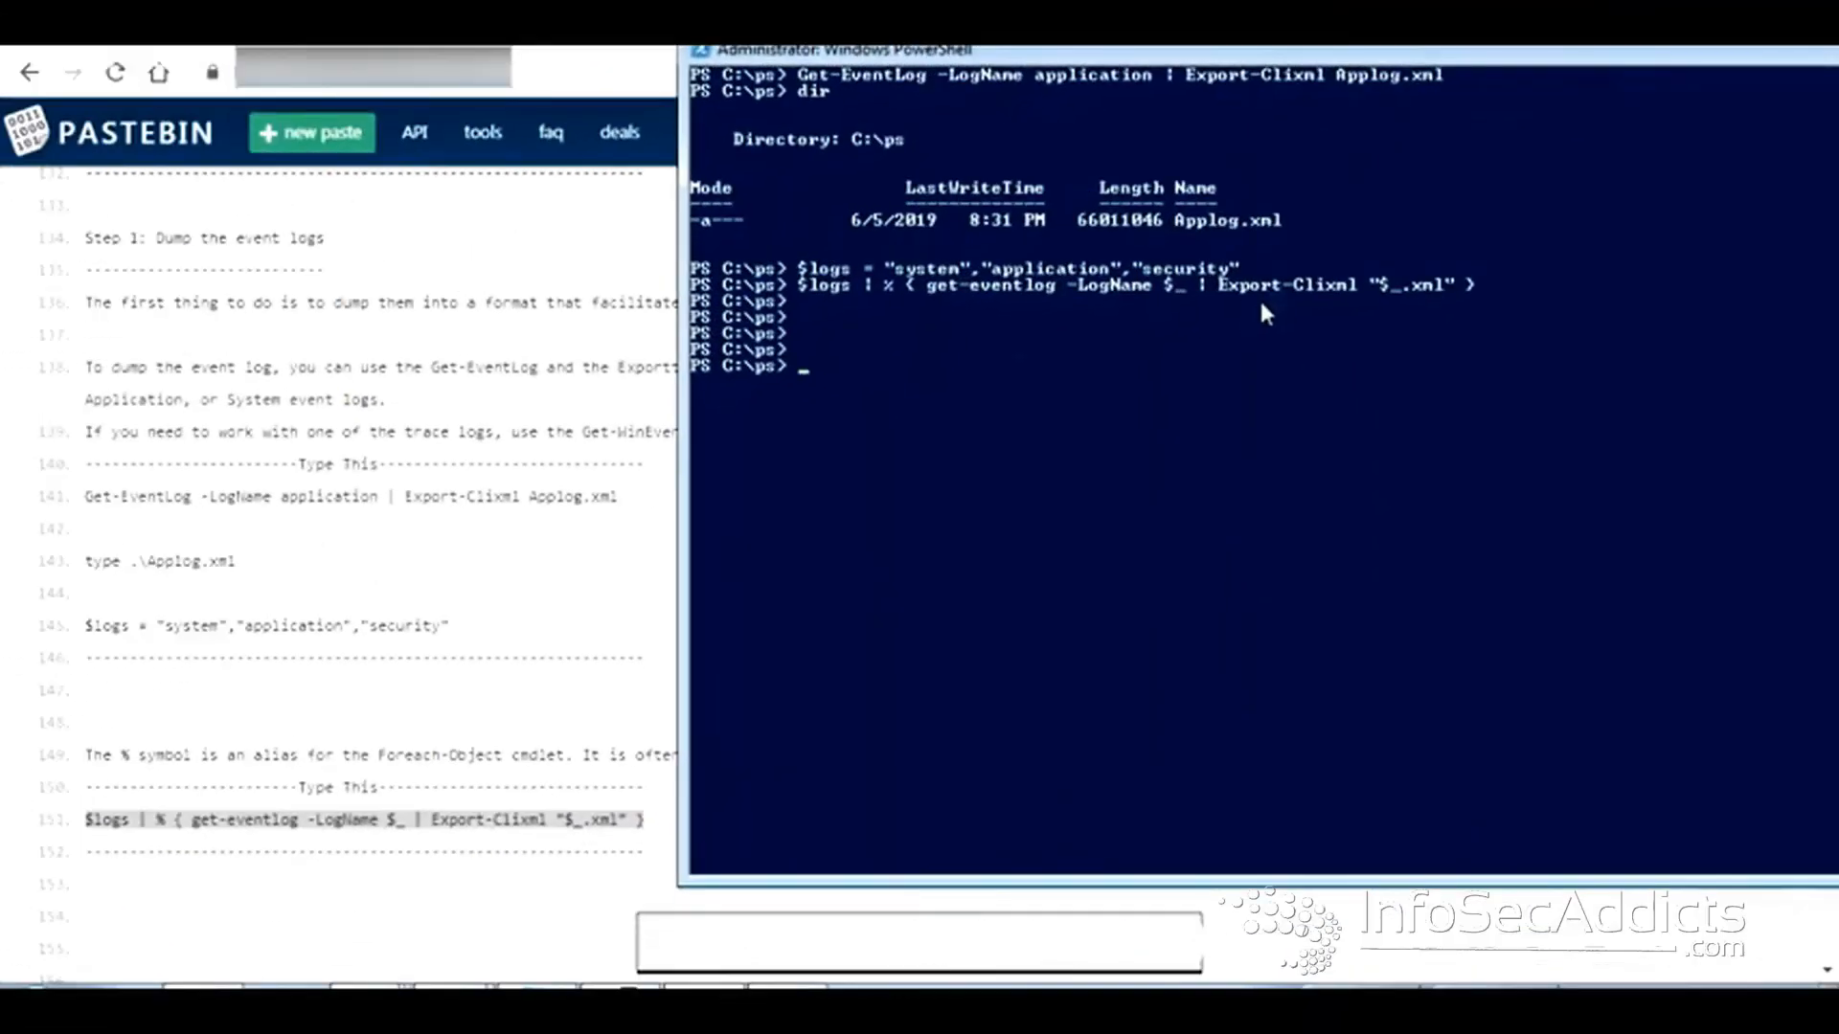
pyautogui.write('dir')
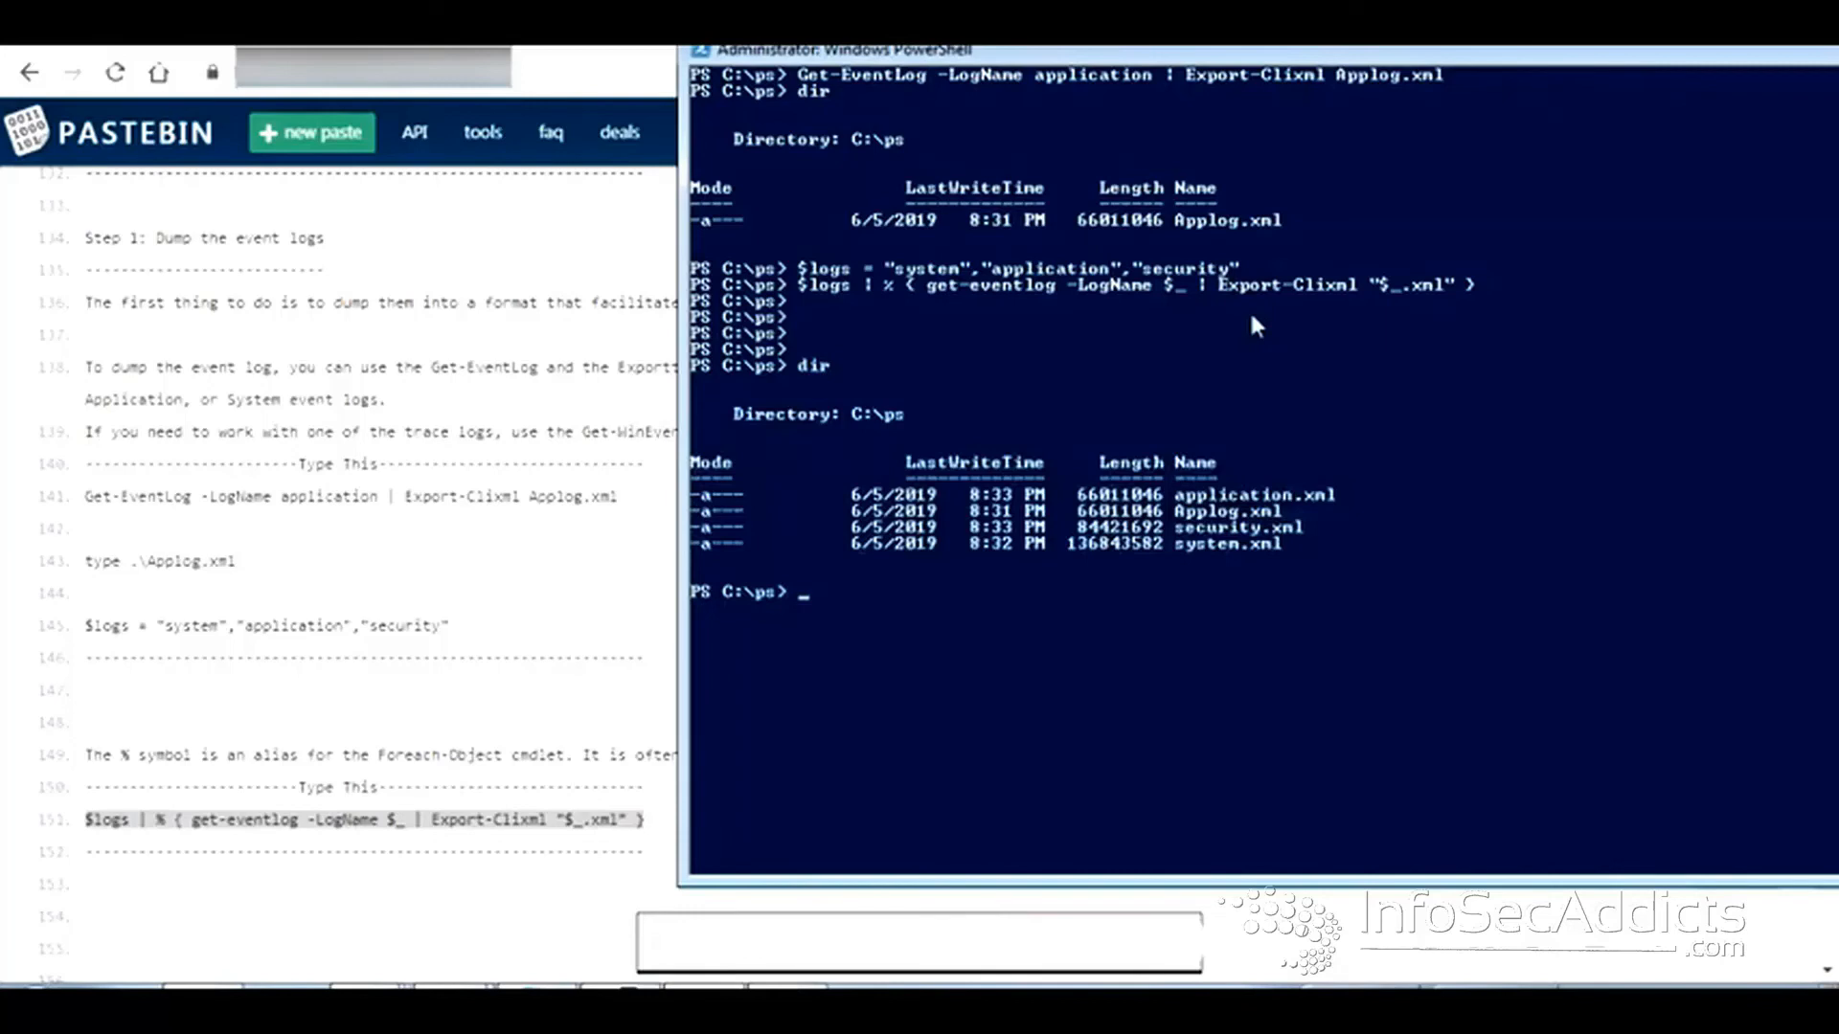
pyautogui.write('cat s')
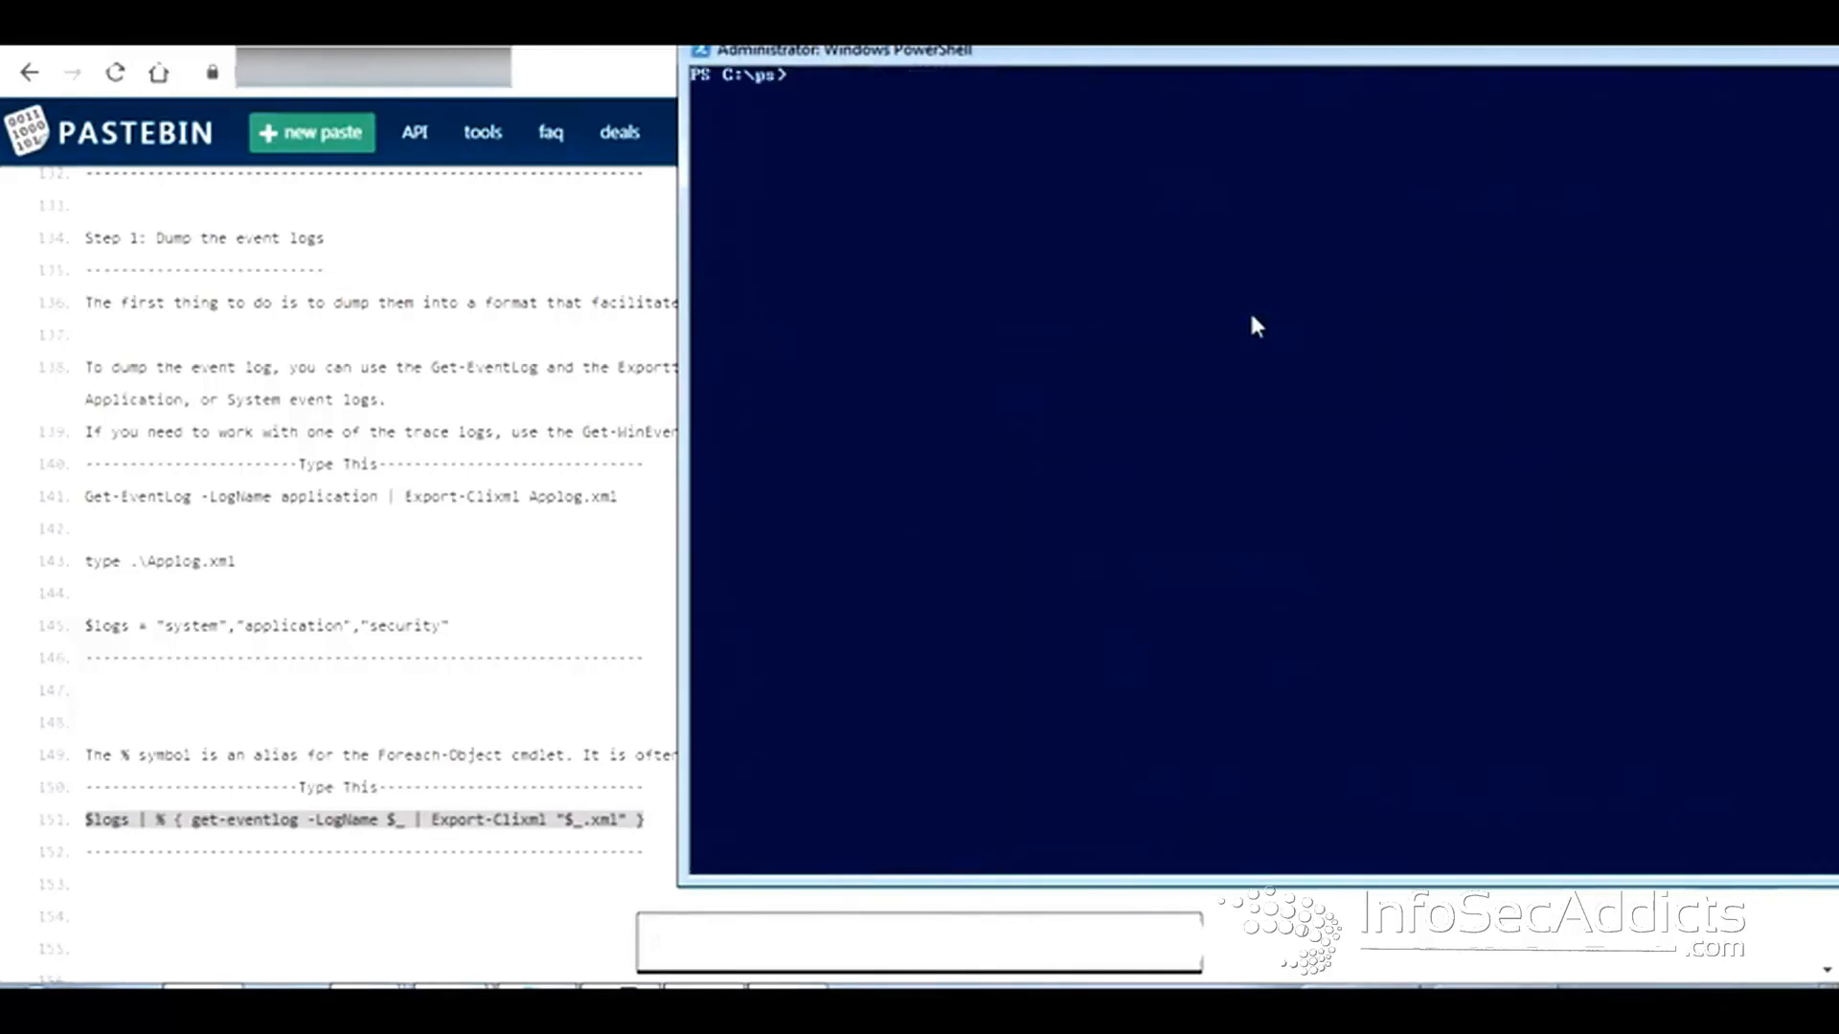
# - Display security.xml with type, then clear the console
pyautogui.write('type')
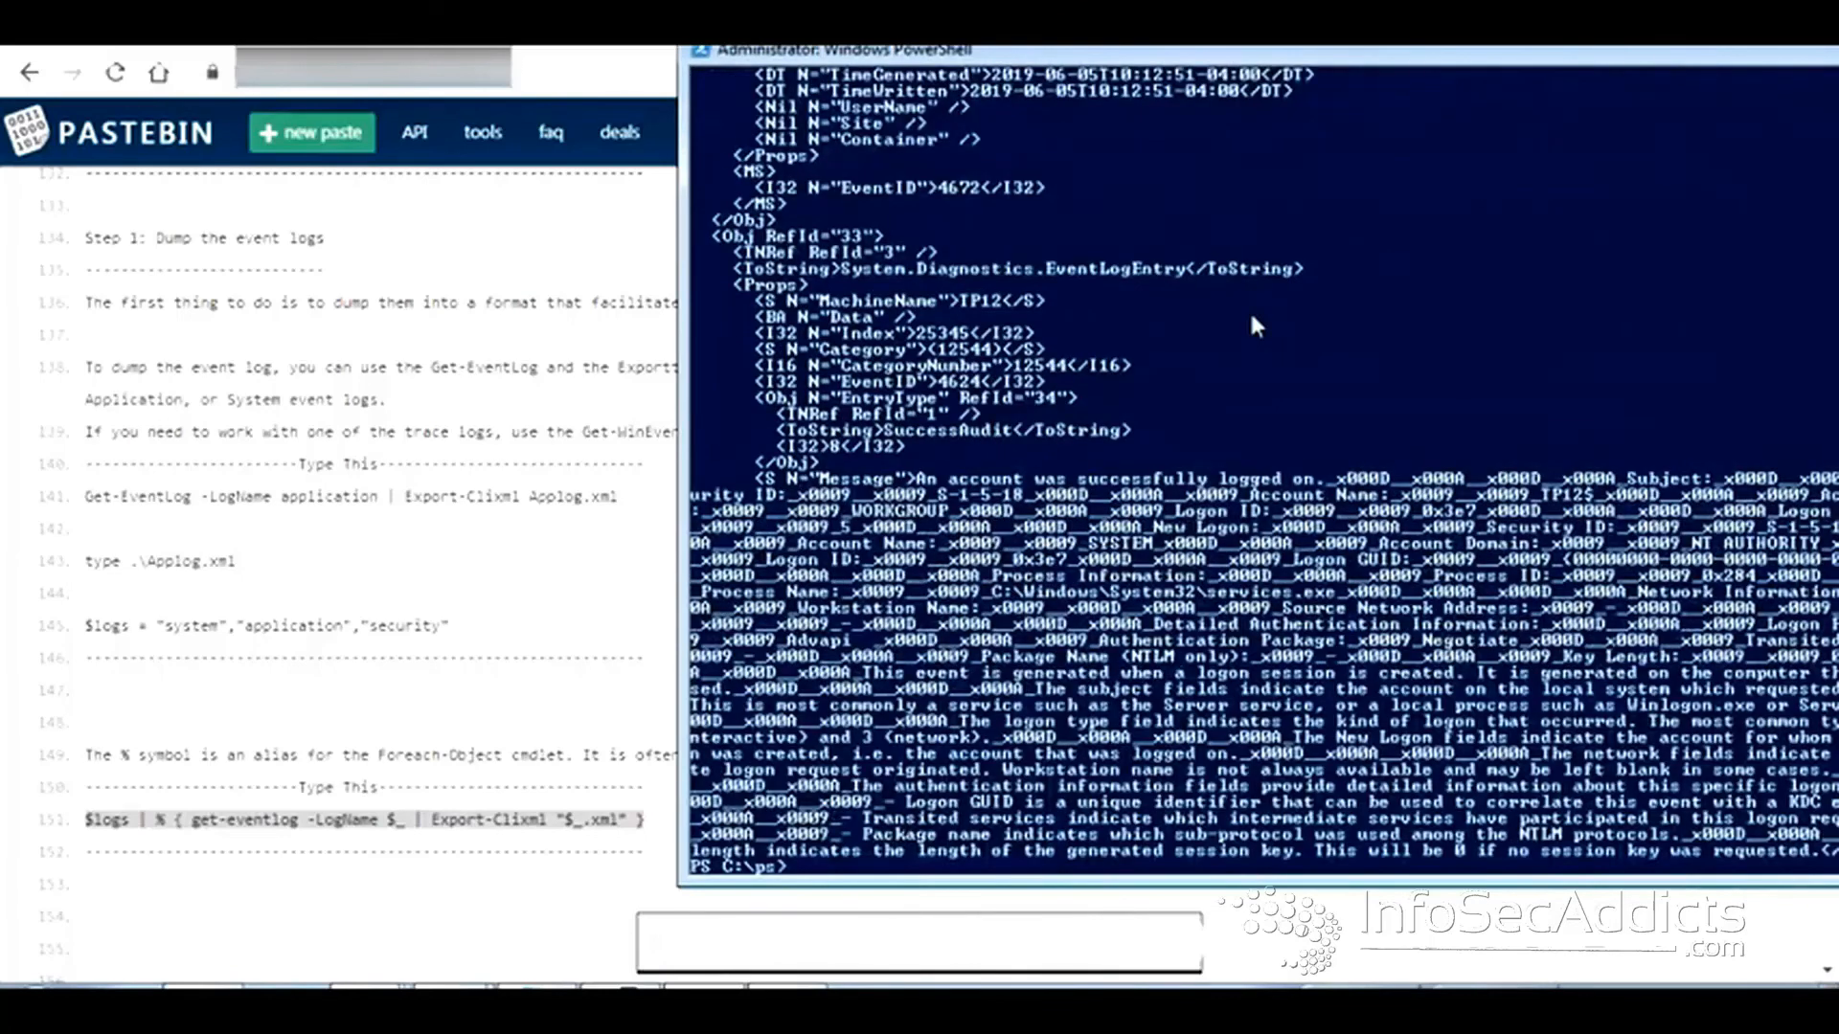
pyautogui.write('cle')
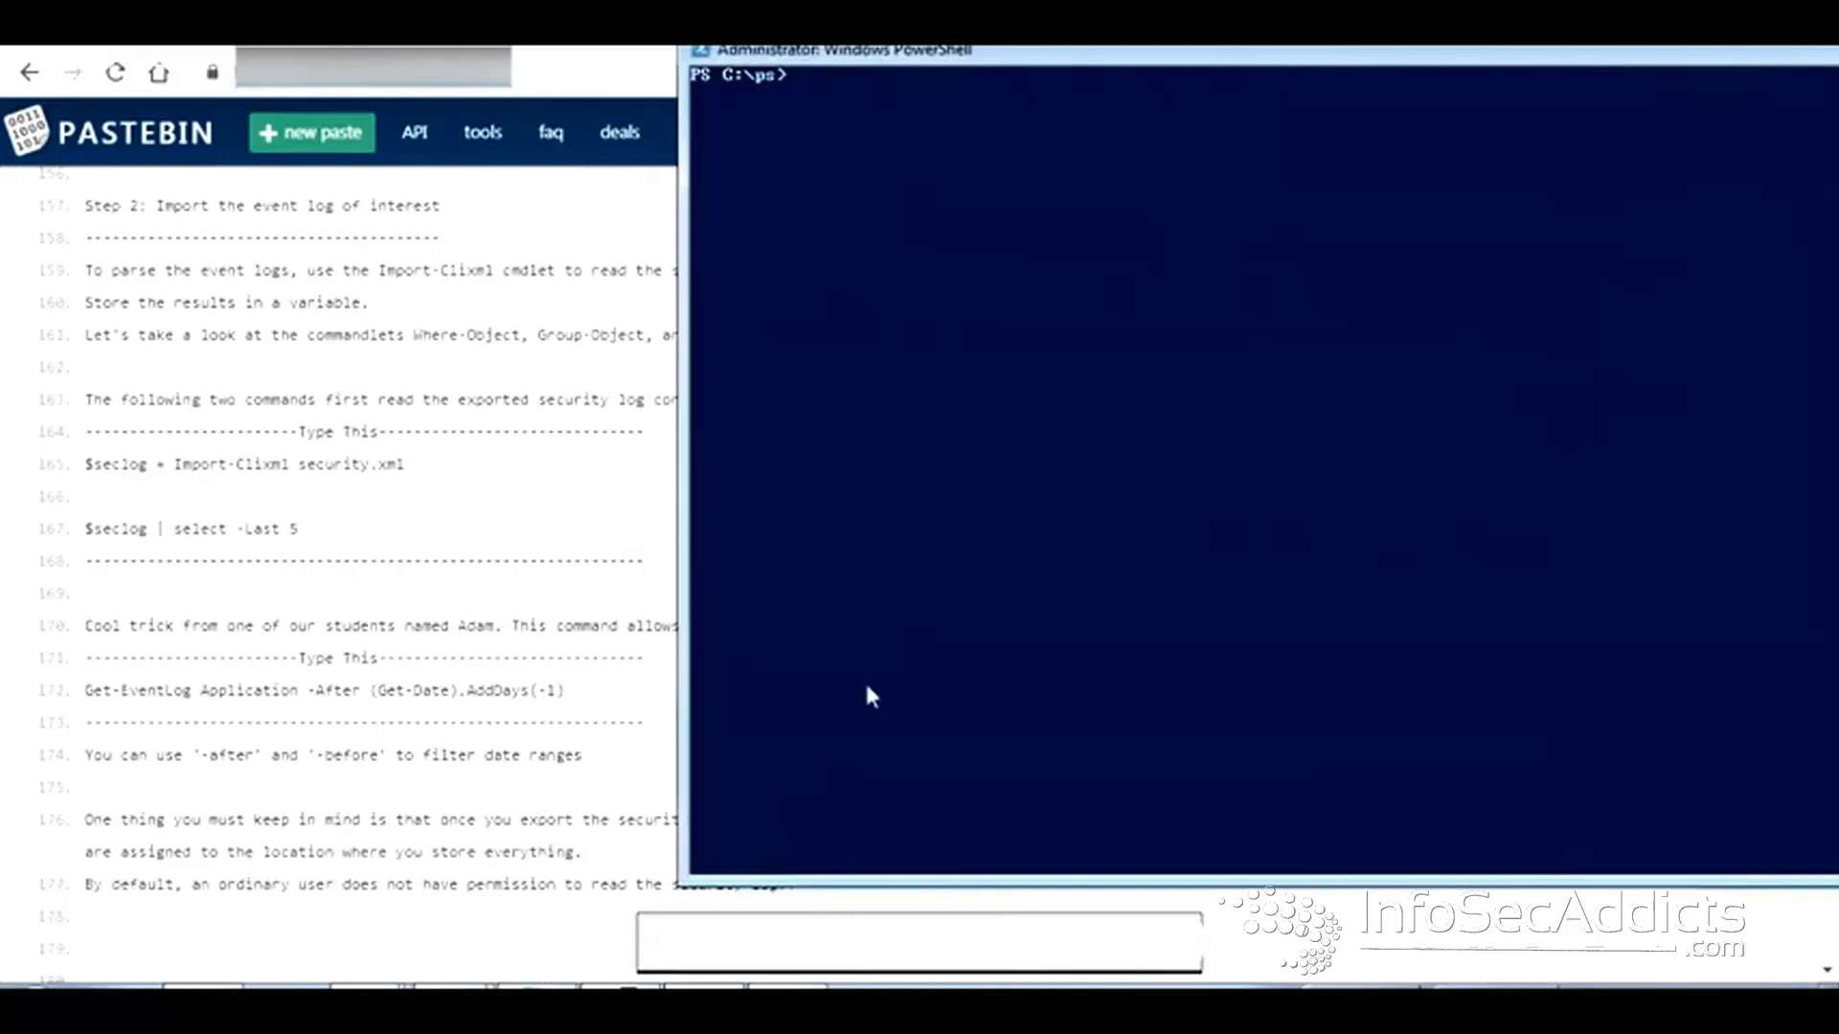
# - Import .\security.xml into the $seclog variable
pyautogui.write('$seclog =')
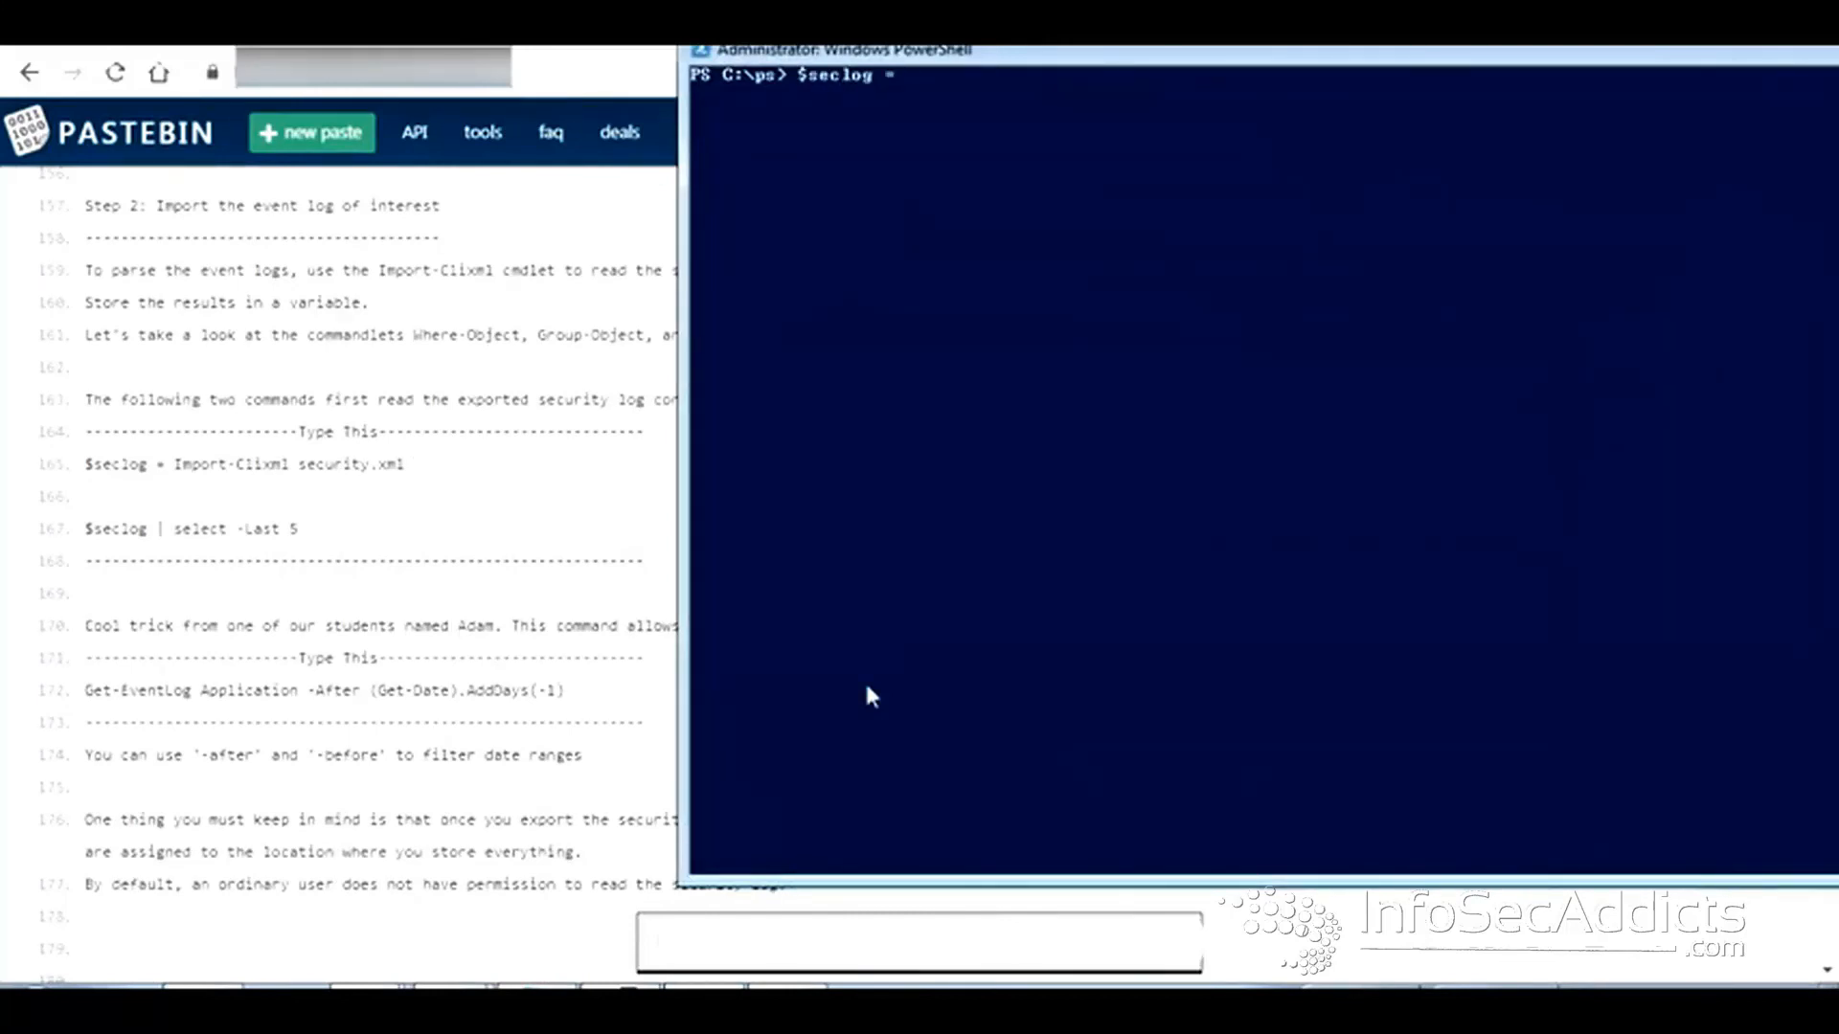
pyautogui.write('Import-Alias')
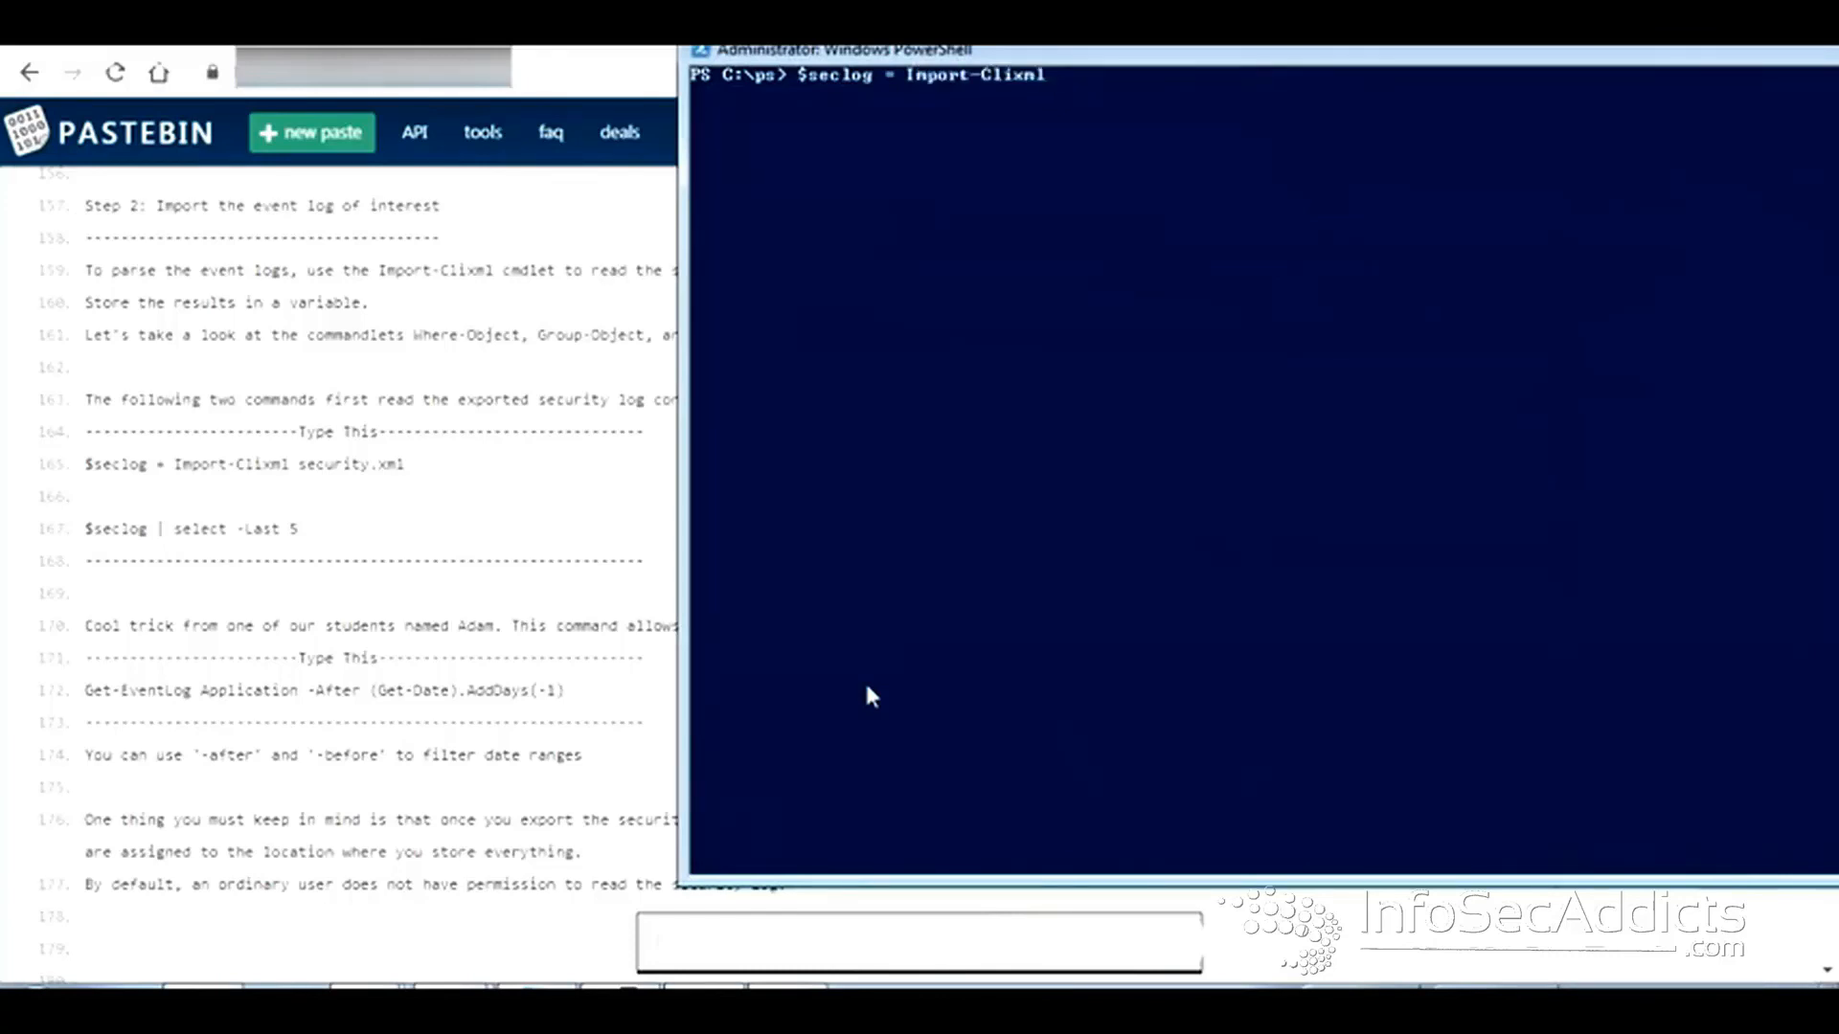
pyautogui.write('.\\security.xml')
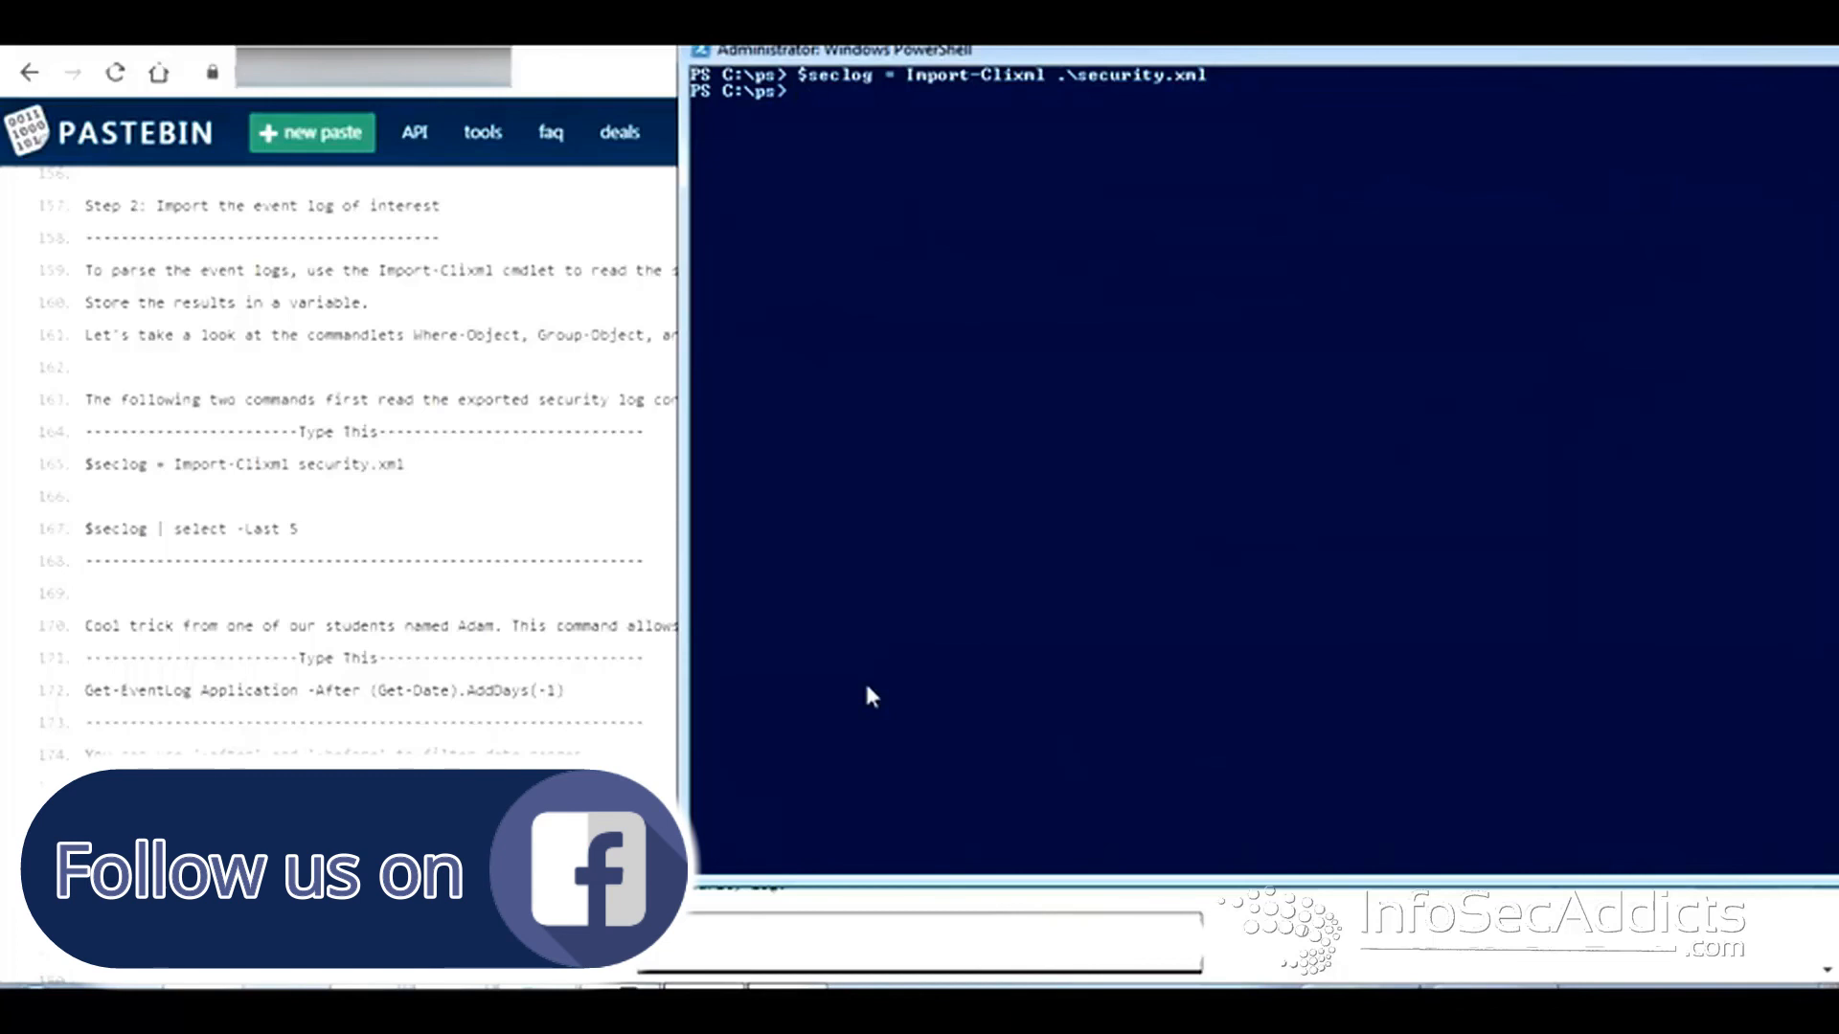
# - Explore $seclog's methods and members with Get-Member
pyautogui.write('$seclog.GetEnumerator(')
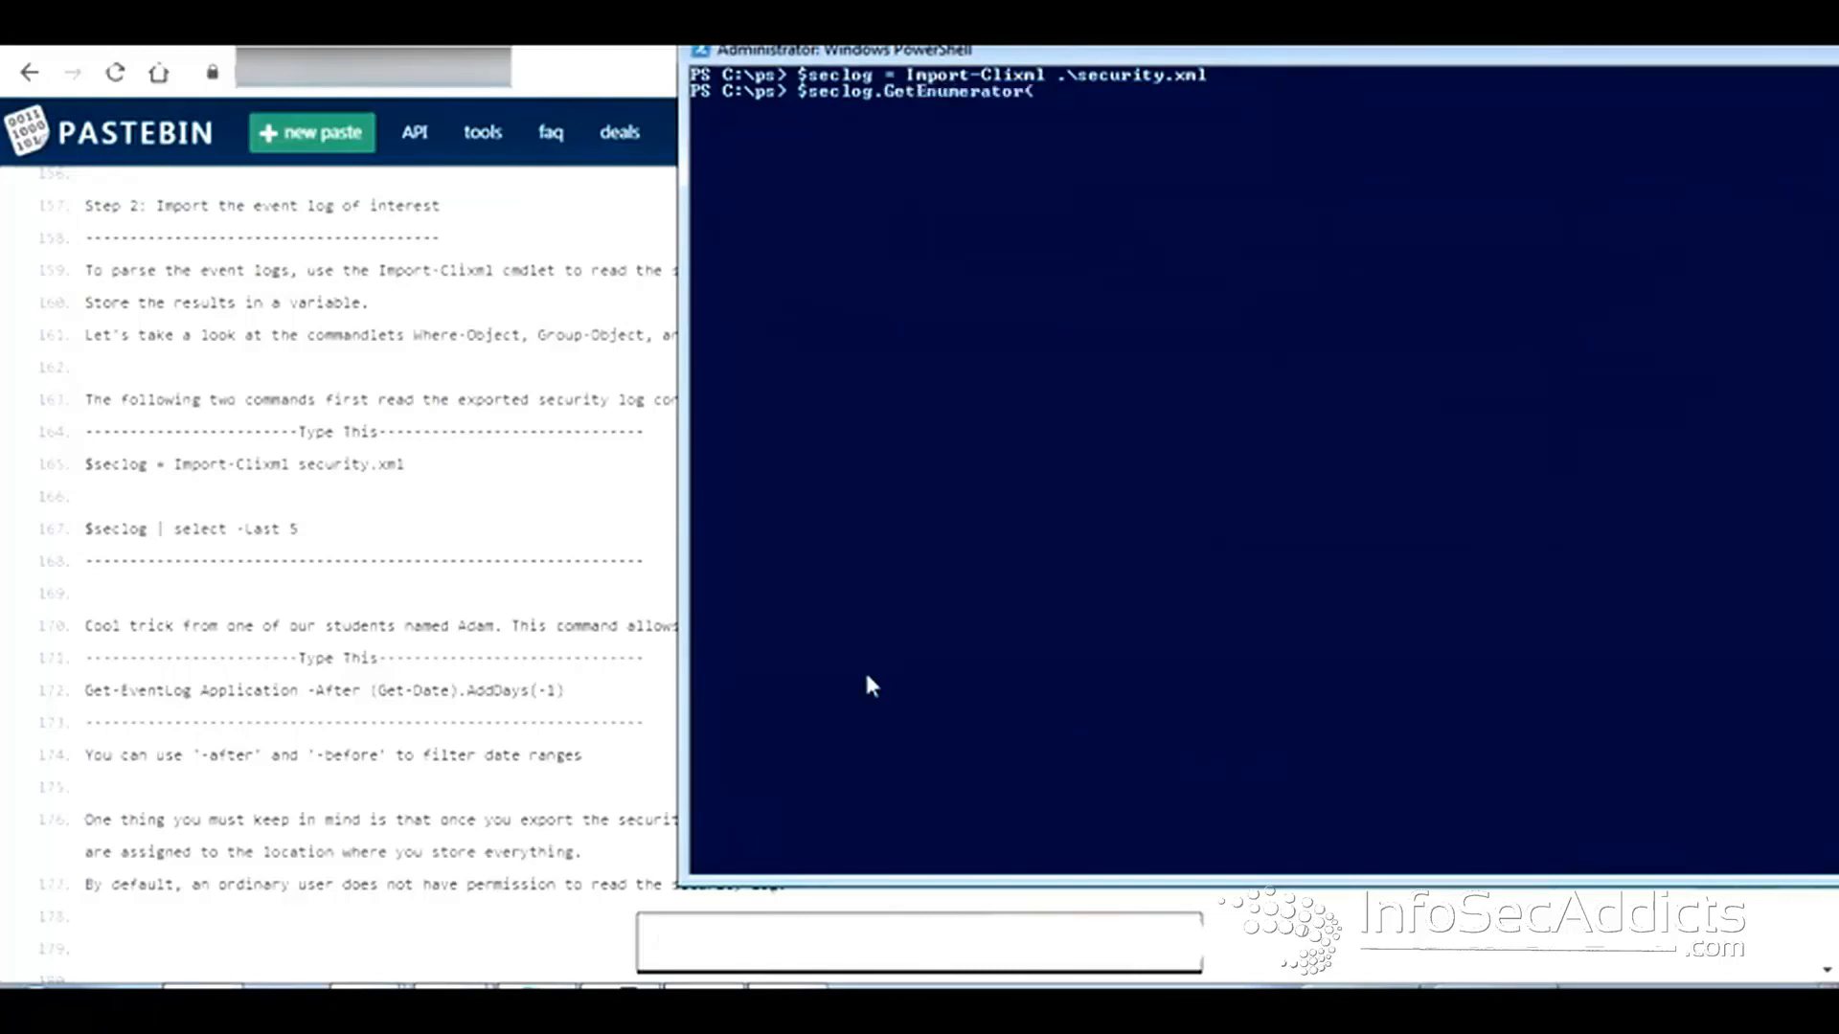
pyautogui.write('GetLongLength(')
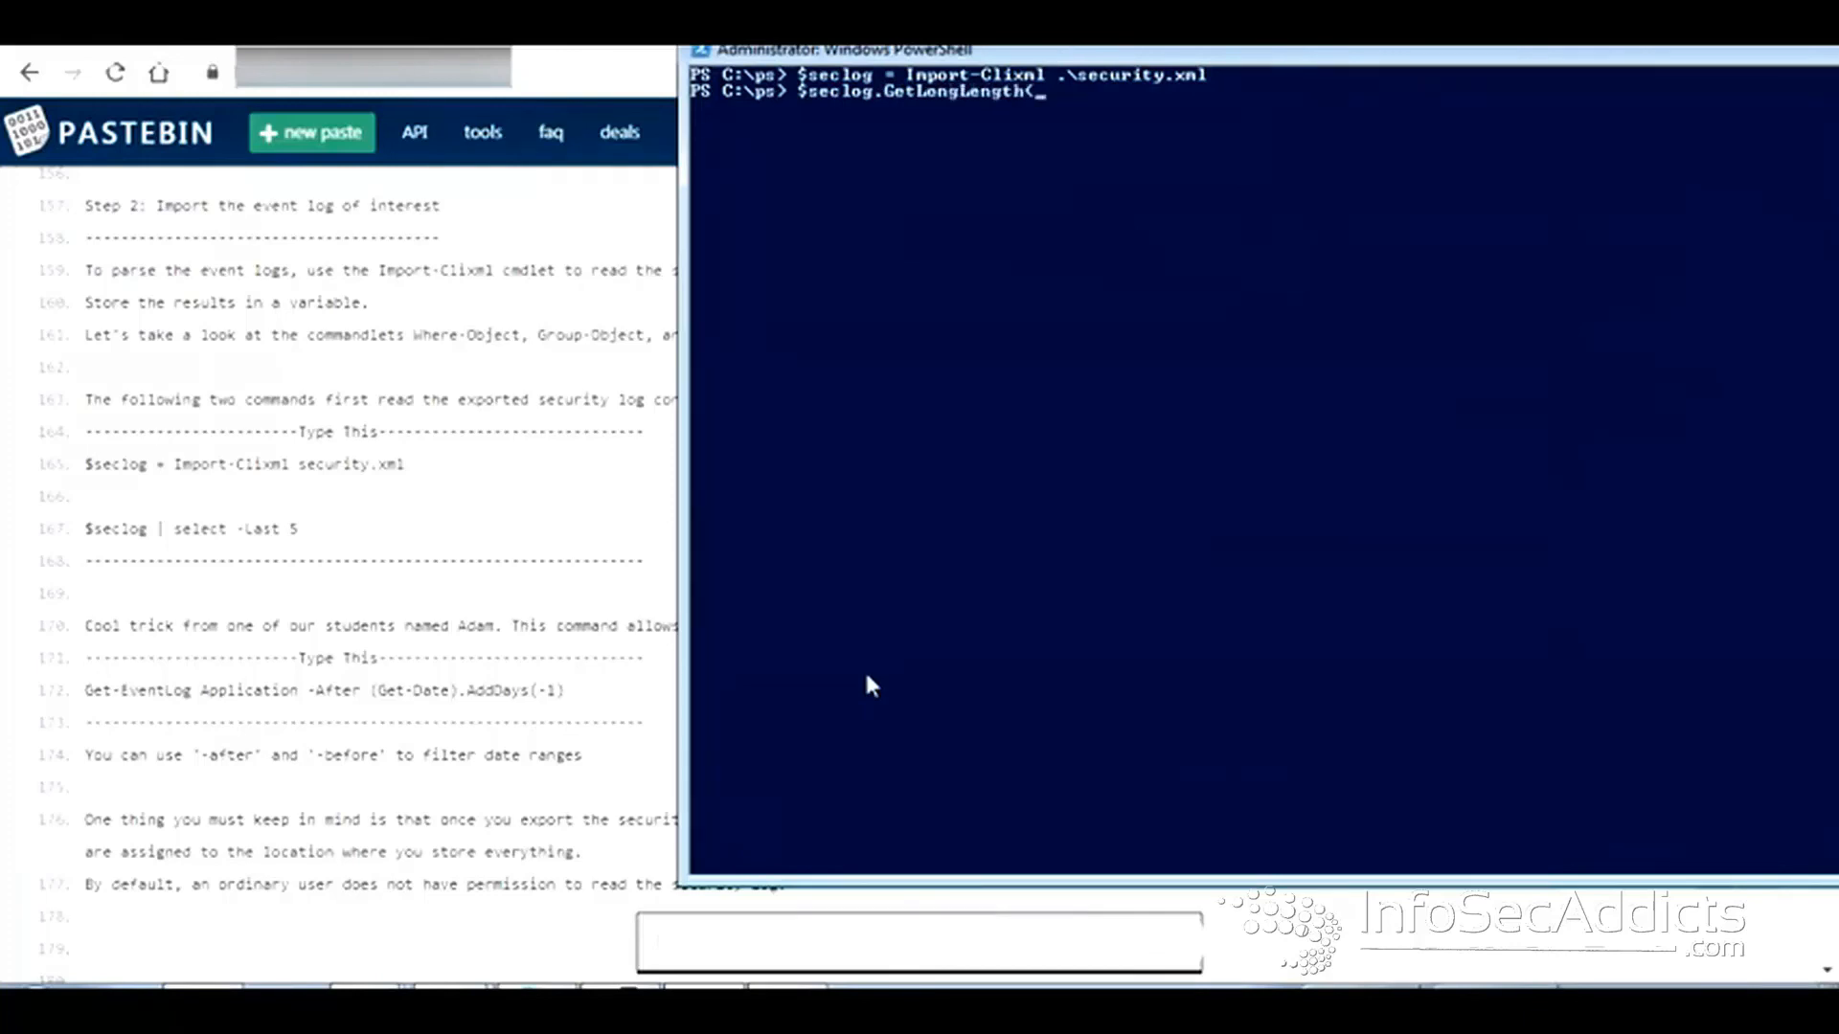
pyautogui.press('Backspace')
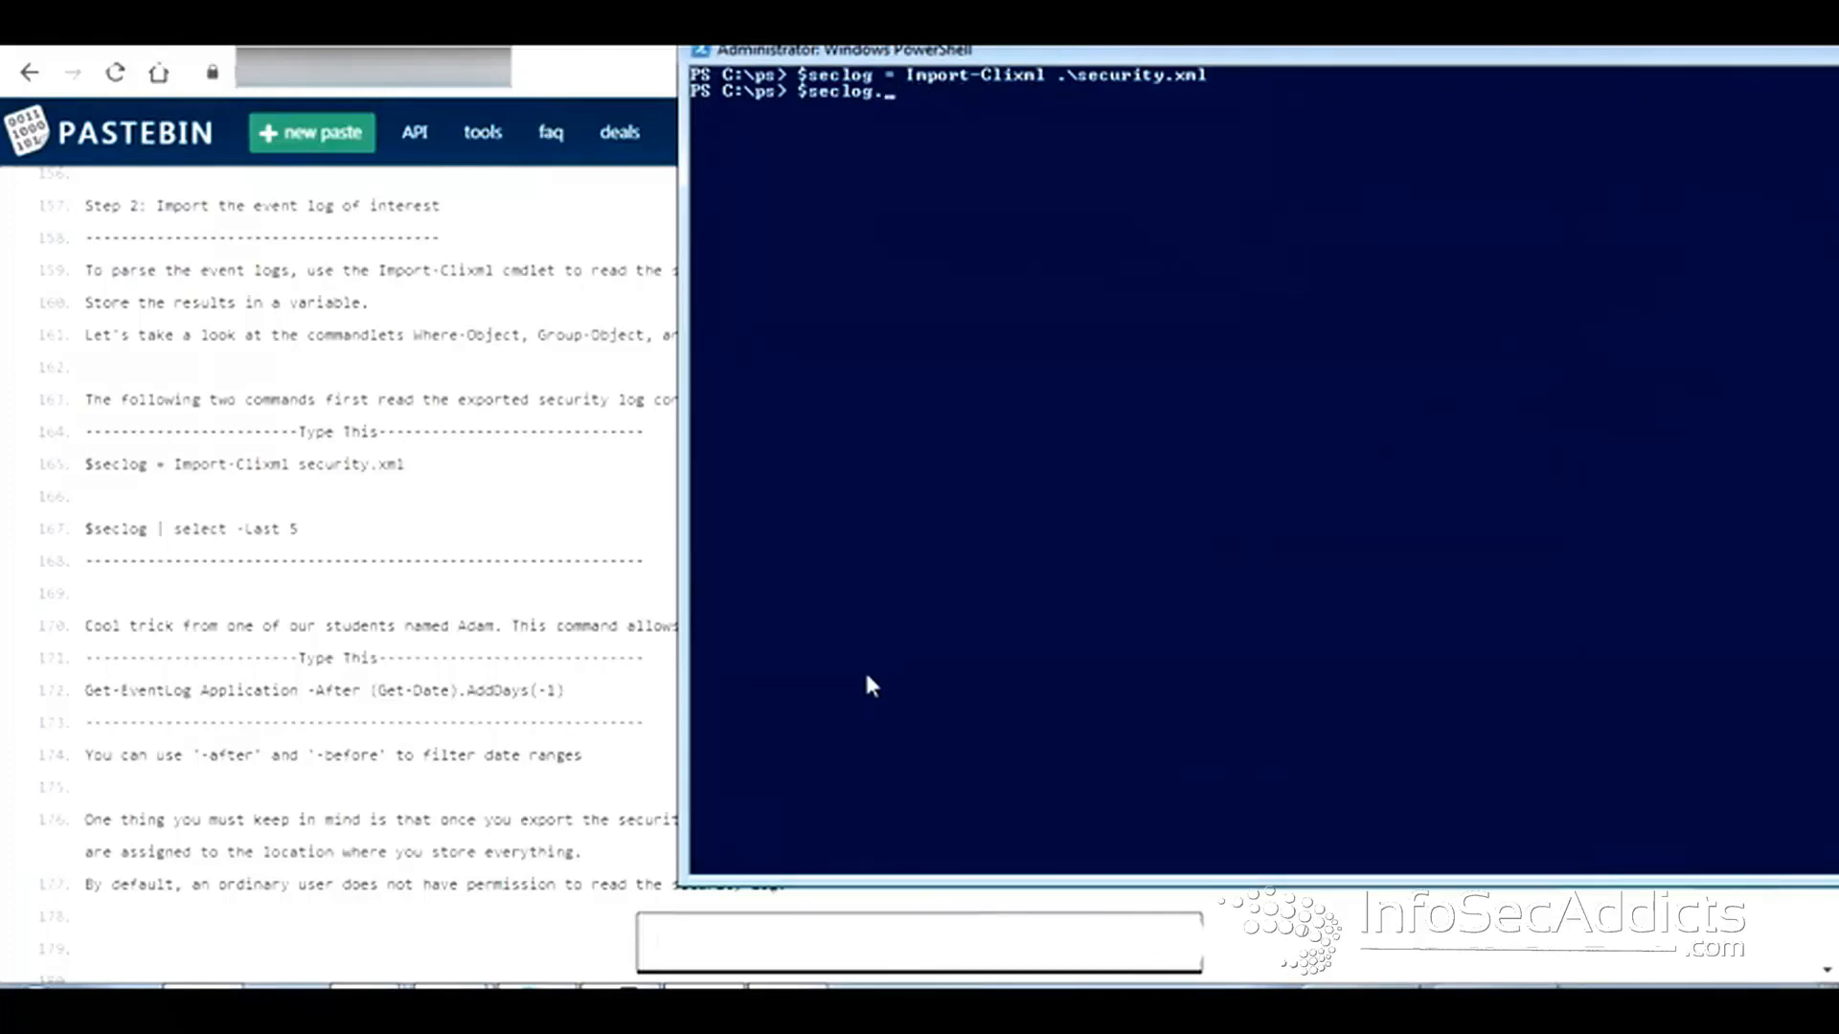
pyautogui.write('| get-')
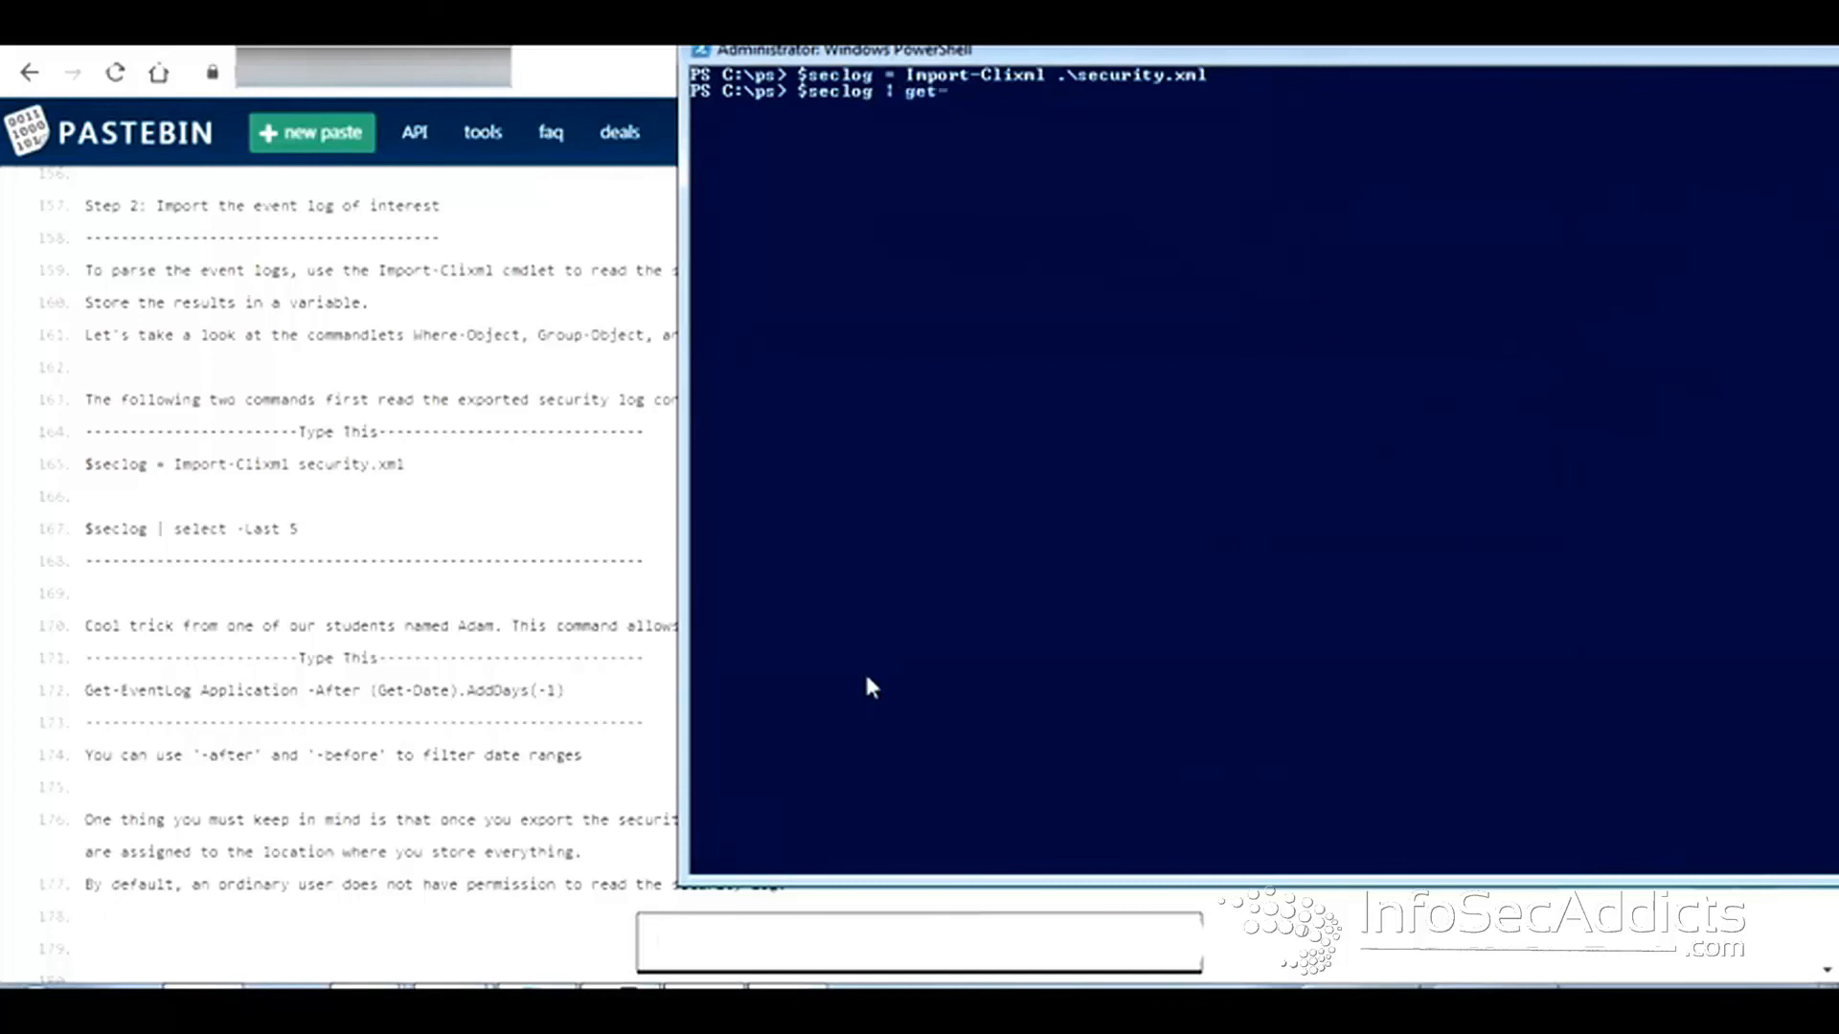
pyautogui.write('Get-Member')
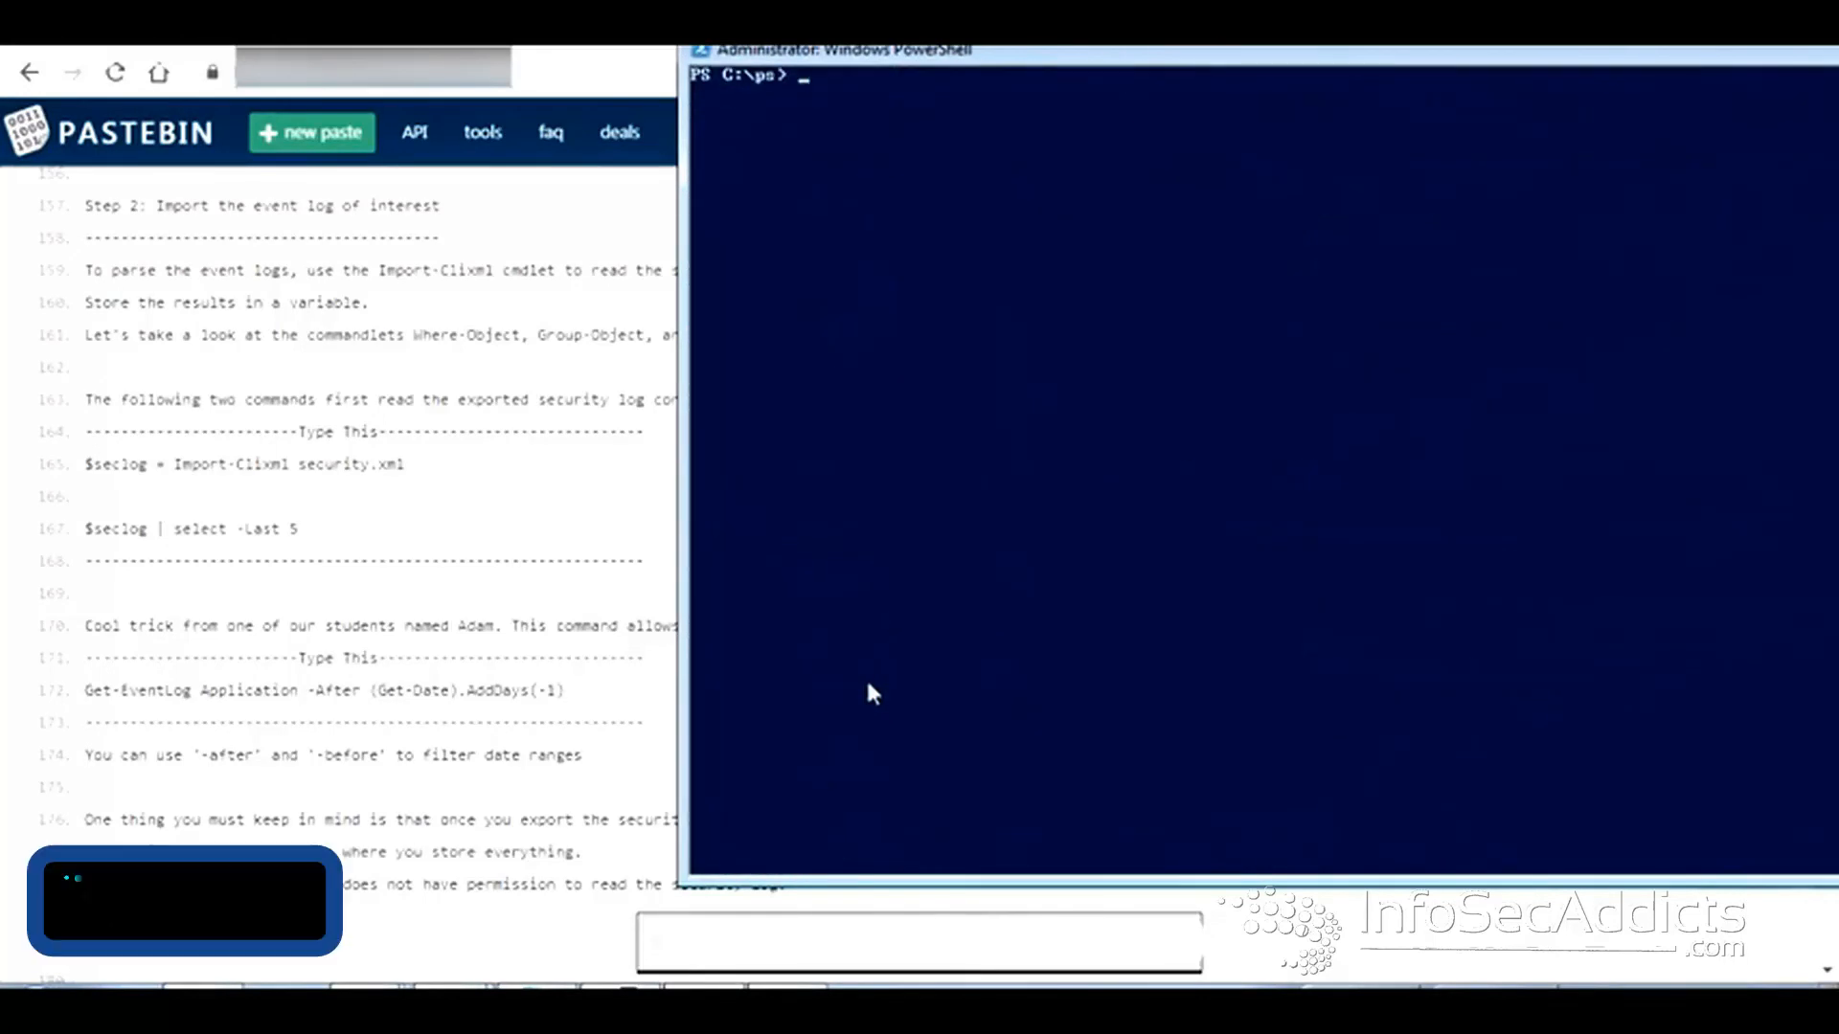
# - List the last five $seclog entries with select -Last 5
pyautogui.write('$secl')
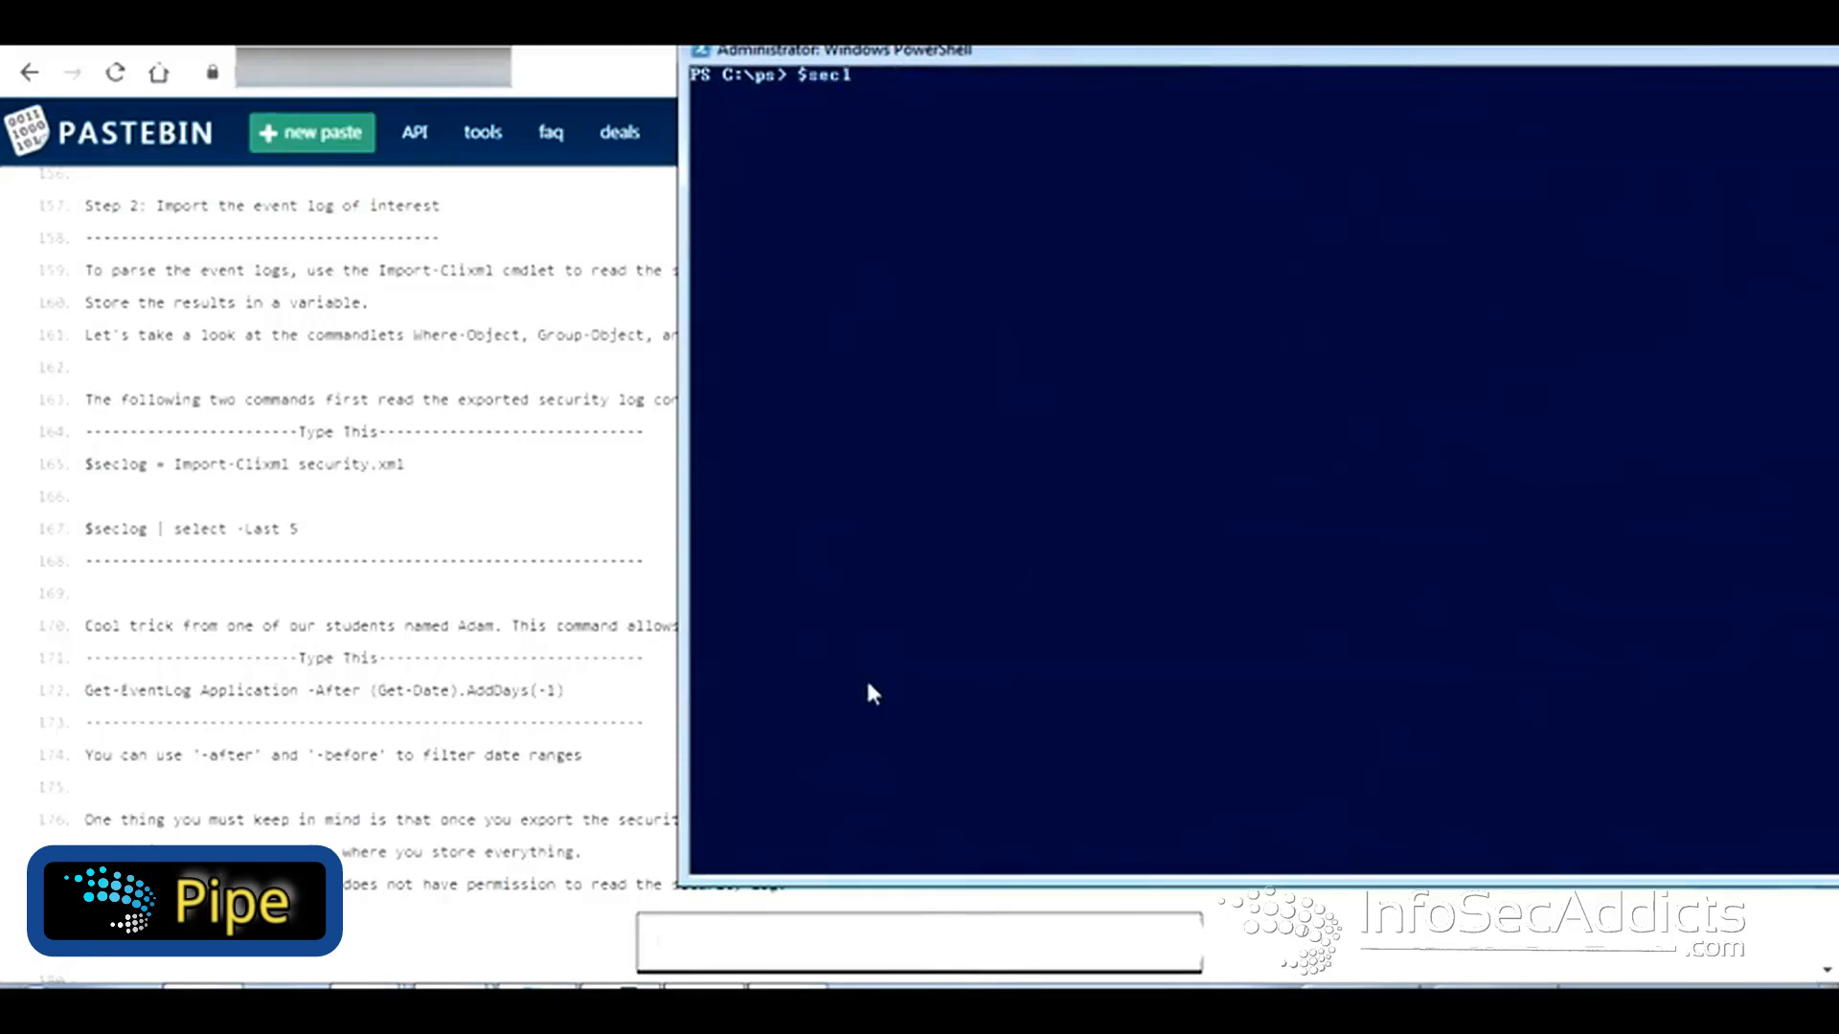
pyautogui.write('seclog | select')
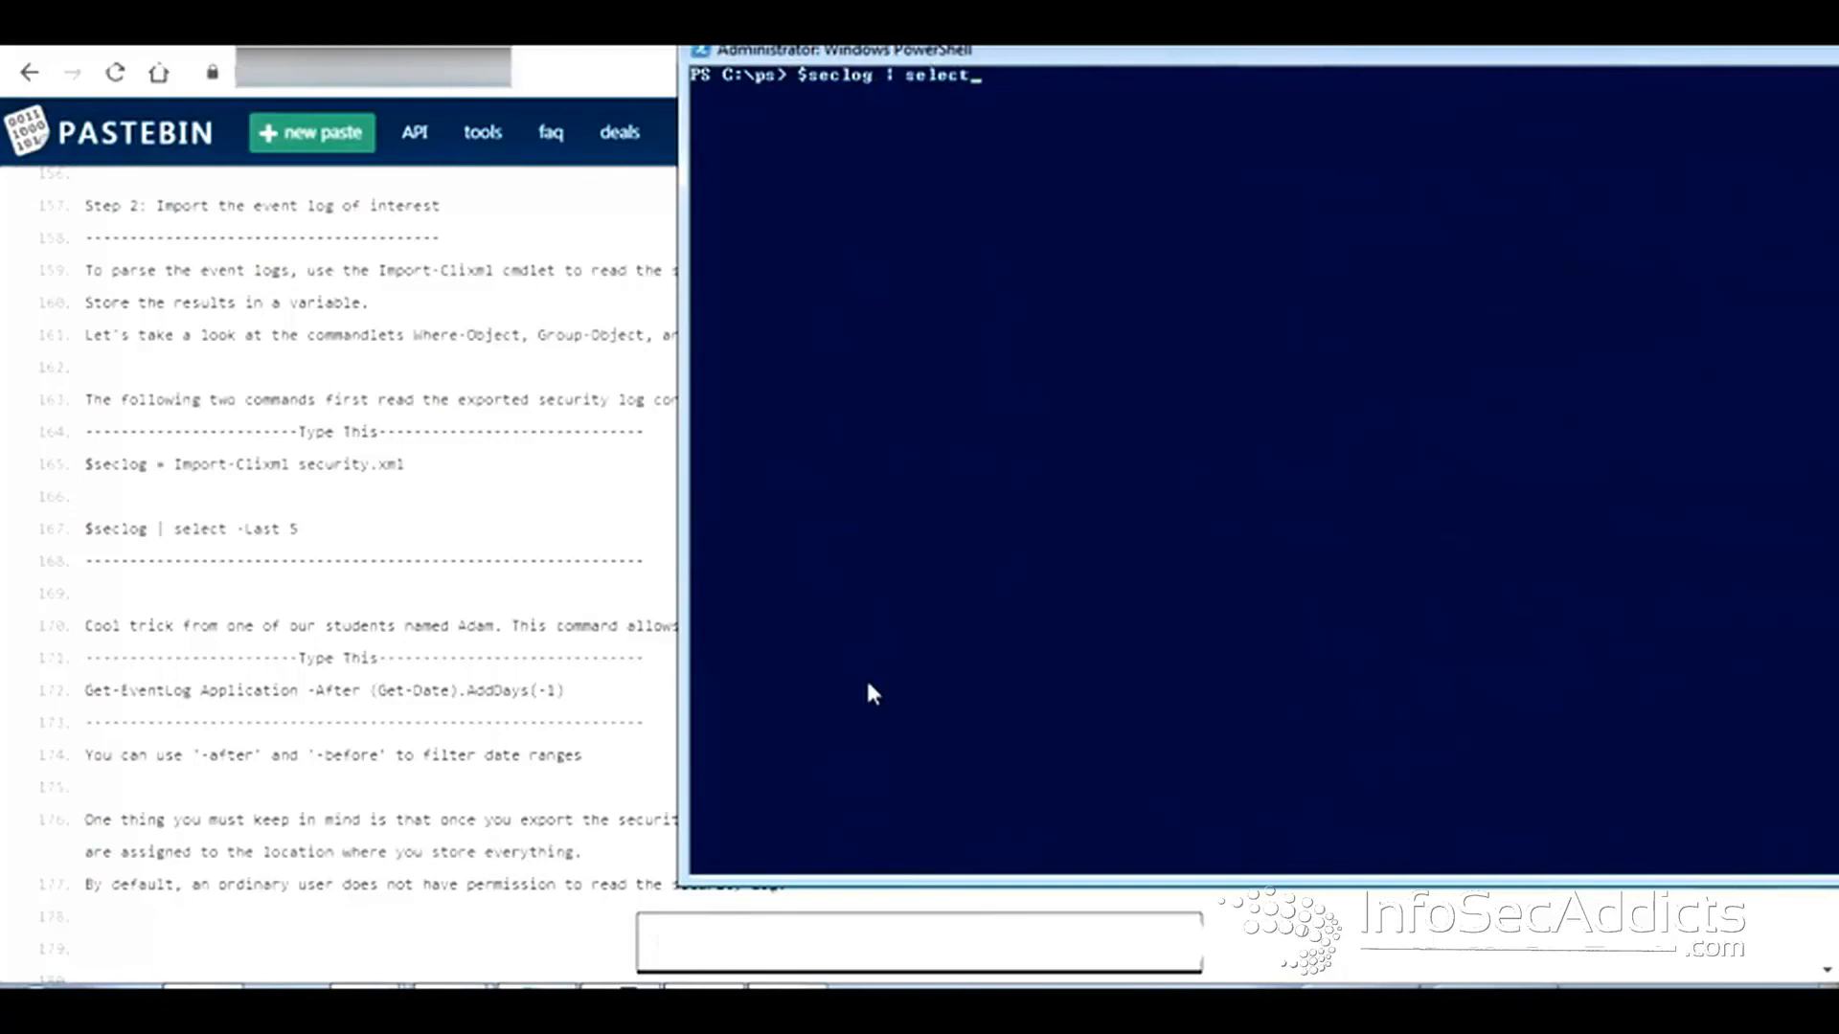
pyautogui.write('-Last 5')
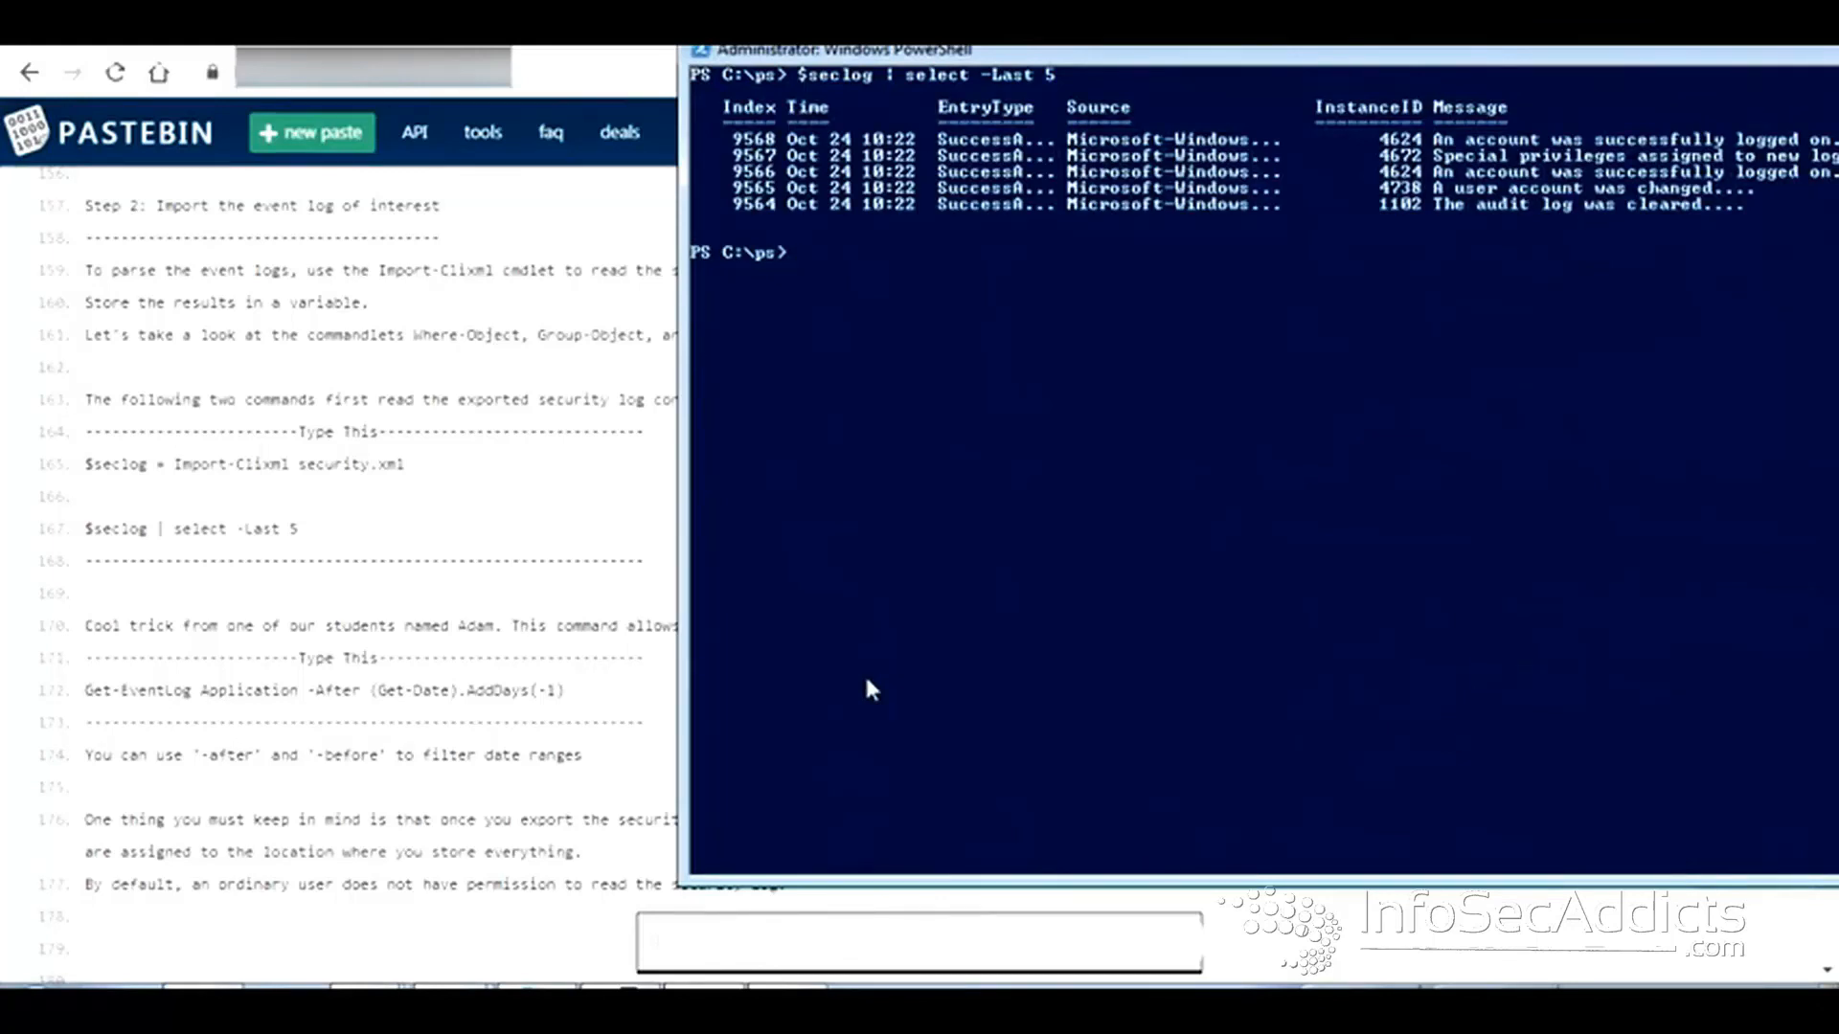
pyautogui.moveTo(633, 686)
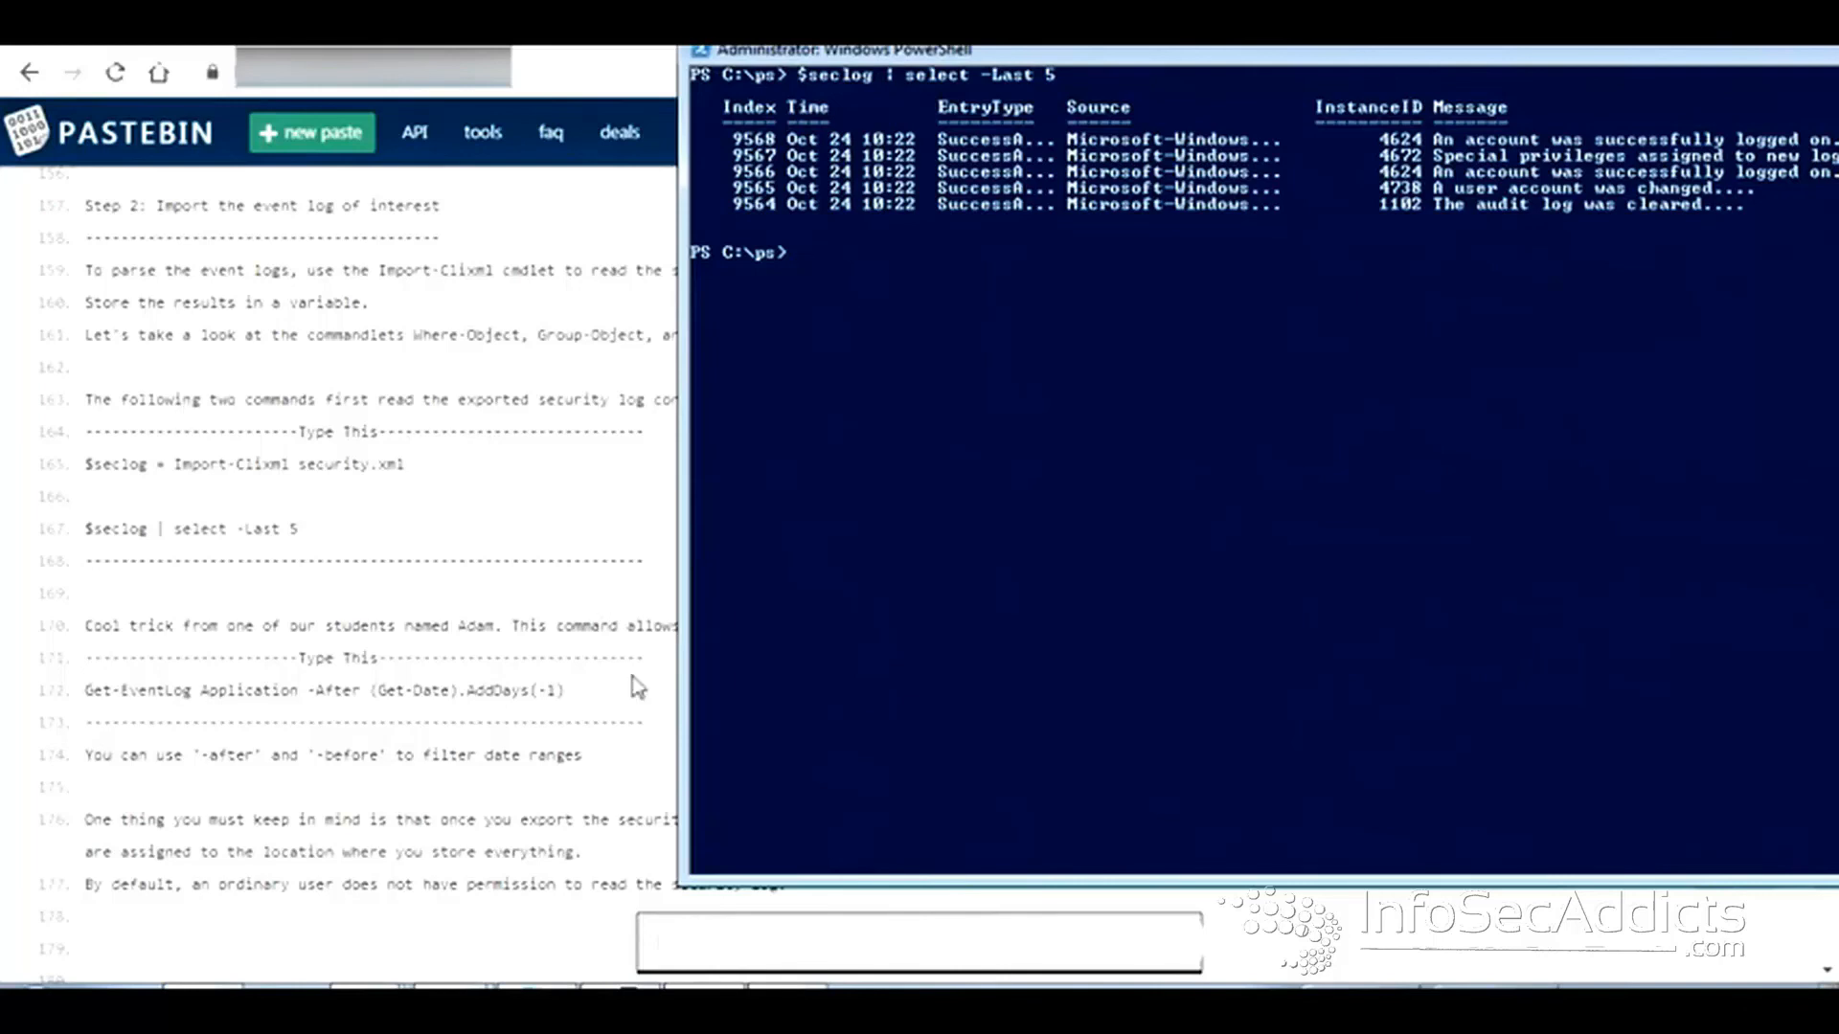
# - Run Get-EventLog Application -After (Get-Date).AddDays(-1) to show the past day's events
pyautogui.rightClick(105, 690)
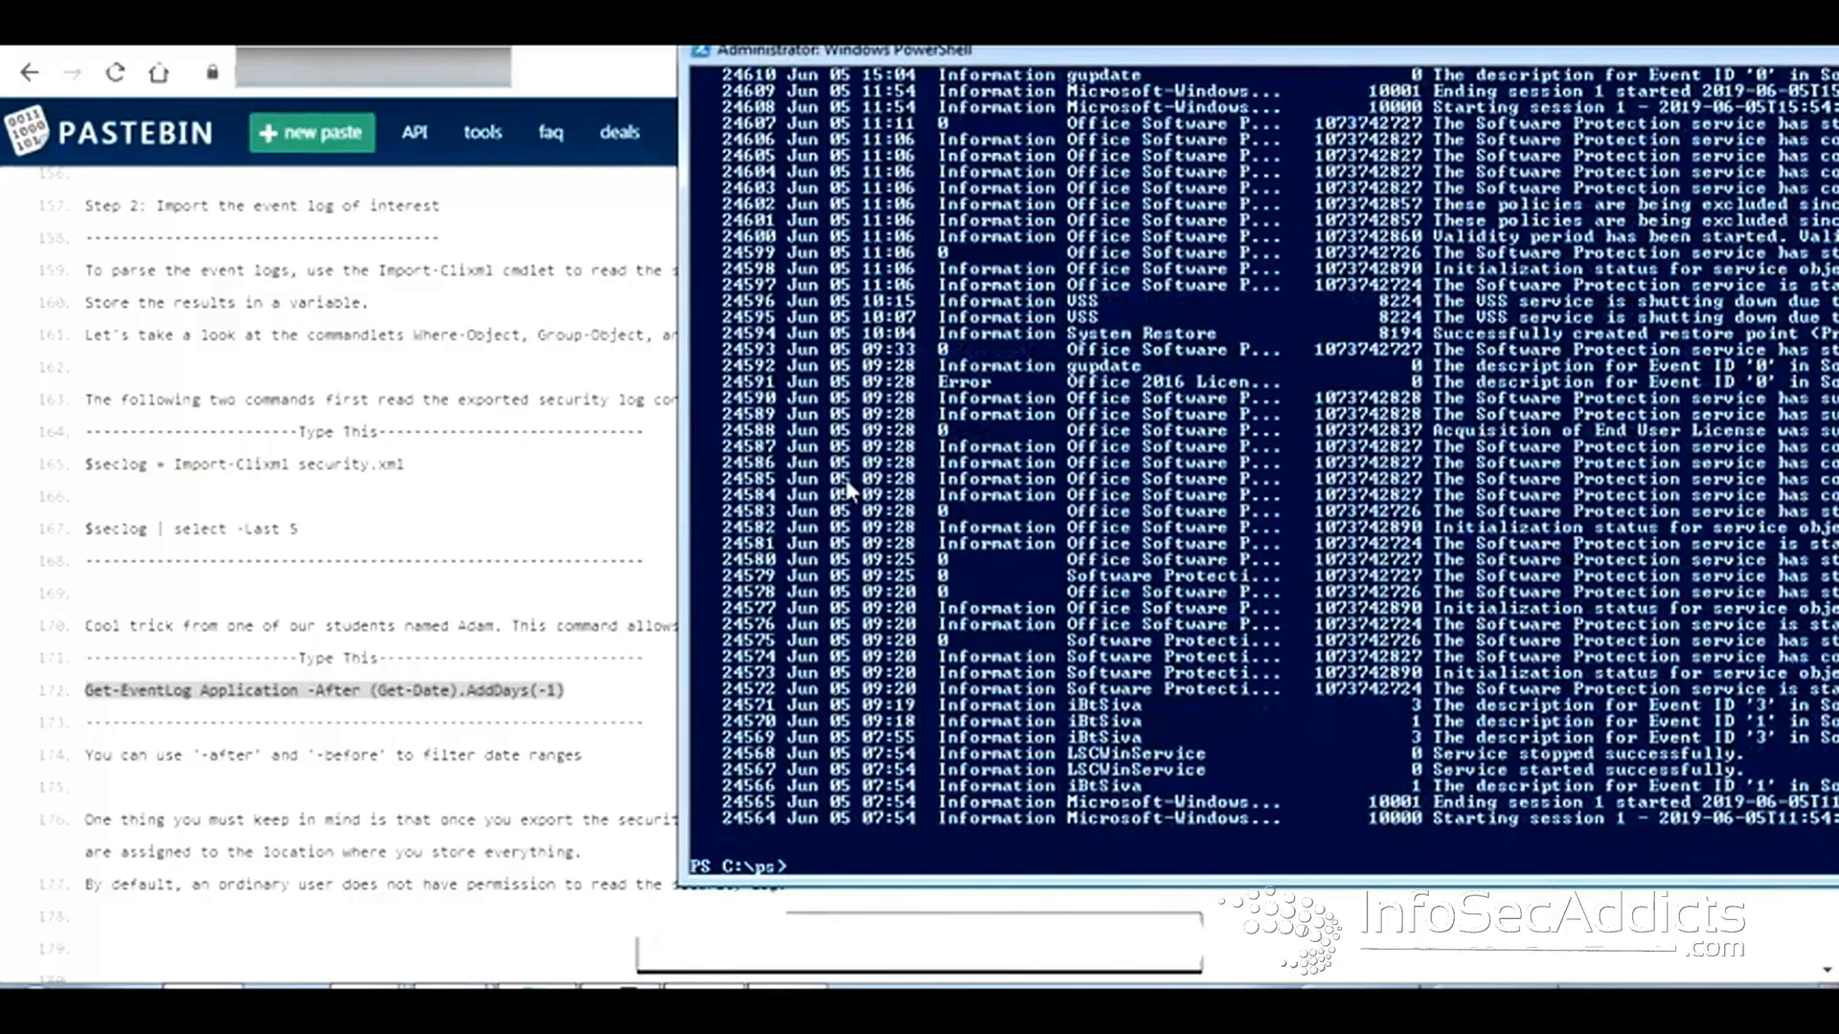
pyautogui.write('Get-EventLog Application -After (Get-Date).AddDays(-1)')
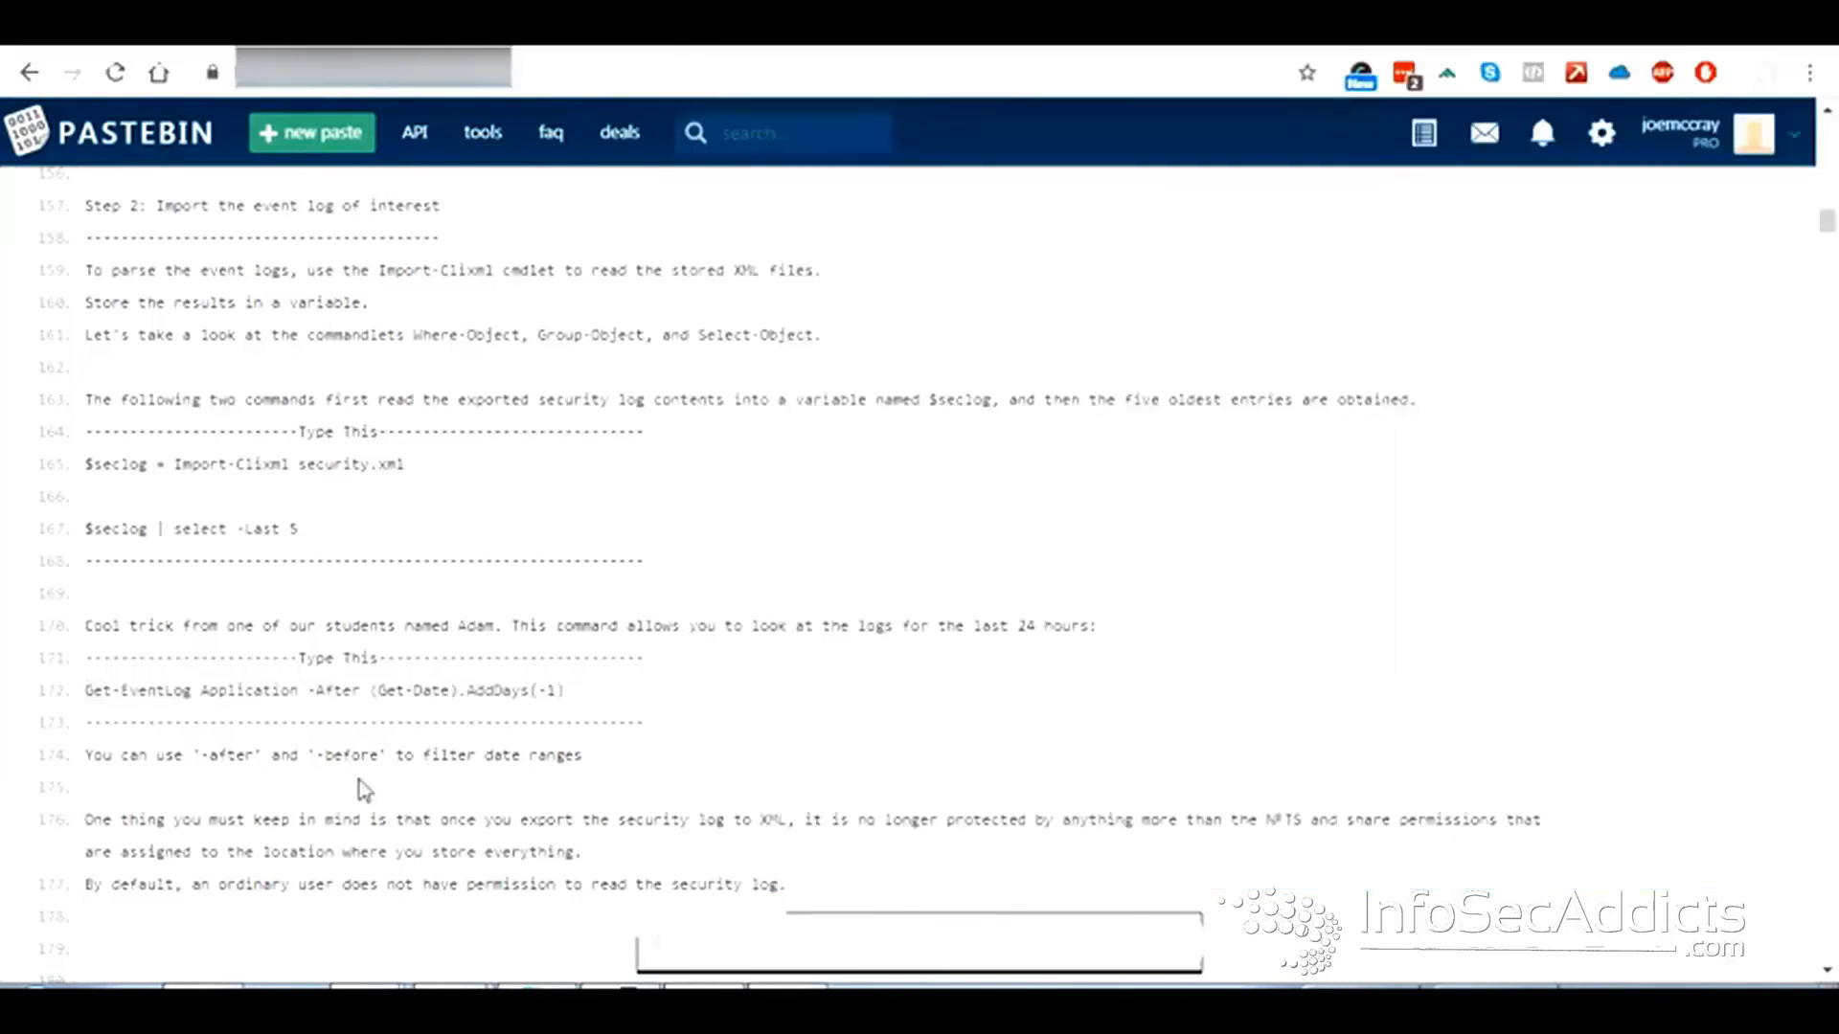
pyautogui.scroll(-3)
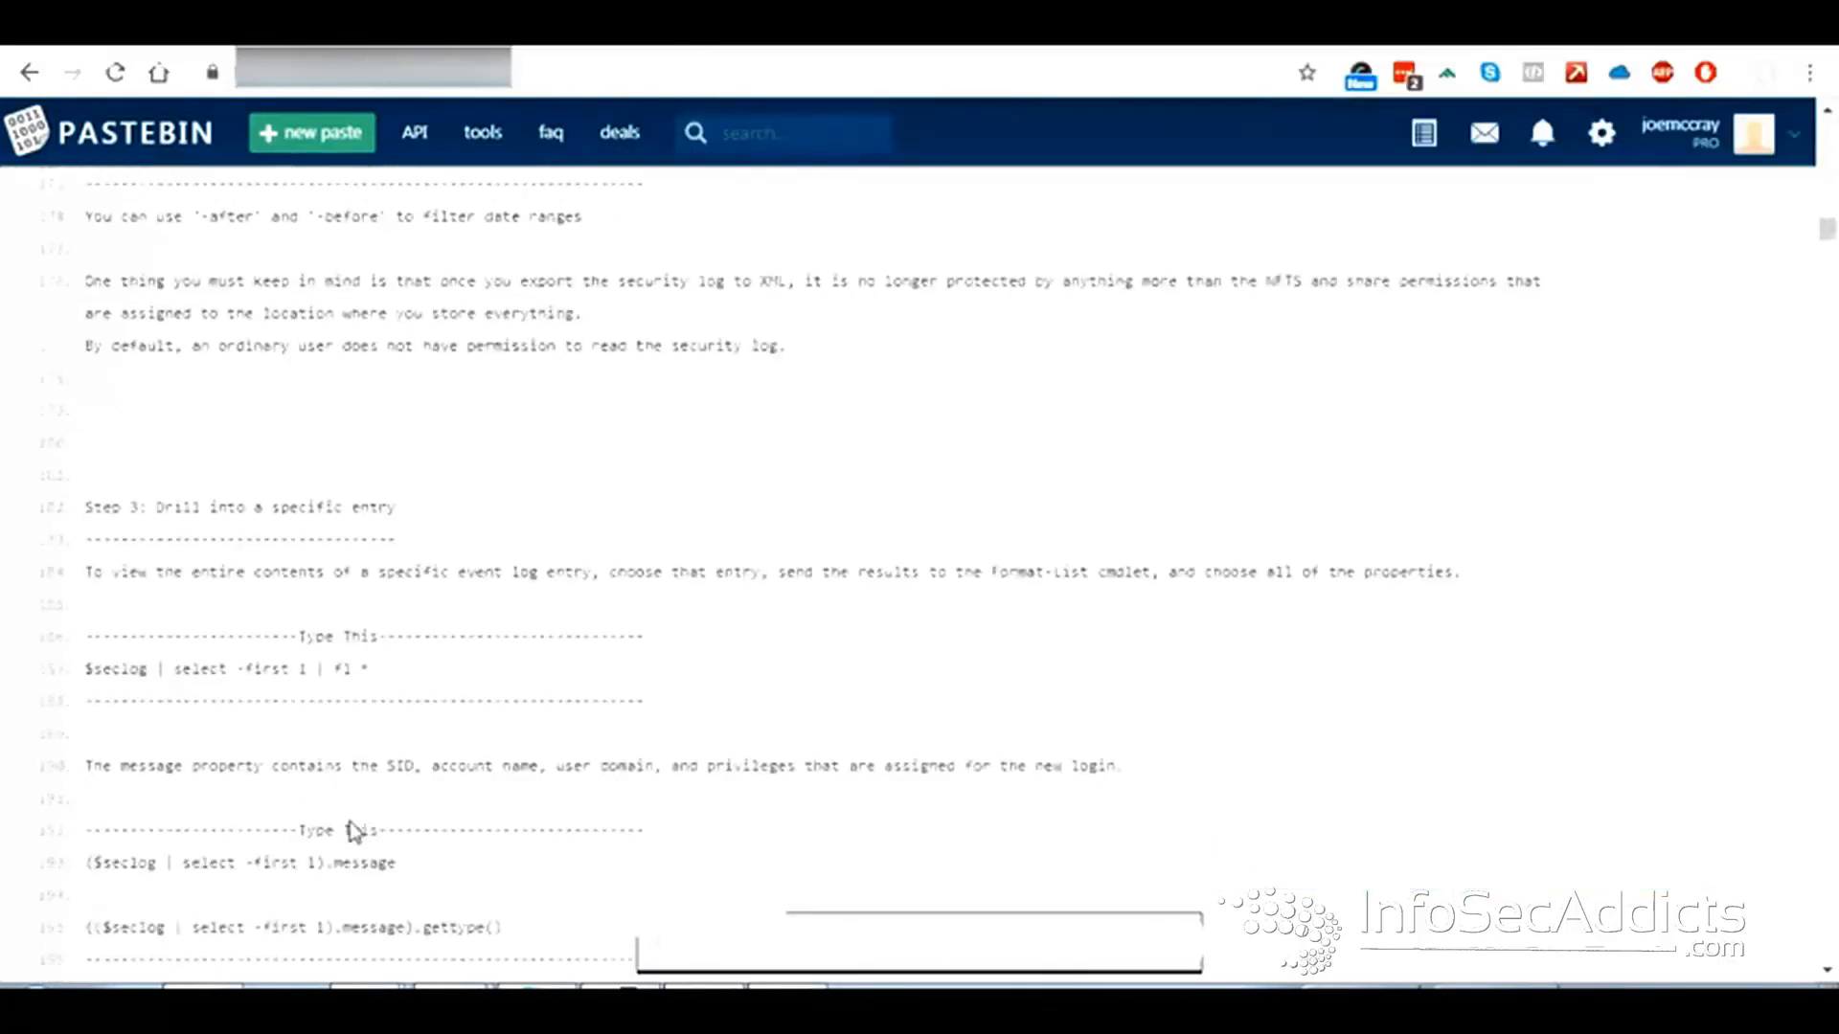
pyautogui.scroll(-3)
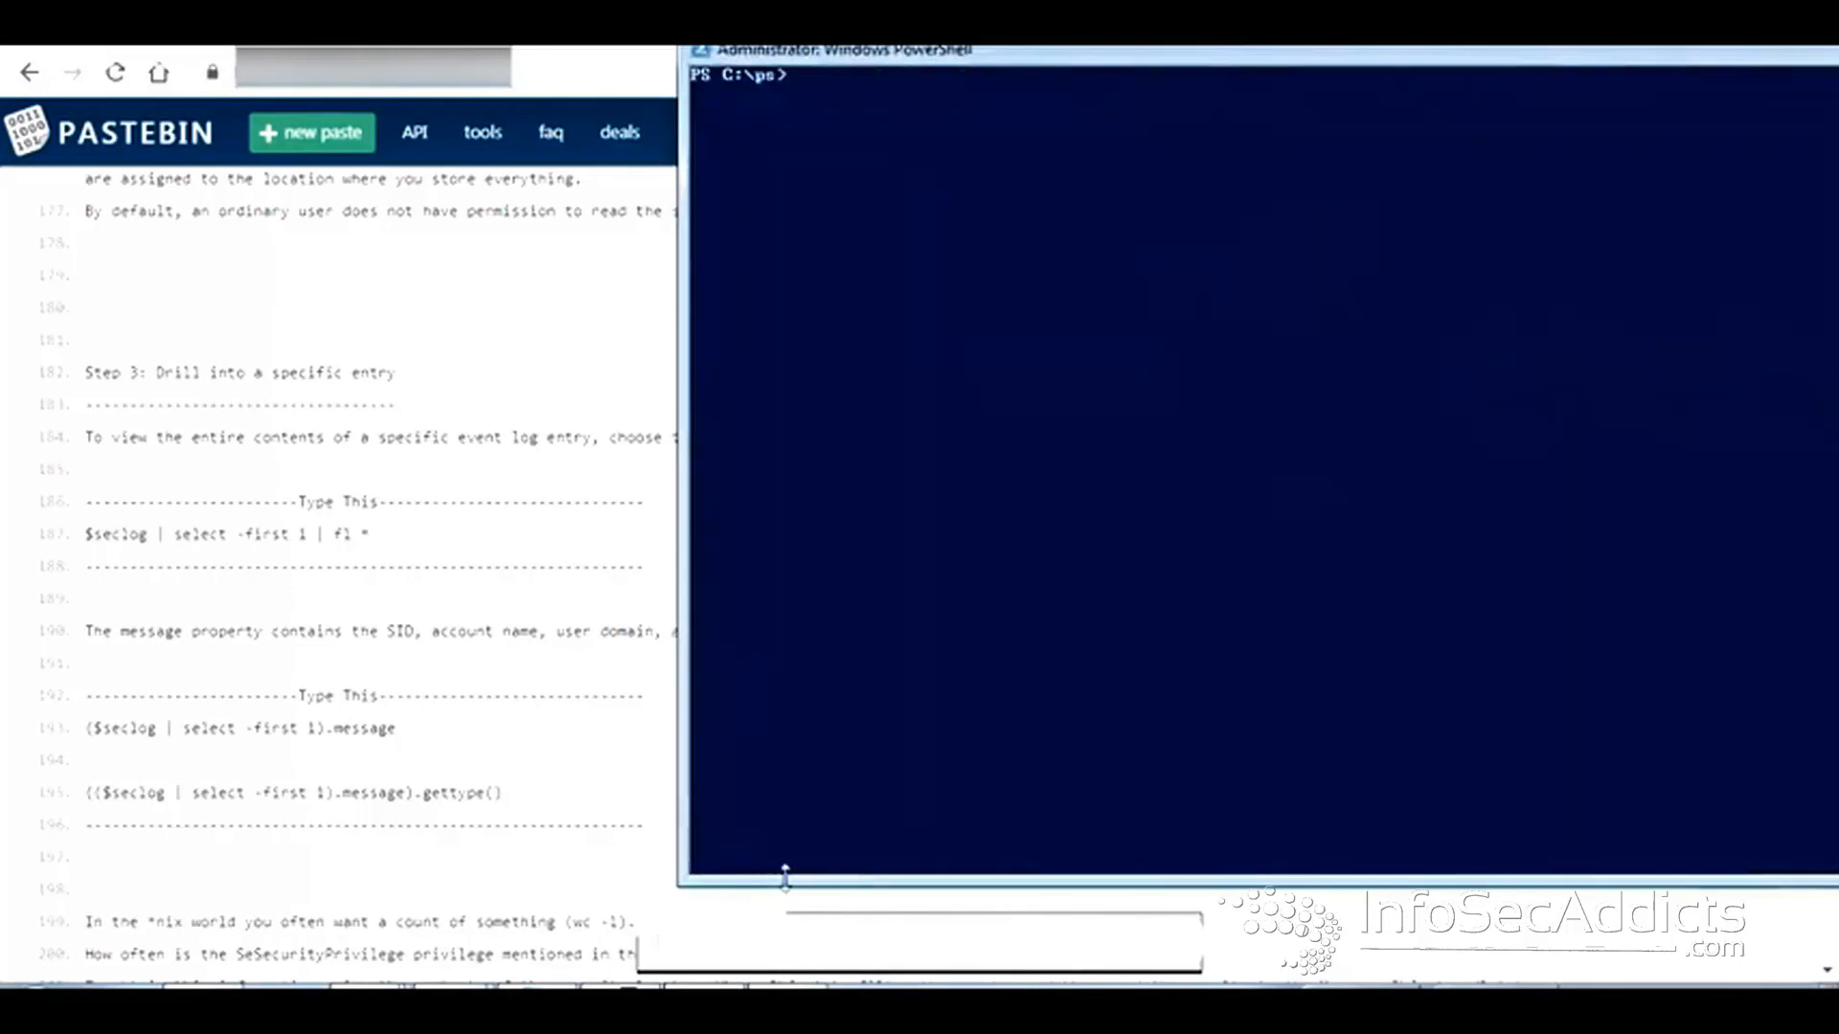
# - Show all properties of the first $seclog entry with fl *, then clear
pyautogui.write('$seclog | select -first 1')
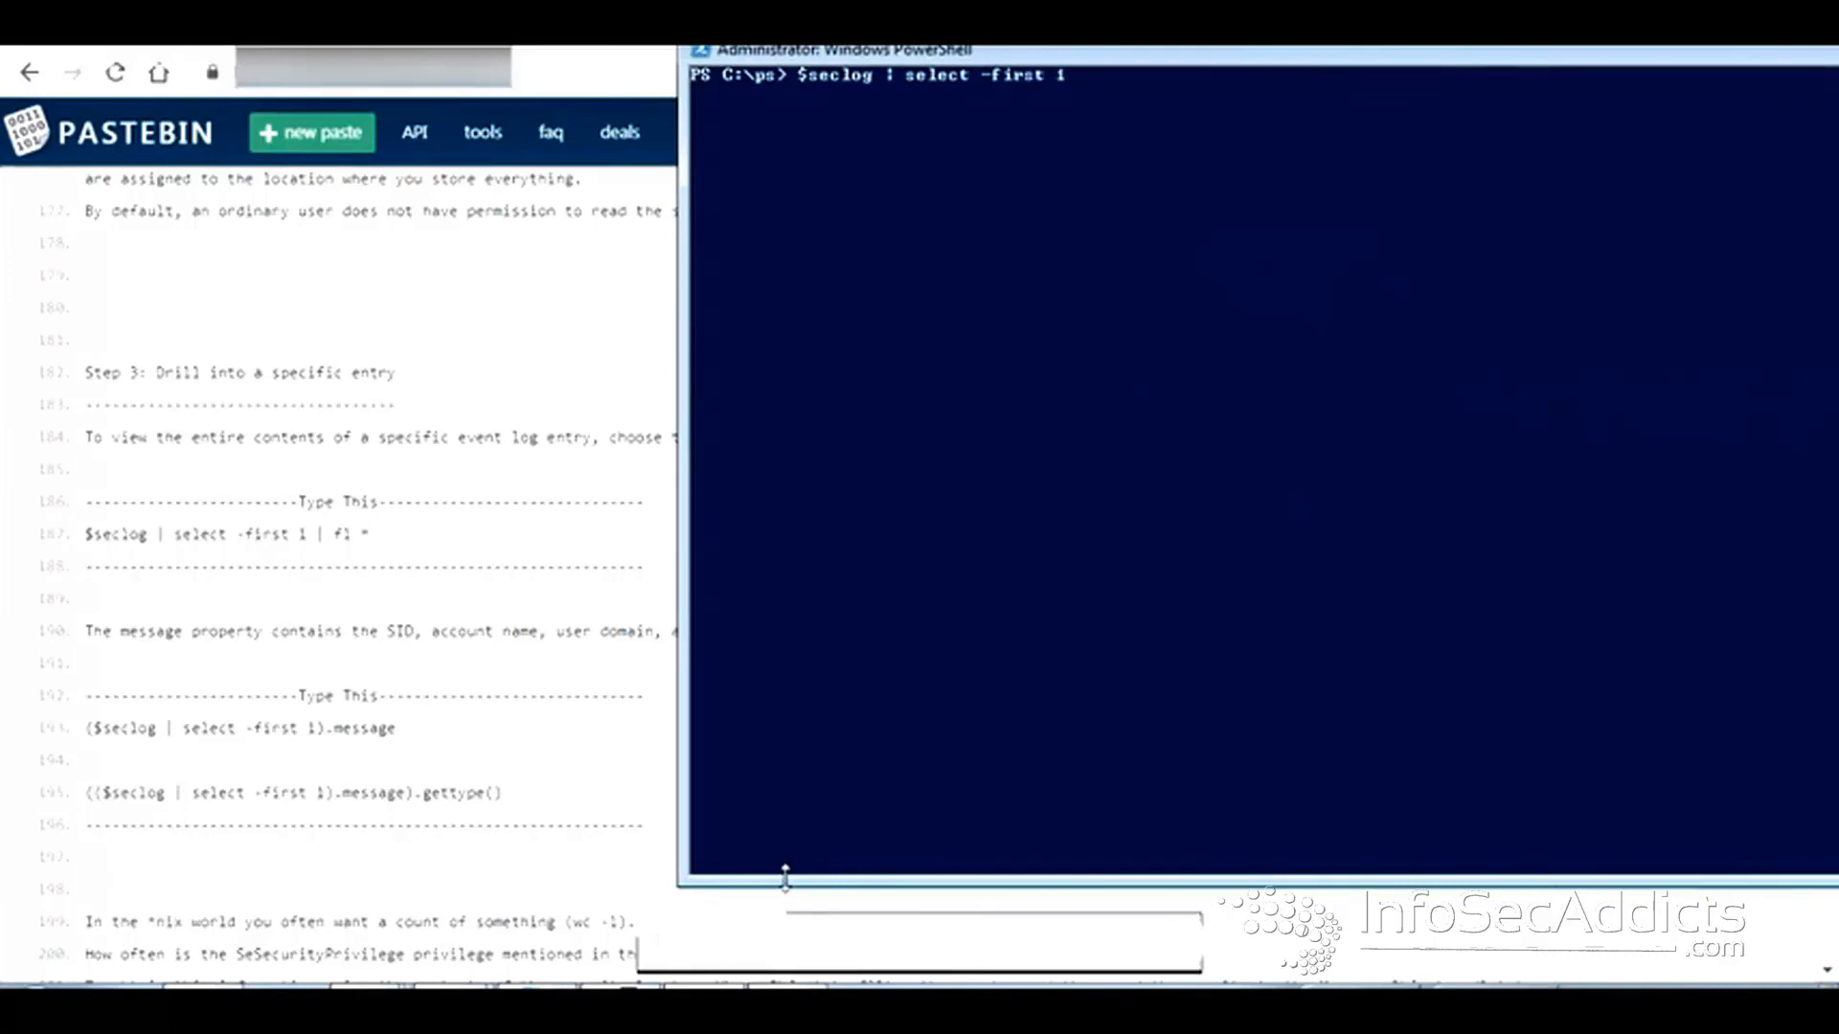
pyautogui.write('| fl *')
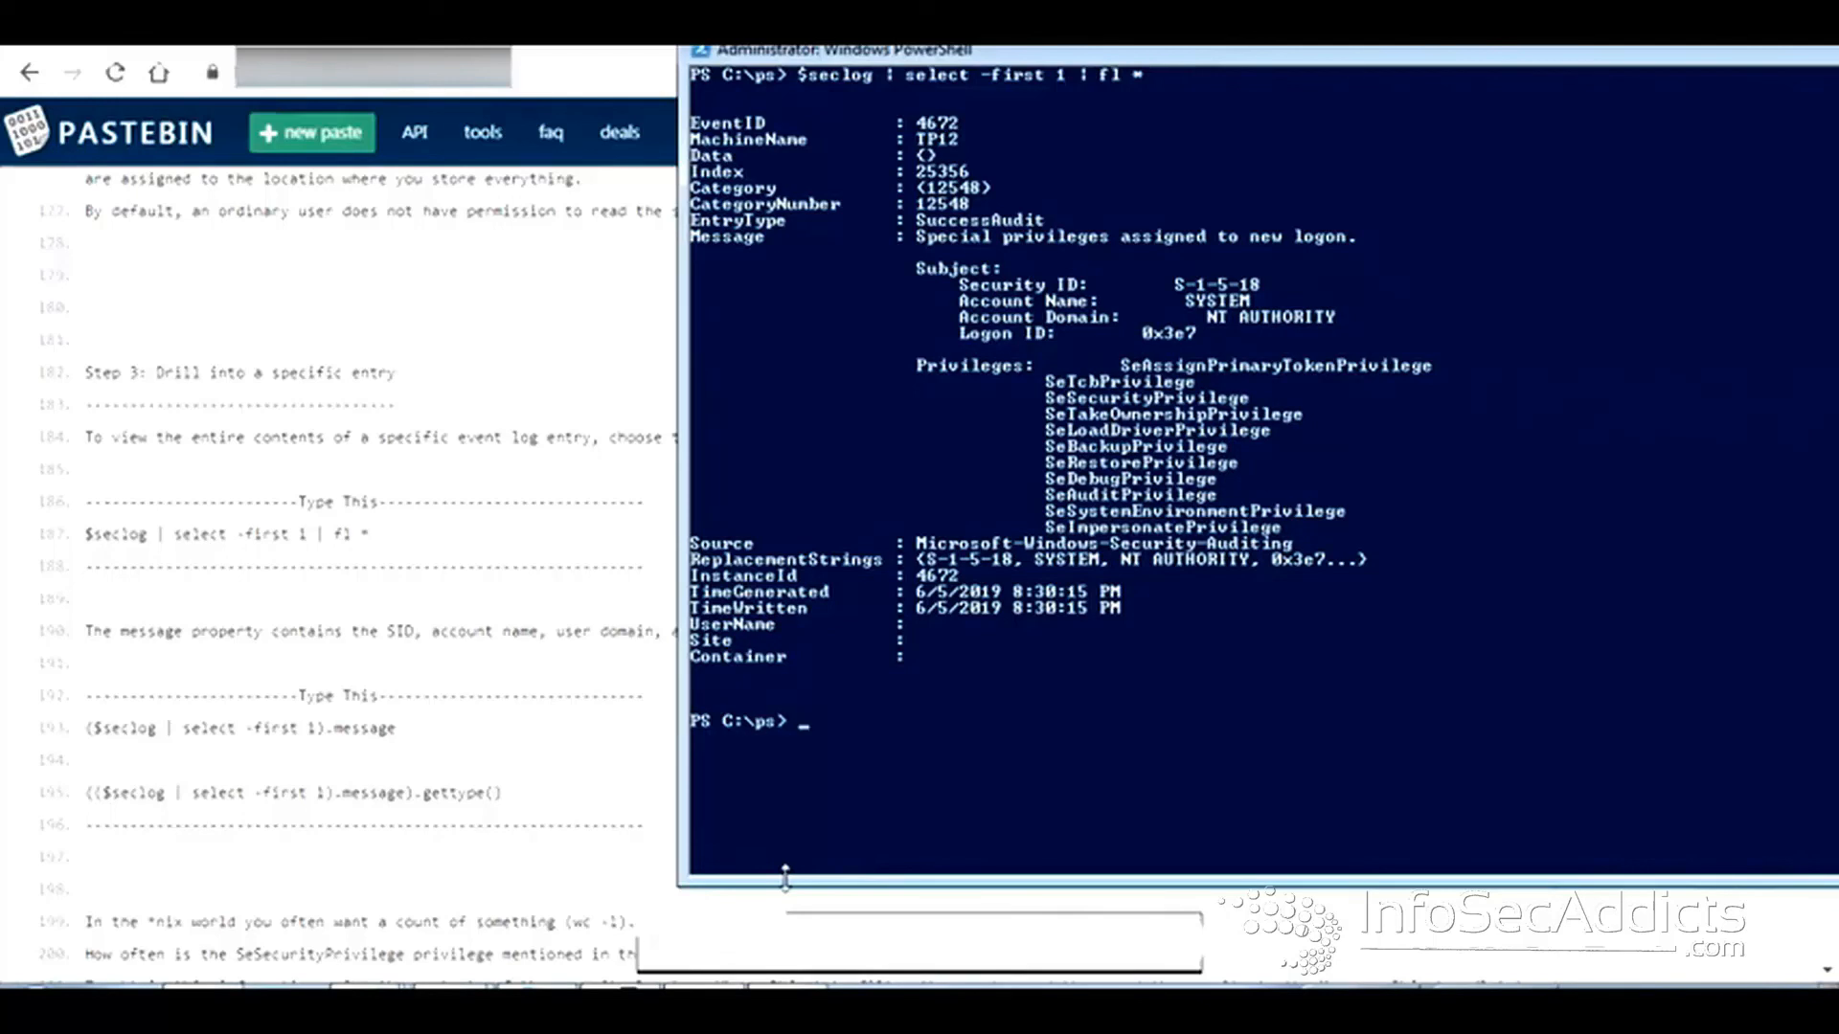
pyautogui.write('cl')
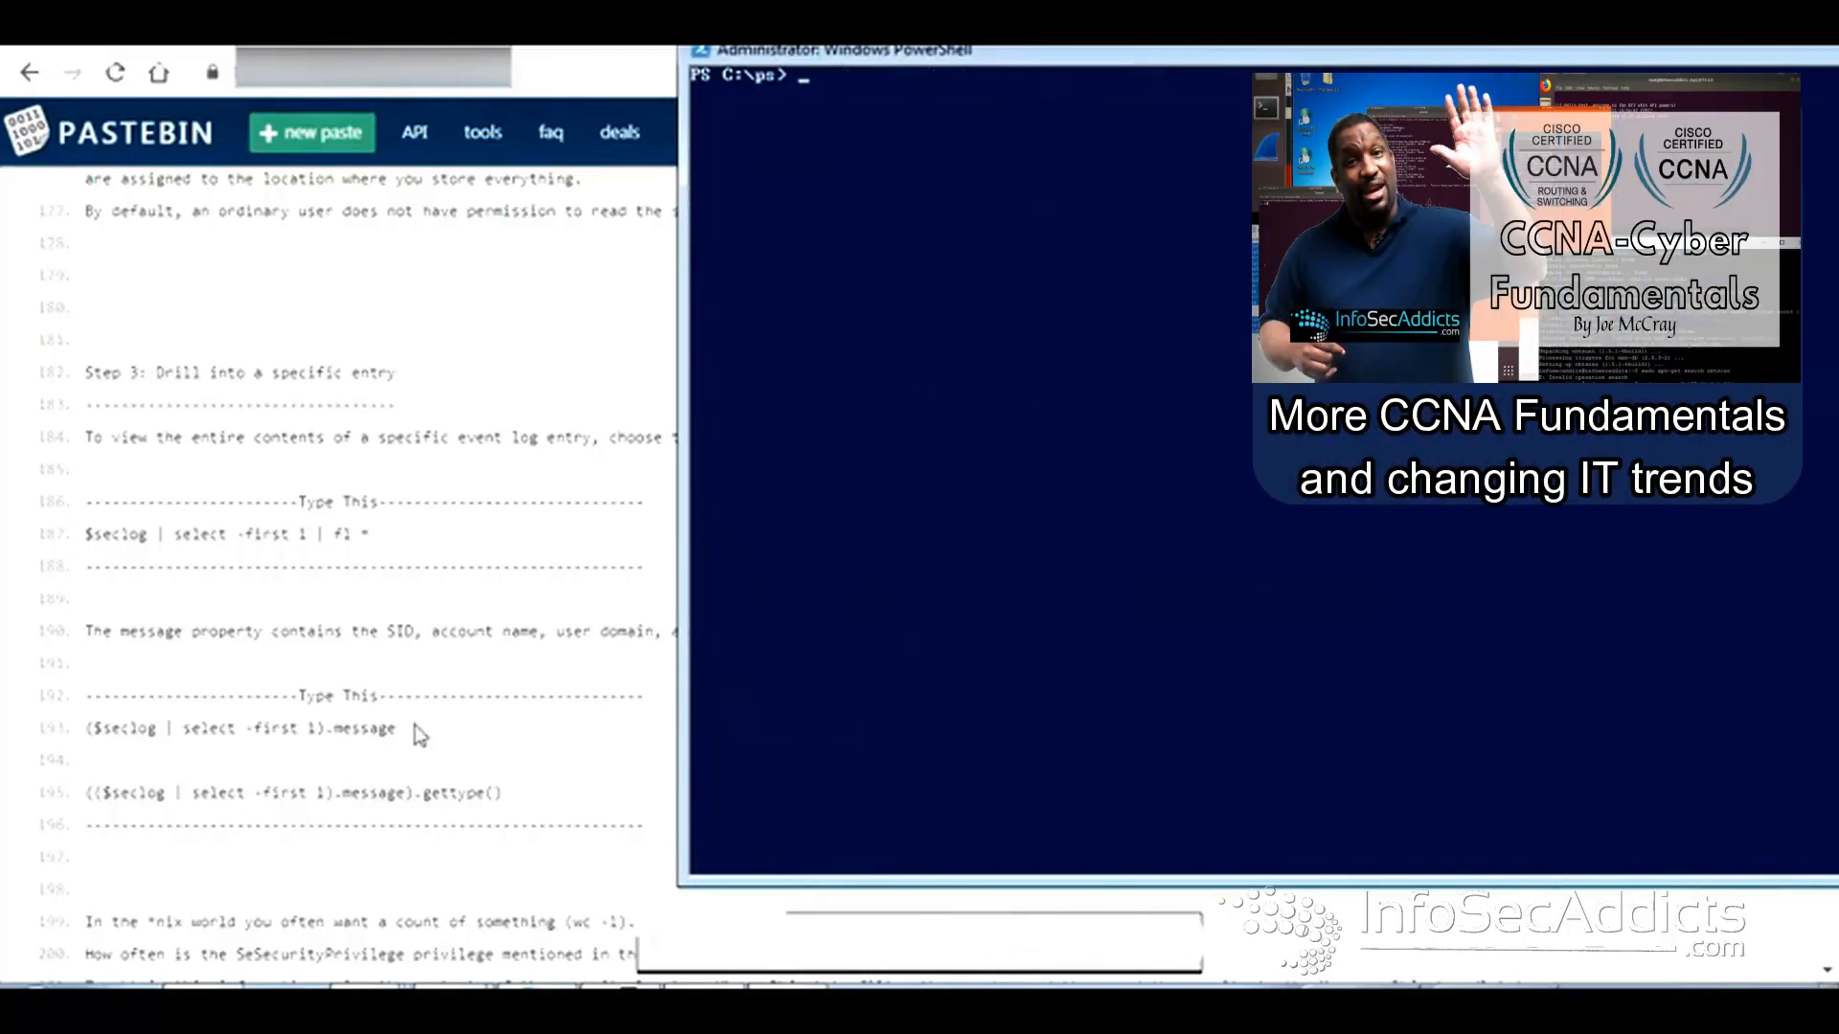
# - Show only the first entry's message, listing SYSTEM's special privileges
pyautogui.rightClick(240, 726)
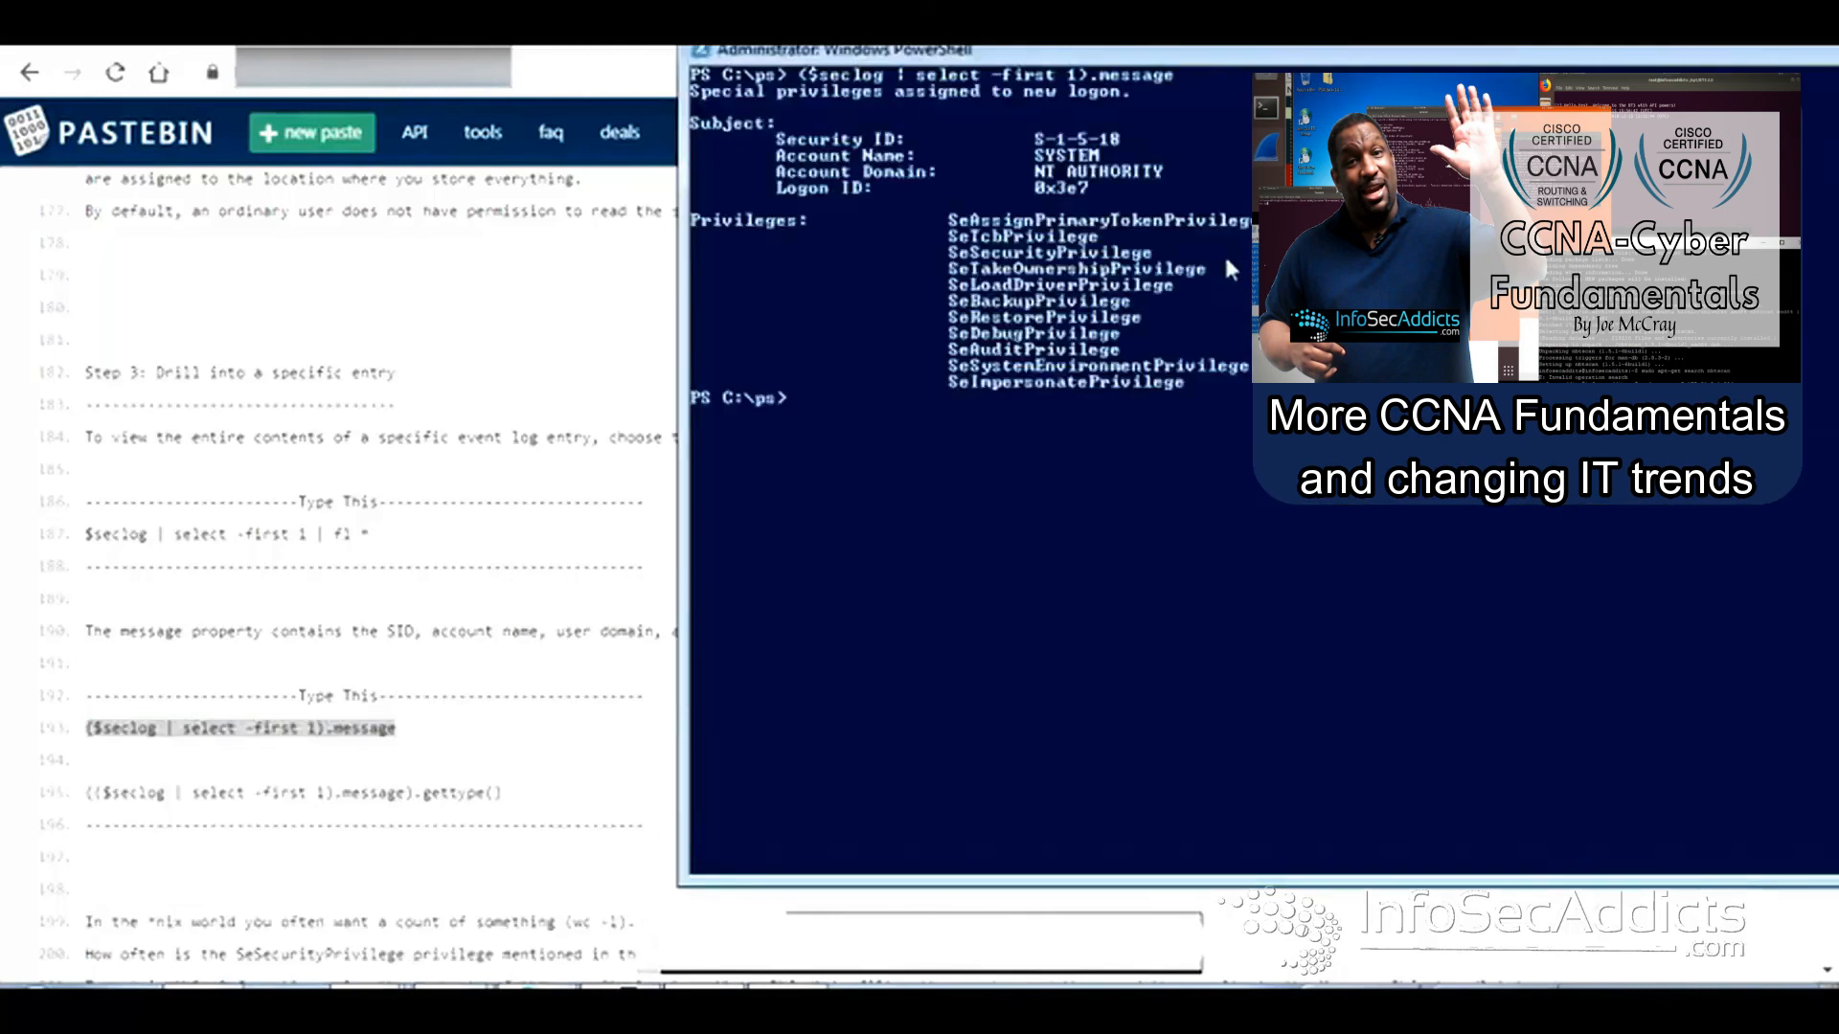
pyautogui.scroll(-3)
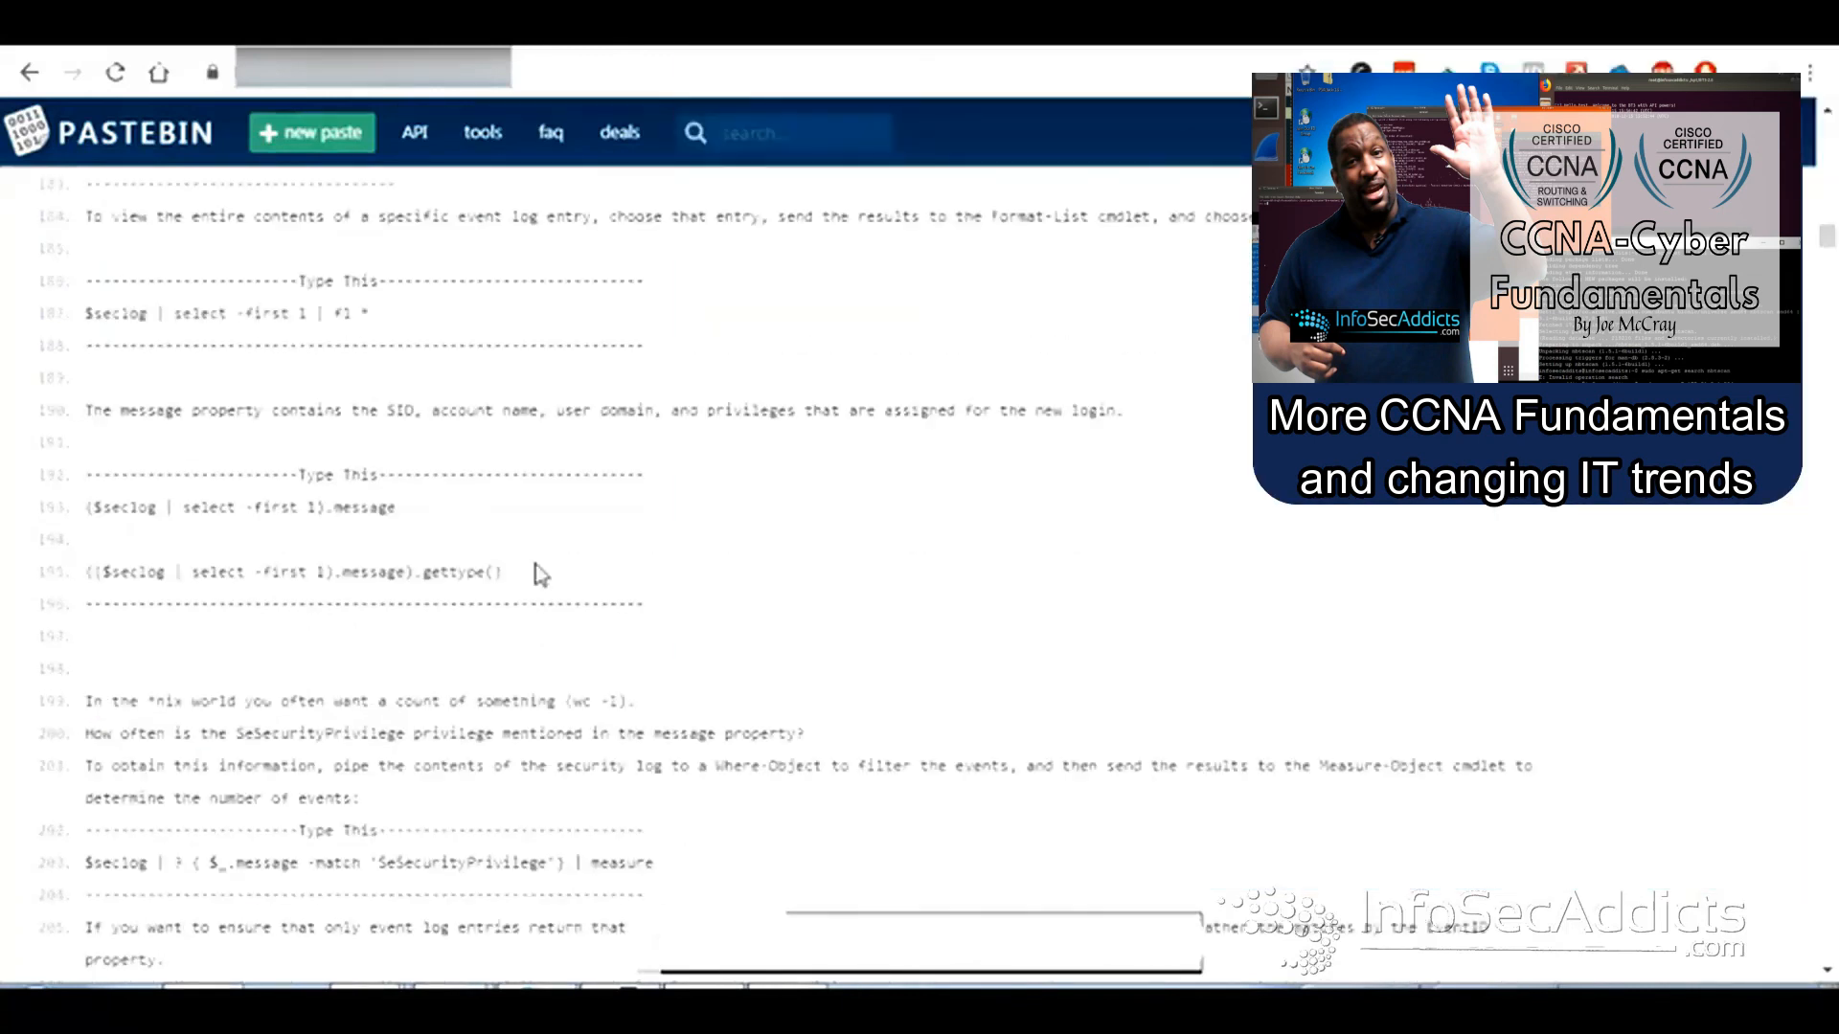
pyautogui.scroll(-3)
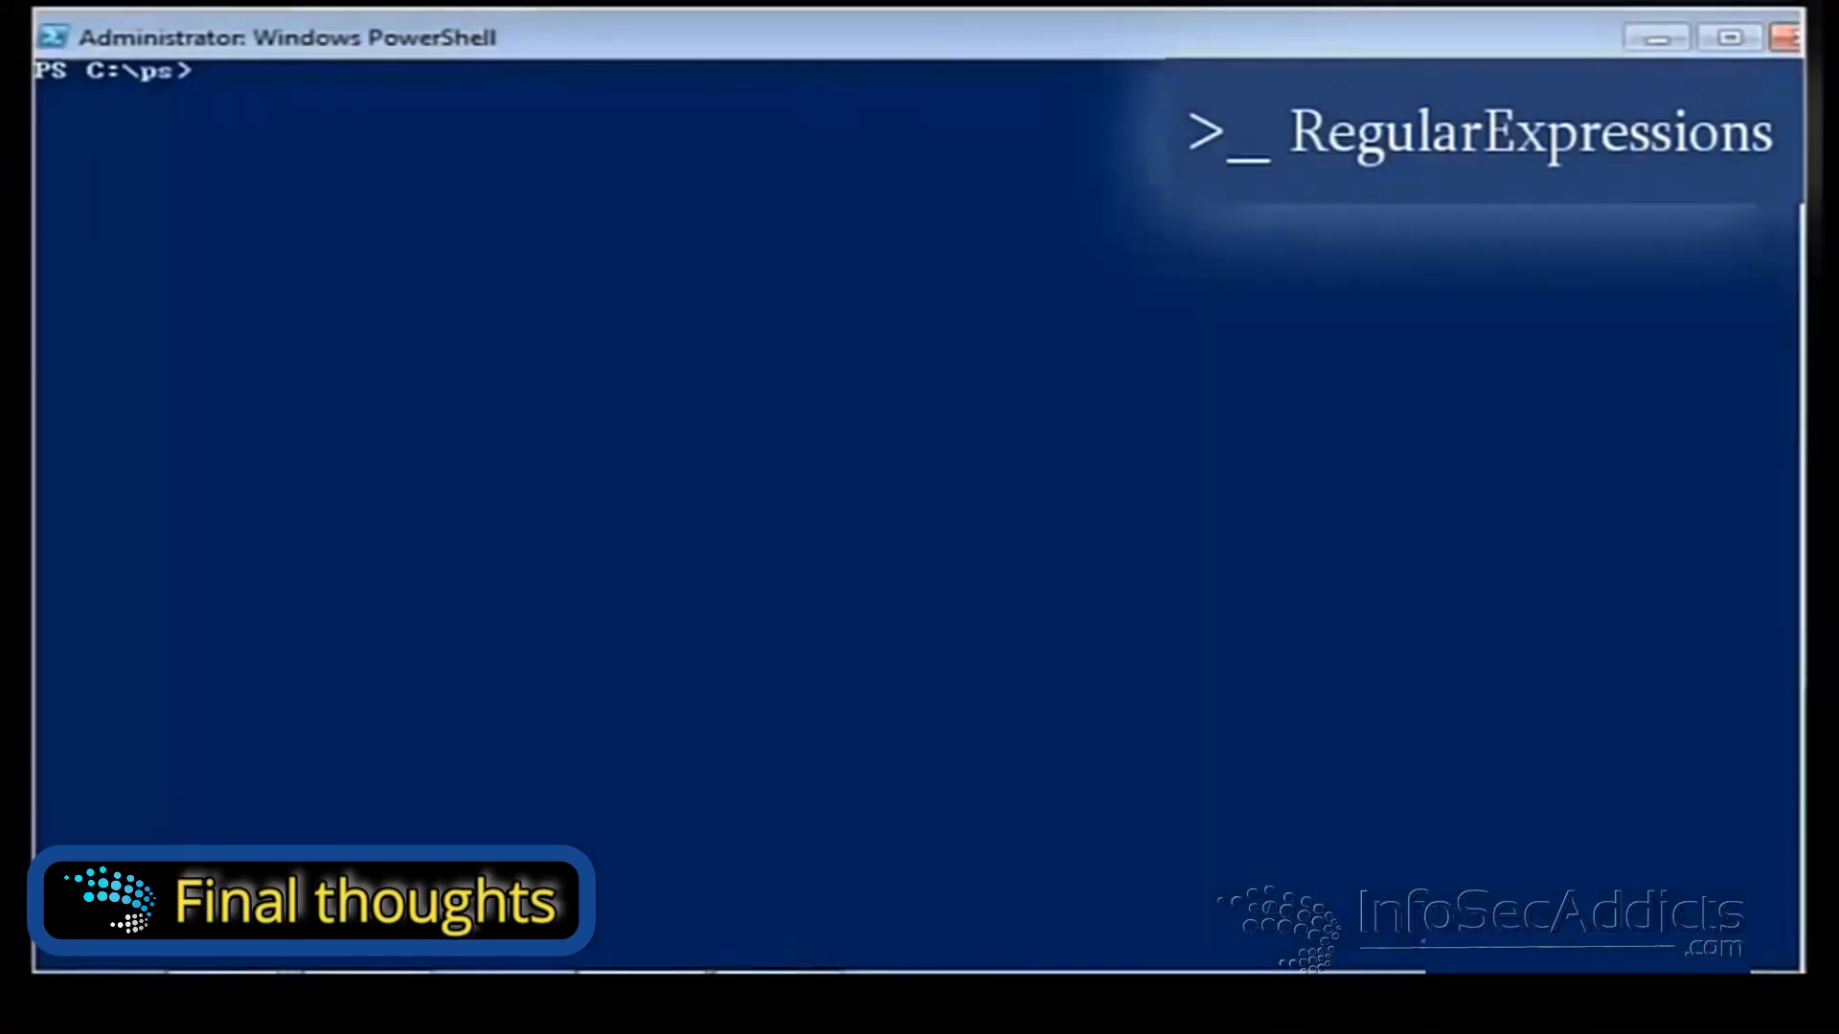
# - Replay the download, ls and Get-Service TermService, Spooler commands, ending on event 4672's full details
pyautogui.write('(new-object System.Net.WebClient).DownloadFile("http://pastebin.')
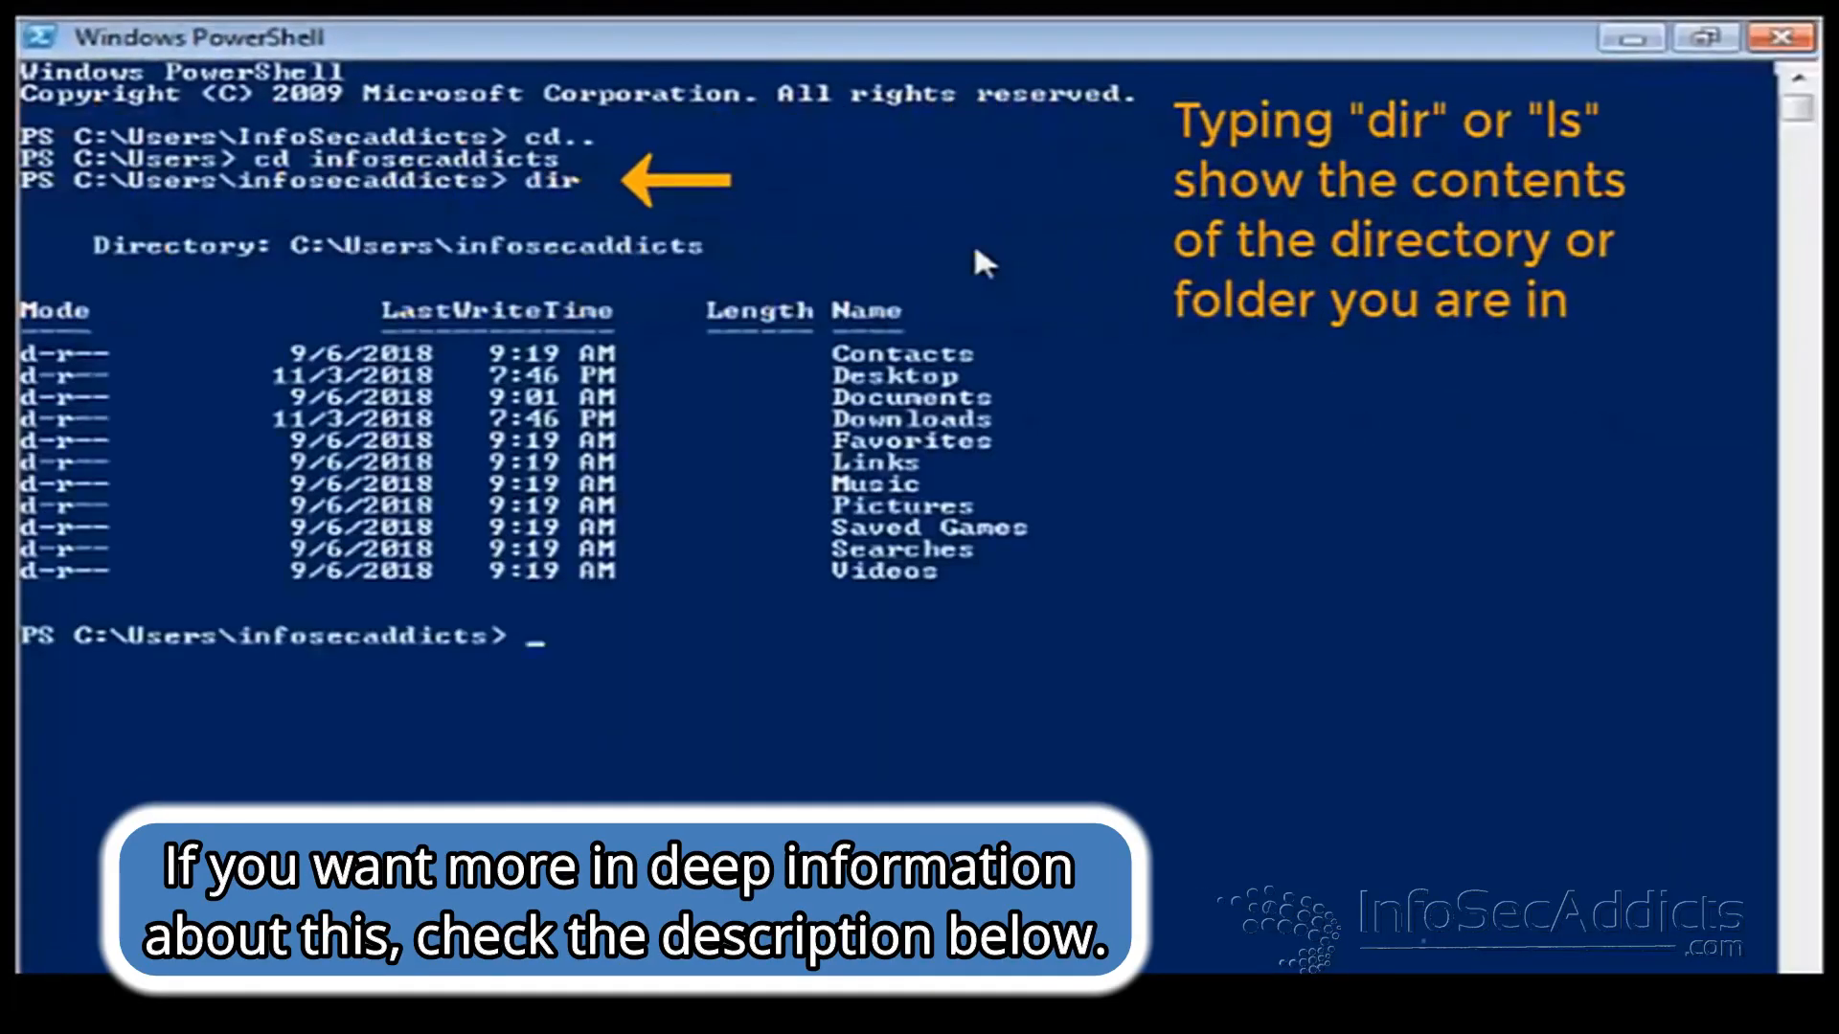
pyautogui.write('ls')
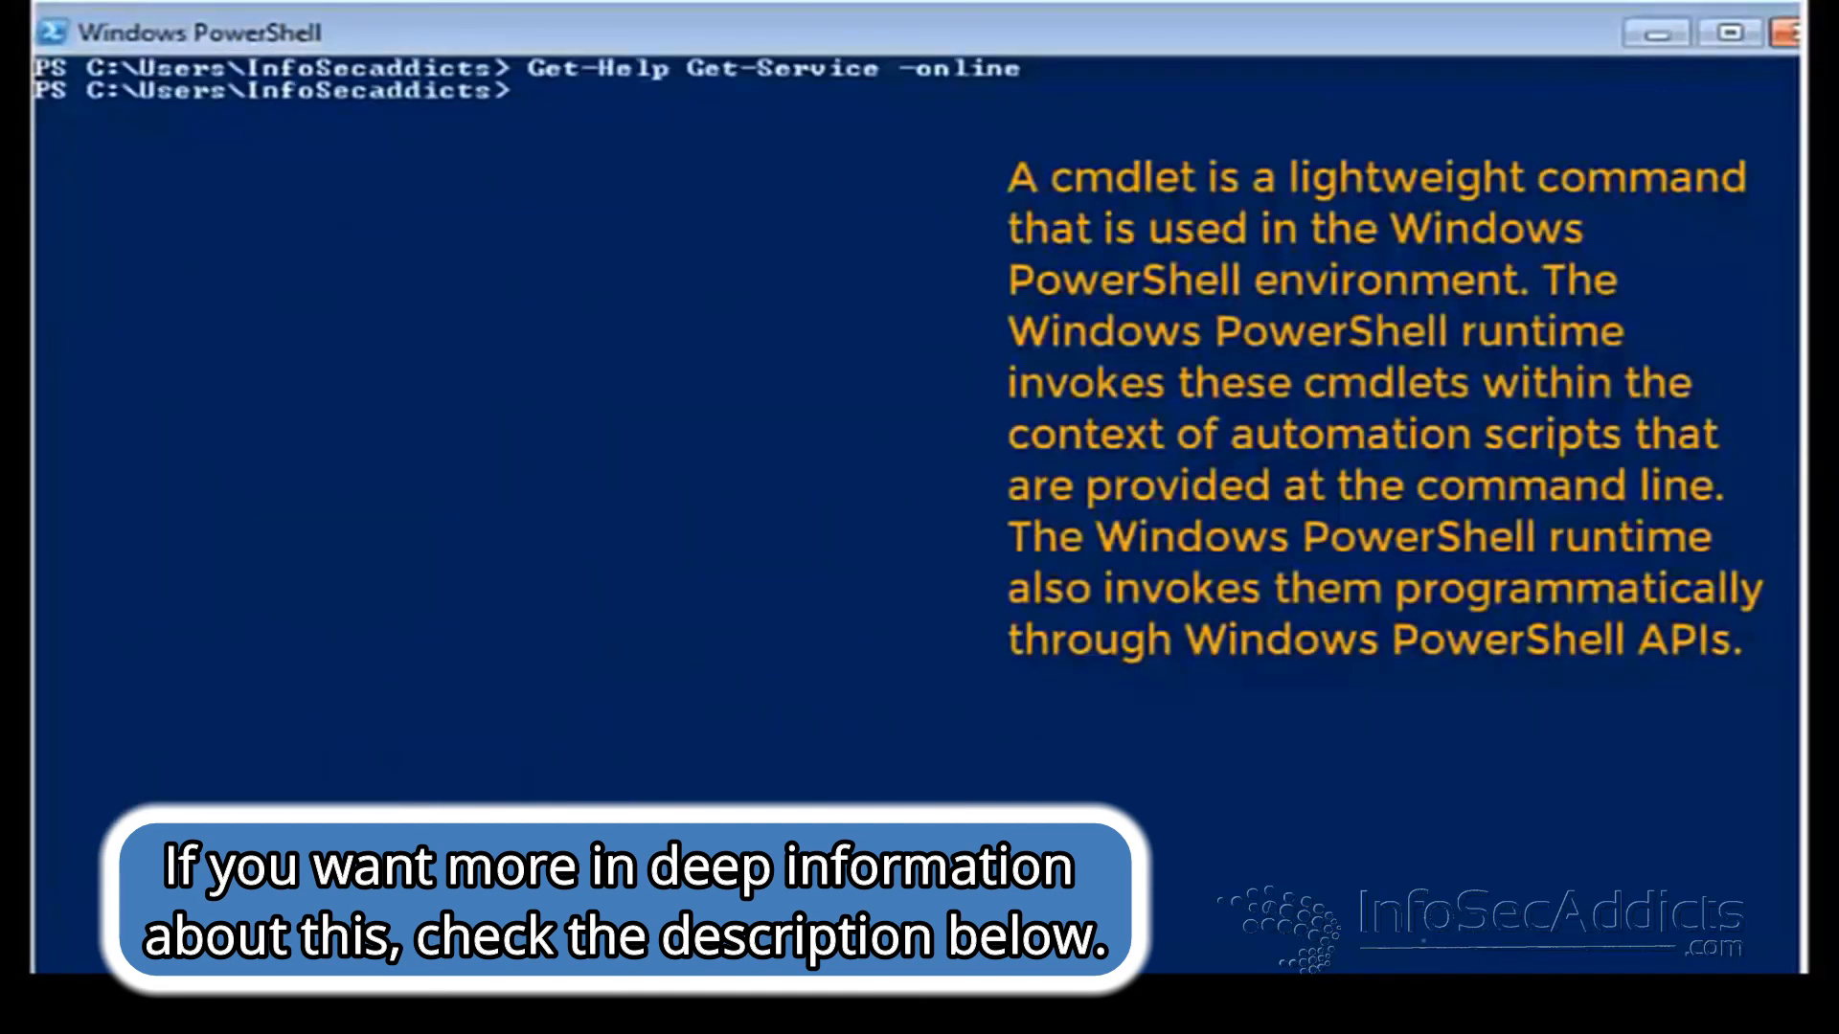
pyautogui.write('Get-Service -Name TermService, Spooler')
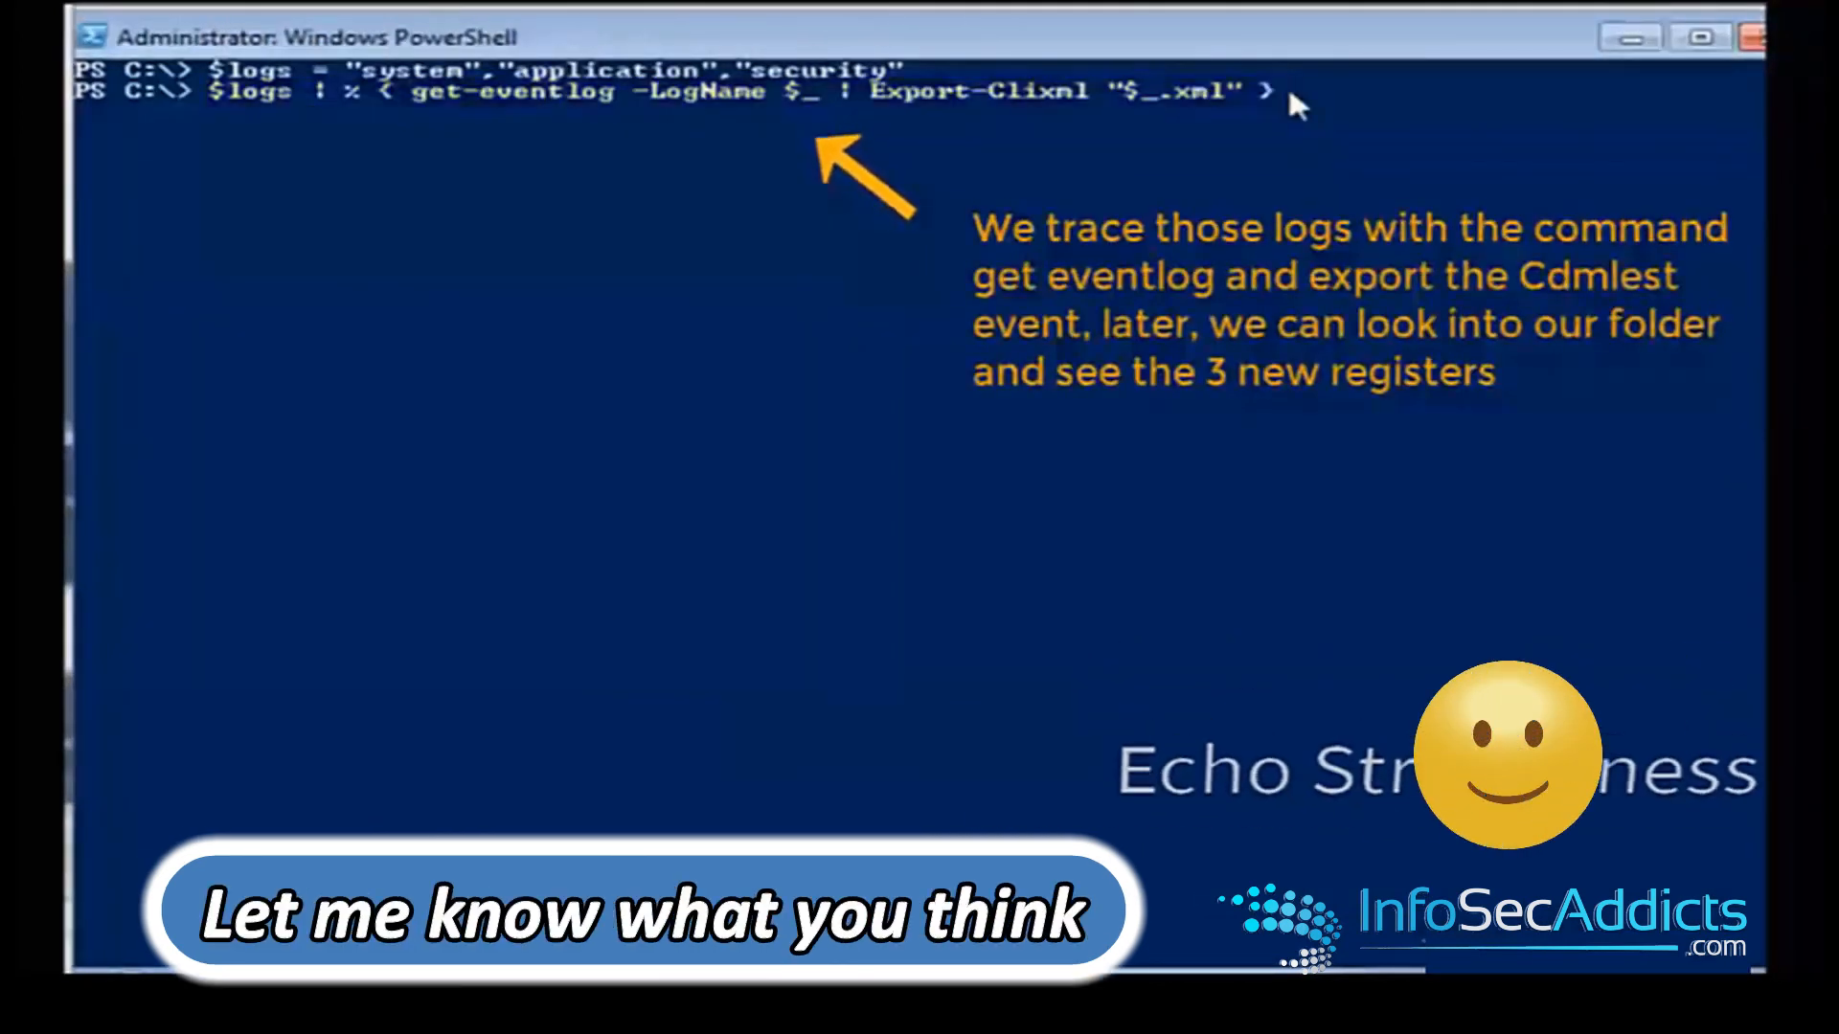
pyautogui.write('ls')
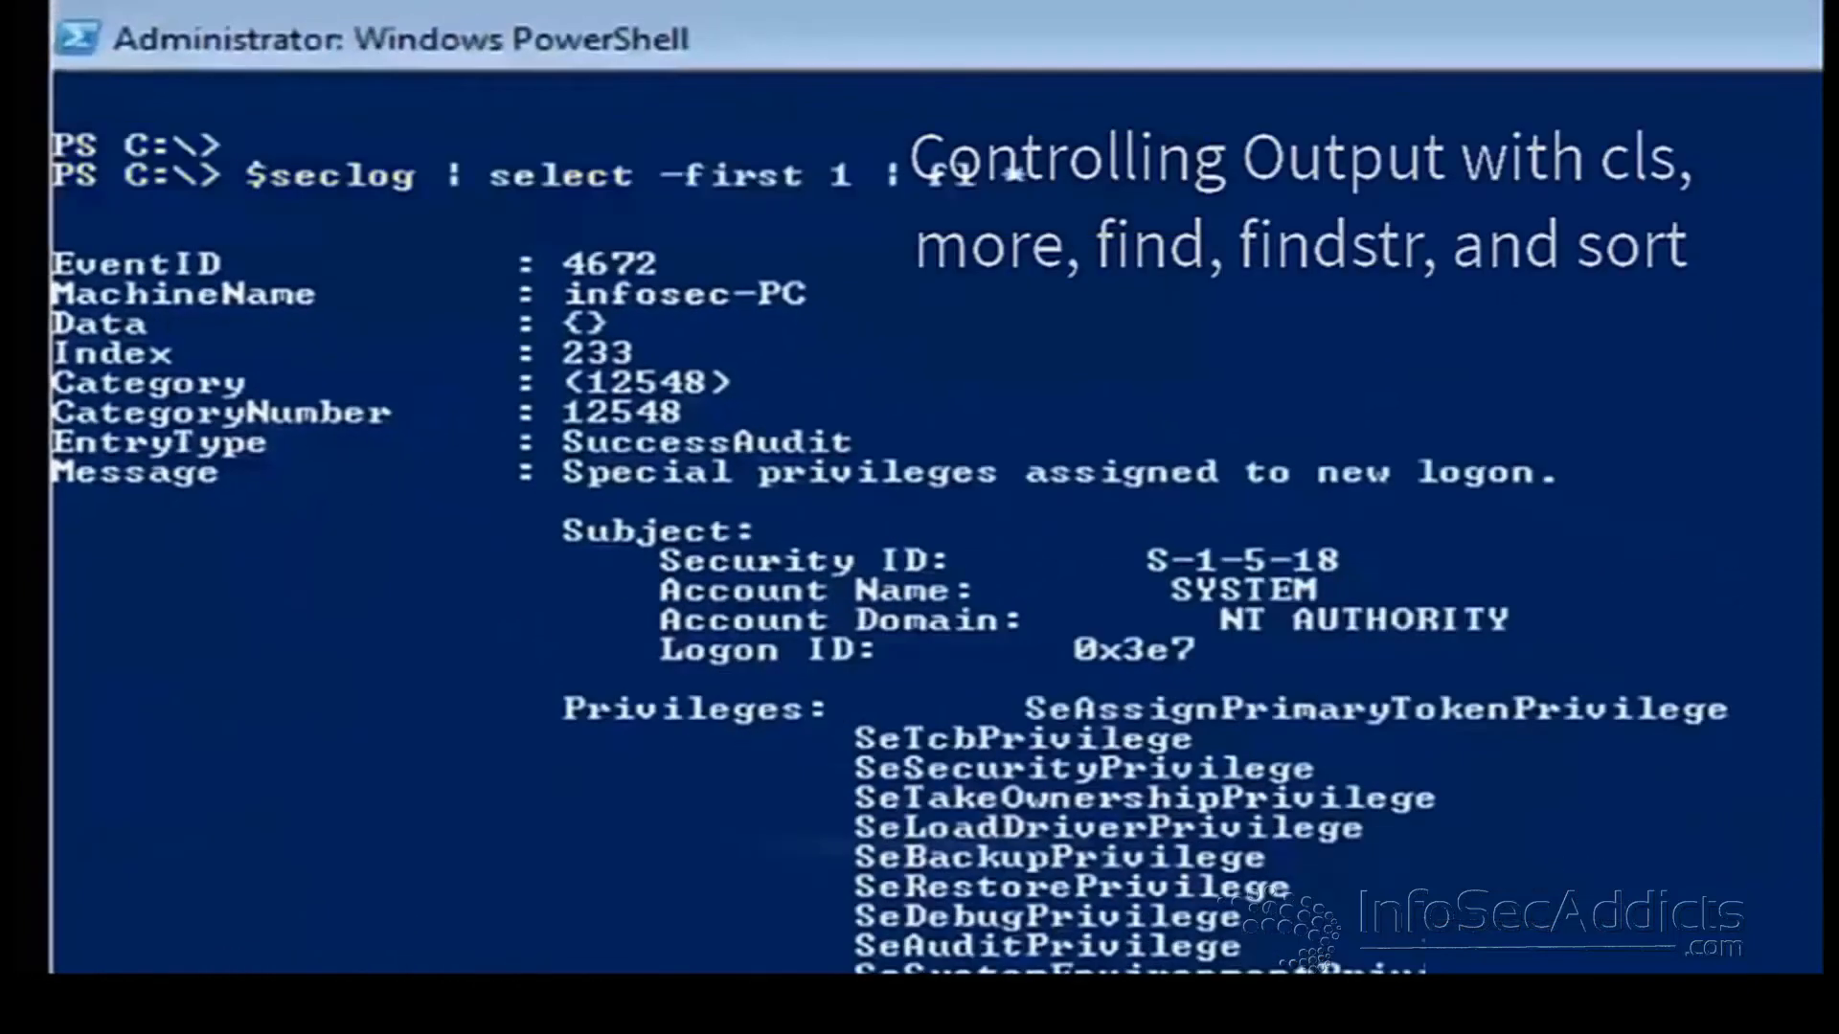
pyautogui.press('Enter')
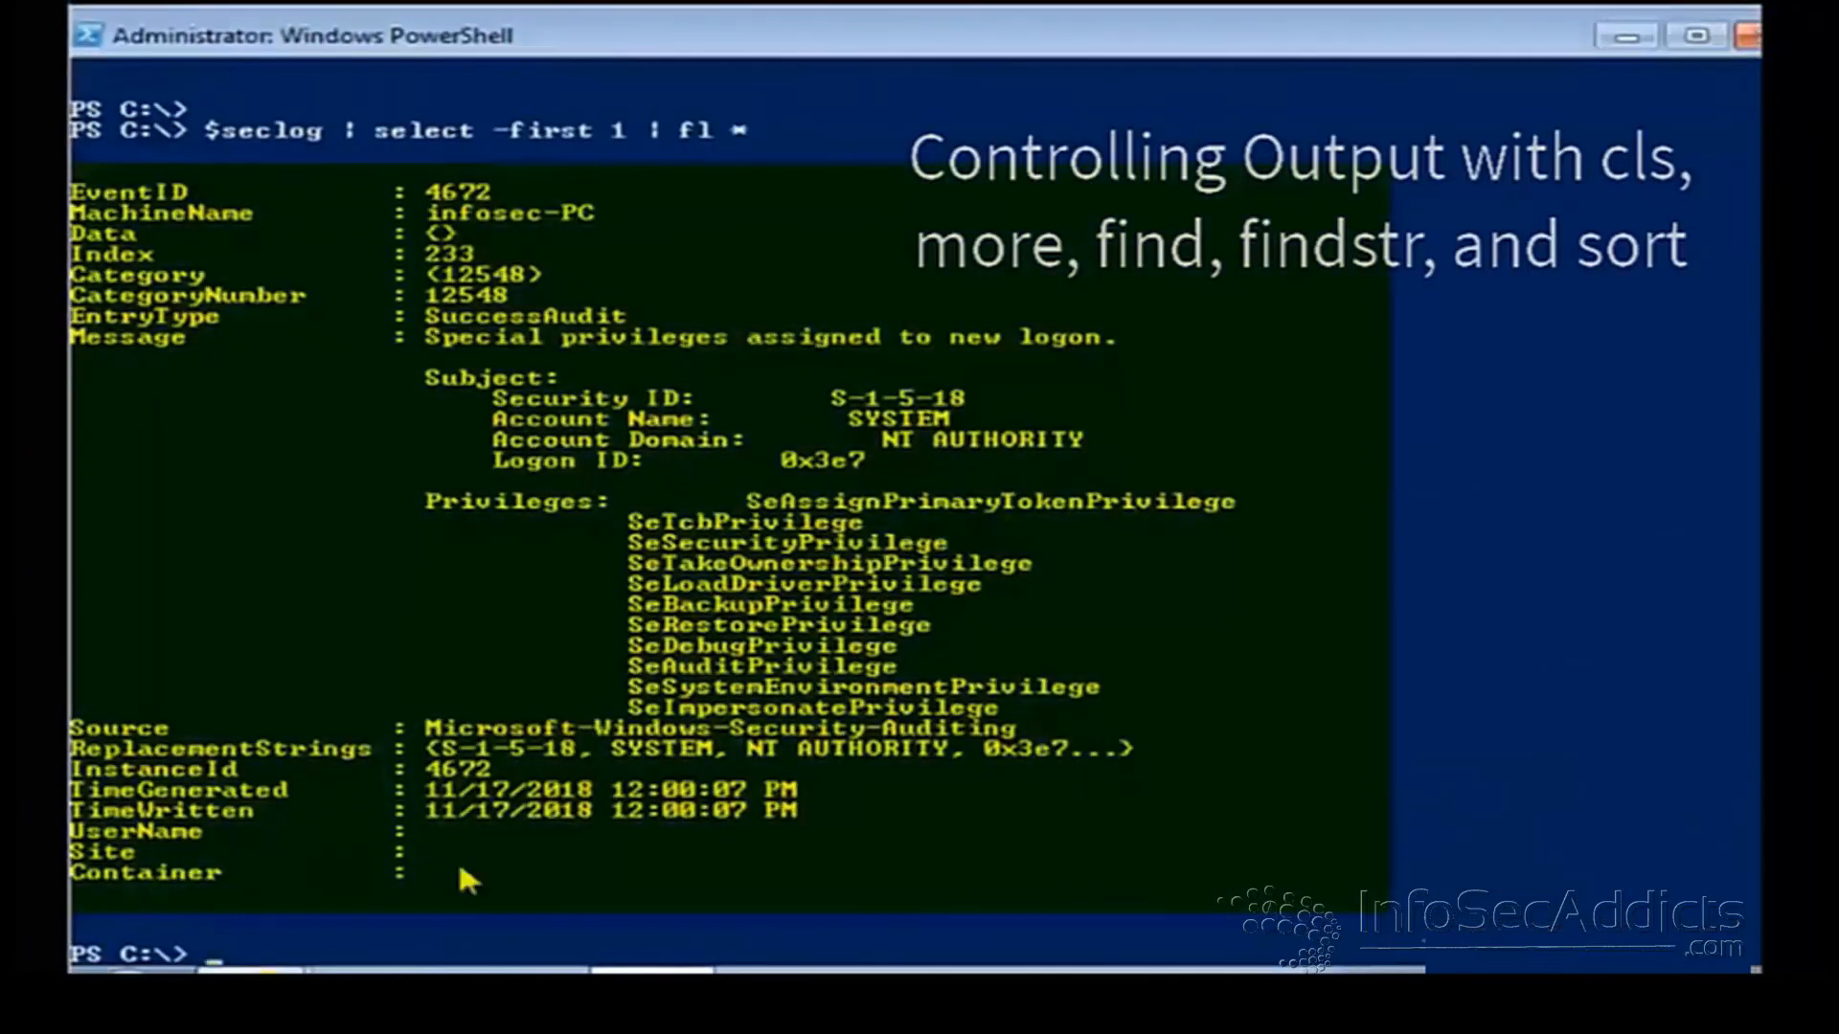